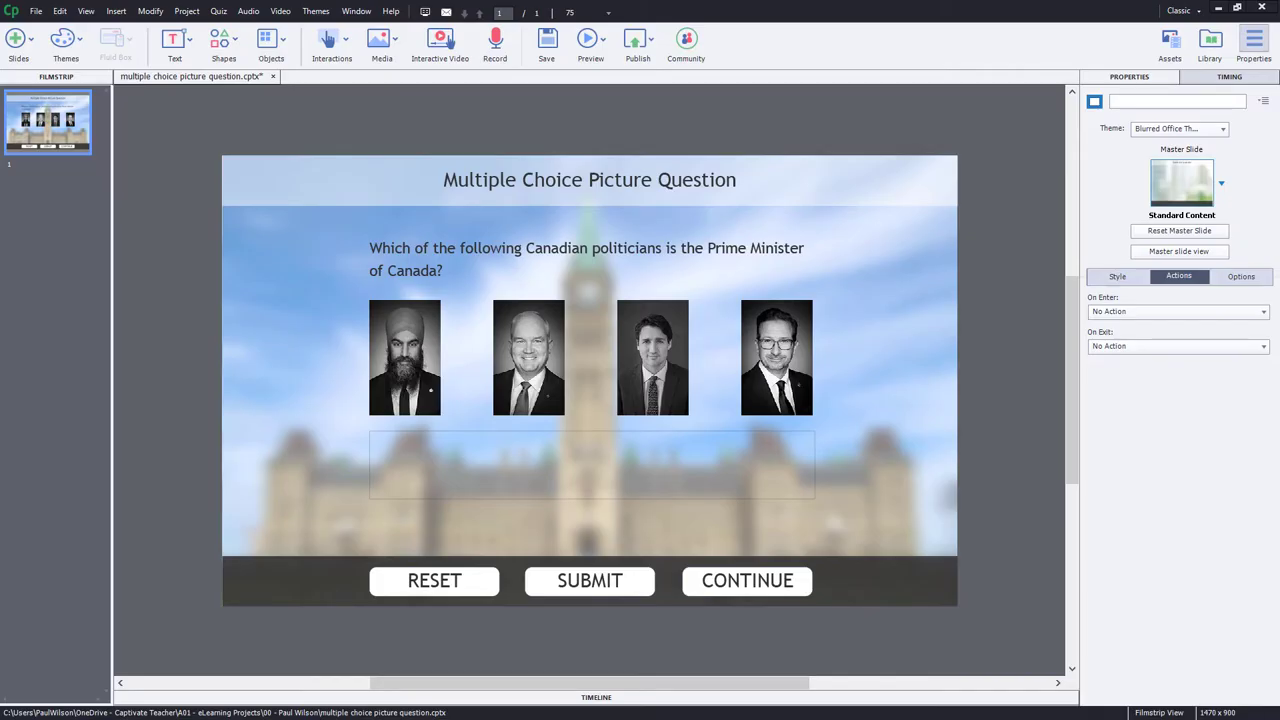
pyautogui.moveTo(420, 336)
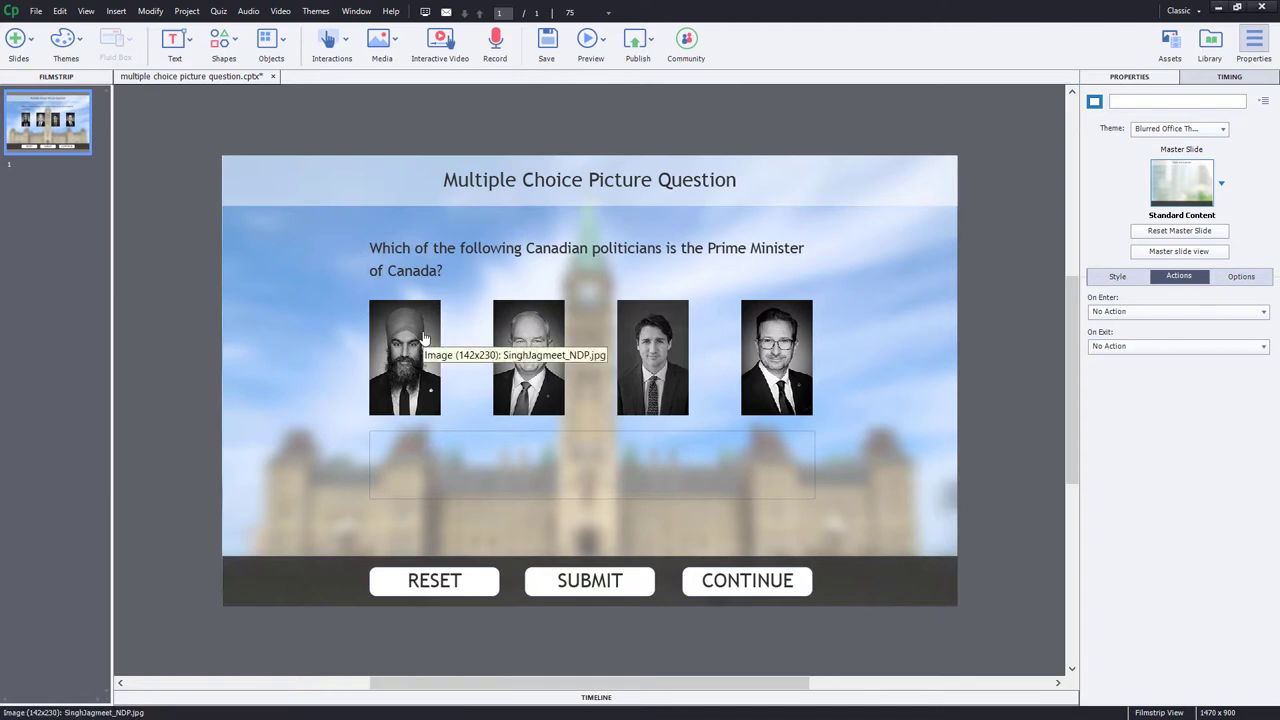
# Show the first politician photo's 'selected' object state, full colour with a blue border
pyautogui.click(404, 356)
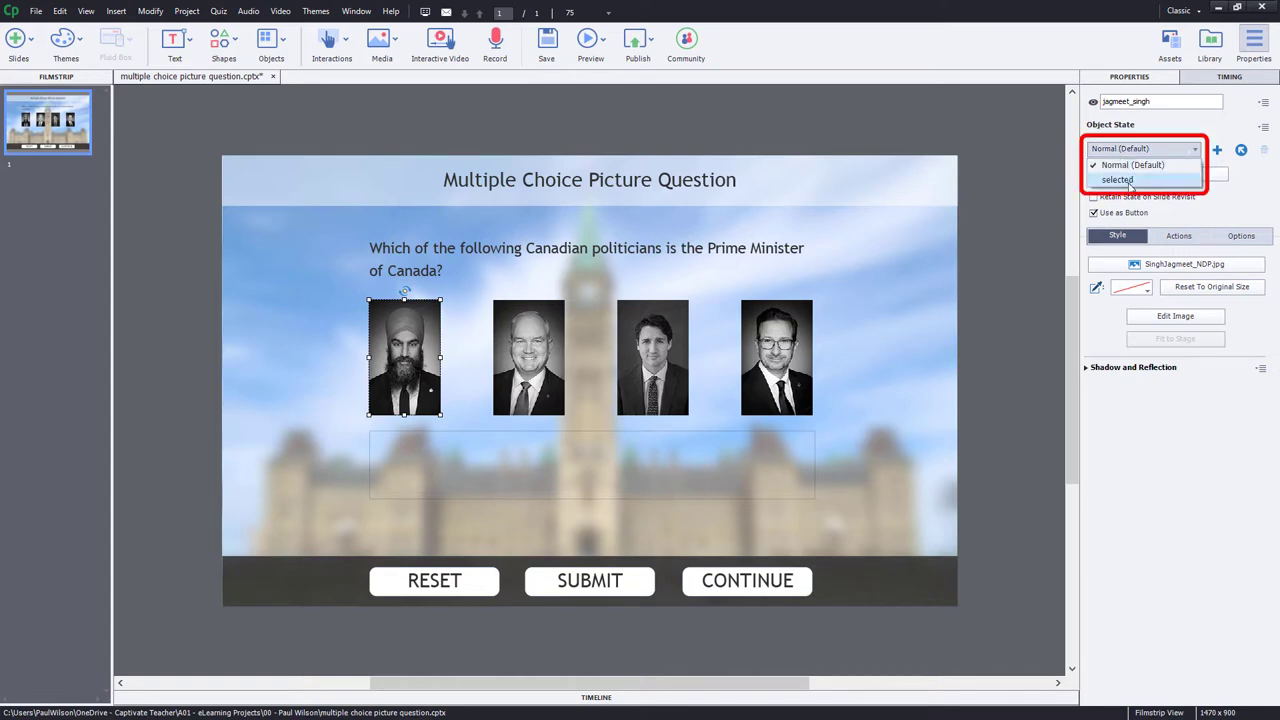
pyautogui.click(590, 38)
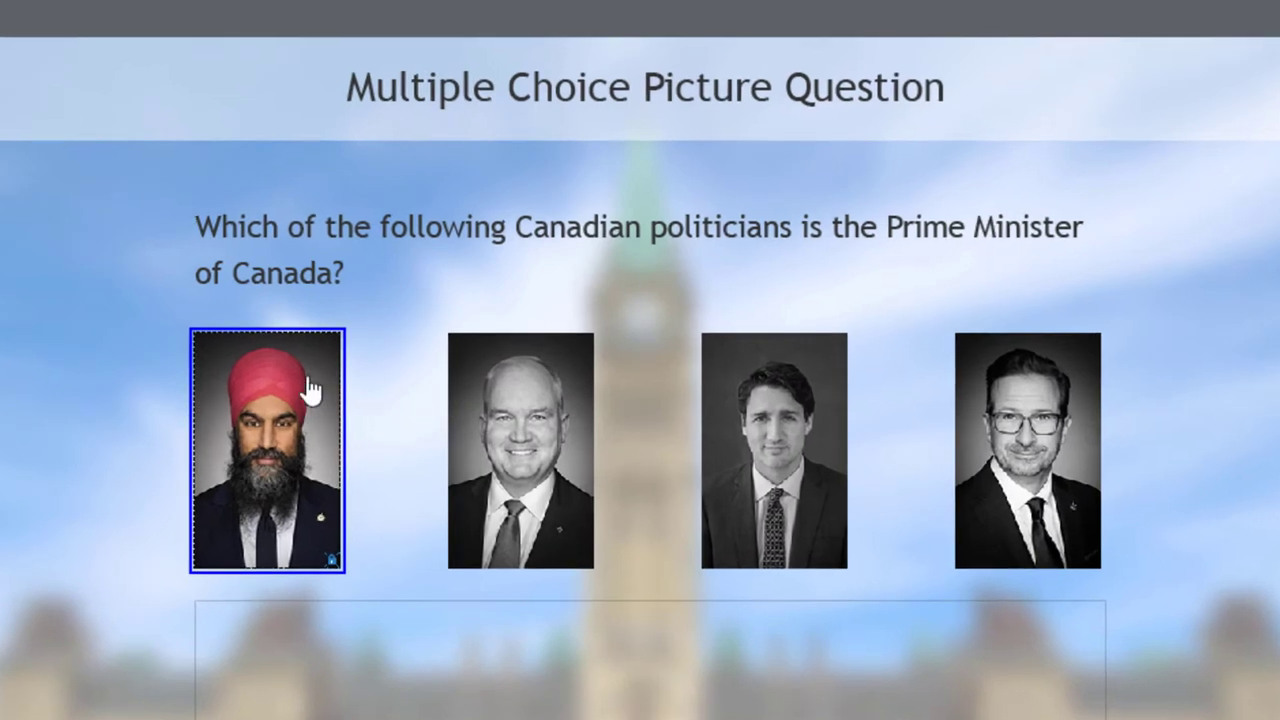
pyautogui.moveTo(216, 380)
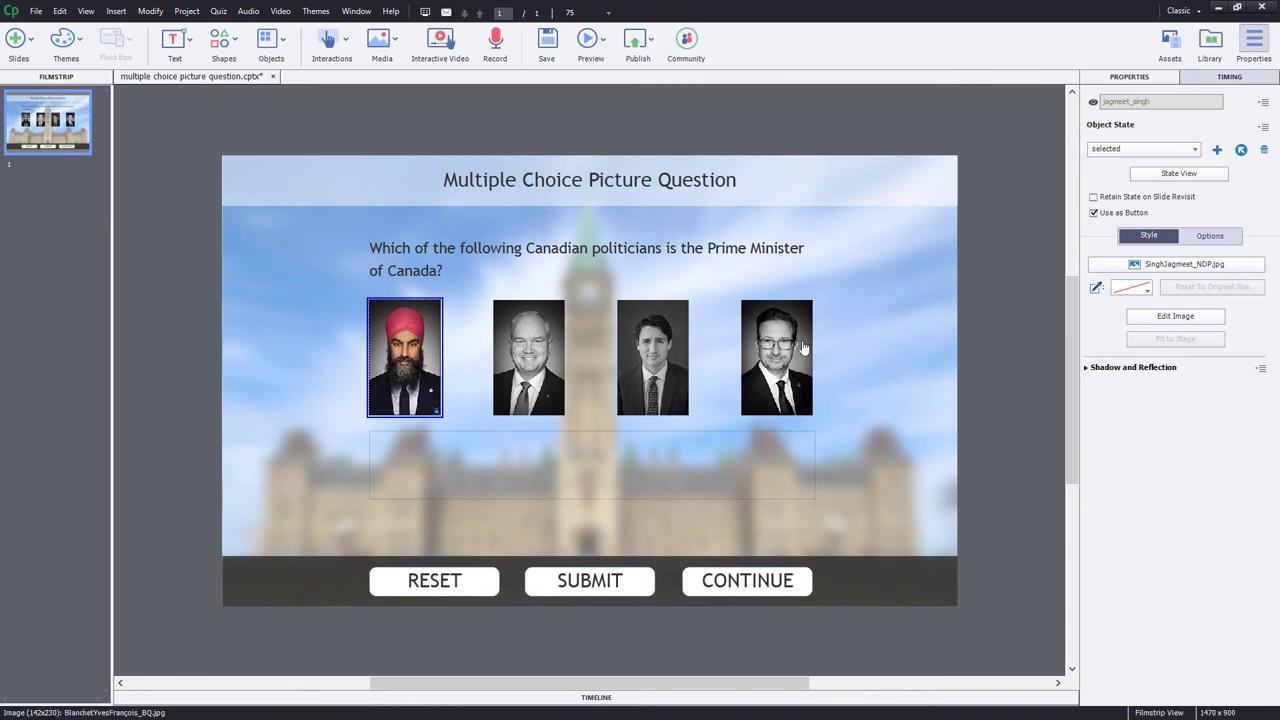
pyautogui.moveTo(532, 312)
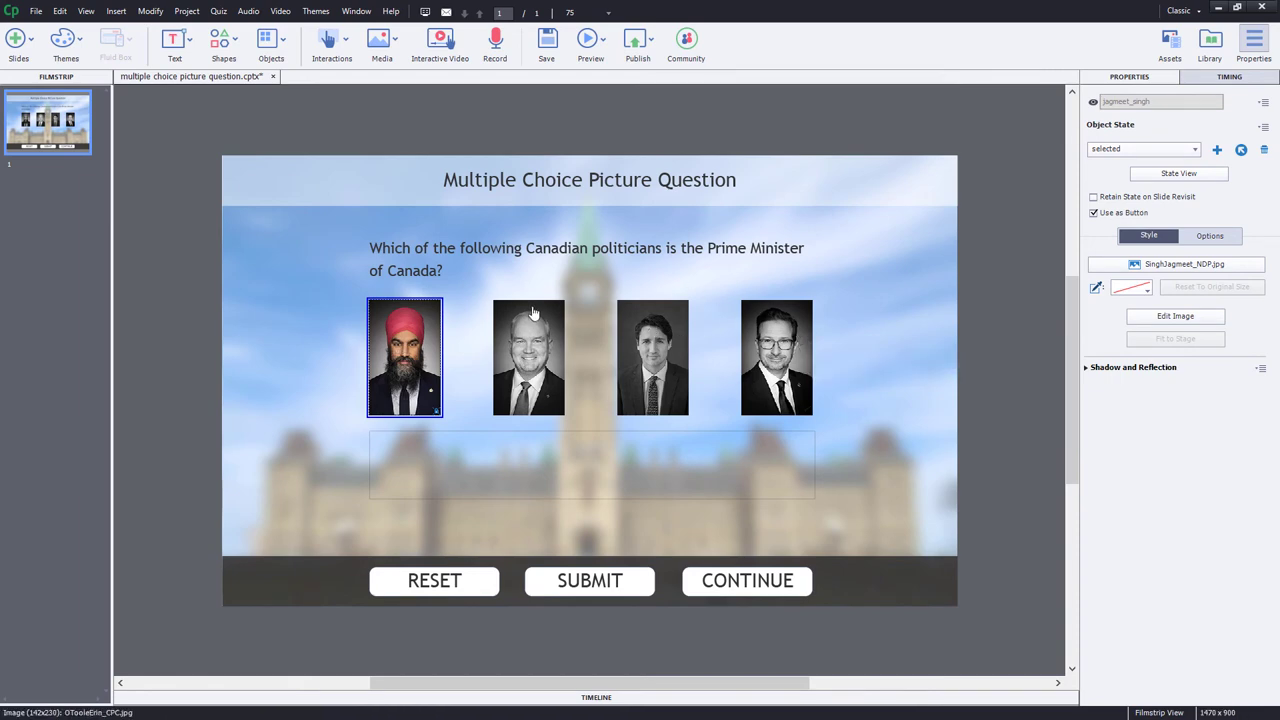
pyautogui.moveTo(532, 316)
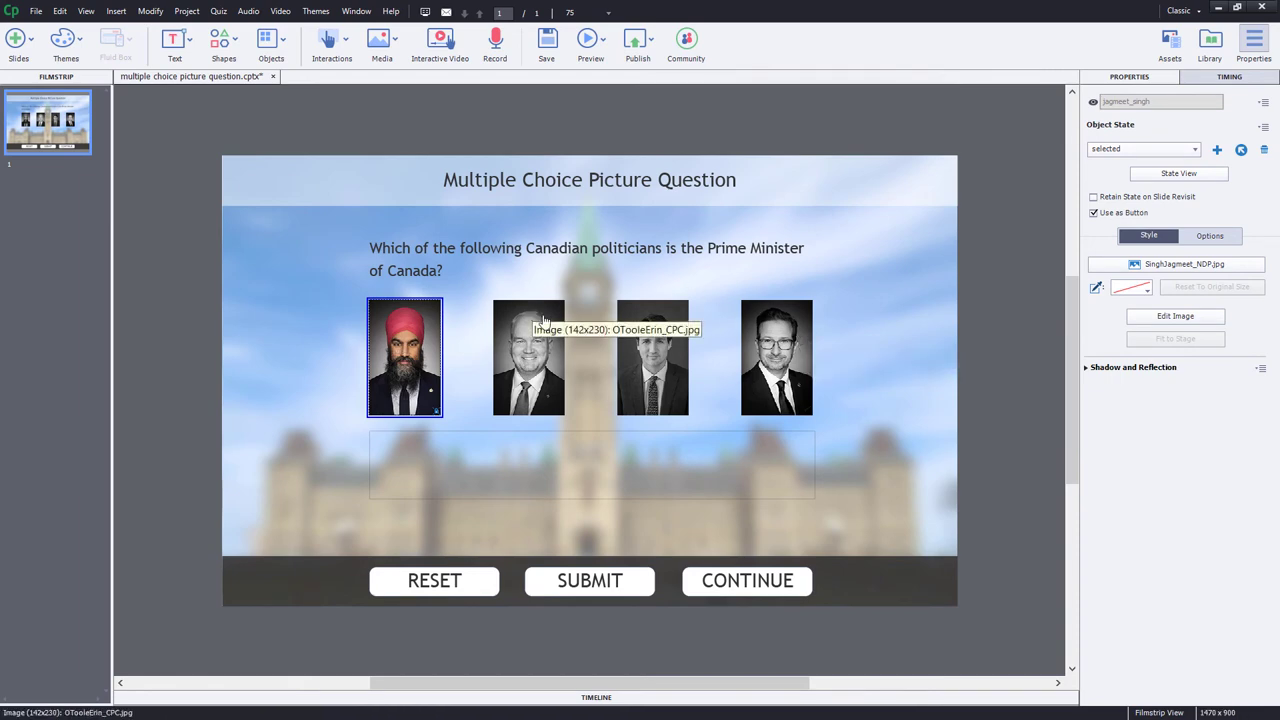
pyautogui.moveTo(612, 582)
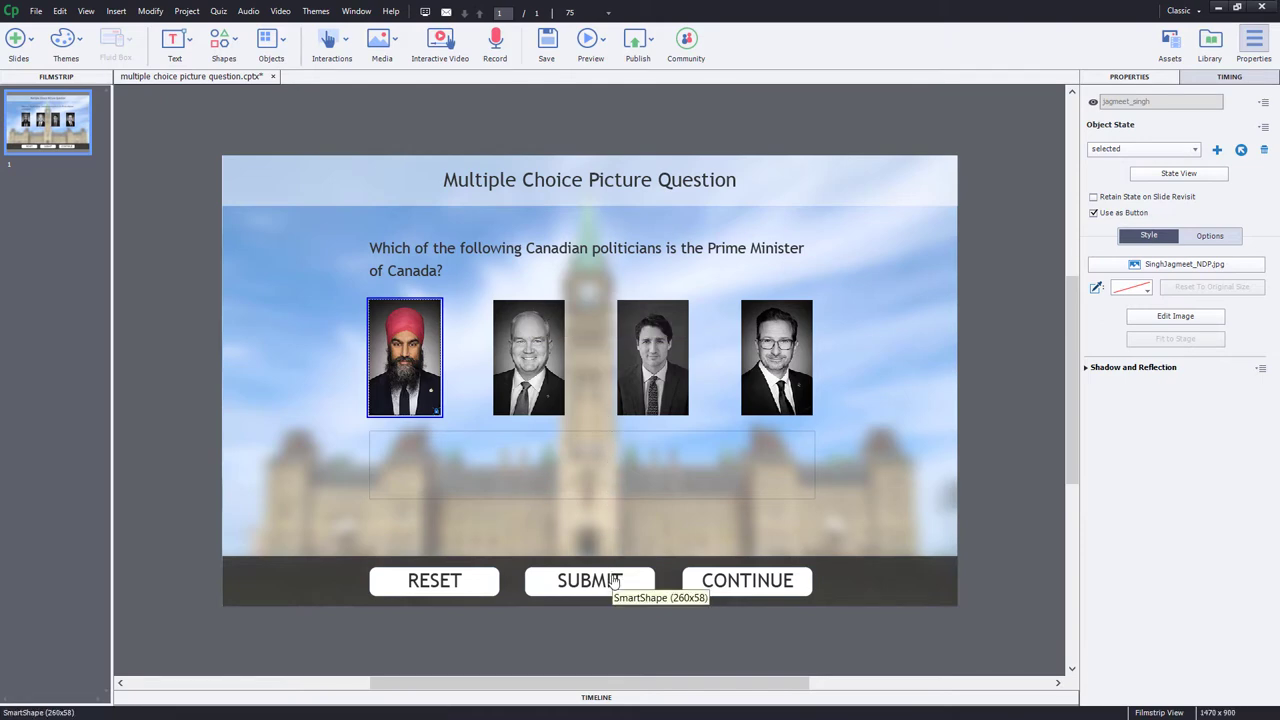
pyautogui.moveTo(594, 588)
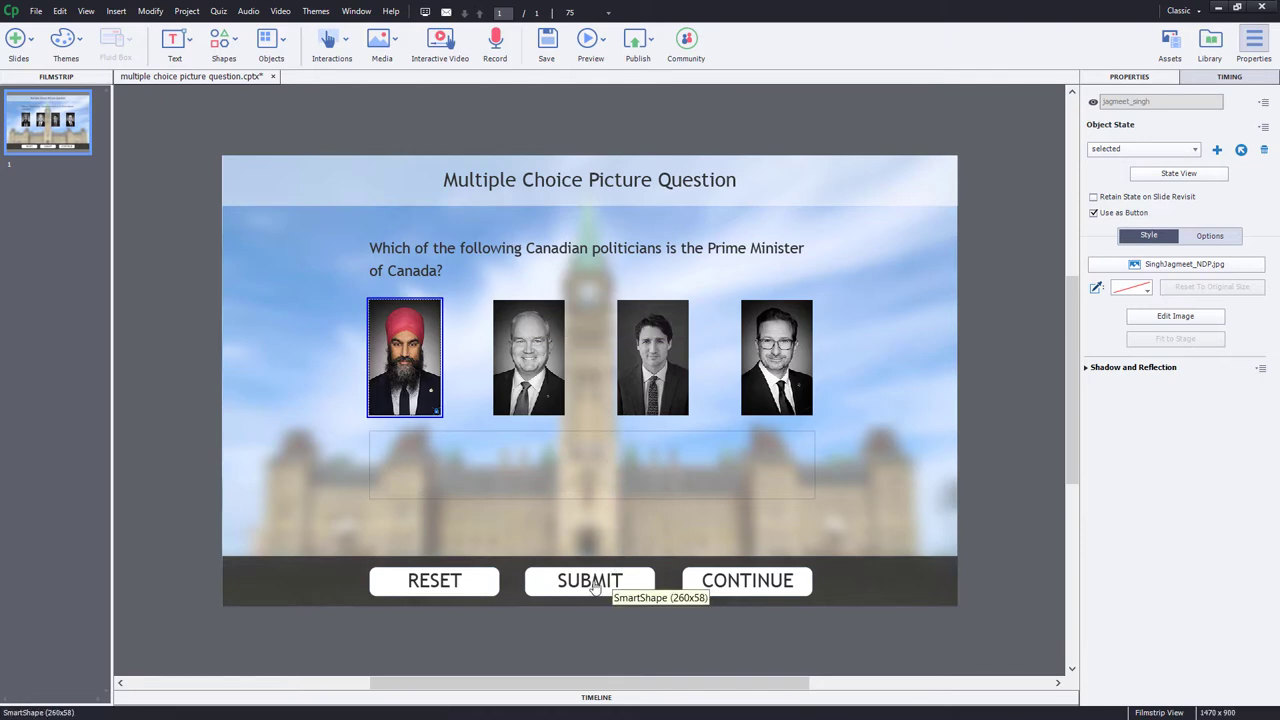
pyautogui.moveTo(604, 476)
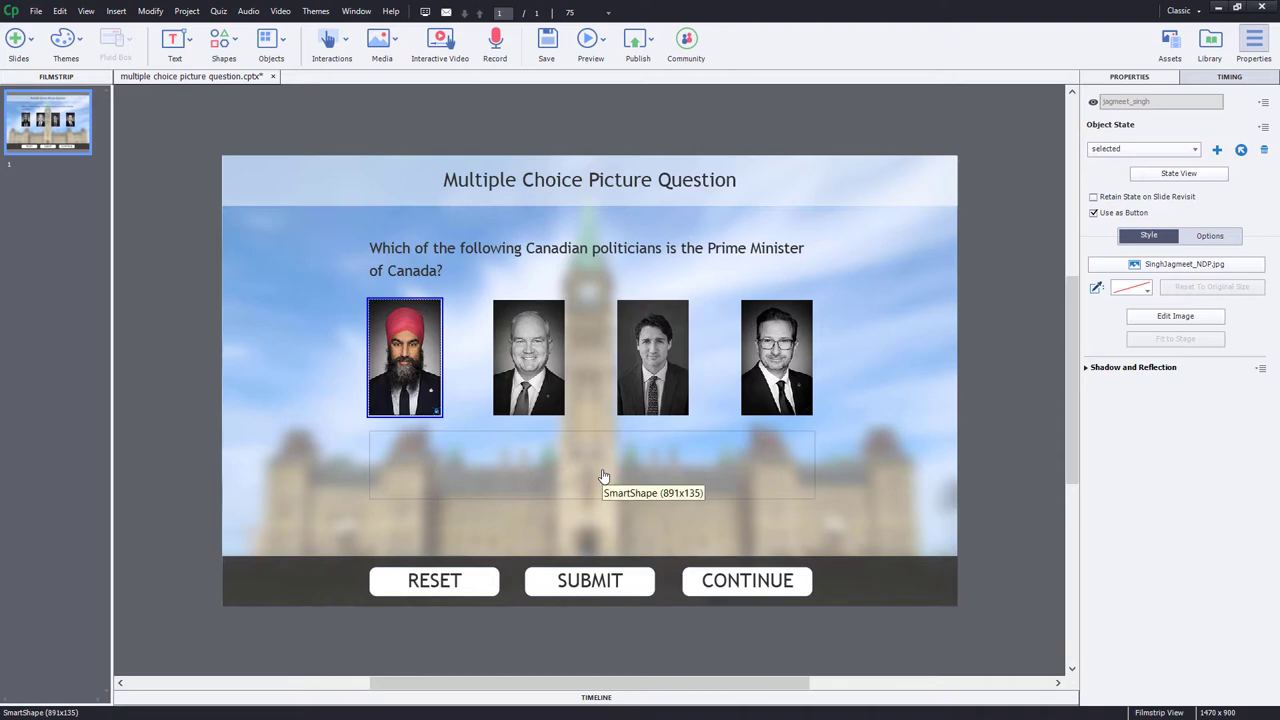
pyautogui.click(590, 464)
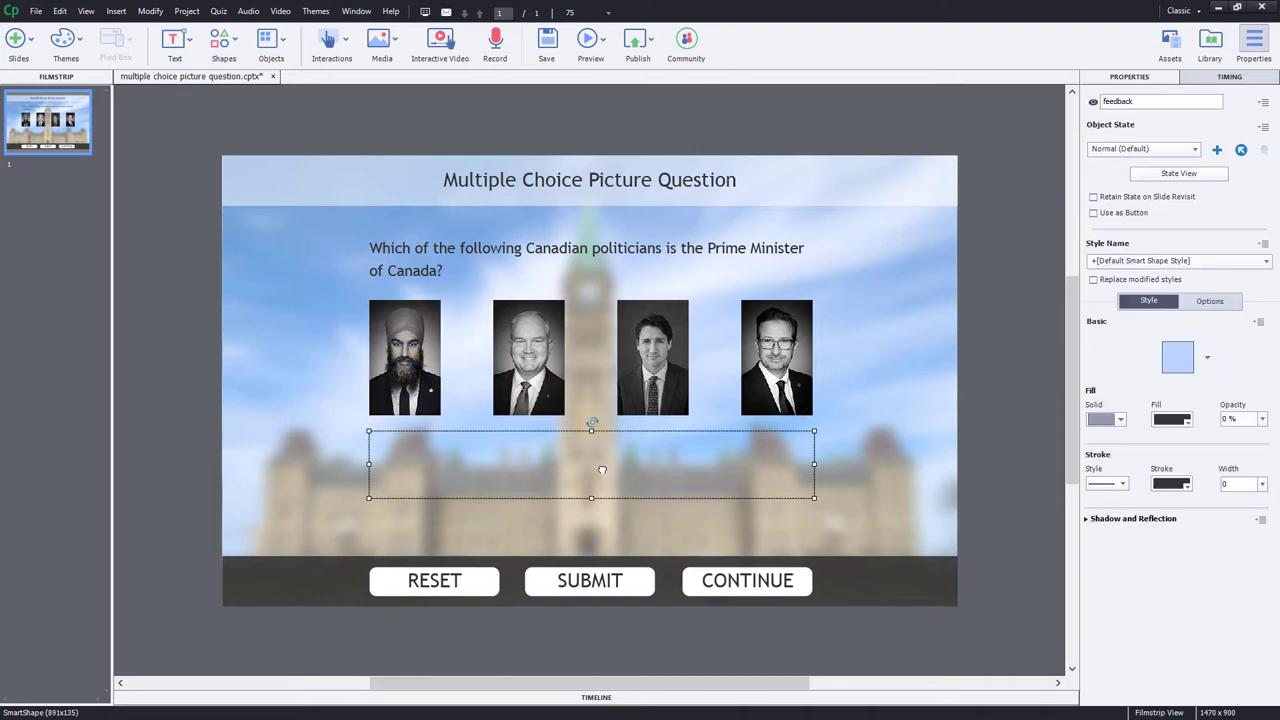
pyautogui.moveTo(400, 448)
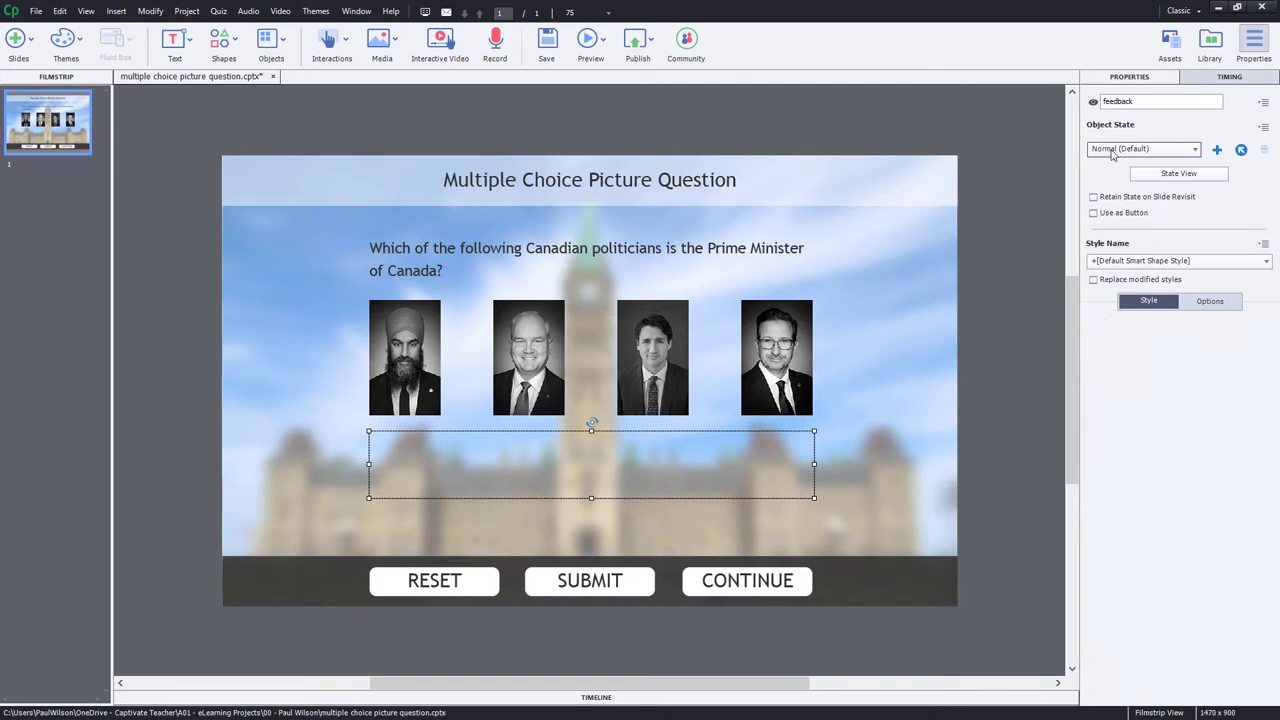
pyautogui.click(1144, 148)
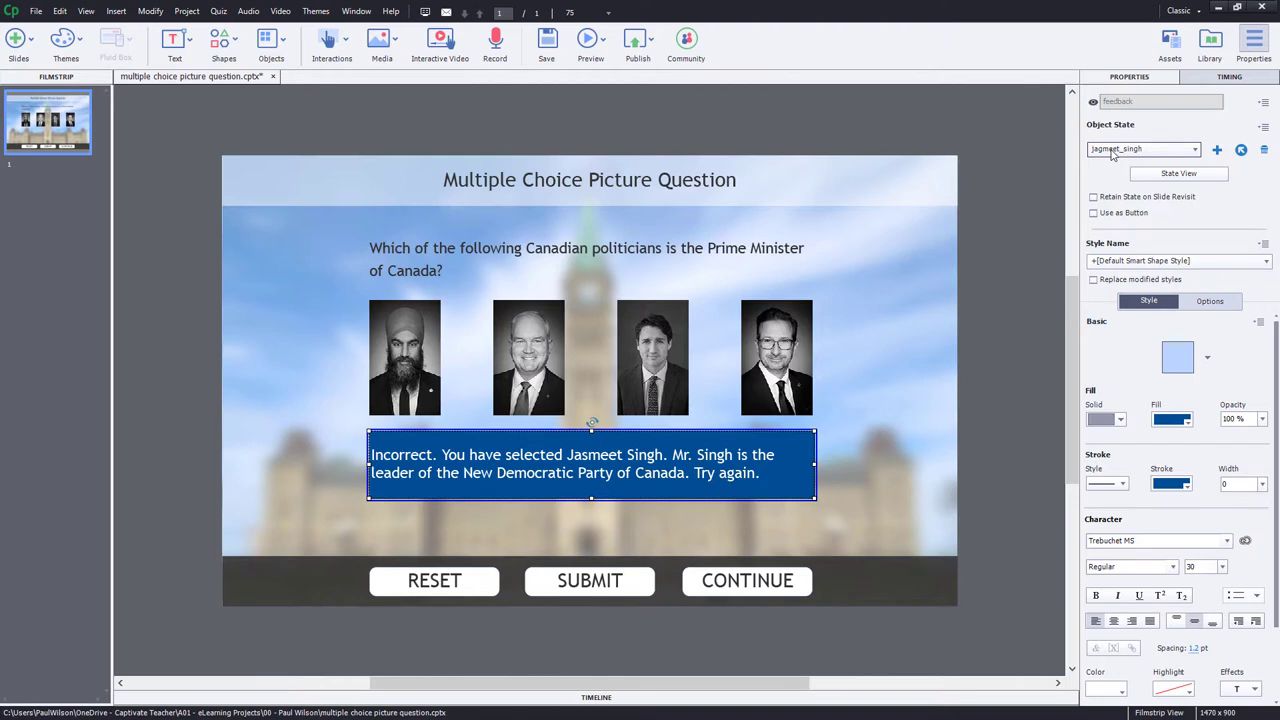
pyautogui.click(1140, 148)
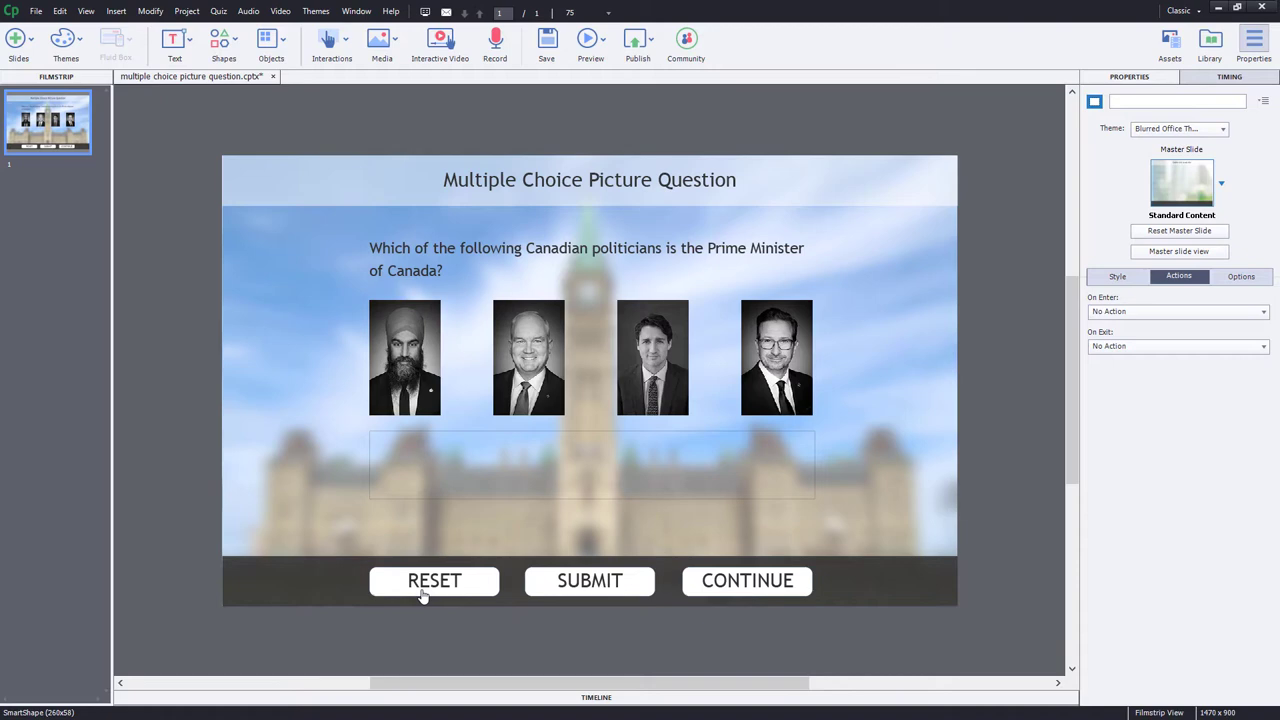
pyautogui.moveTo(472, 564)
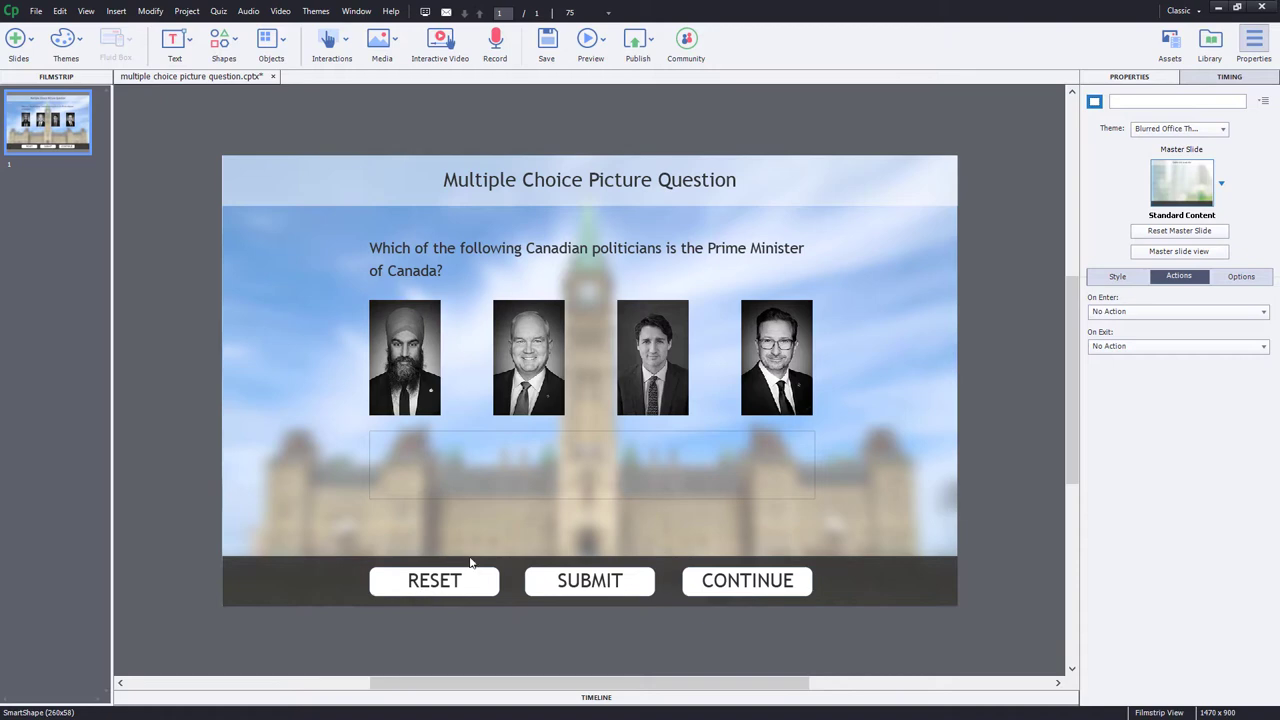
pyautogui.moveTo(628, 580)
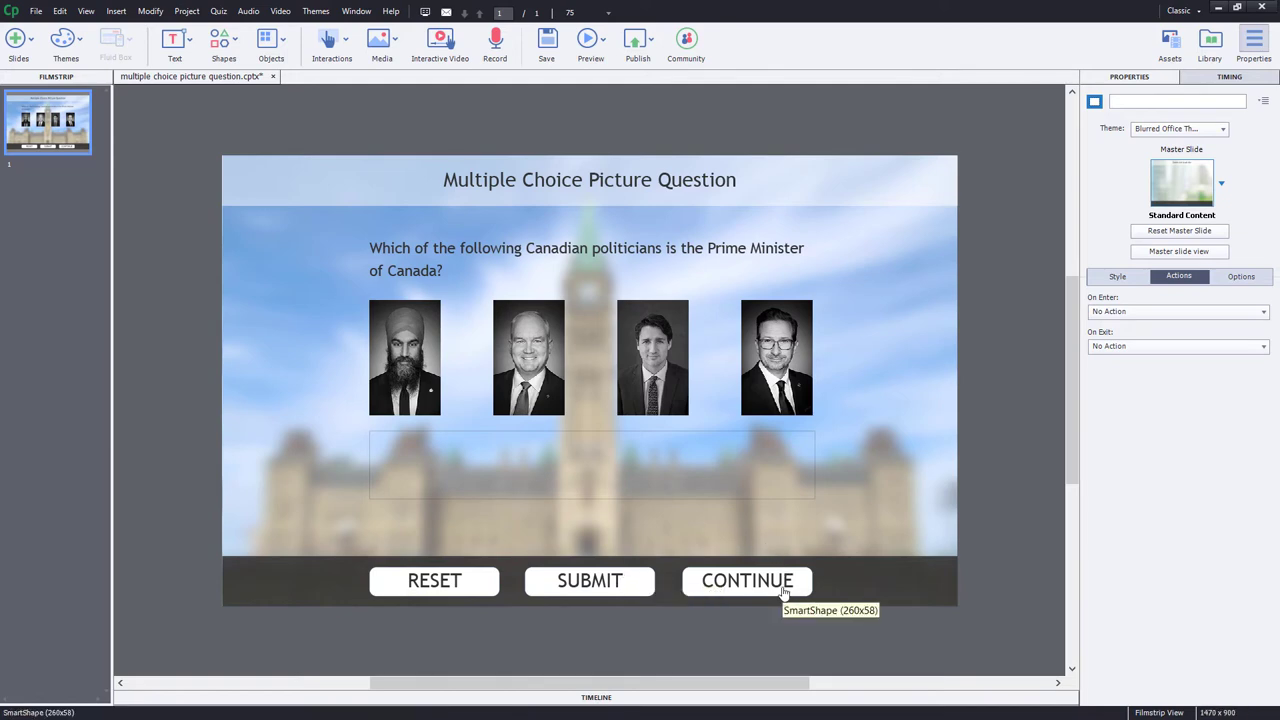
pyautogui.click(748, 580)
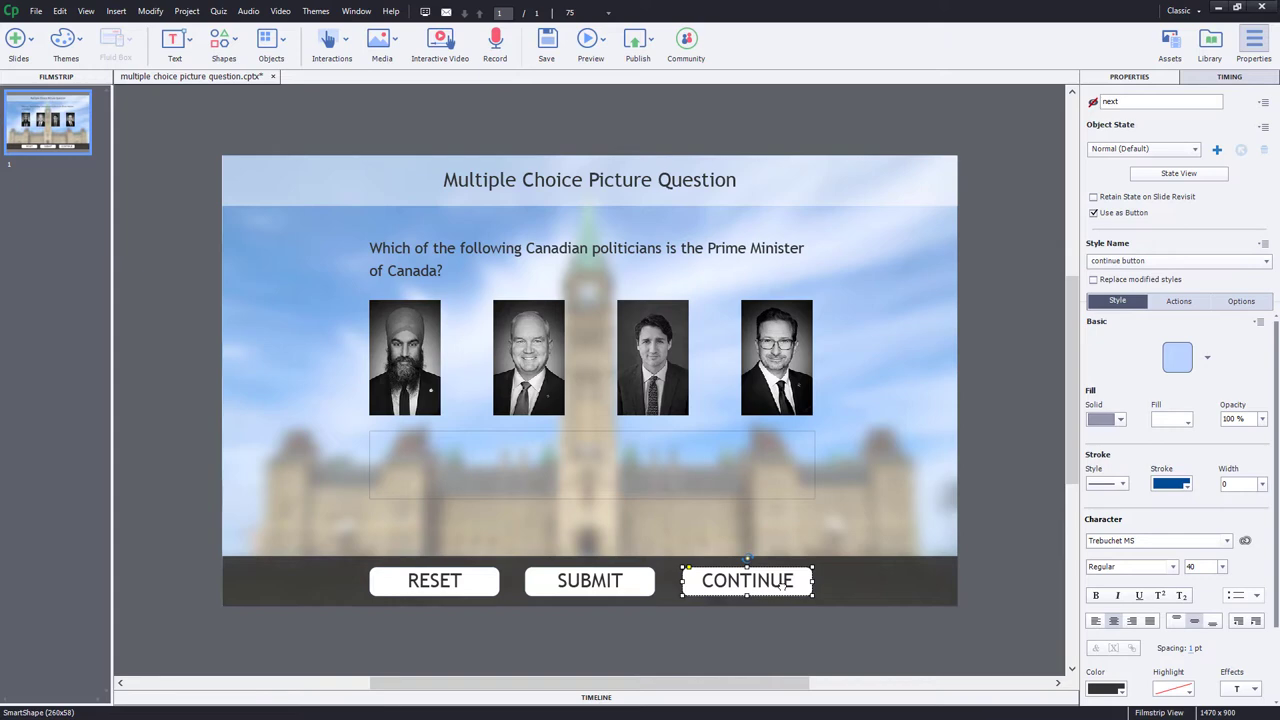
pyautogui.moveTo(638, 352)
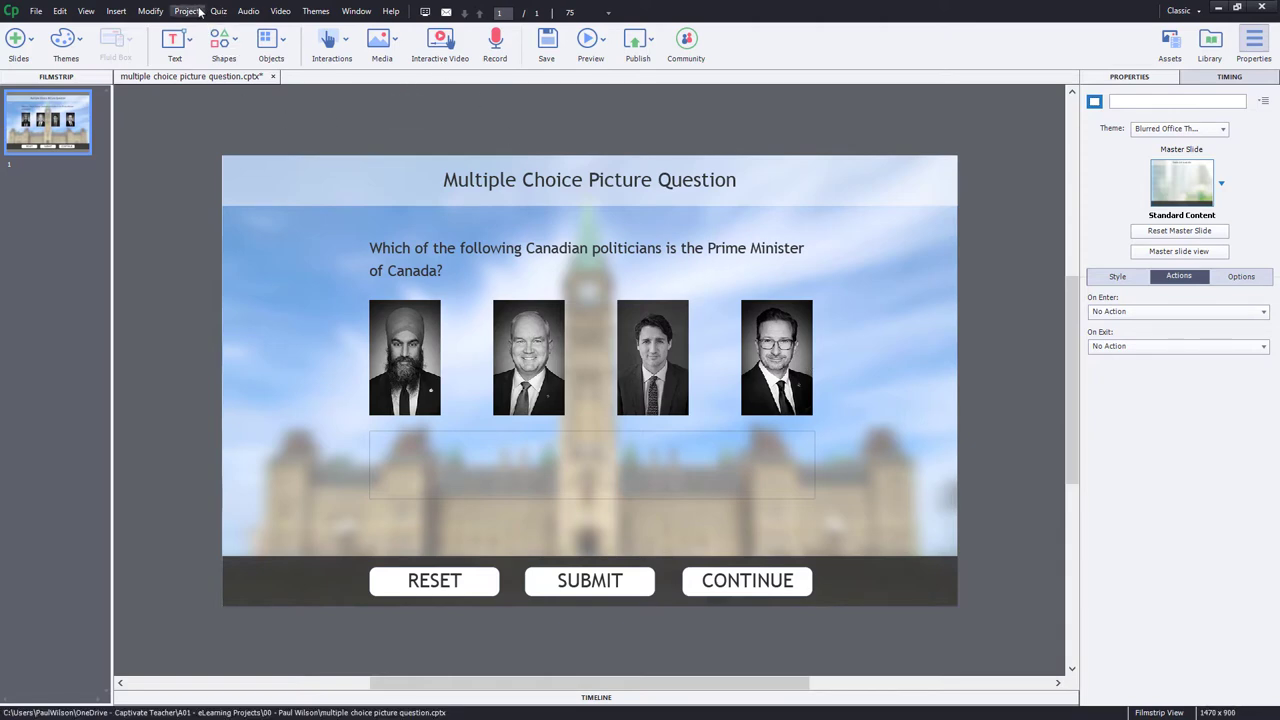
# Add user variables _jasmeet, _erin, _justin and _Yves in Project > Variables, then return to the slide
pyautogui.click(188, 12)
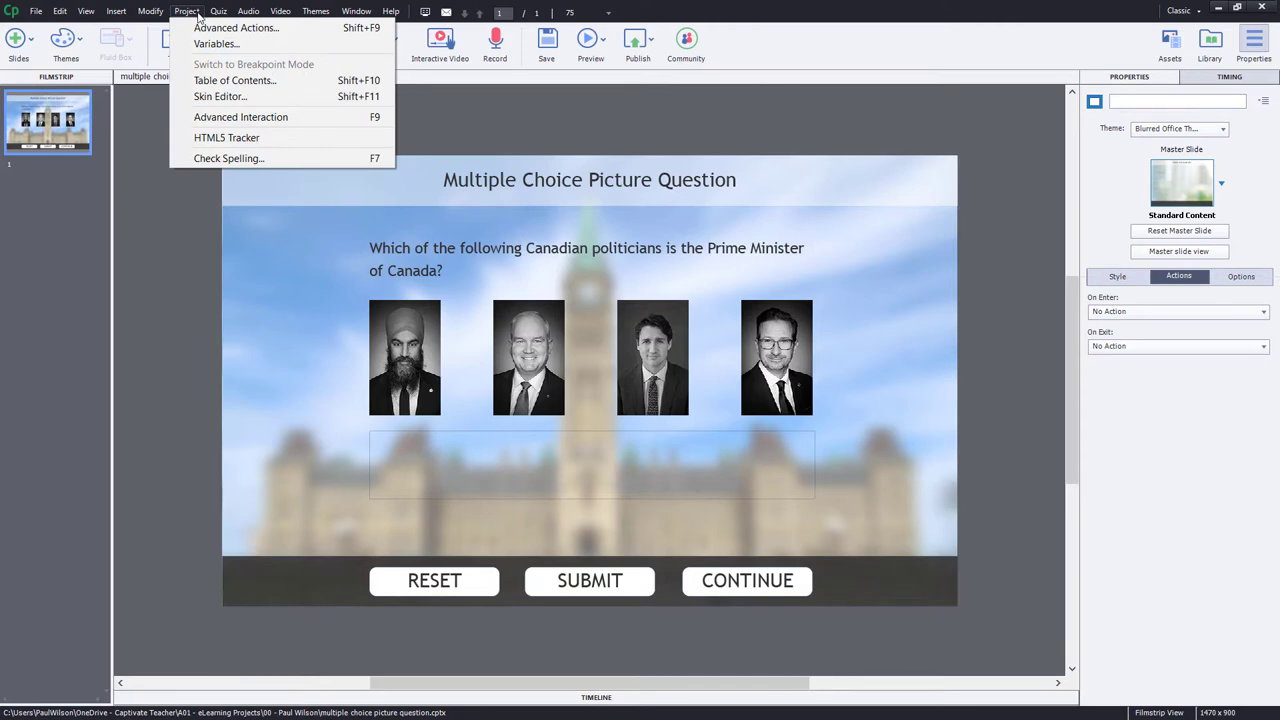
pyautogui.click(216, 44)
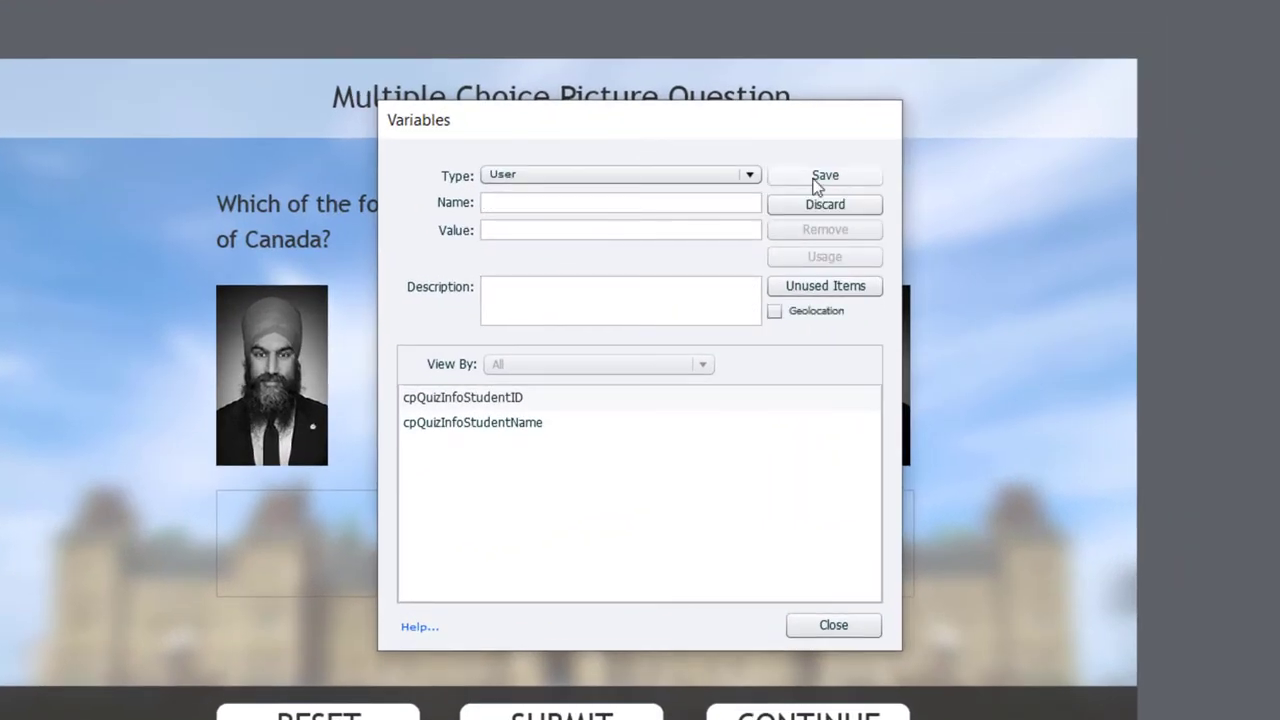
pyautogui.write('j')
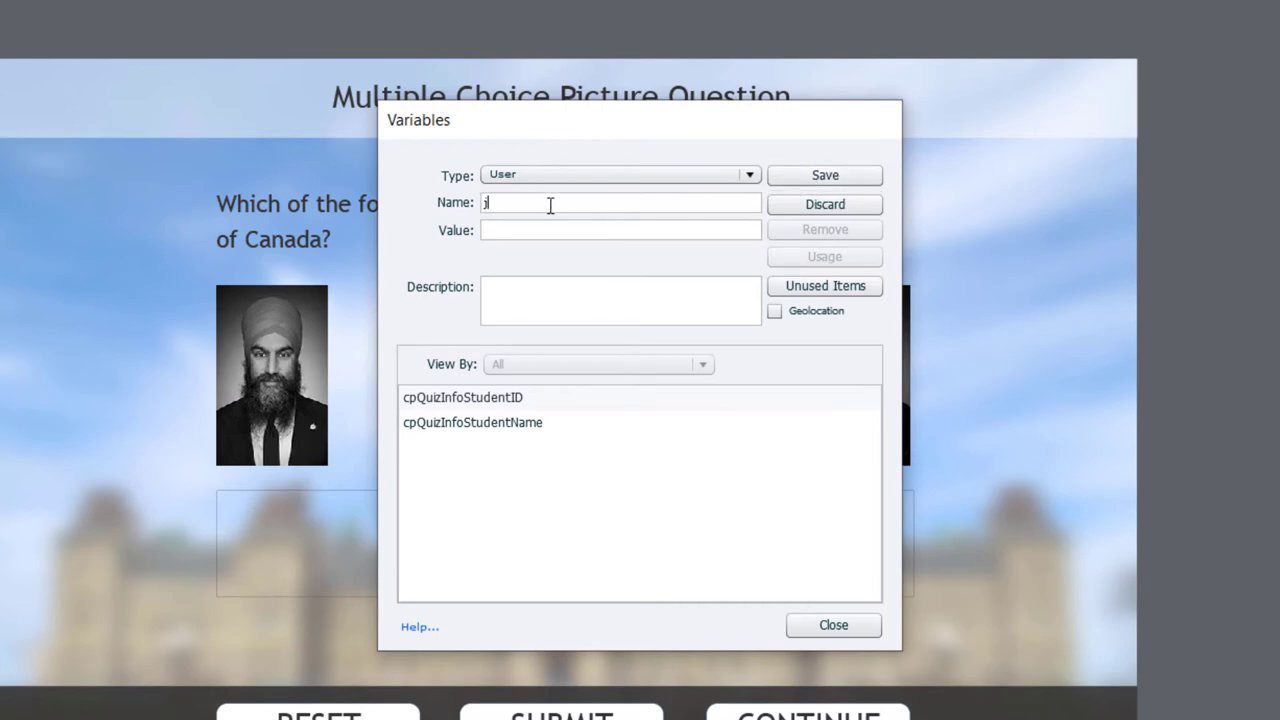
pyautogui.write('asmeet')
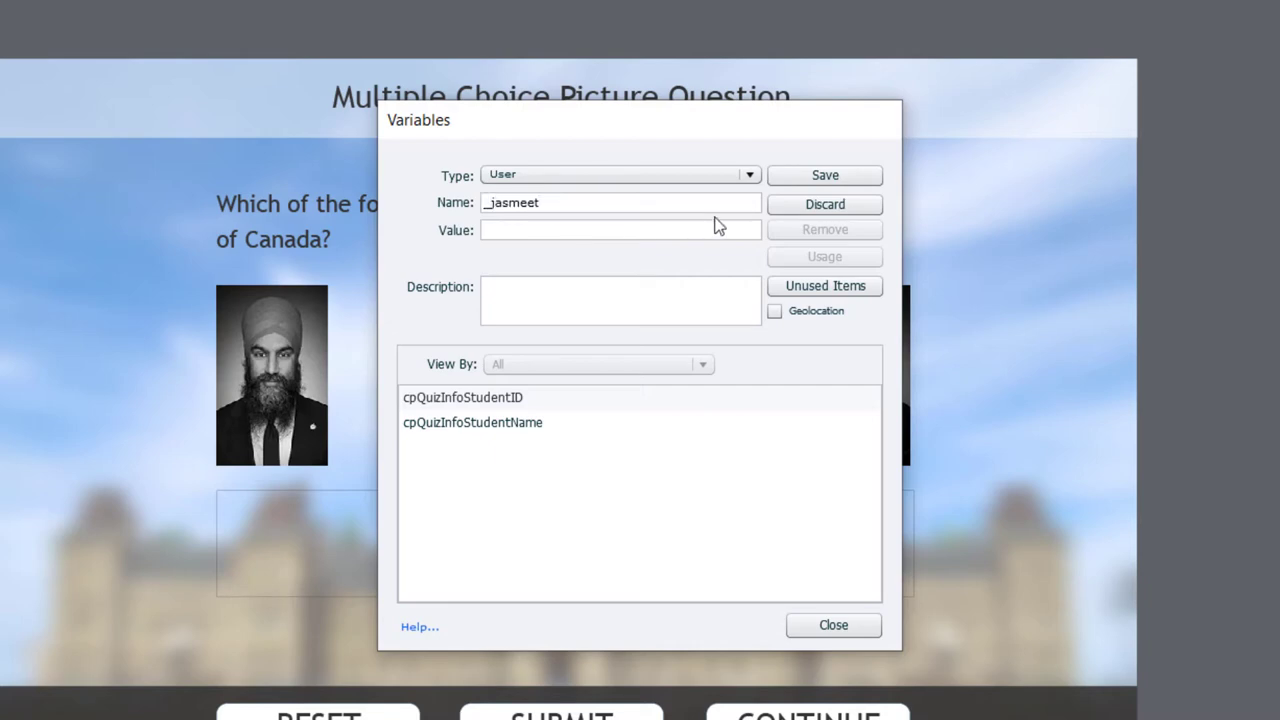
pyautogui.click(824, 176)
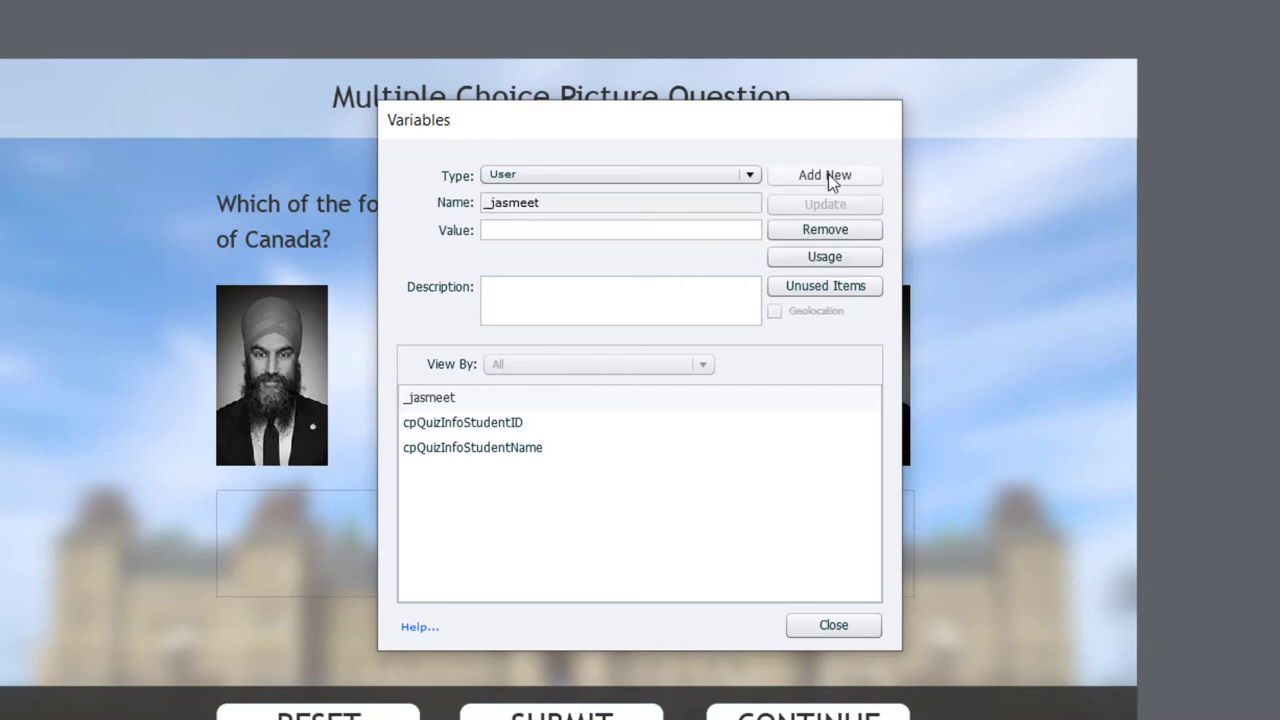
pyautogui.click(824, 176)
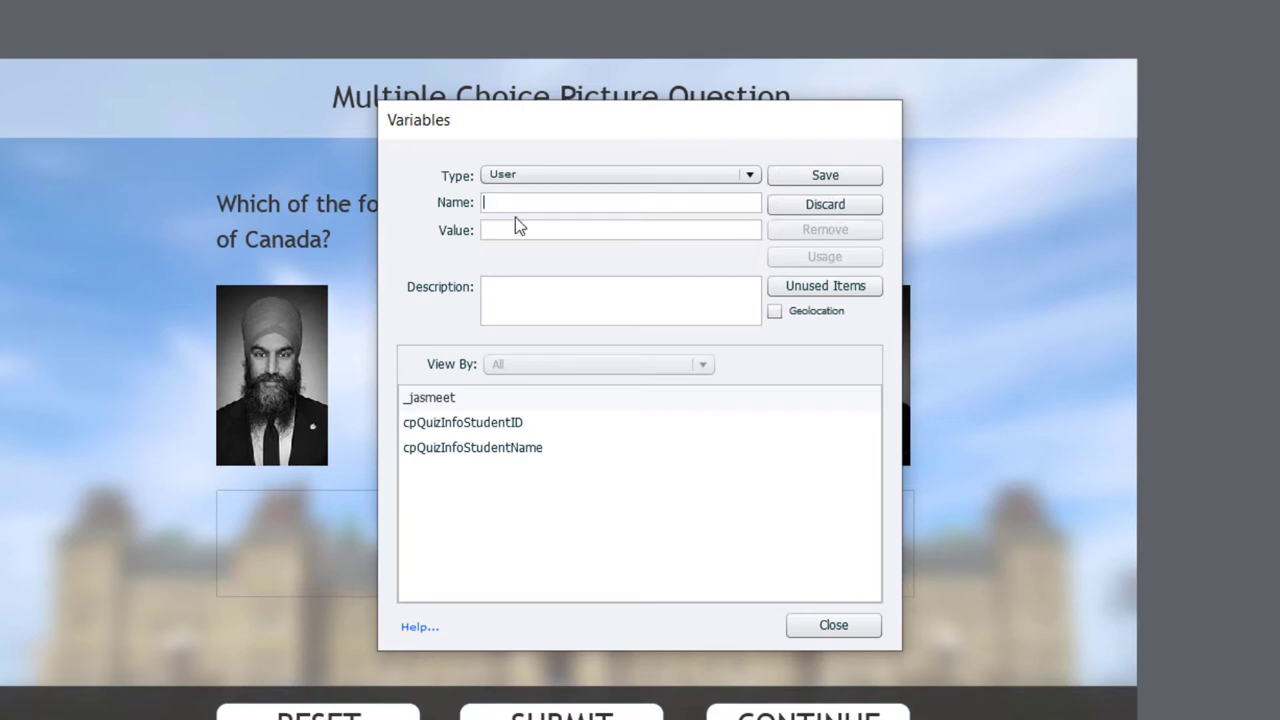
pyautogui.write('_erin')
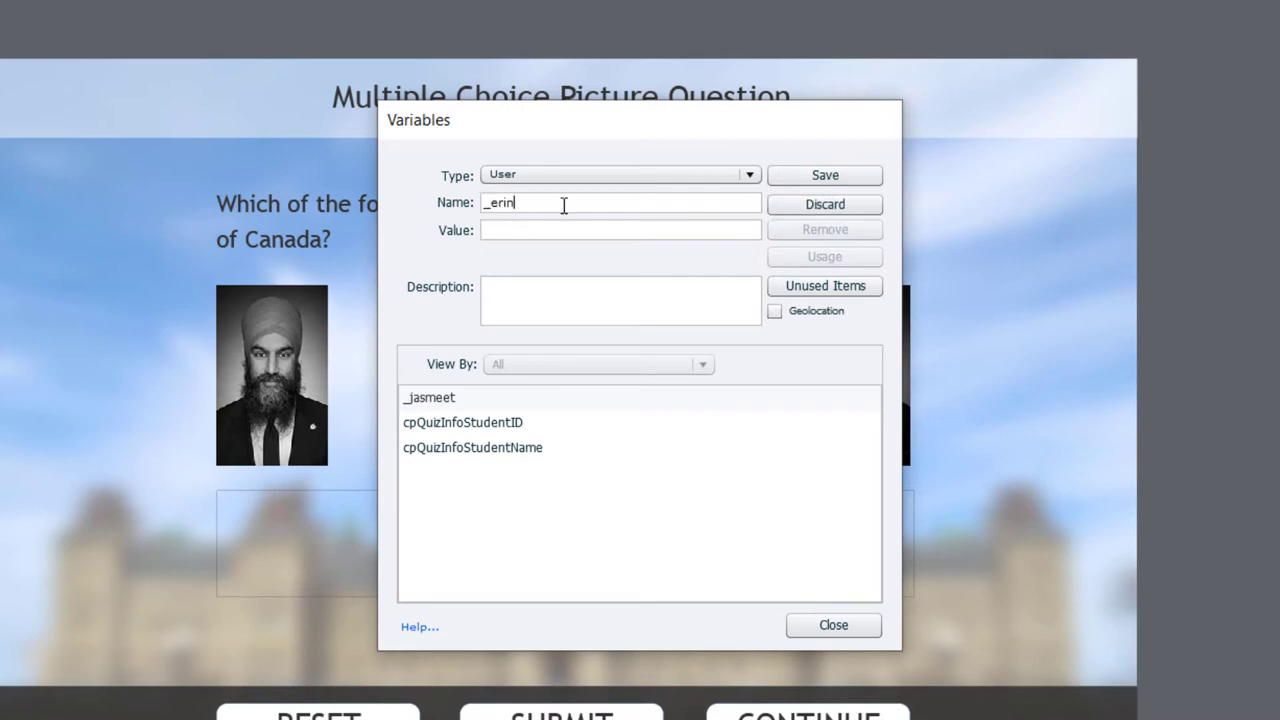
pyautogui.click(824, 176)
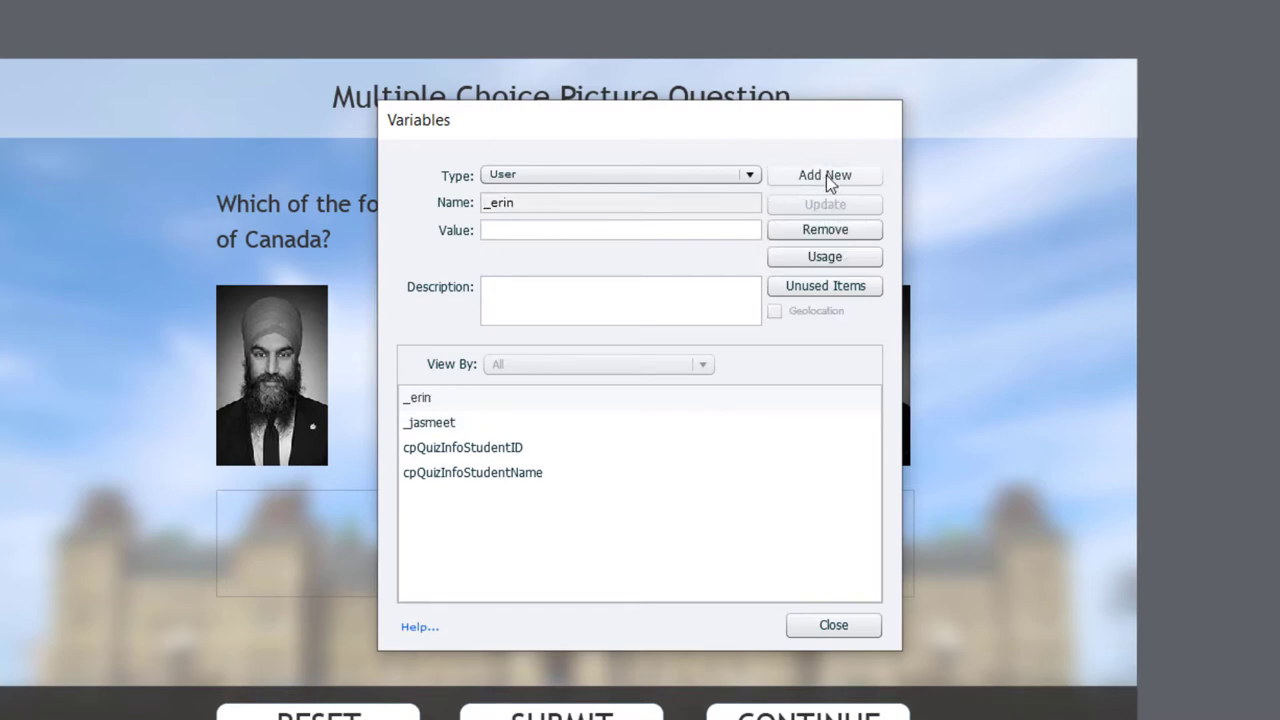
pyautogui.click(824, 176)
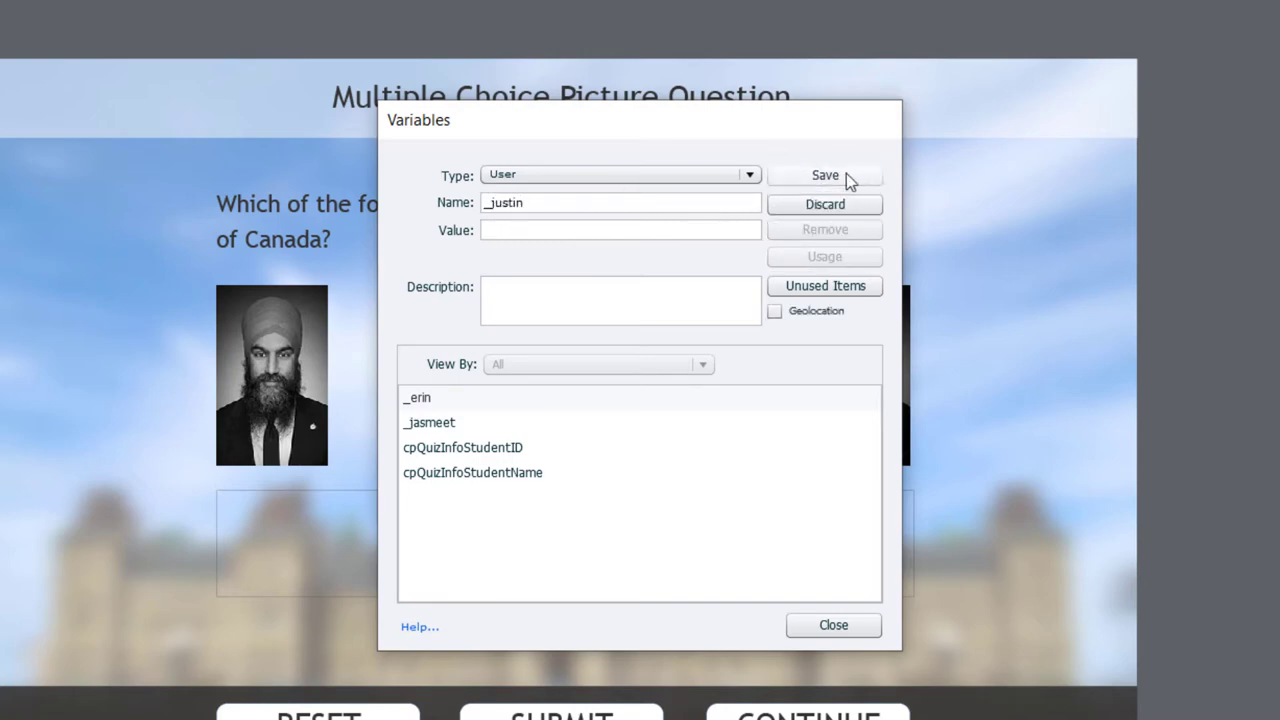
pyautogui.click(824, 176)
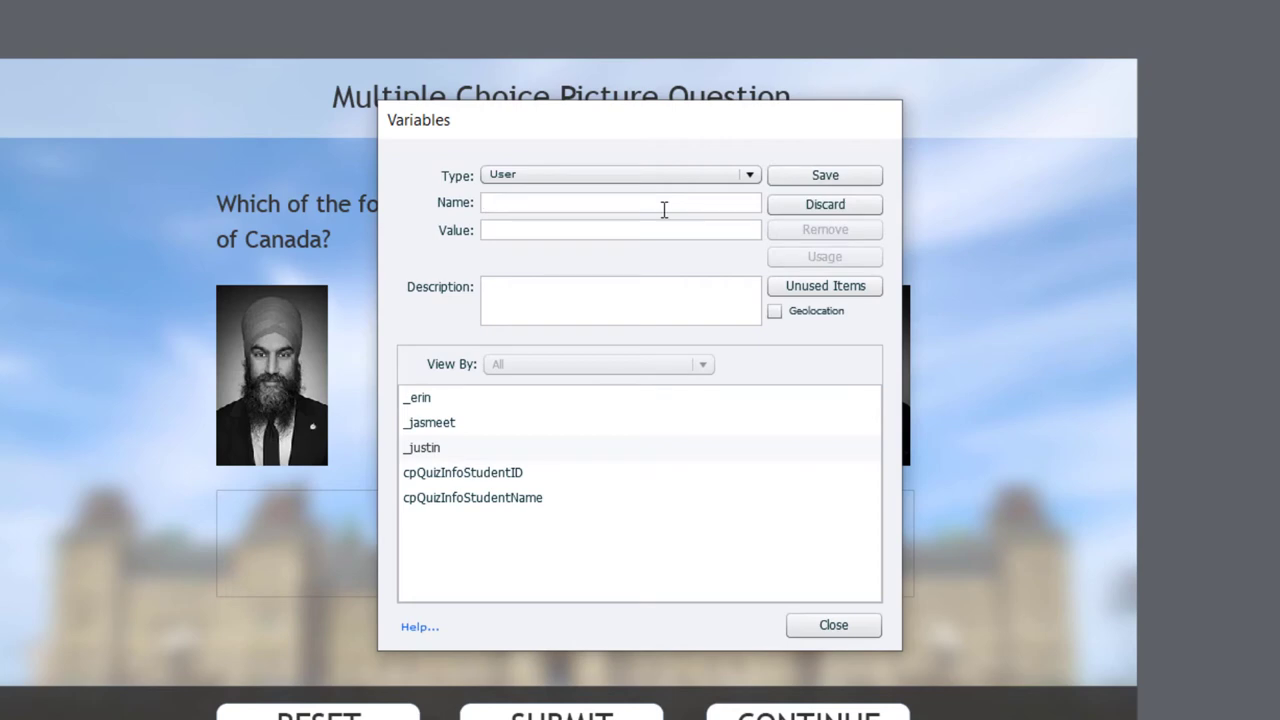
pyautogui.write('_Yves')
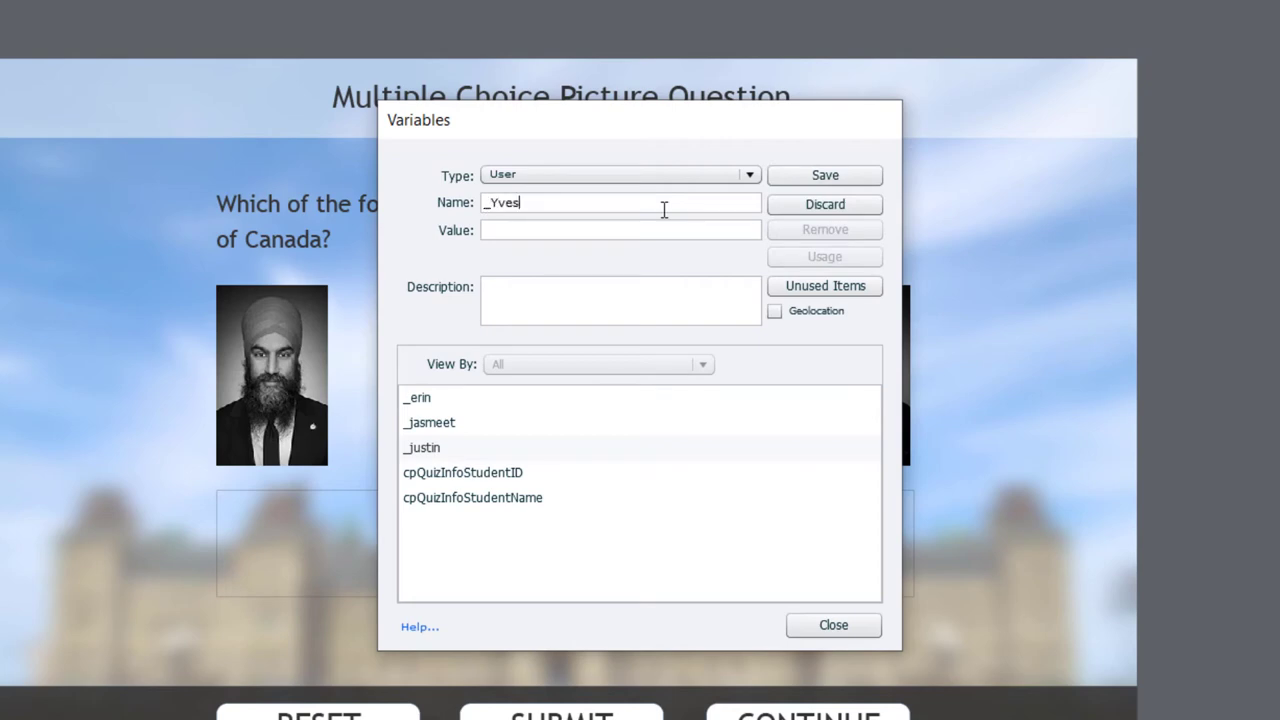
pyautogui.click(824, 176)
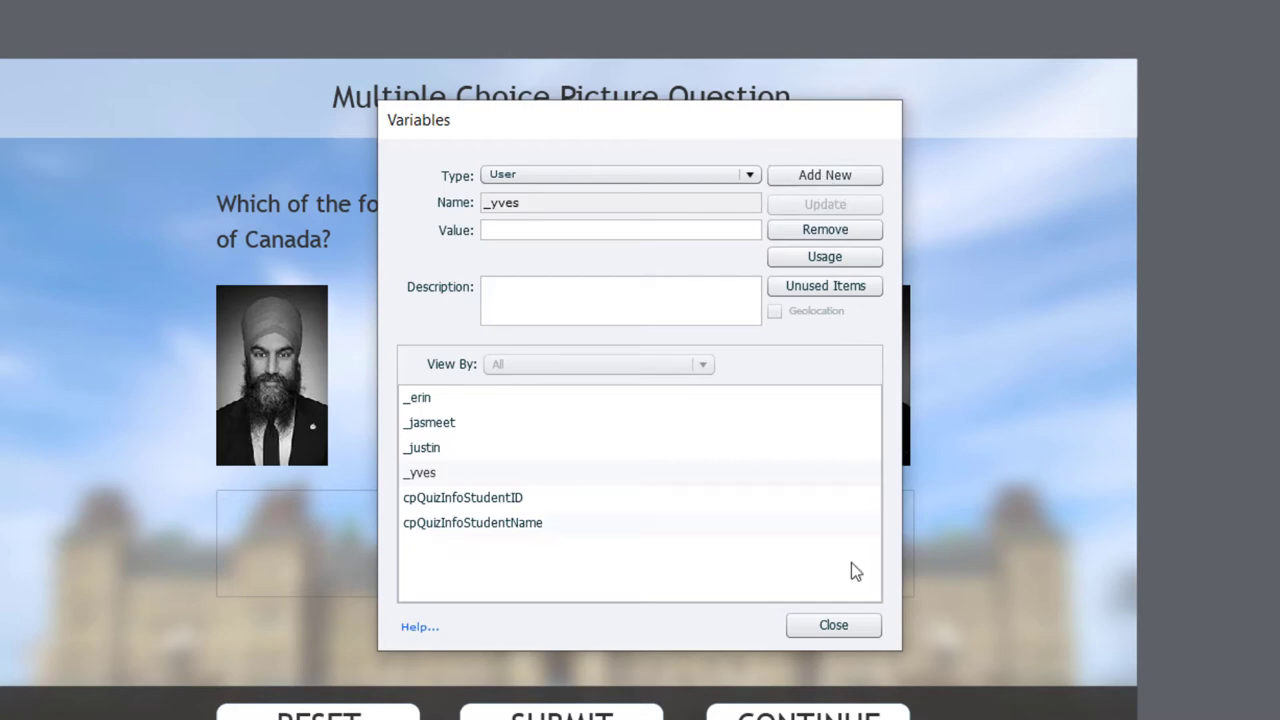
pyautogui.click(832, 624)
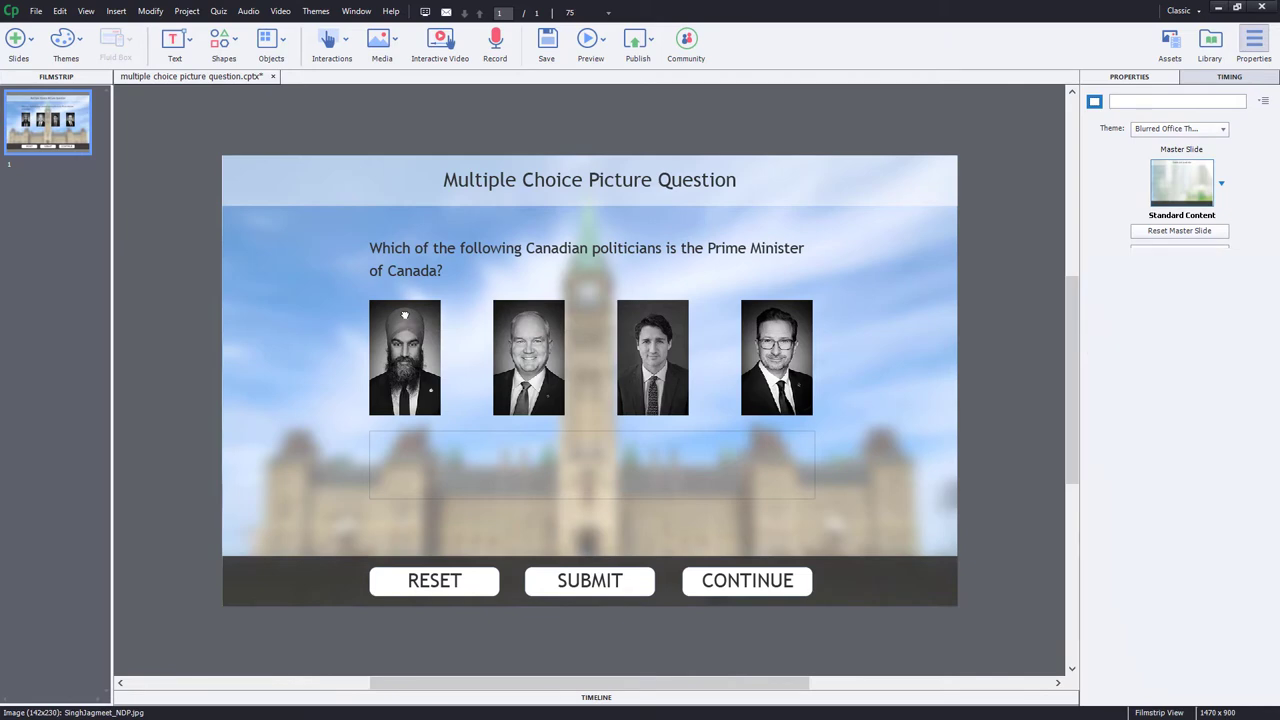
# With the Jagmeet Singh picture selected, start a blank advanced action named jasmeet
pyautogui.click(404, 356)
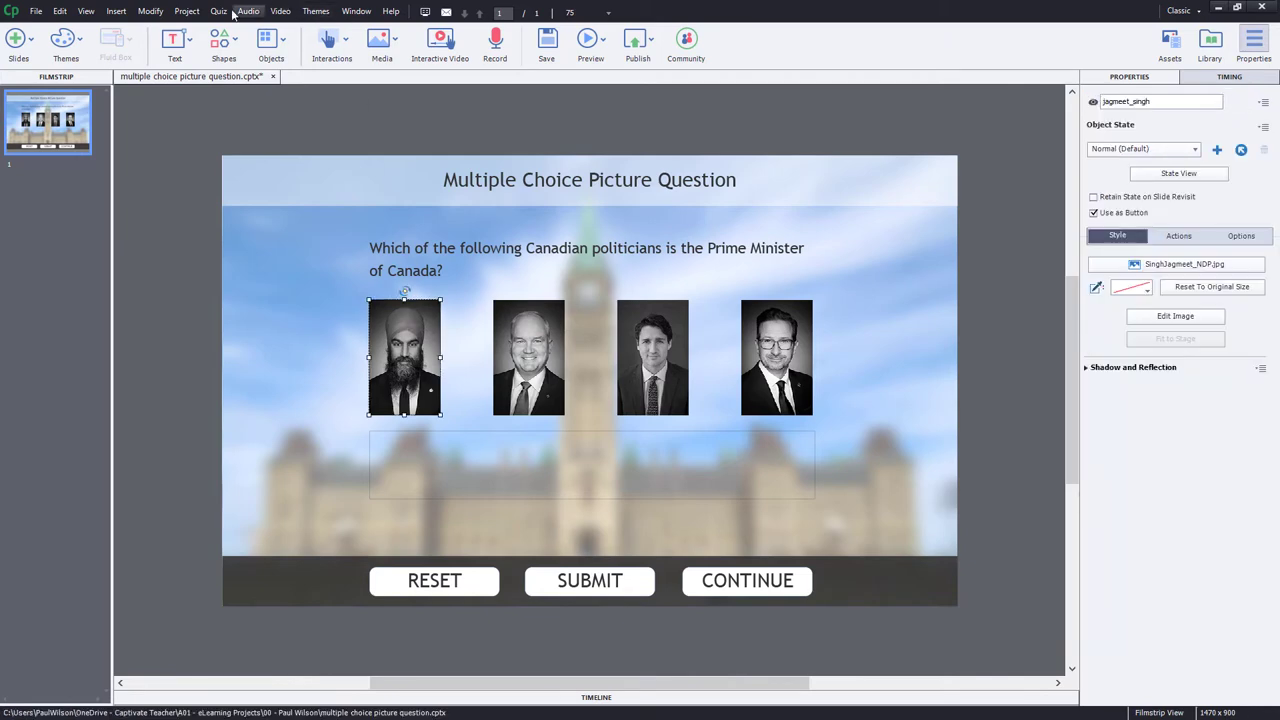
pyautogui.click(186, 12)
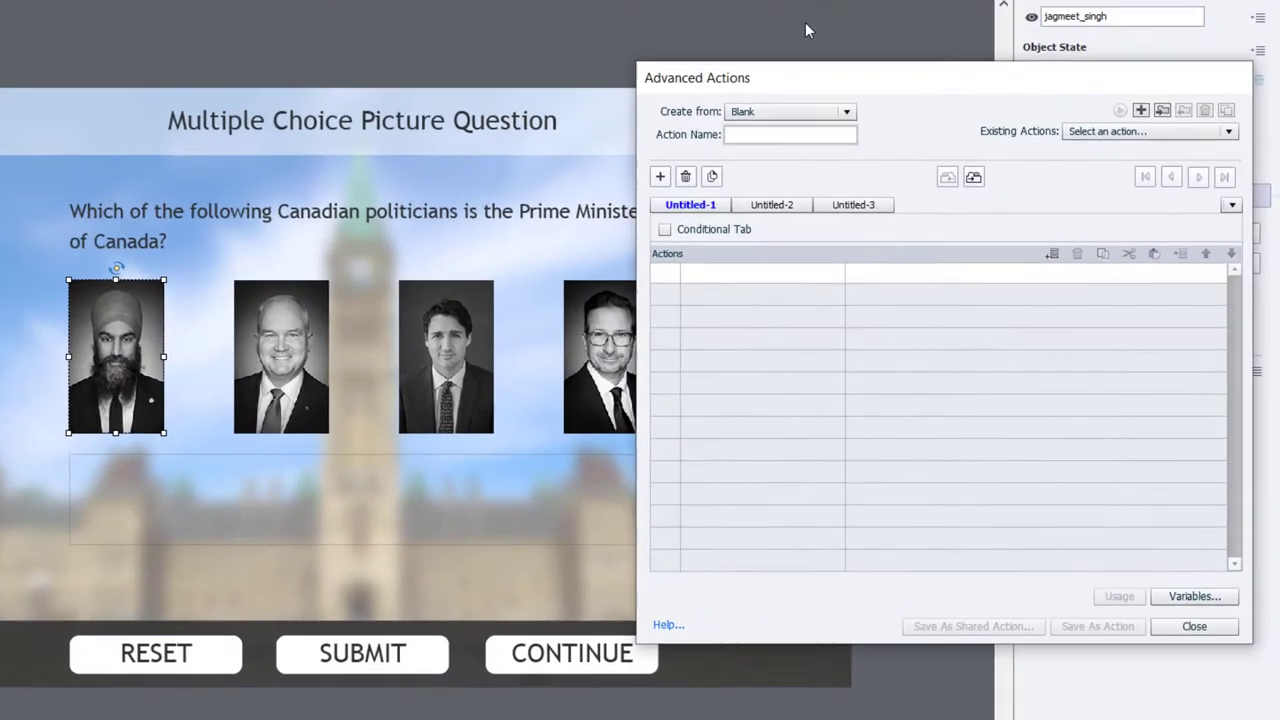
pyautogui.write('jasmeet')
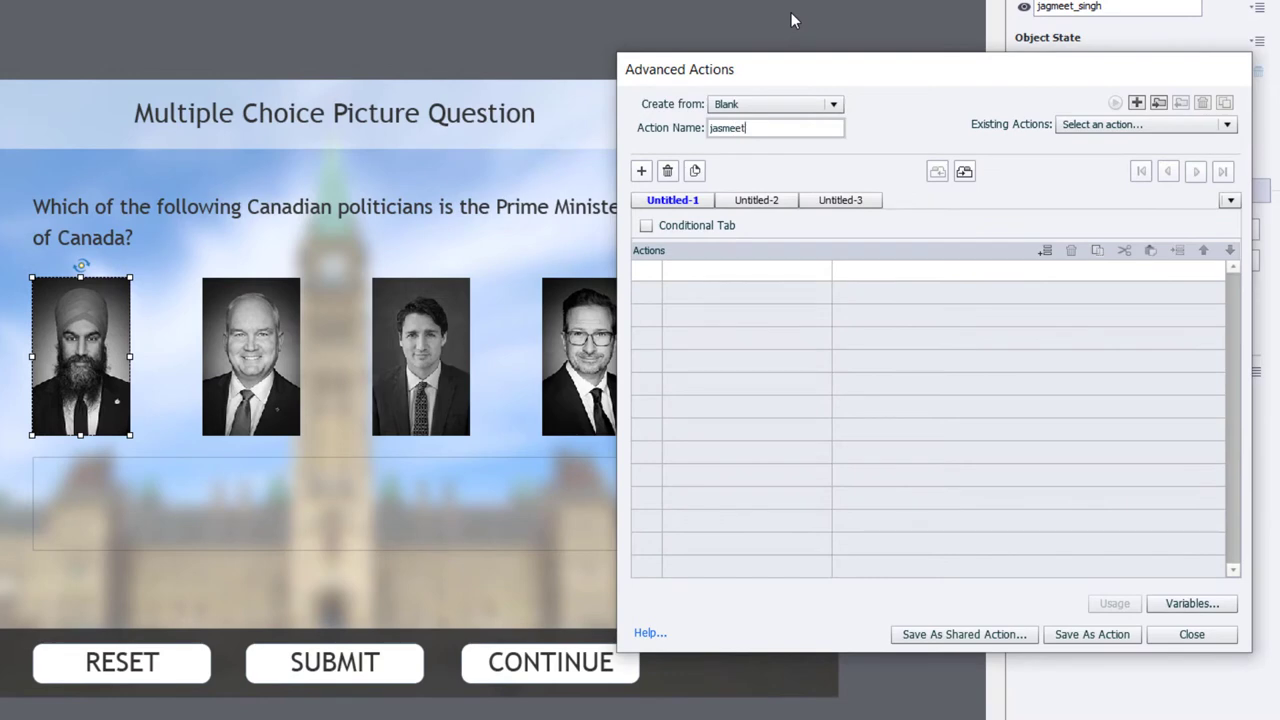
pyautogui.moveTo(688, 280)
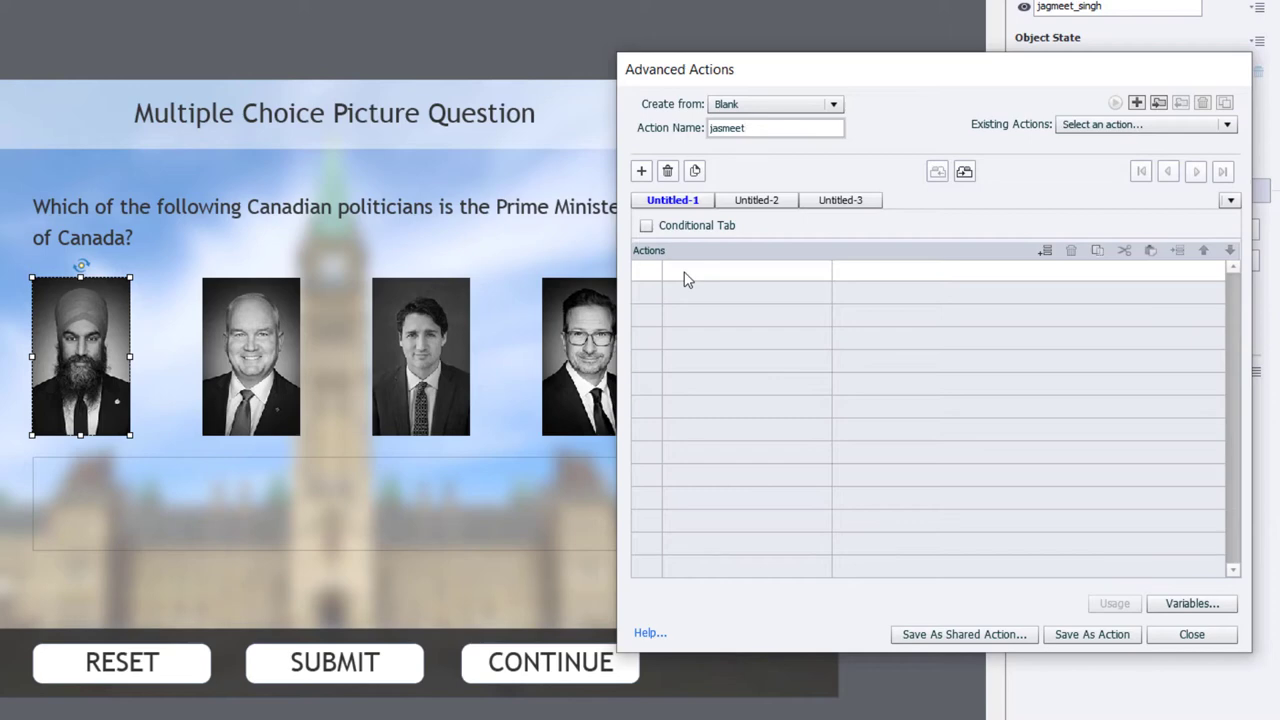
pyautogui.click(776, 128)
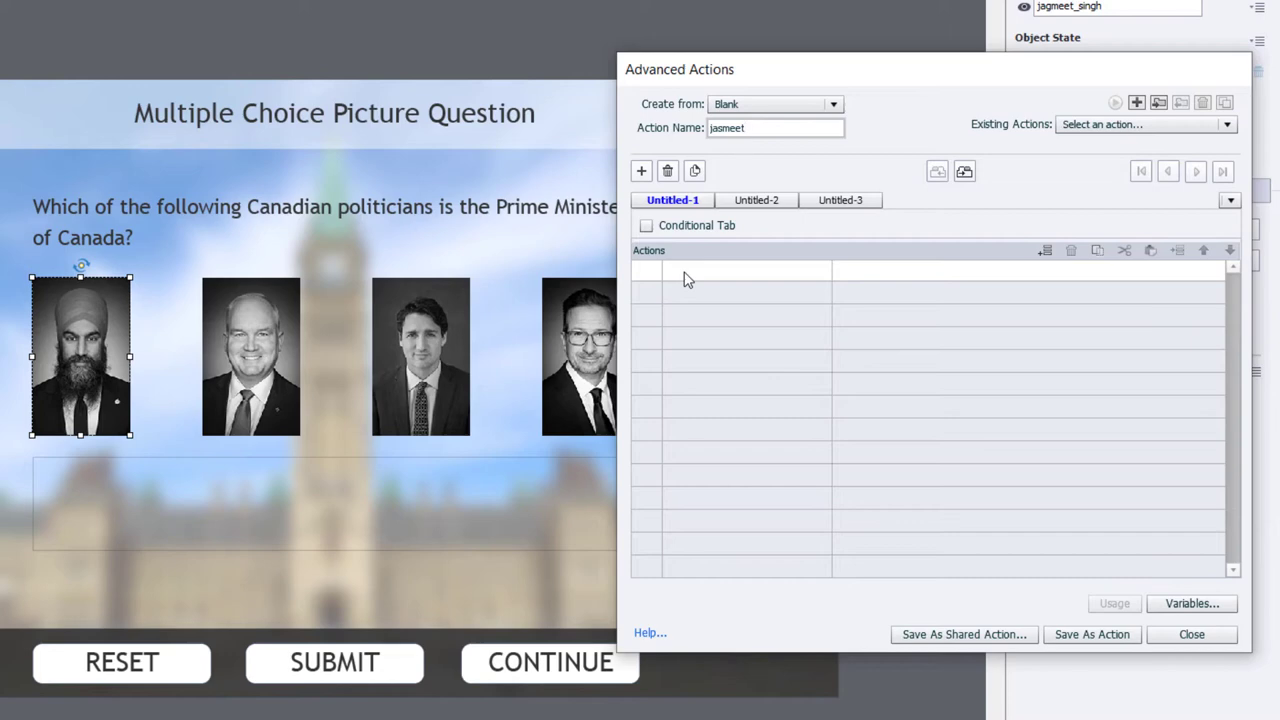
# Add Assign rows: _jasmeet literal 1, then _erin, _justin and _yves set to 0
pyautogui.click(730, 270)
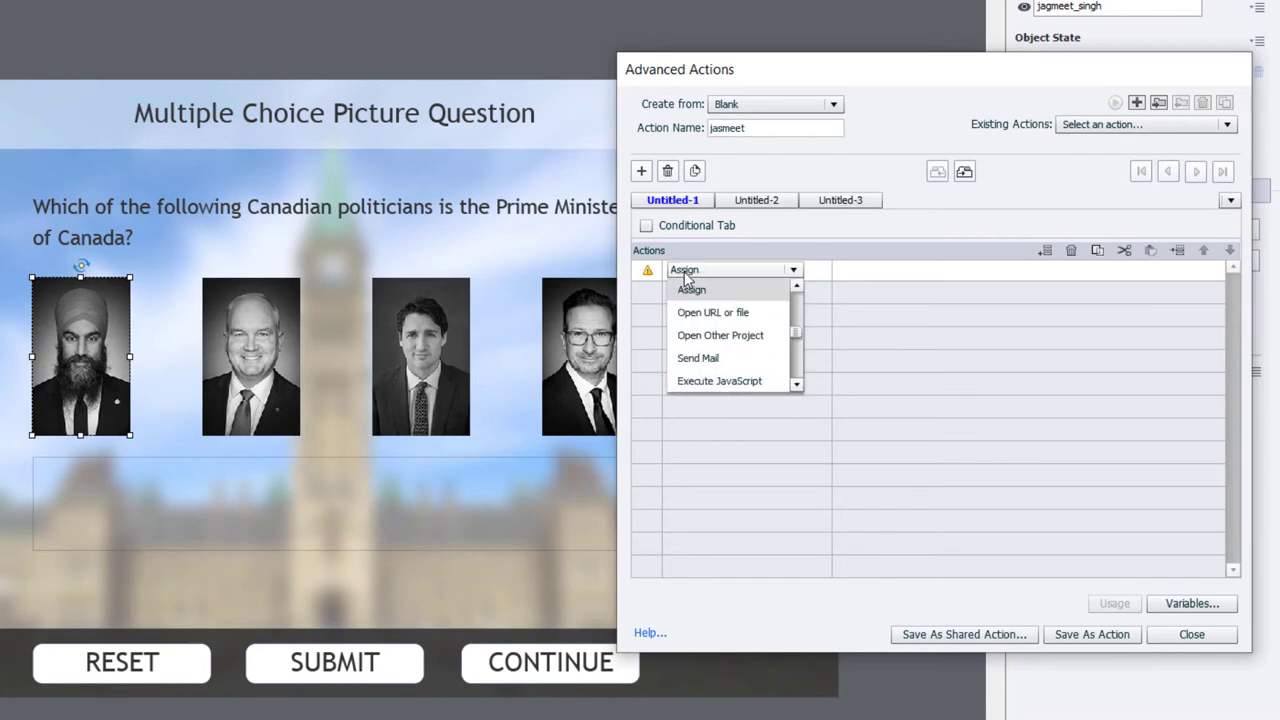
pyautogui.click(692, 288)
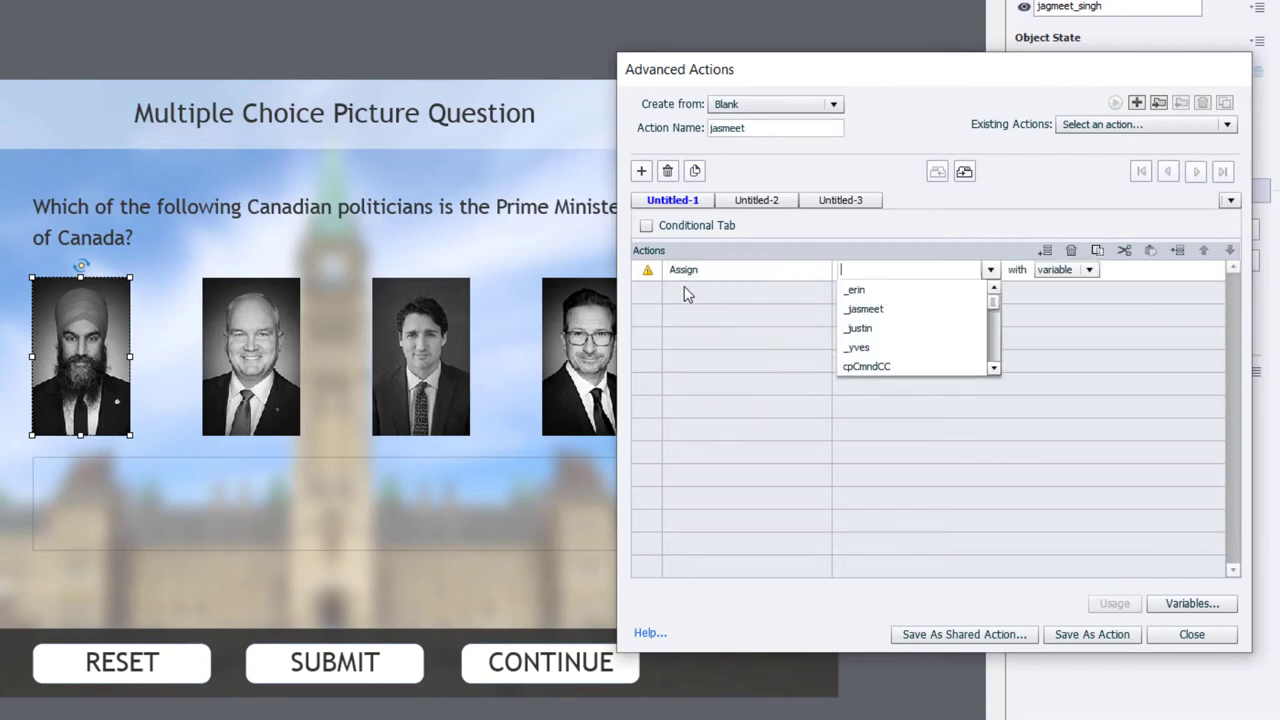
pyautogui.write('jasmeet')
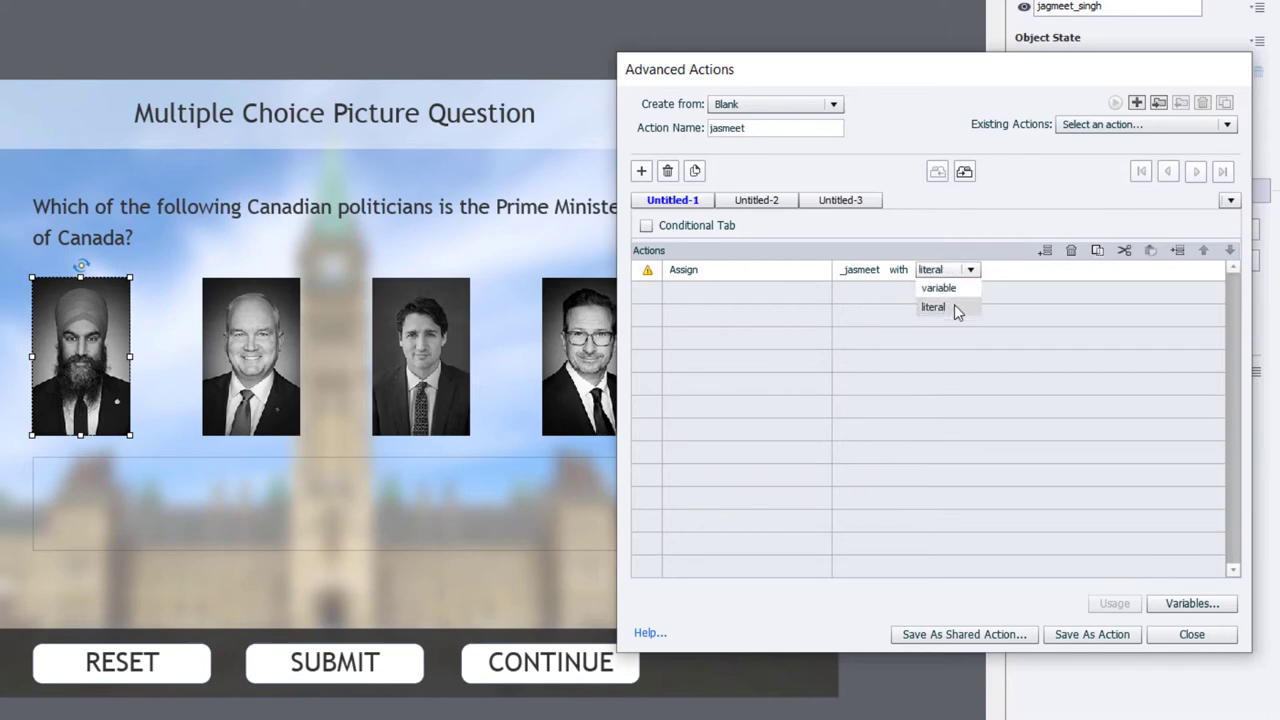
pyautogui.click(932, 308)
pyautogui.write('1')
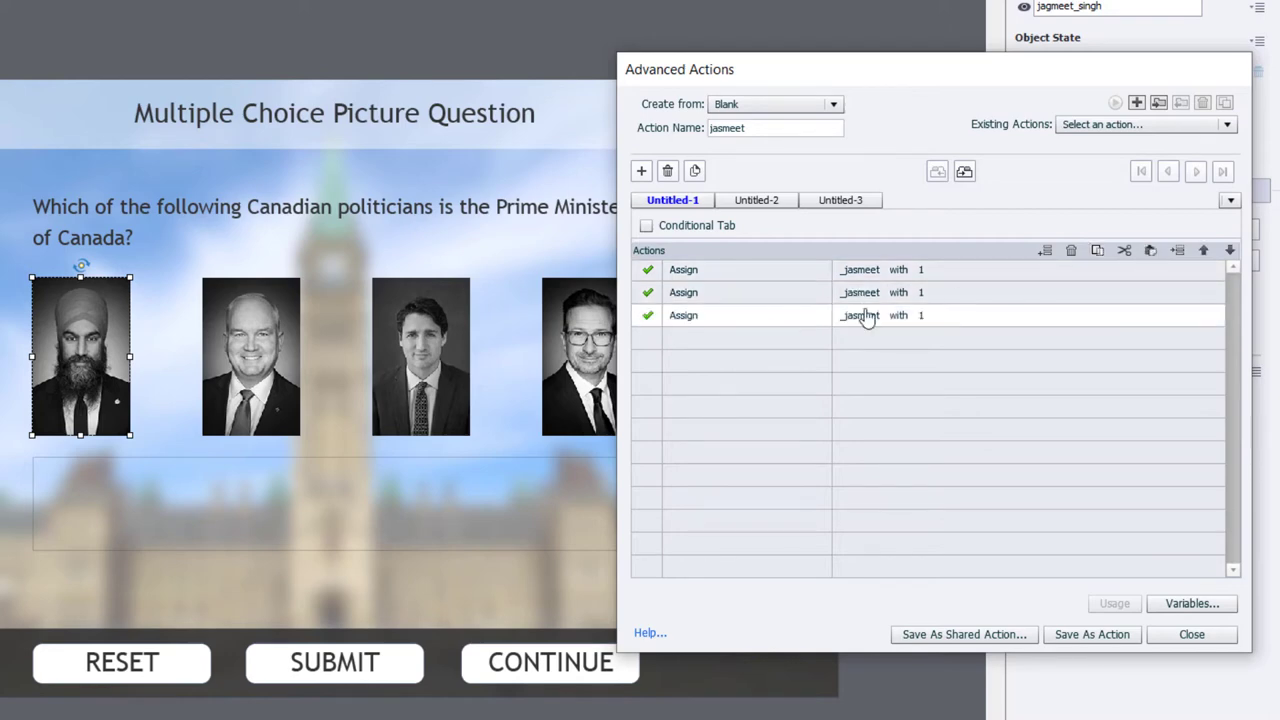
pyautogui.click(640, 170)
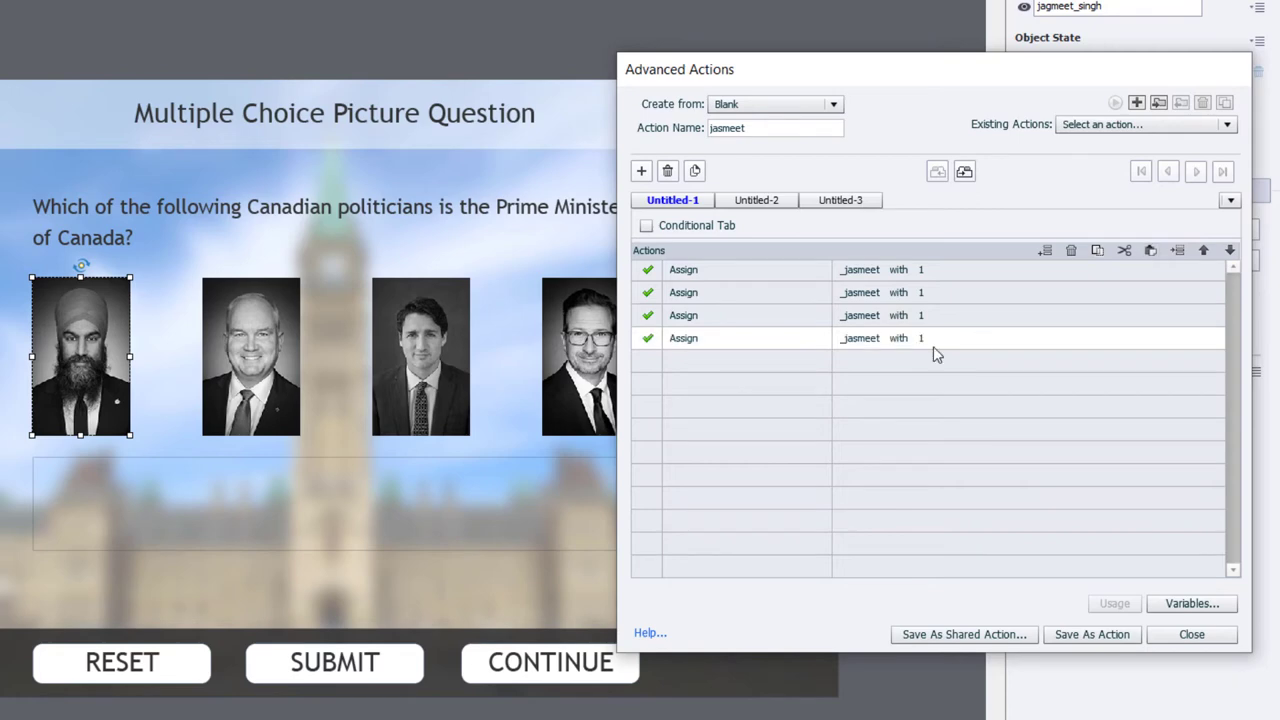
pyautogui.click(904, 292)
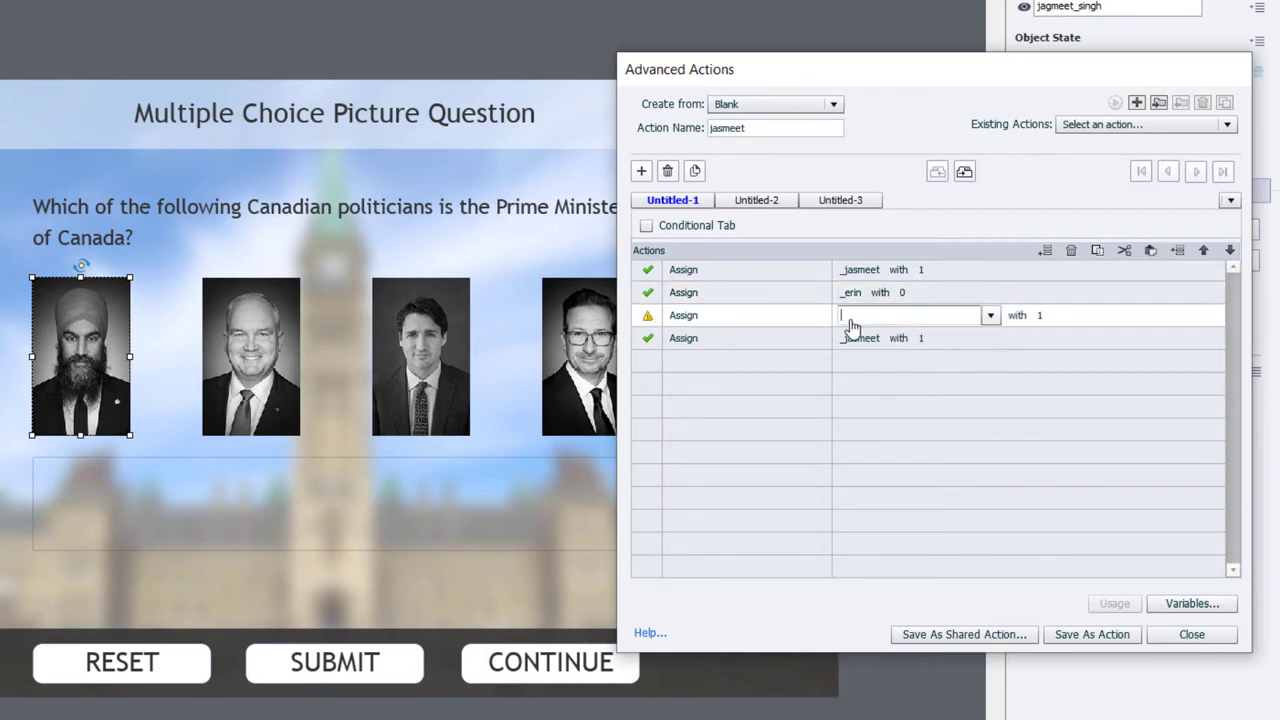
pyautogui.write('justin')
pyautogui.click(1044, 316)
pyautogui.write('0')
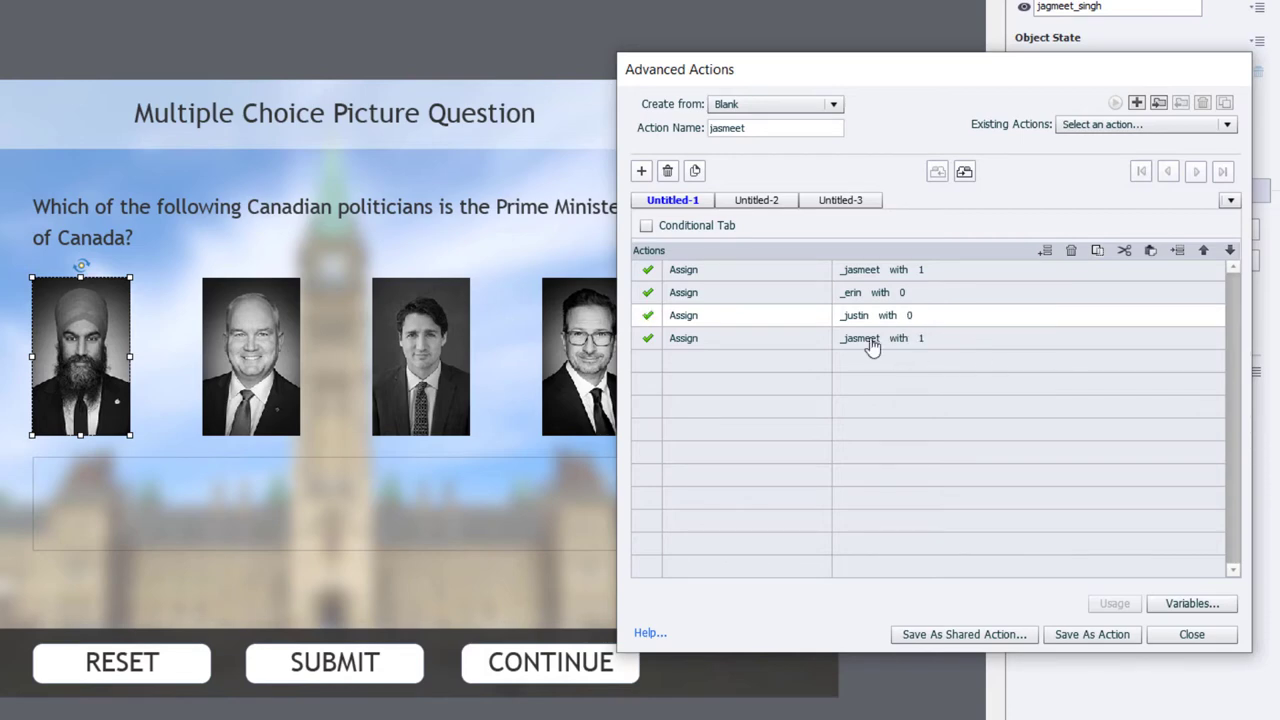
pyautogui.click(870, 338)
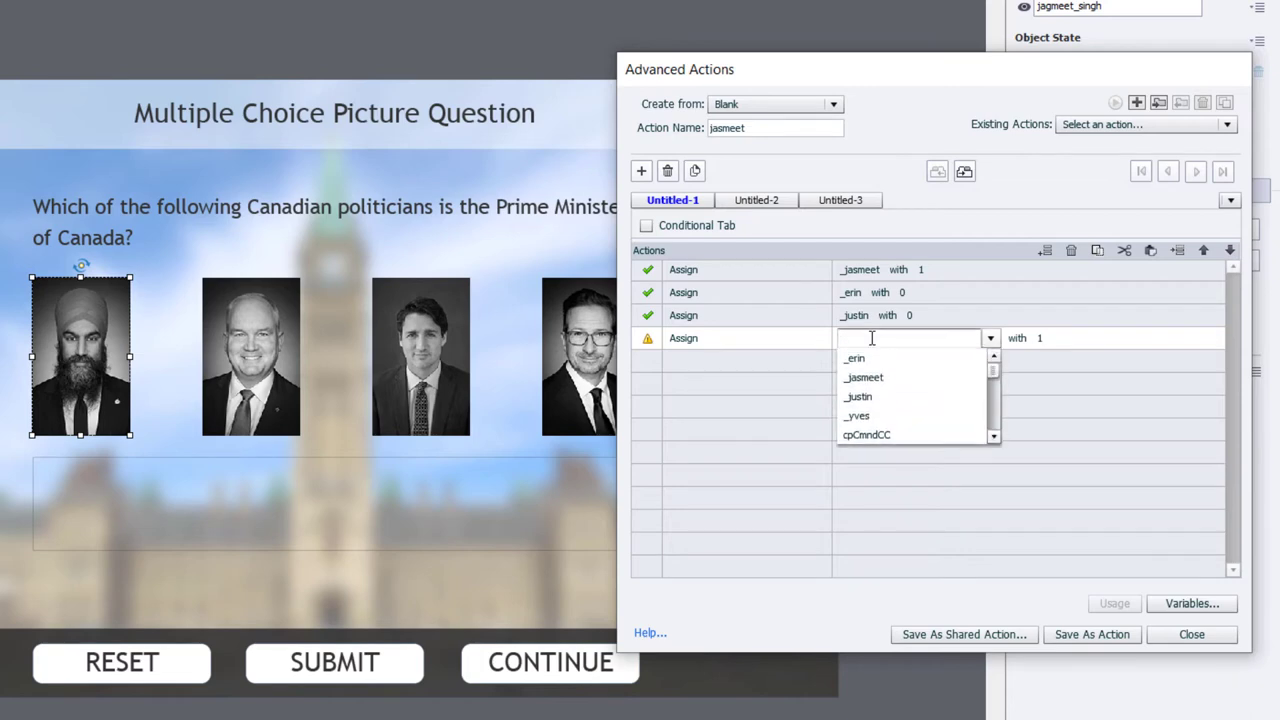
pyautogui.click(856, 414)
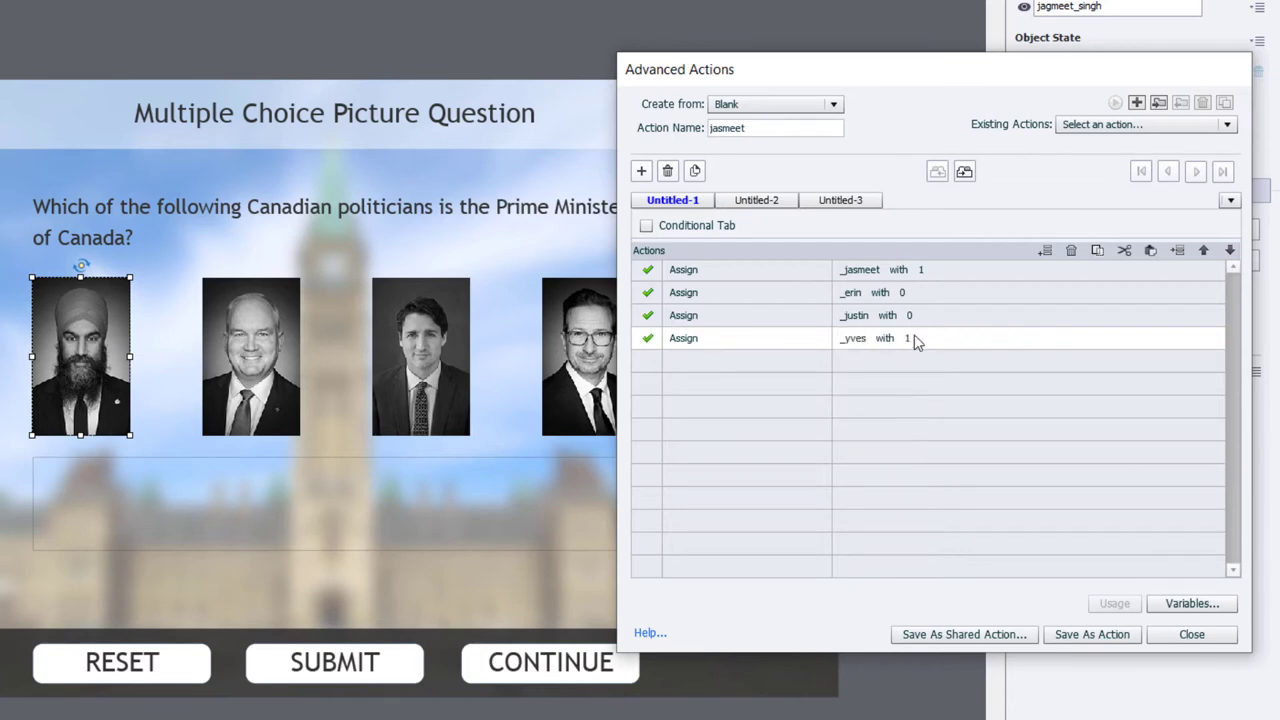
pyautogui.click(904, 338)
pyautogui.write('0')
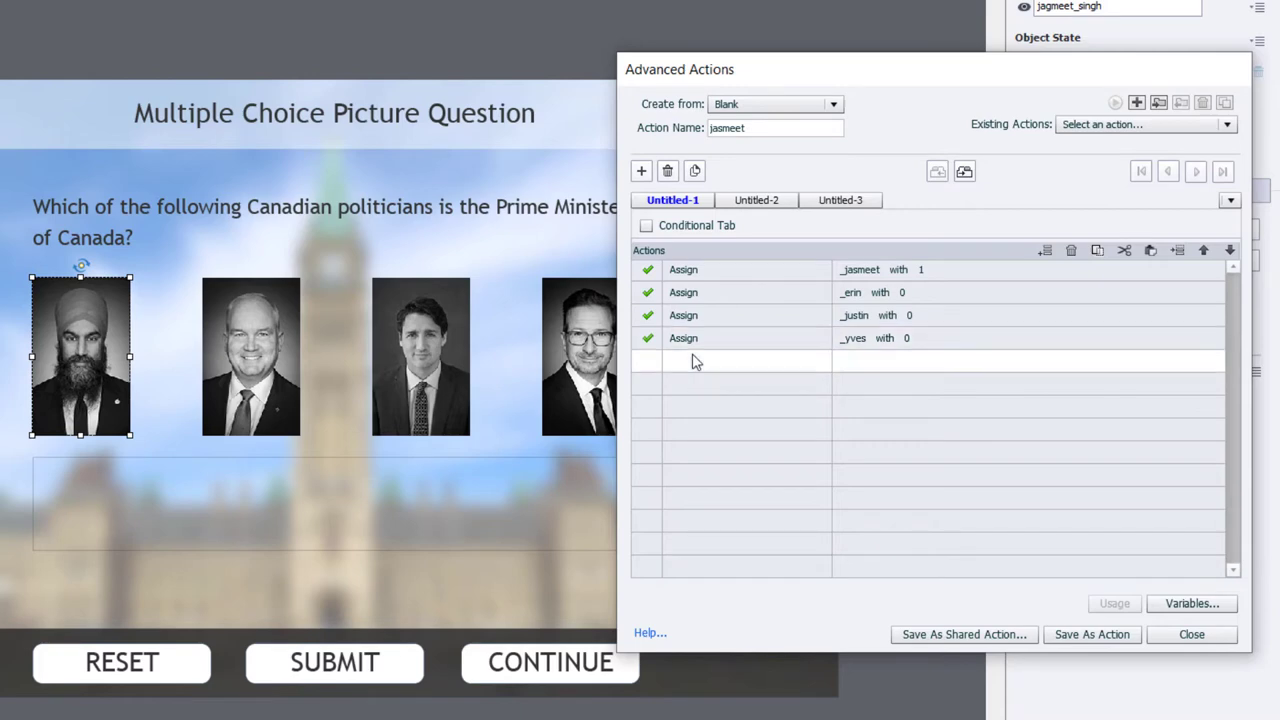
# Add Change State rows: jagmeet_singh to selected; erin_otoole, justin_trudeau, yves_francois_blanchet to Normal
pyautogui.click(736, 360)
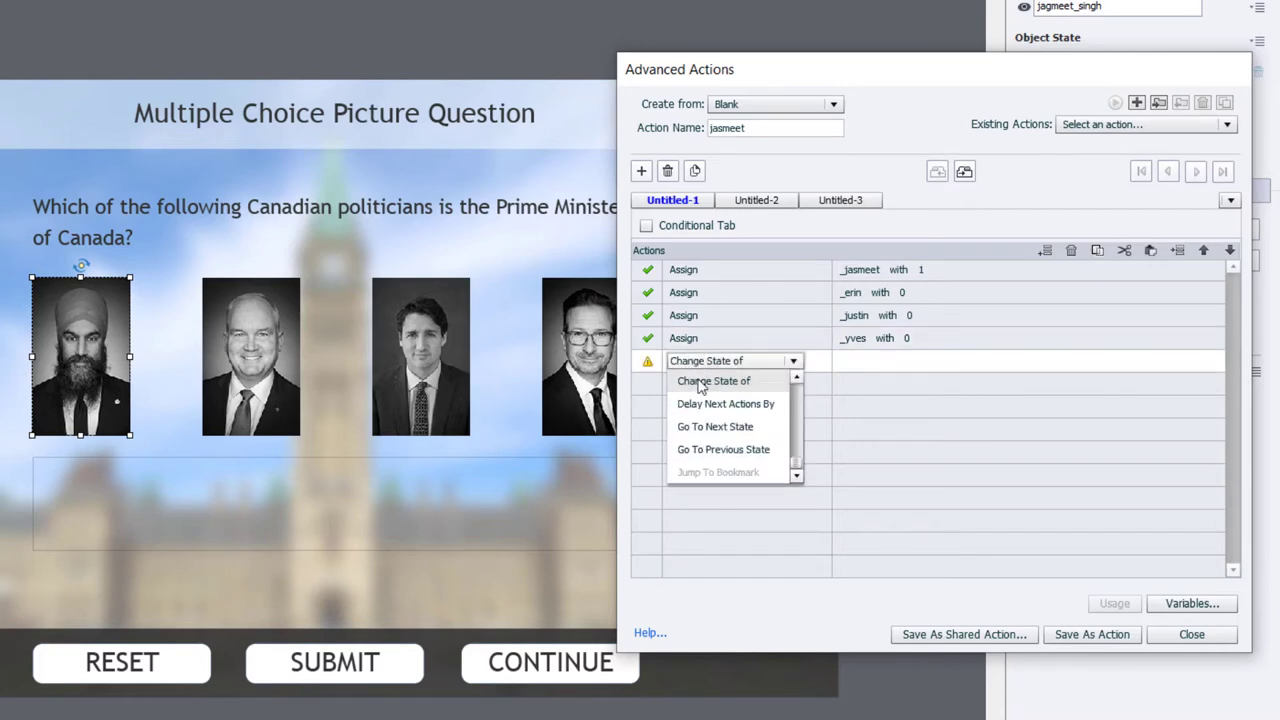
pyautogui.click(712, 380)
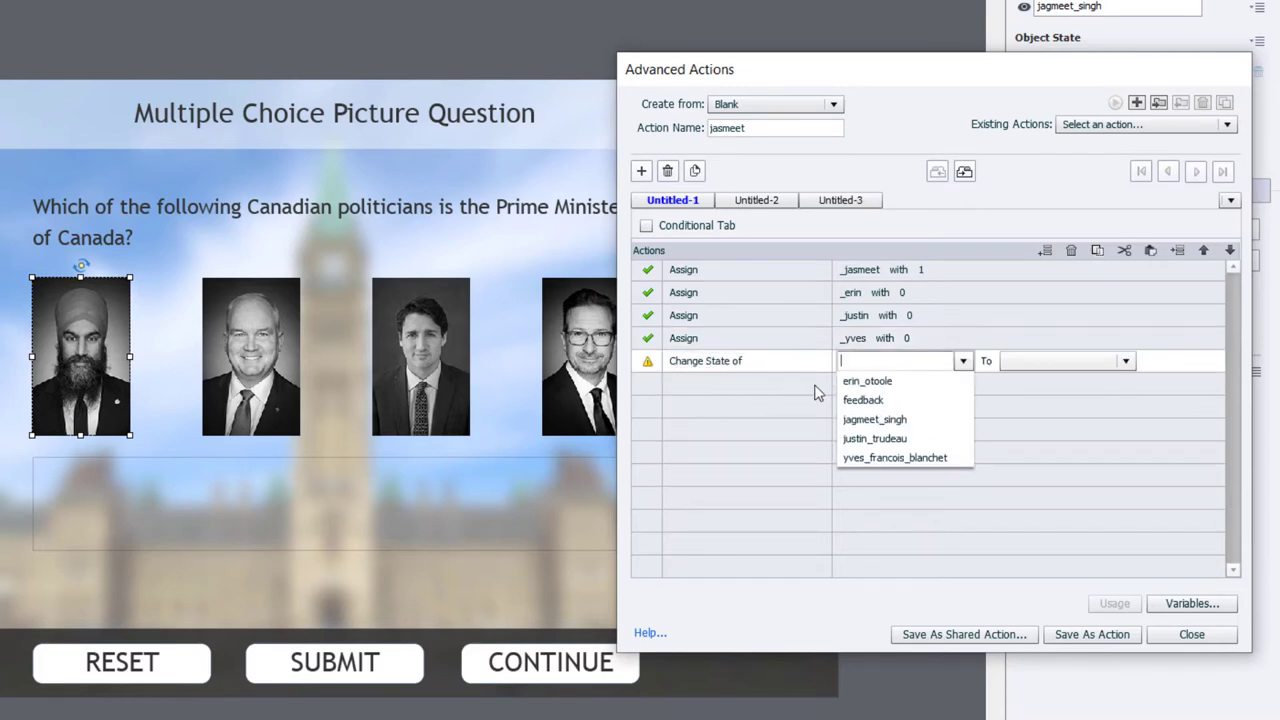
pyautogui.click(874, 420)
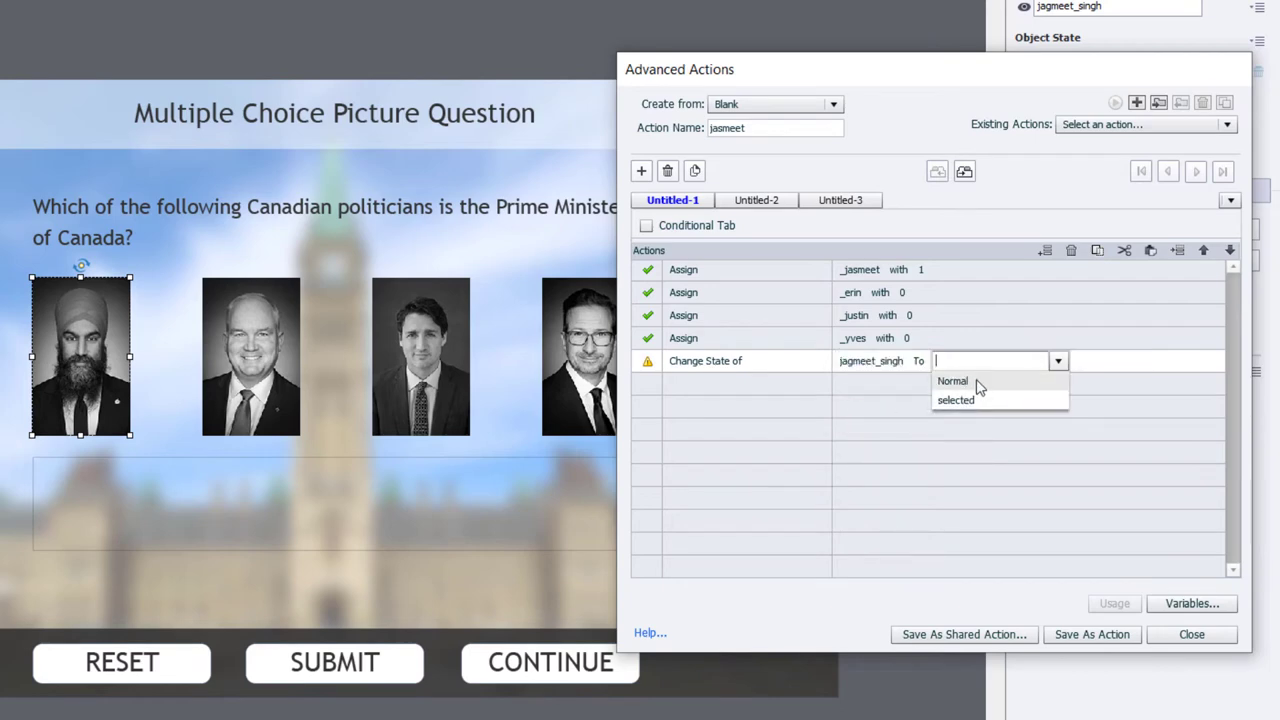
pyautogui.click(956, 400)
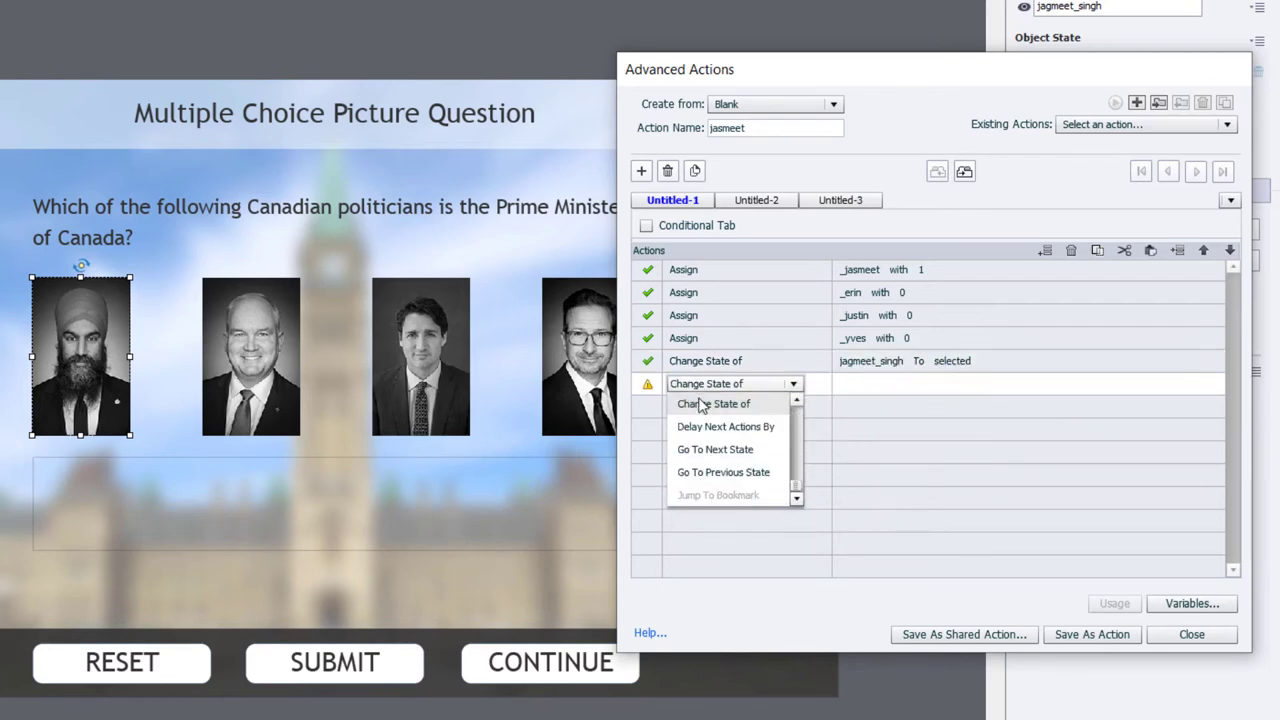
pyautogui.click(714, 404)
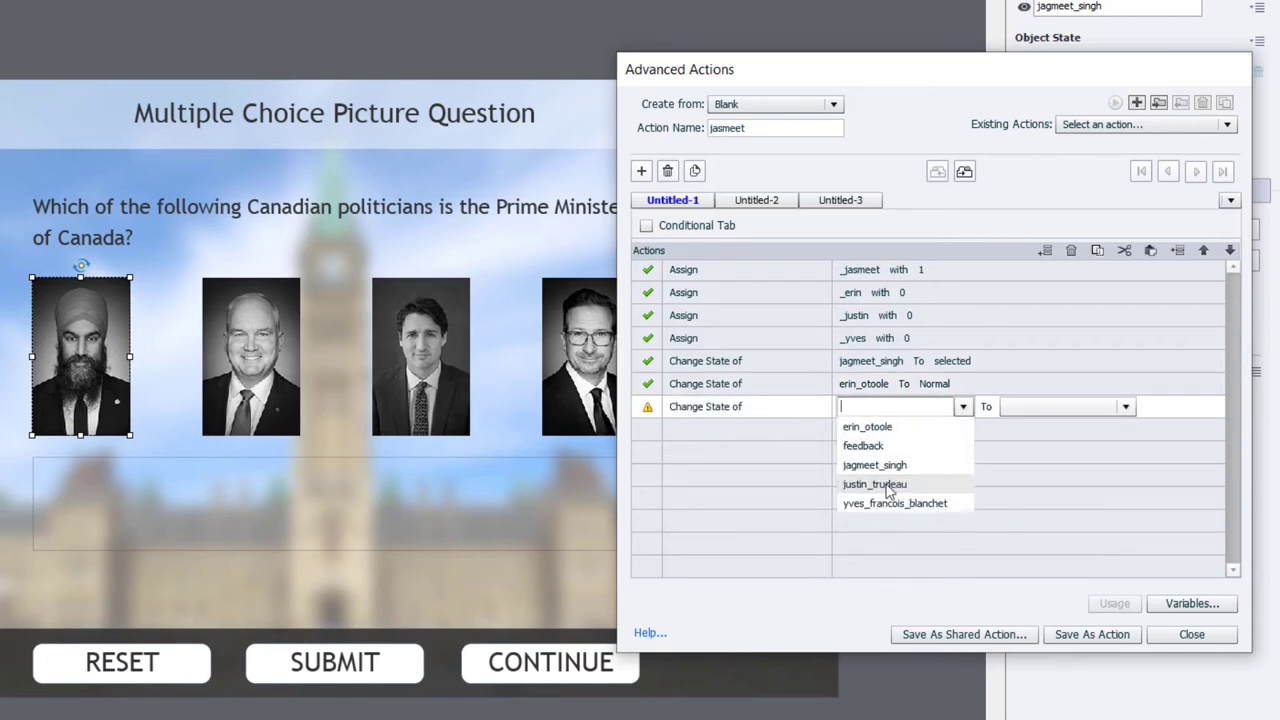
pyautogui.click(874, 484)
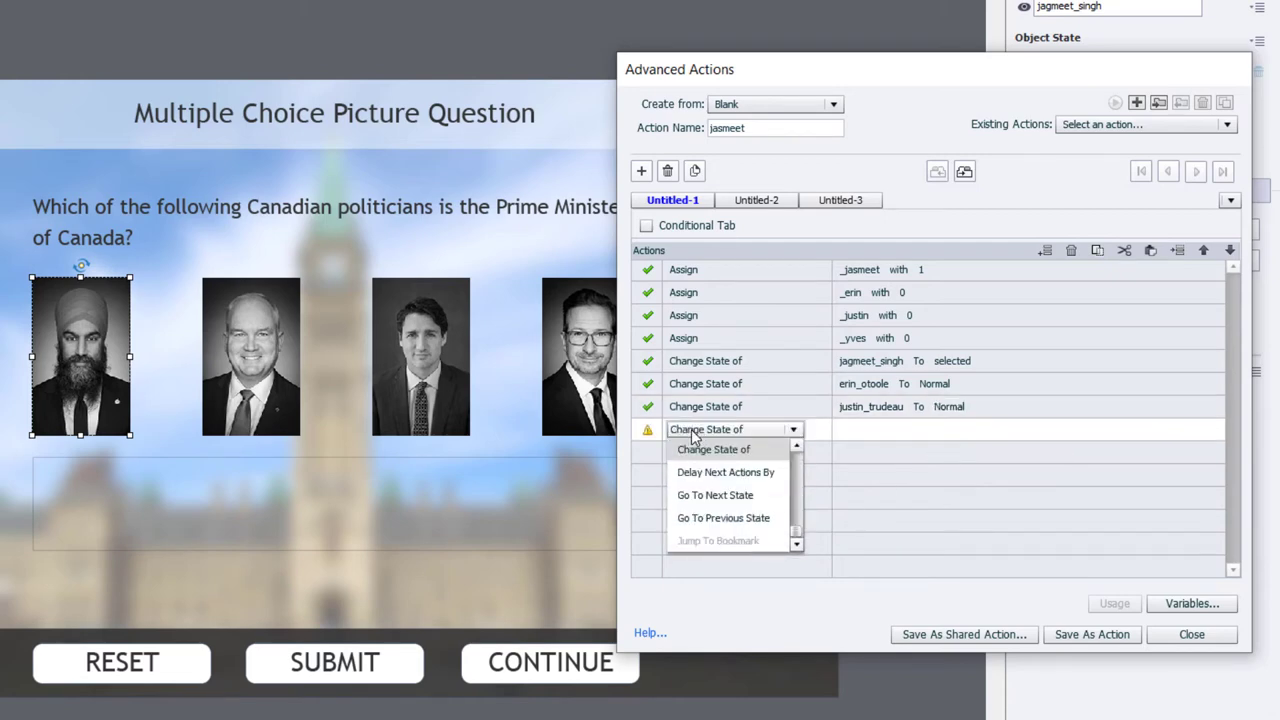
pyautogui.click(714, 448)
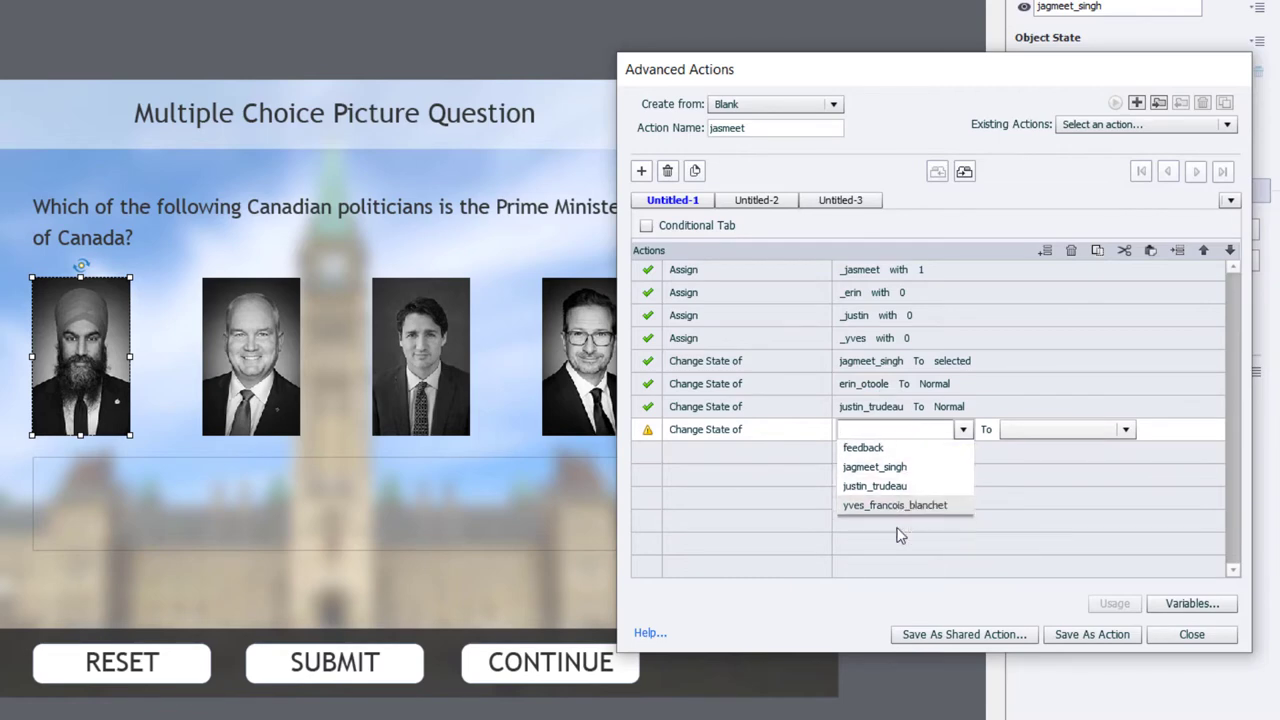
pyautogui.click(894, 504)
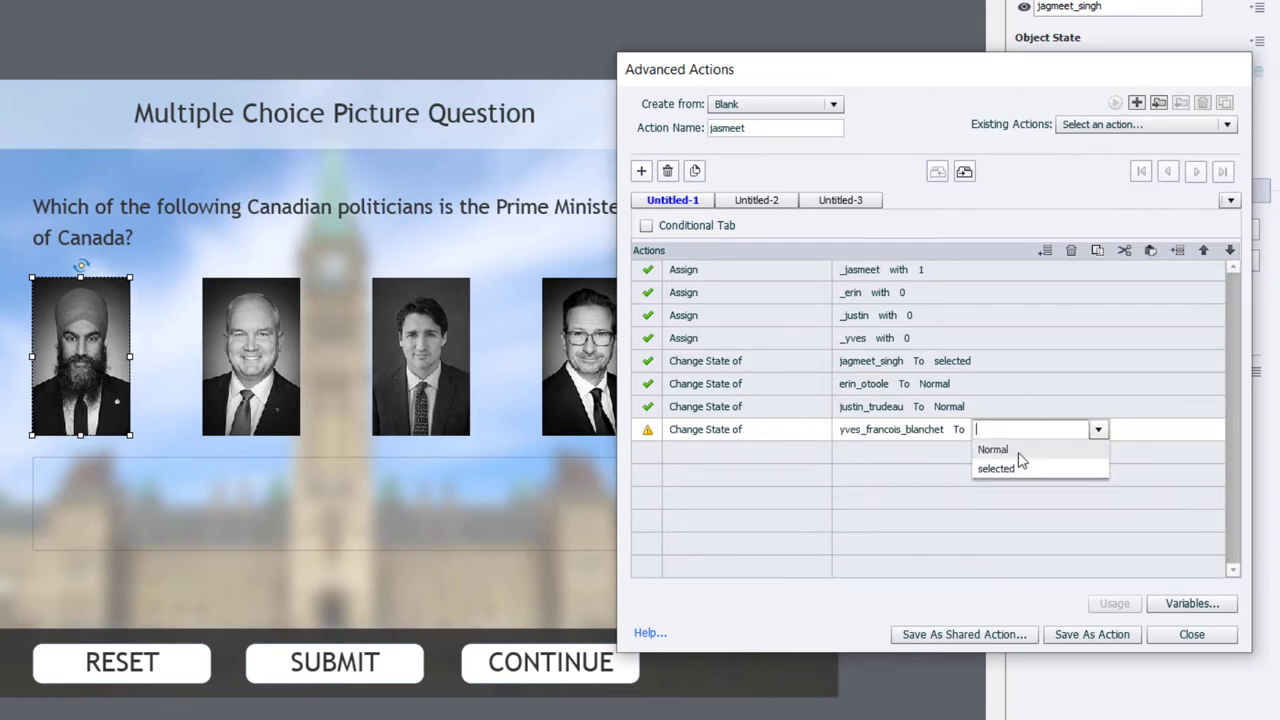
pyautogui.click(992, 448)
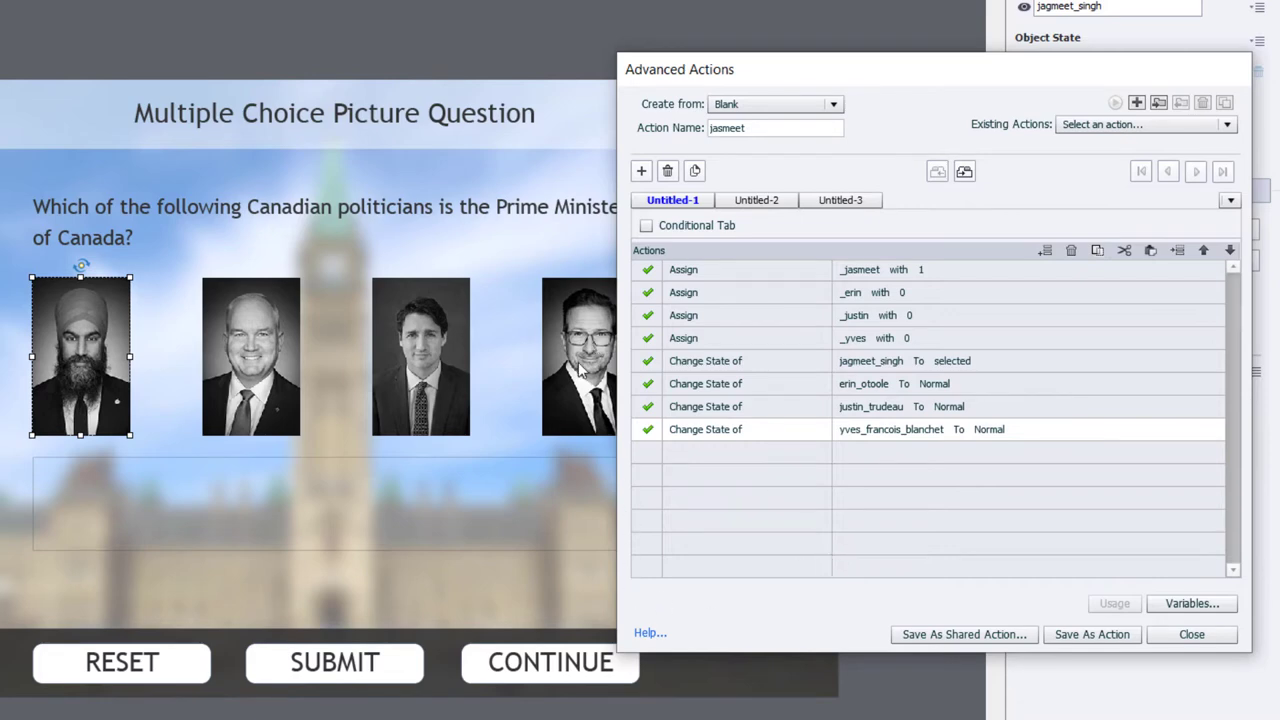
pyautogui.moveTo(556, 470)
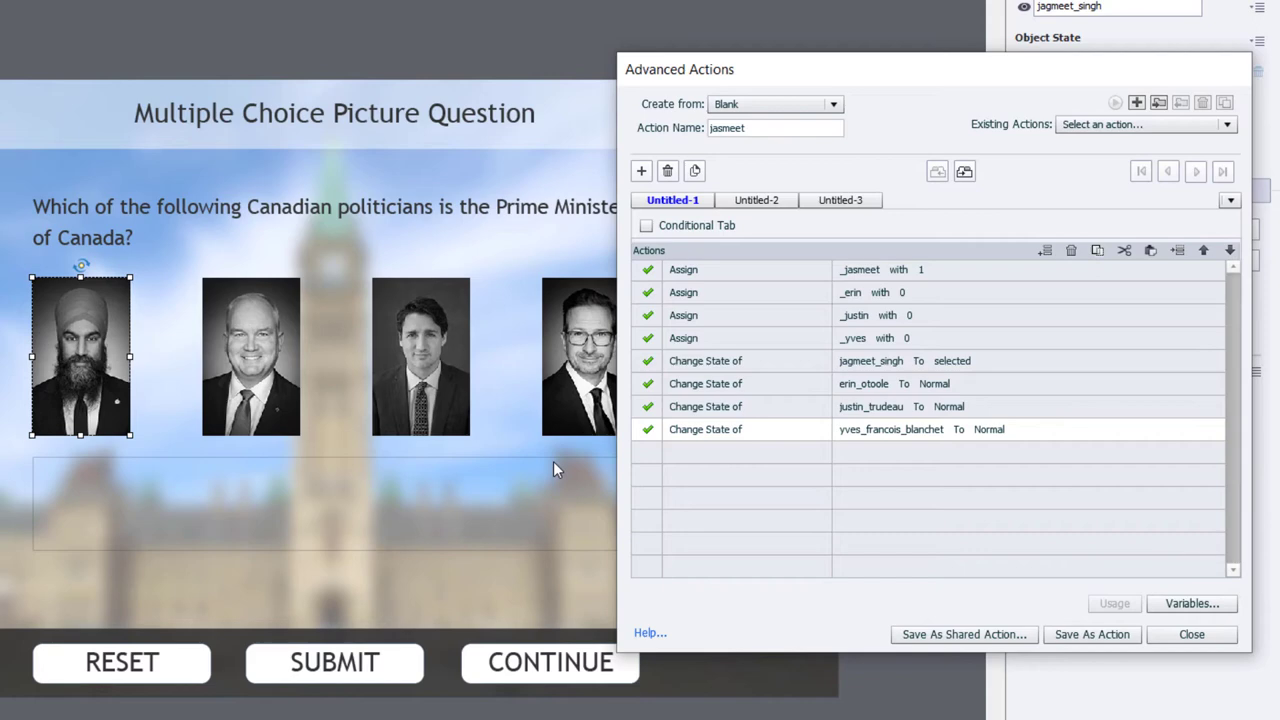
pyautogui.moveTo(512, 450)
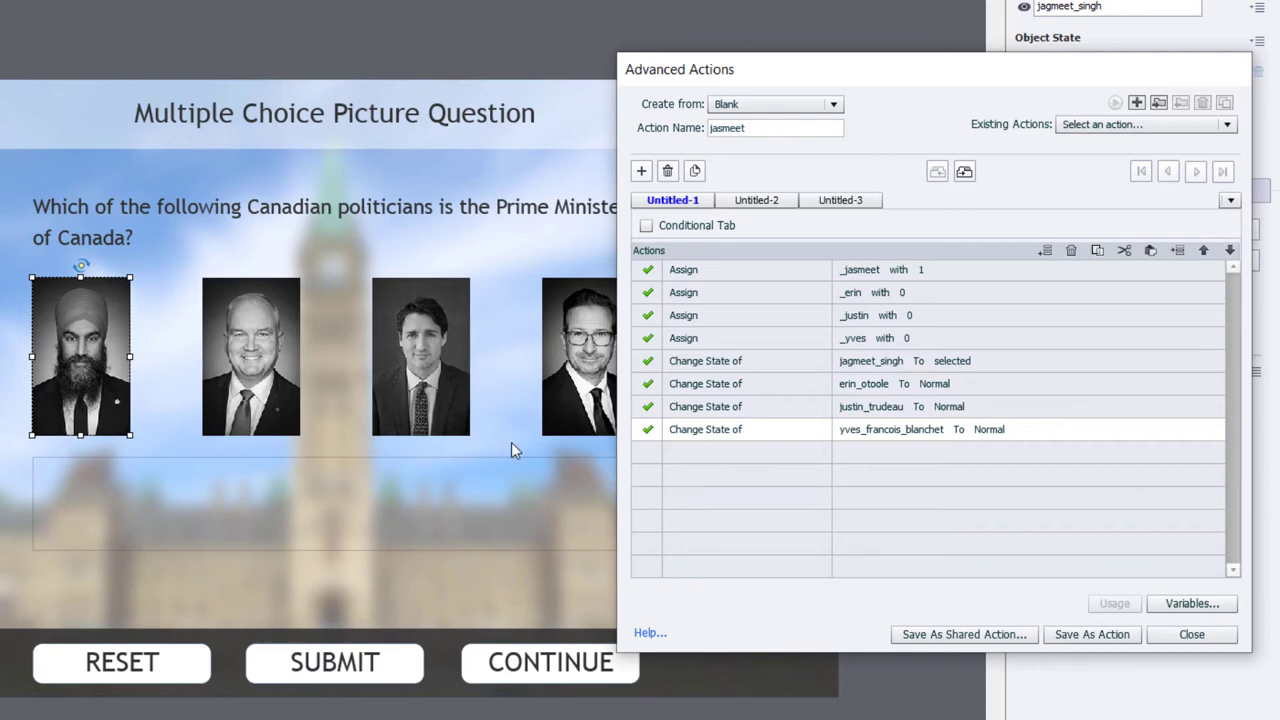
pyautogui.moveTo(530, 448)
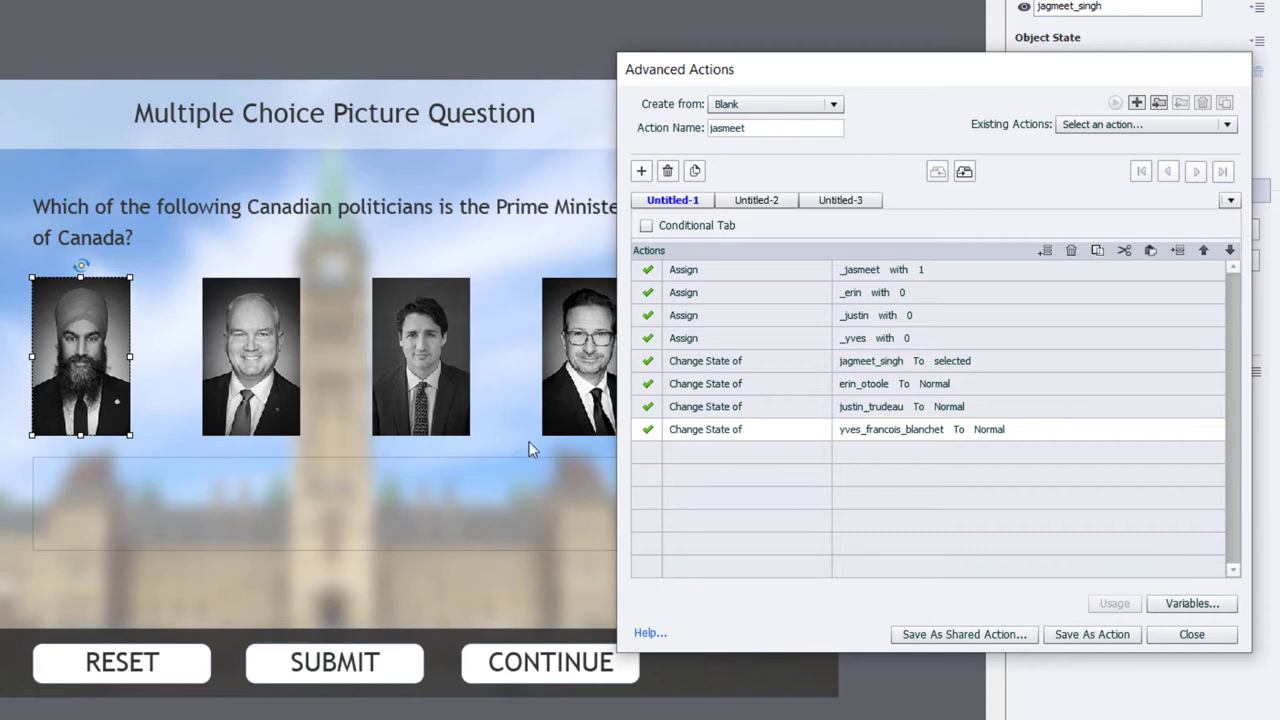
pyautogui.moveTo(268, 356)
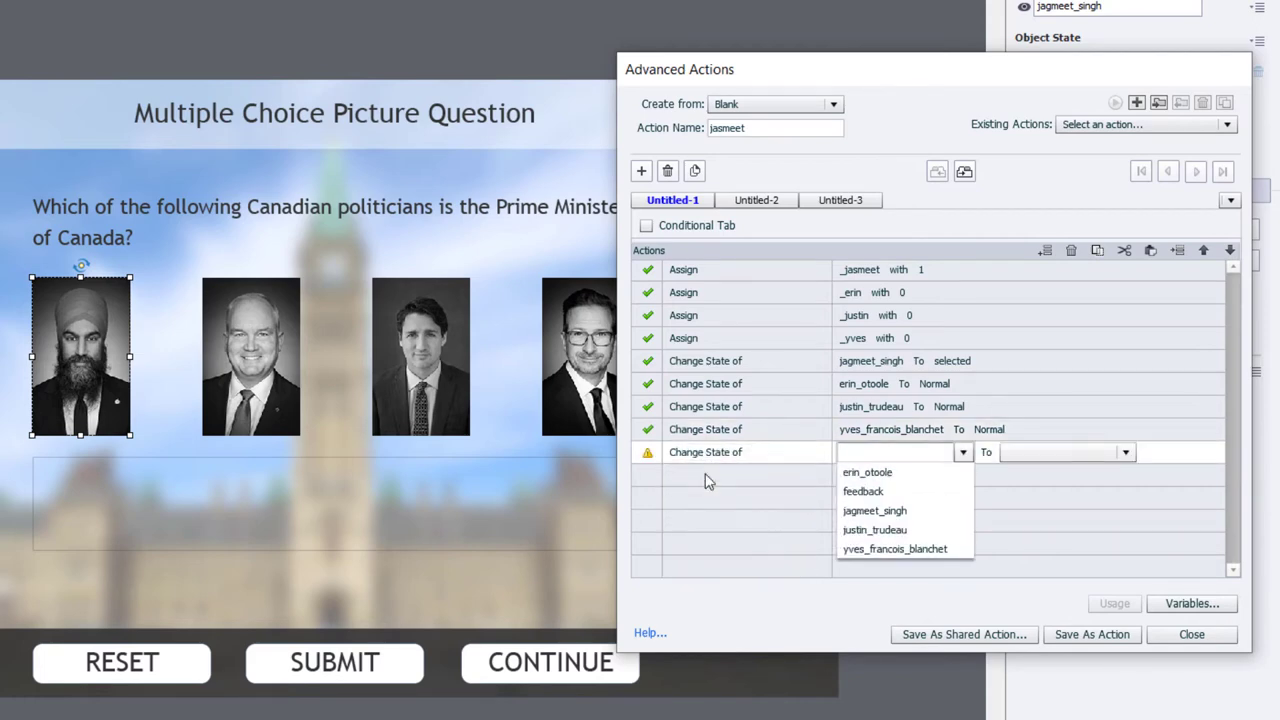
# Add Change State of feedback to Normal and save the action, confirming the message
pyautogui.click(862, 492)
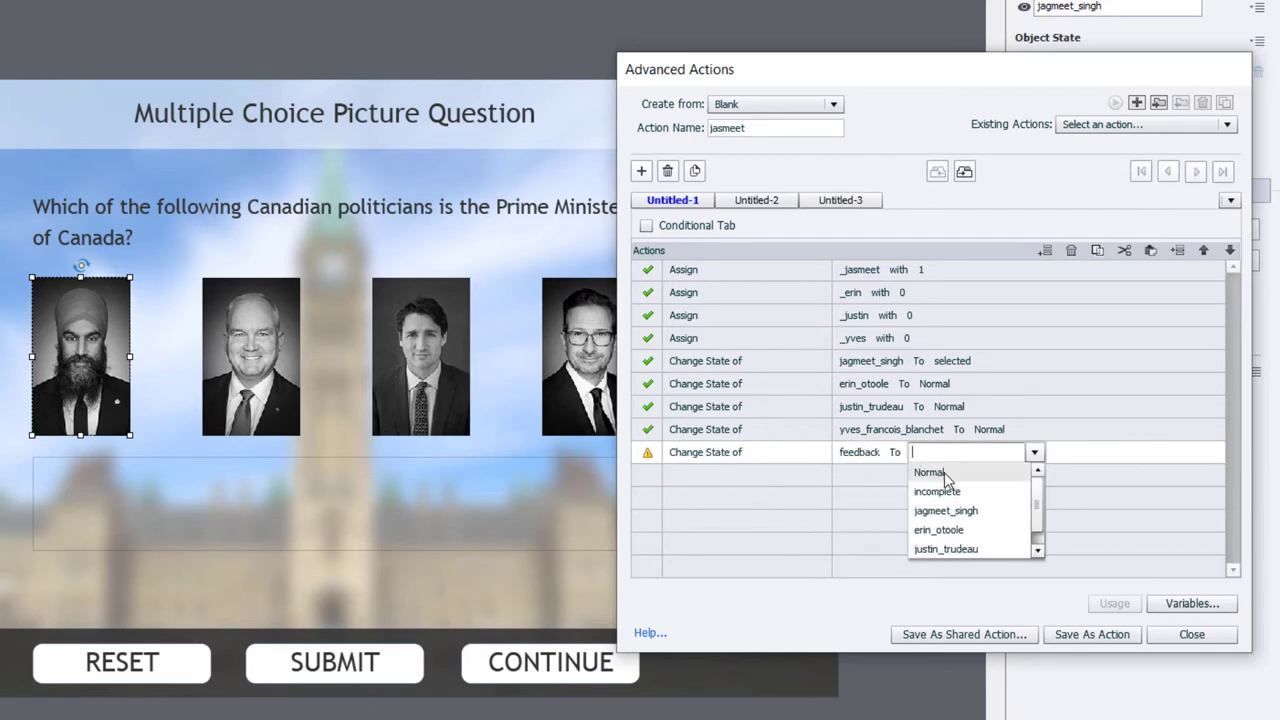
pyautogui.click(928, 472)
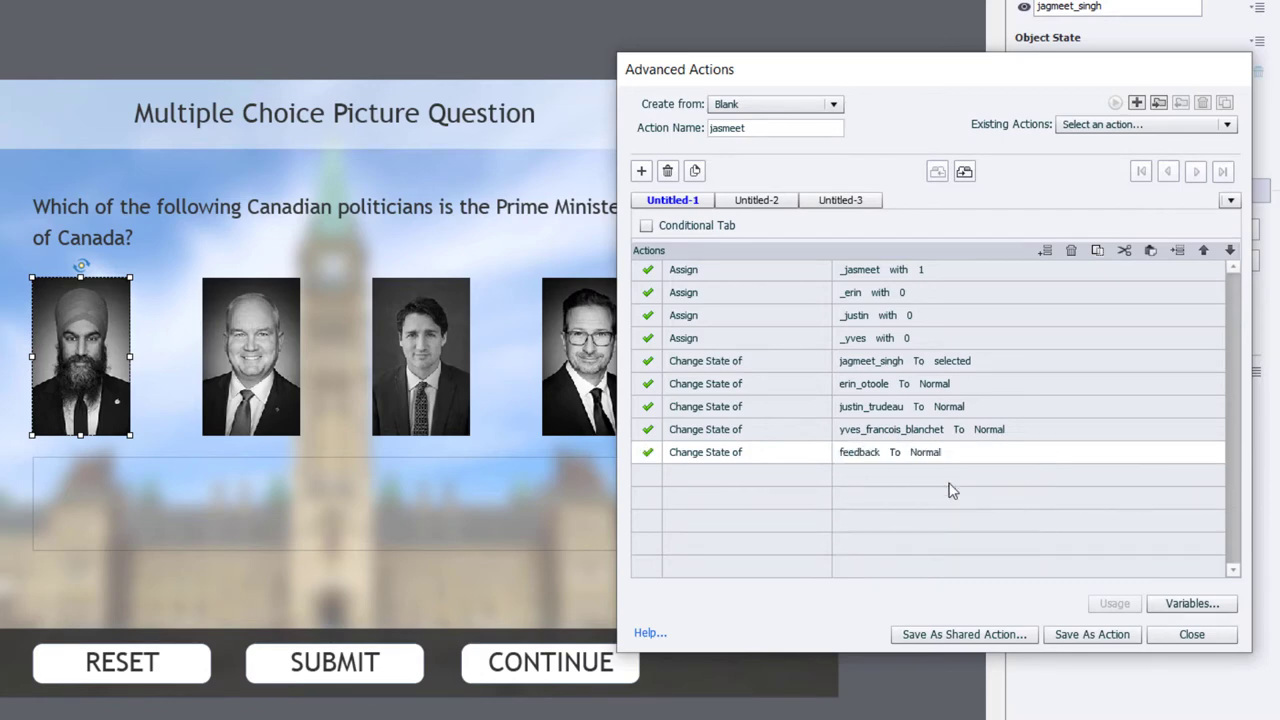
pyautogui.moveTo(548, 504)
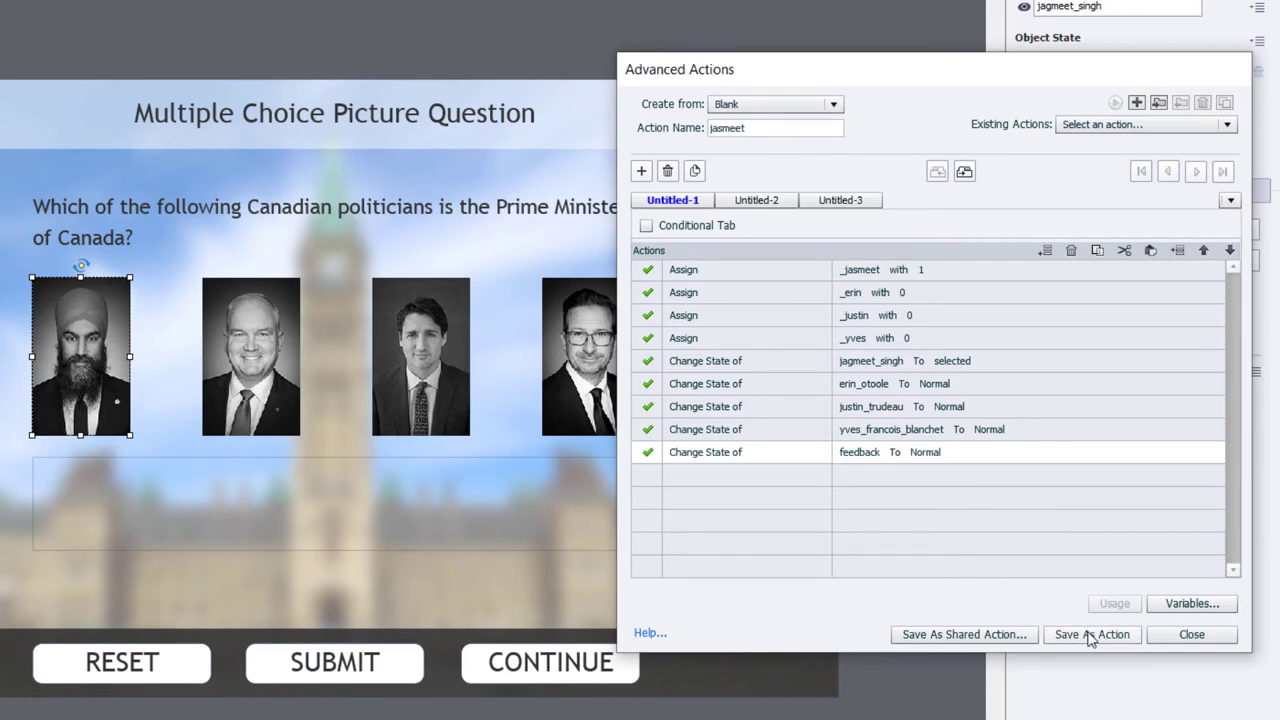
pyautogui.click(1092, 634)
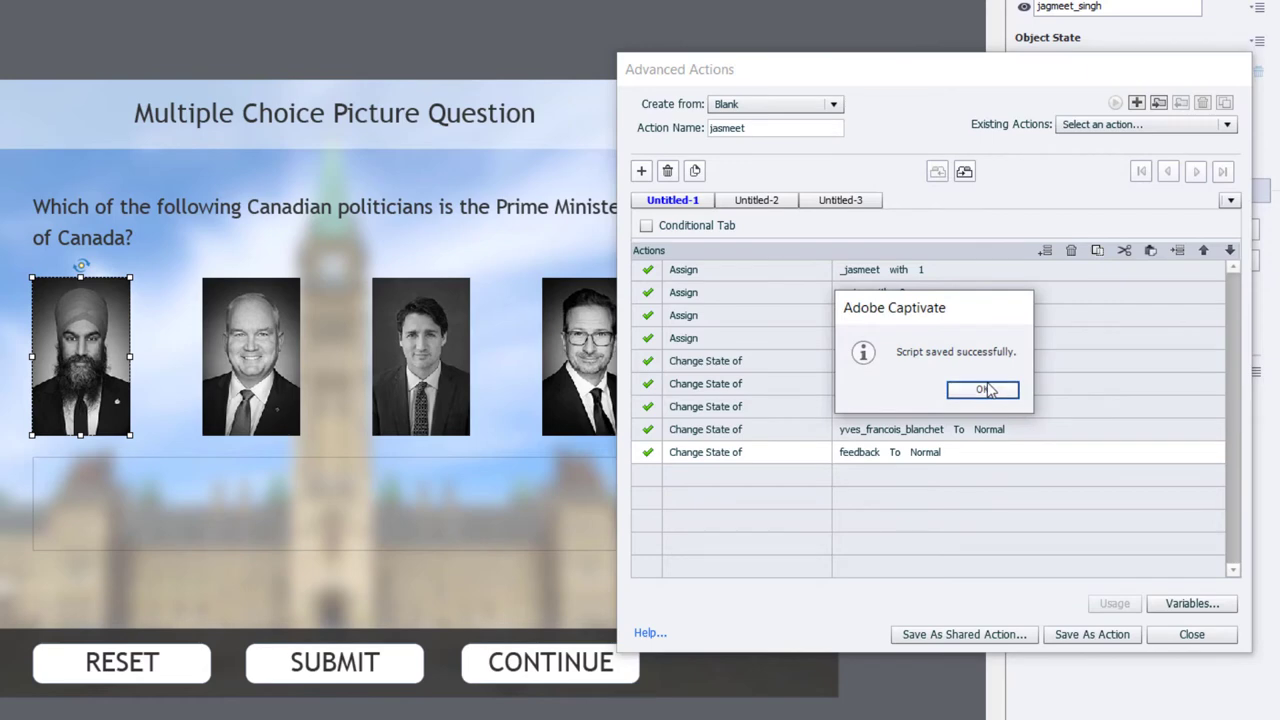
pyautogui.click(982, 388)
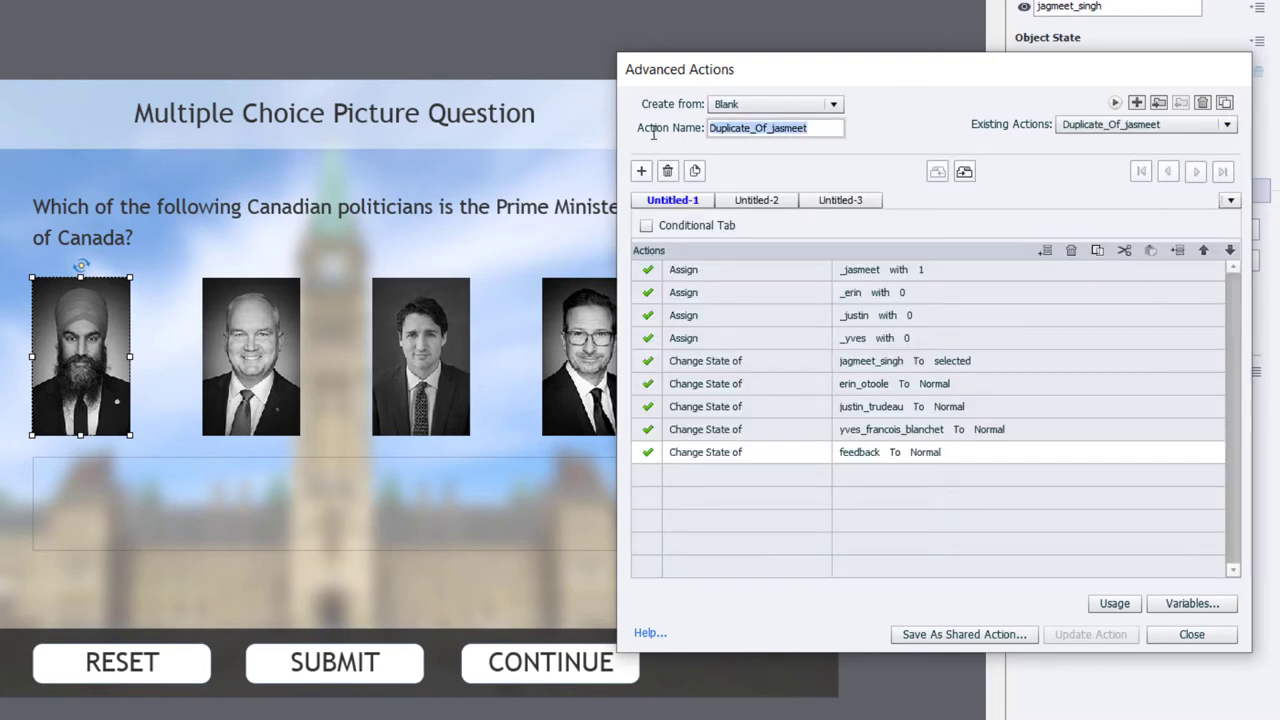
# Rename the duplicated action erin and assign _jagneet 0 and _erin 1
pyautogui.write('erin')
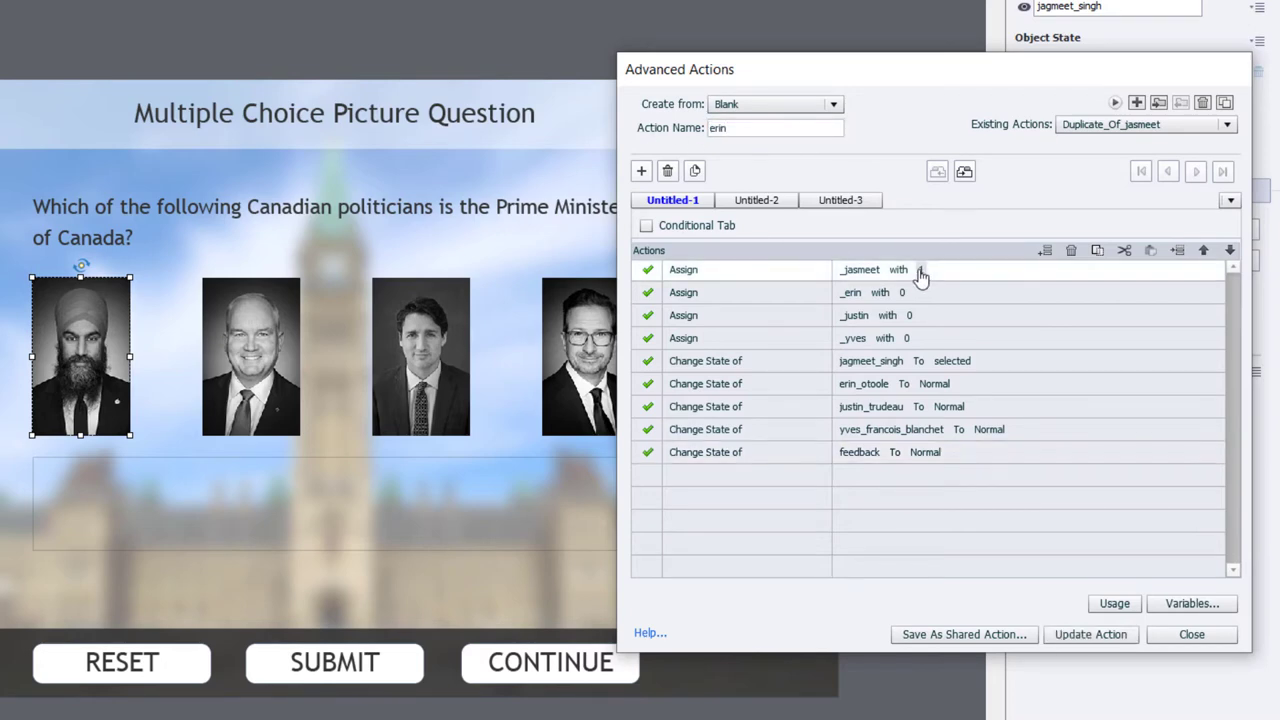
pyautogui.click(918, 268)
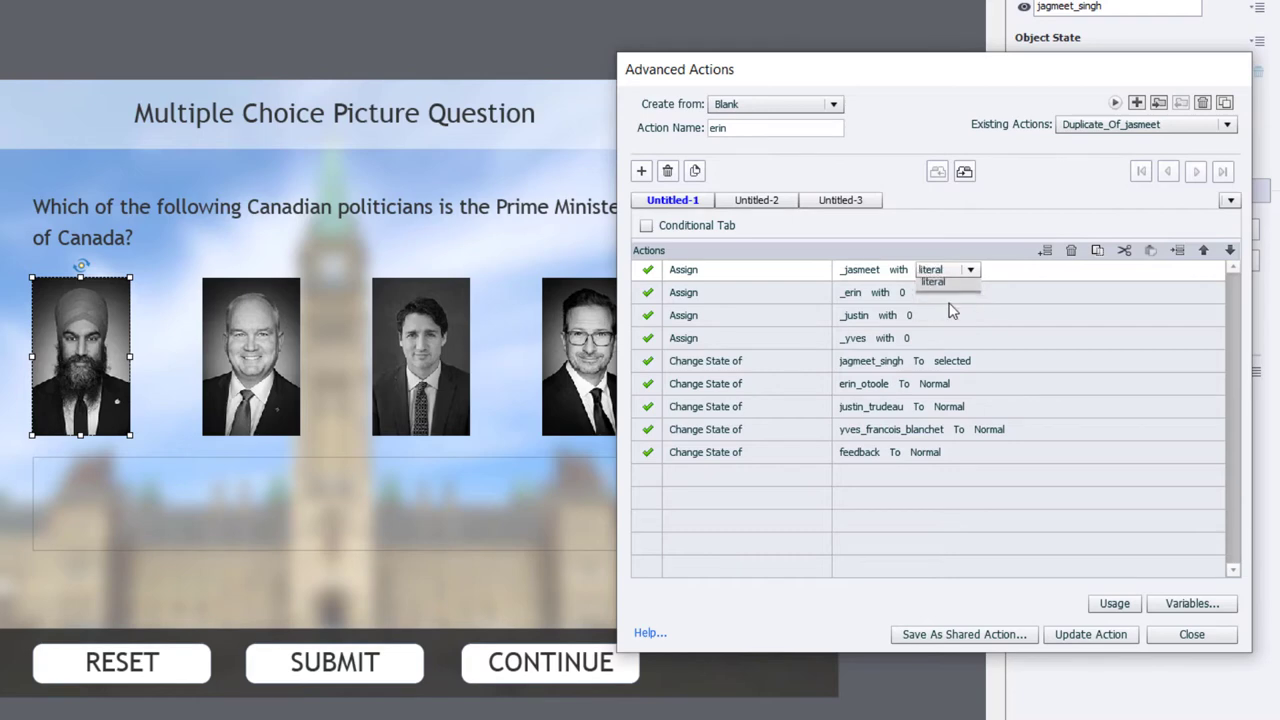
pyautogui.click(932, 280)
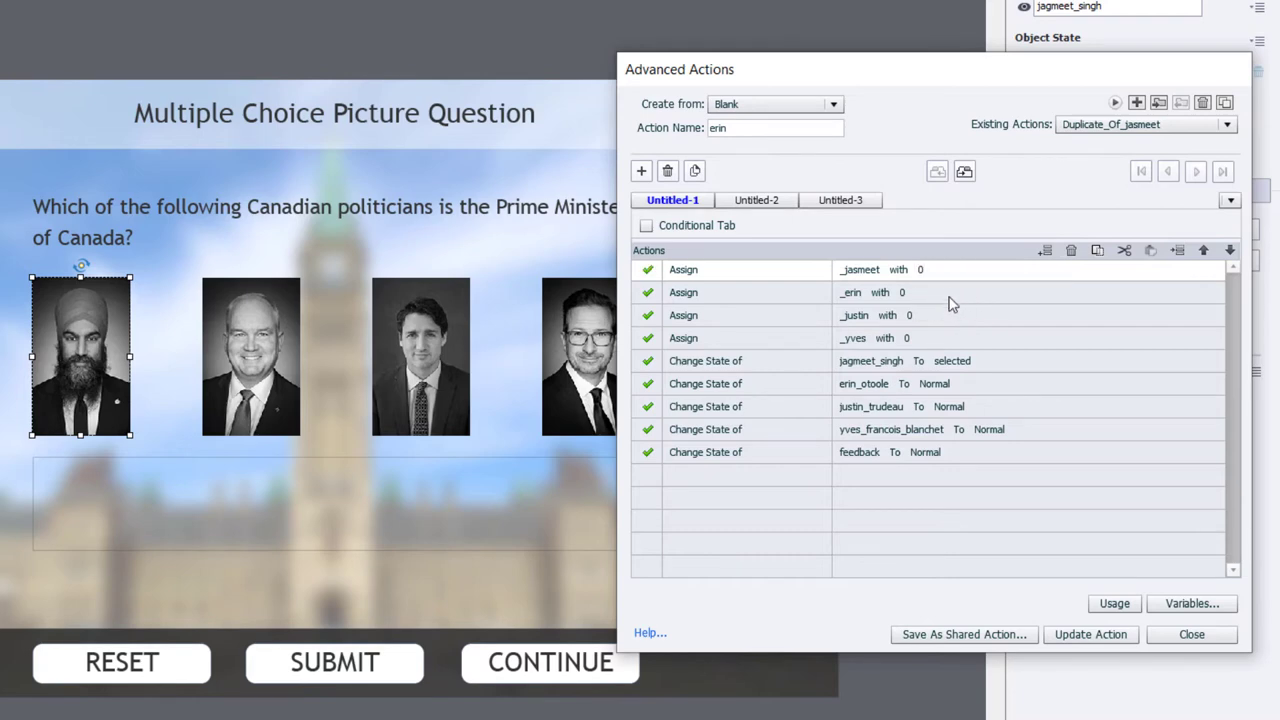
pyautogui.click(948, 292)
pyautogui.write('1')
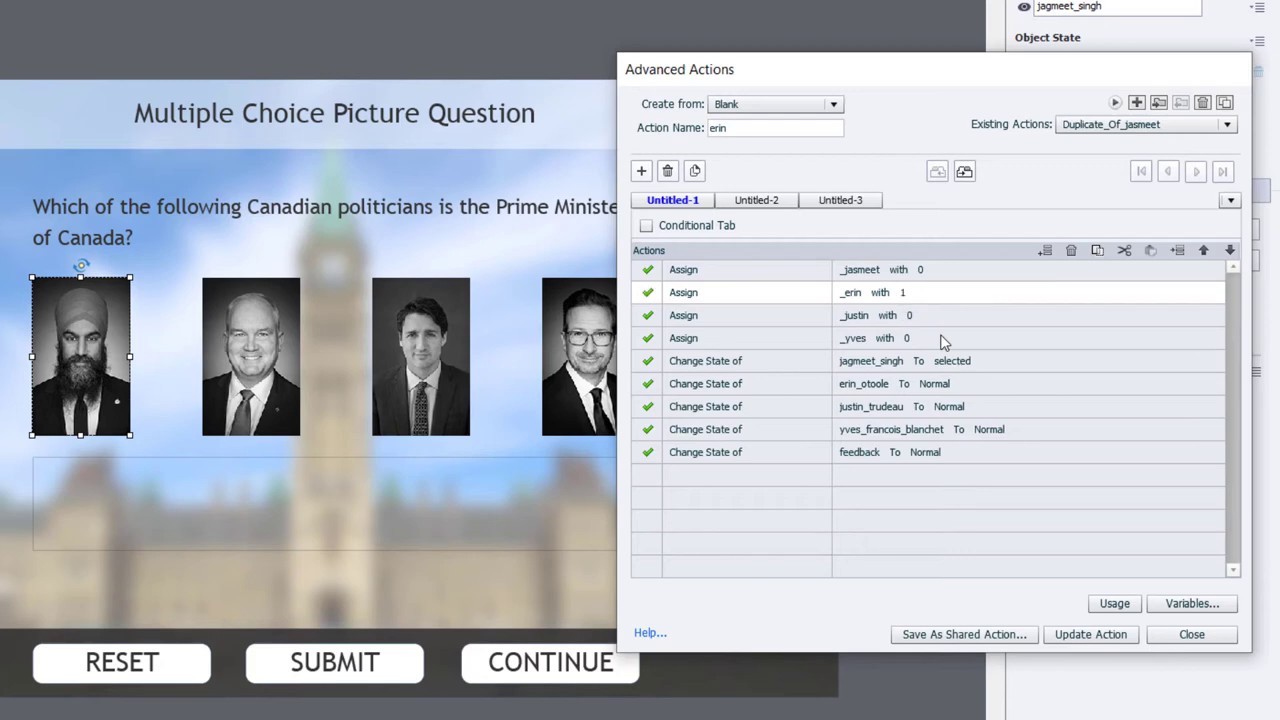
pyautogui.moveTo(970, 368)
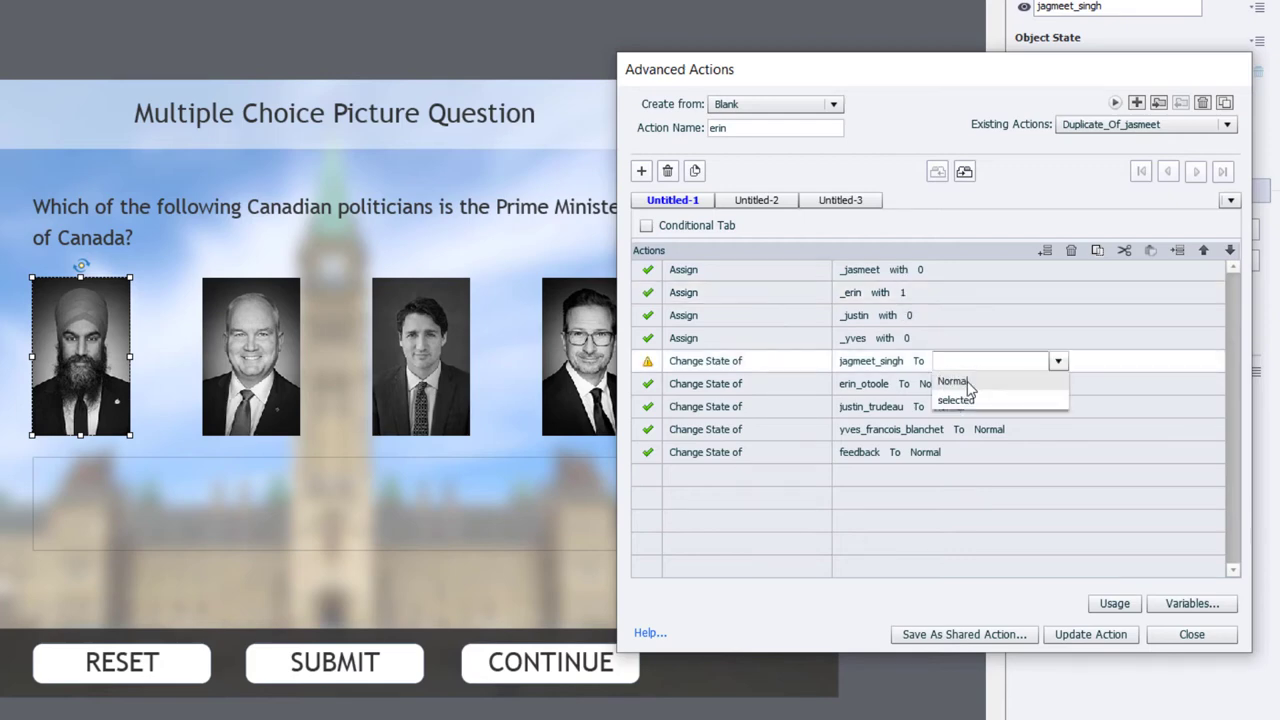
# Set jagneet_singh to Normal and erin_otoole to selected, then update the erin action
pyautogui.click(952, 380)
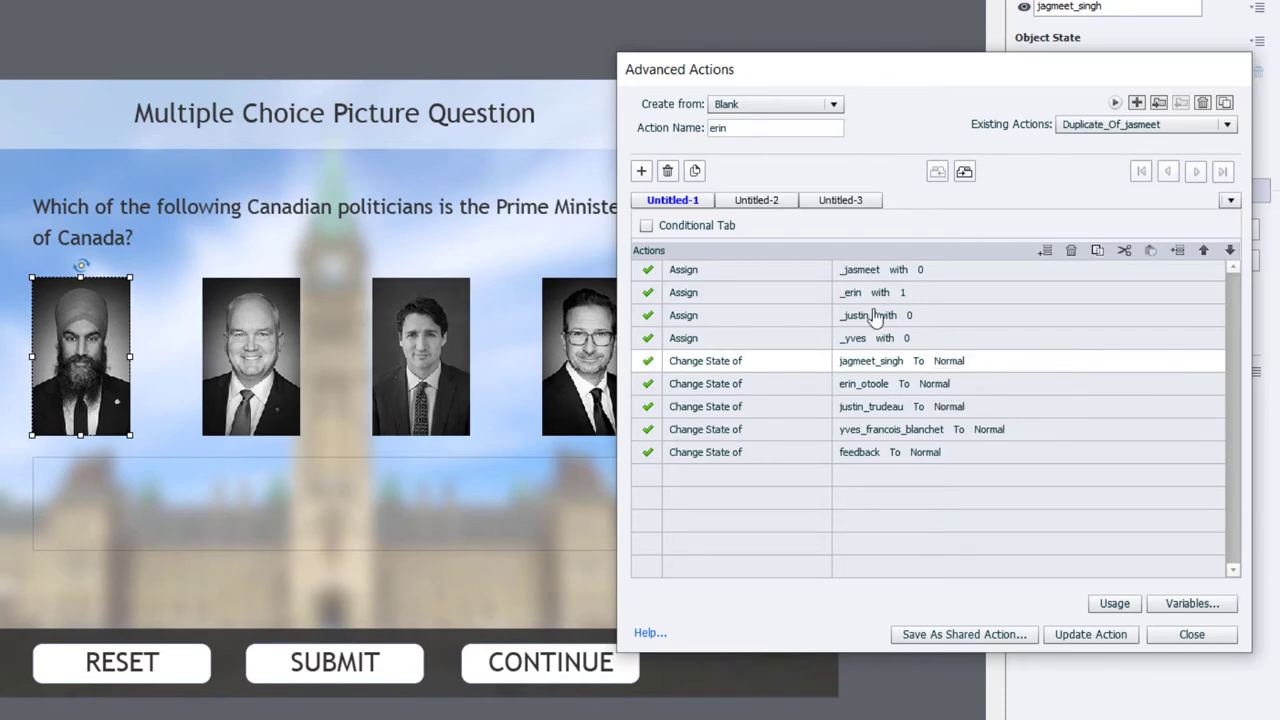
pyautogui.click(990, 384)
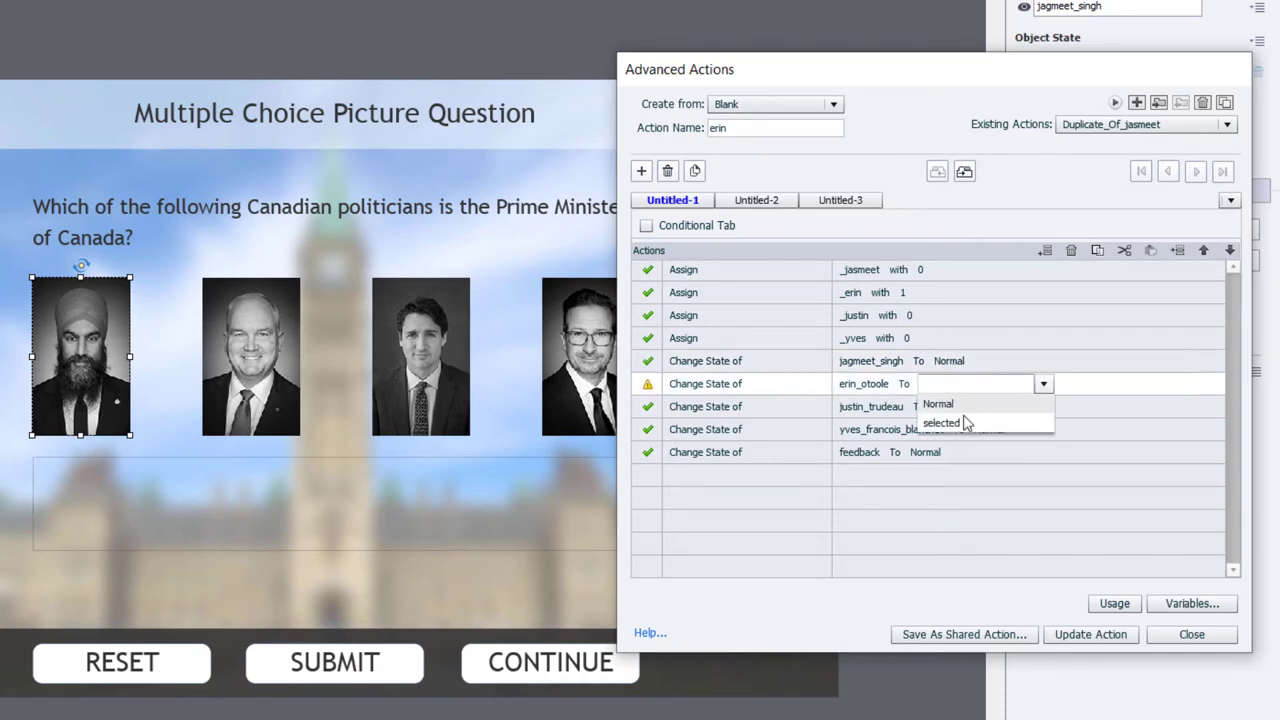
pyautogui.click(940, 422)
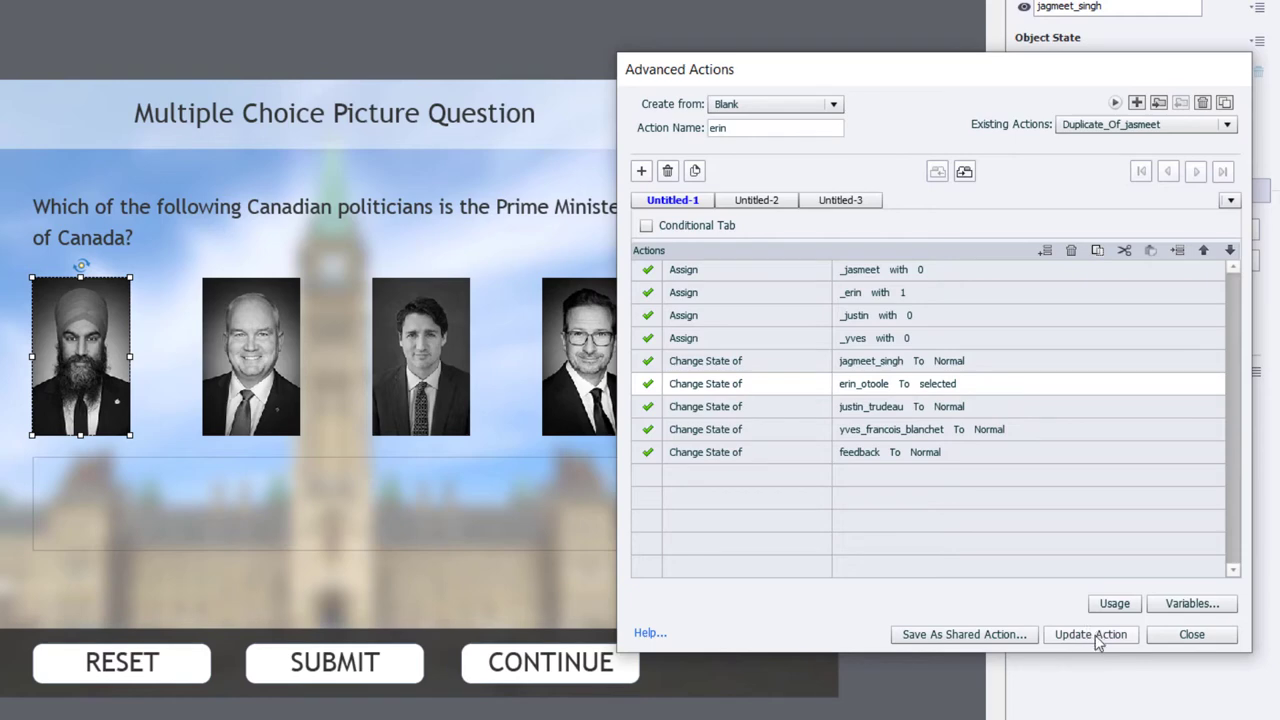
pyautogui.click(1090, 634)
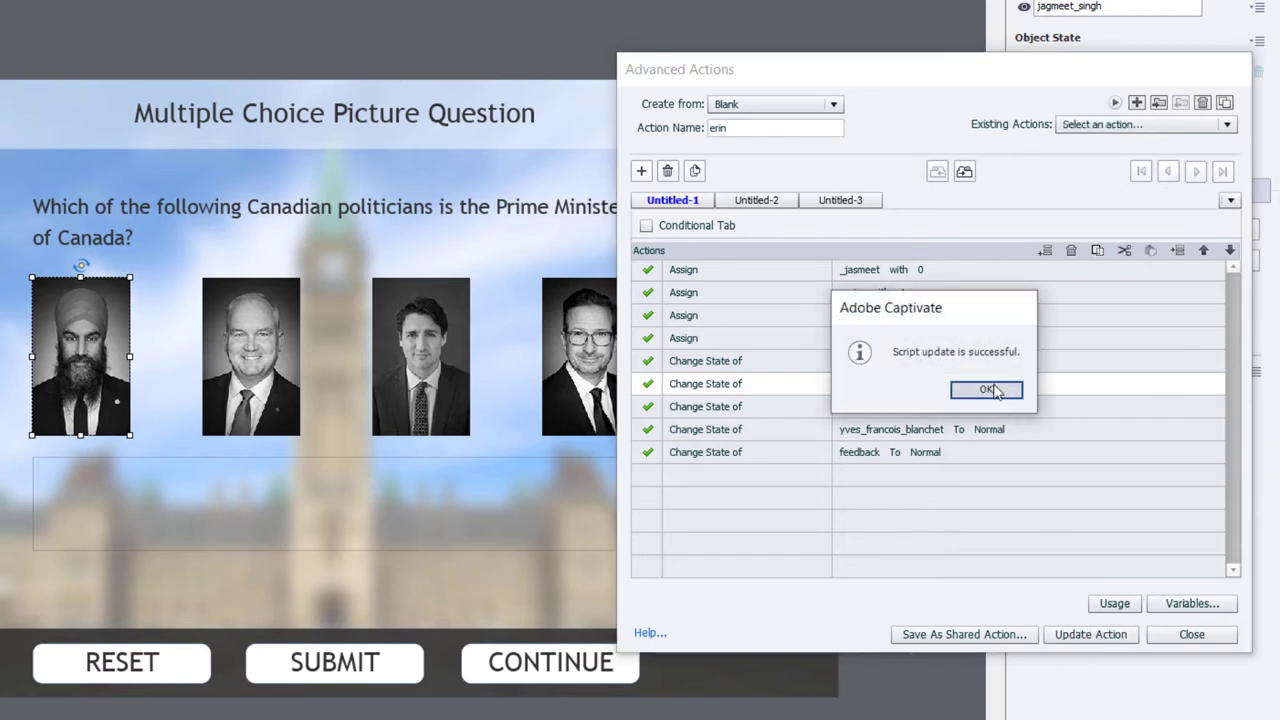
pyautogui.click(986, 388)
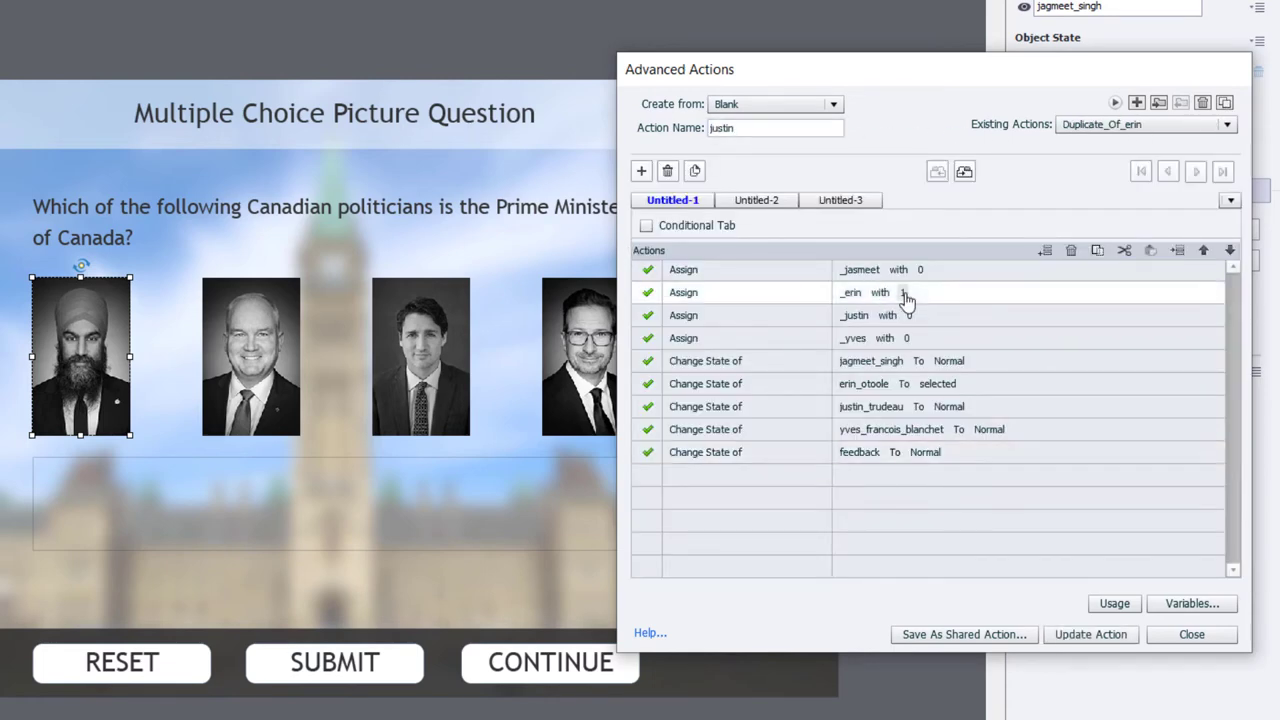
# In the justin action assign _erin 0 and _justin 1, set justin_trudeau to selected, and update it
pyautogui.click(960, 292)
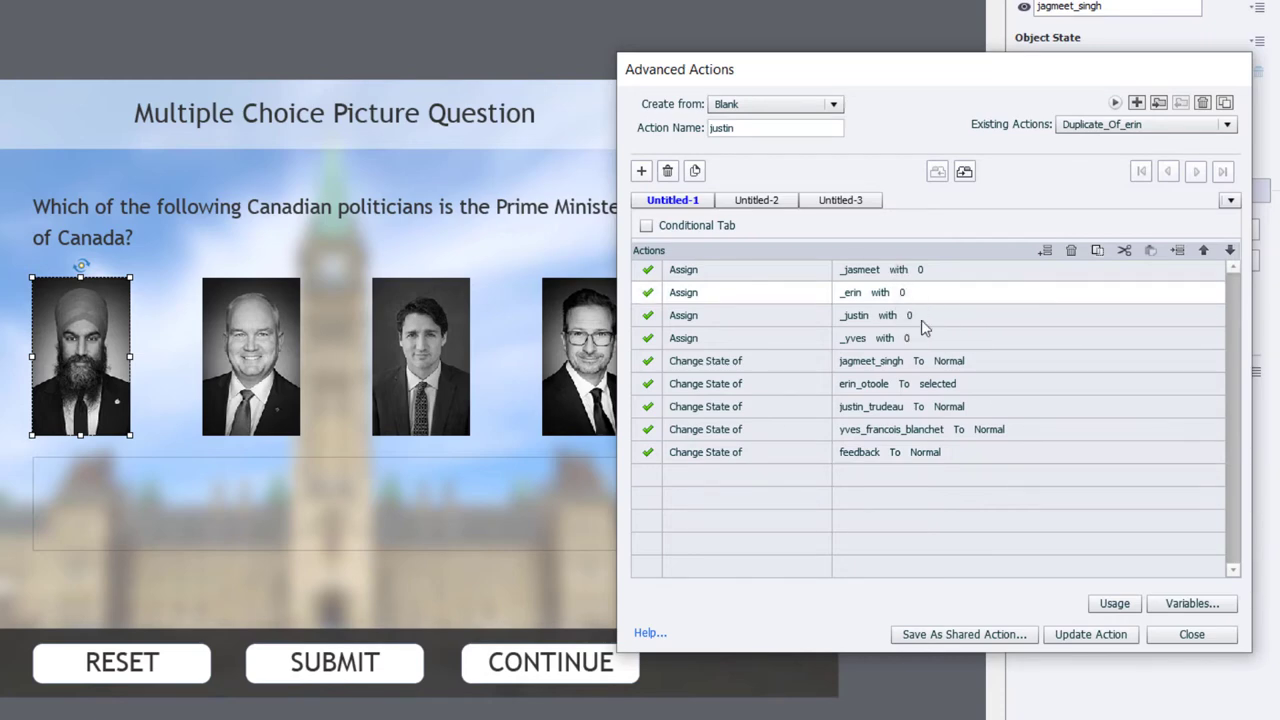
pyautogui.click(936, 316)
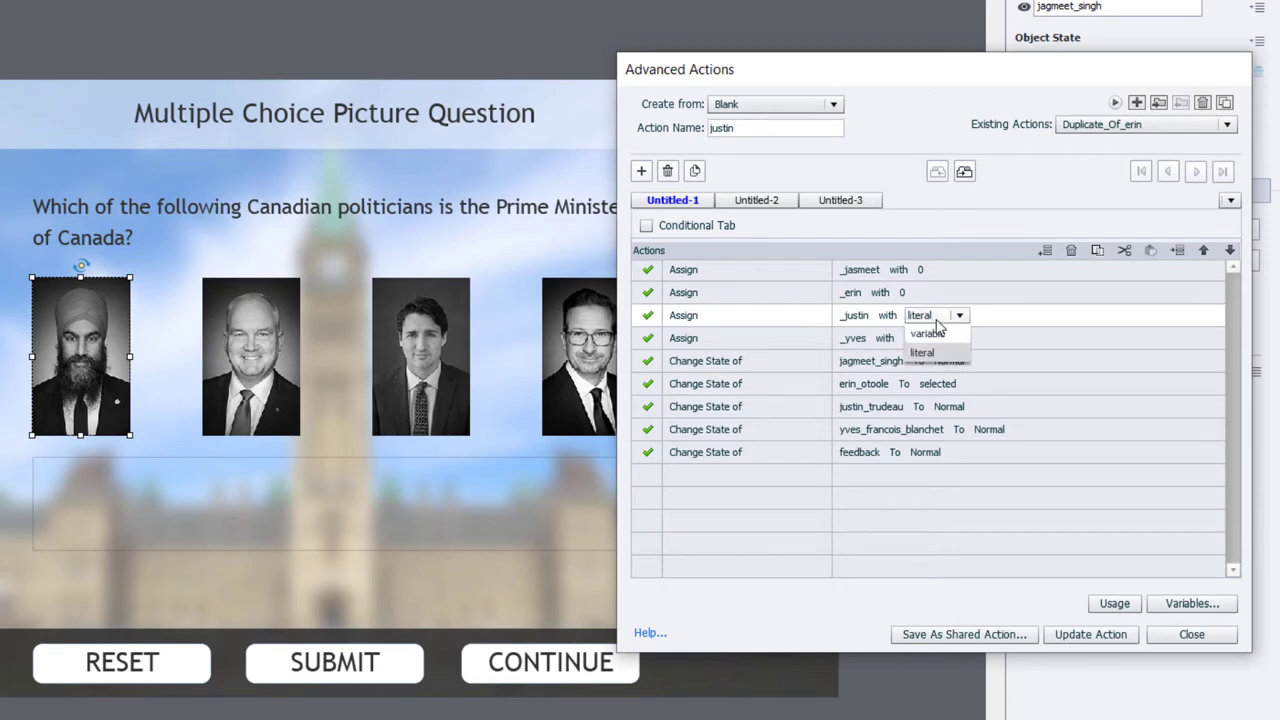
pyautogui.click(920, 352)
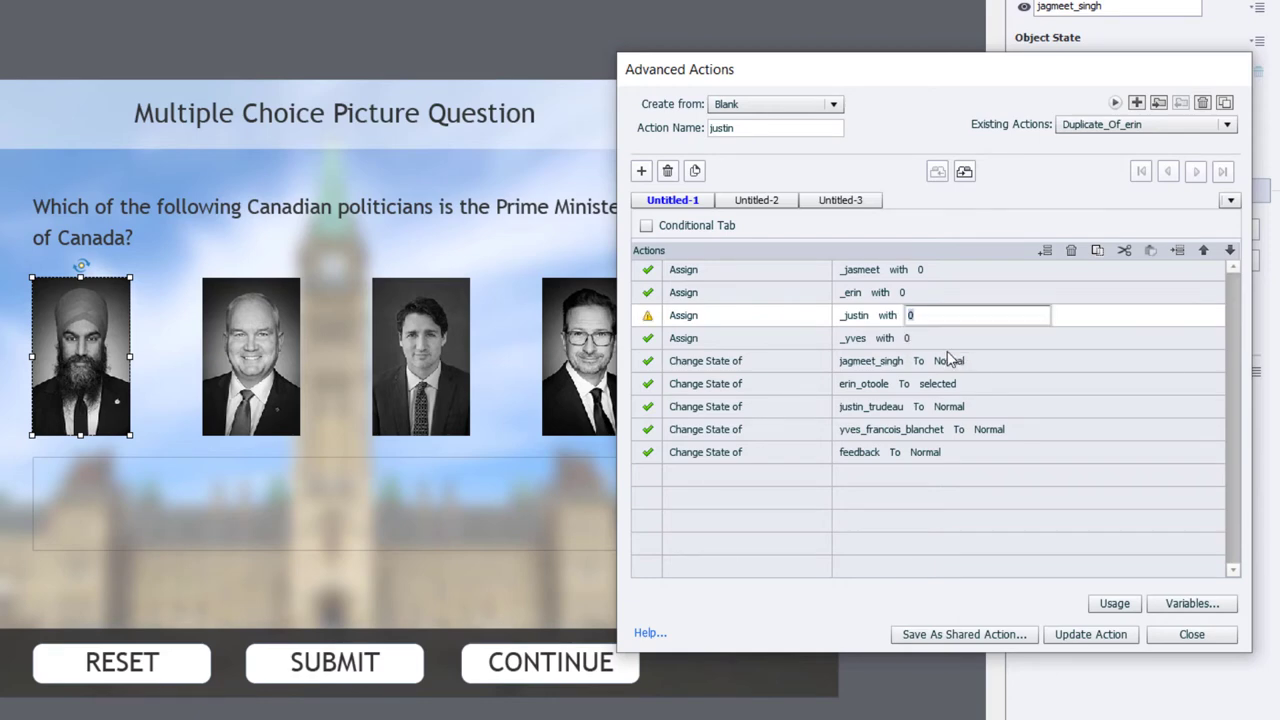
pyautogui.write('1')
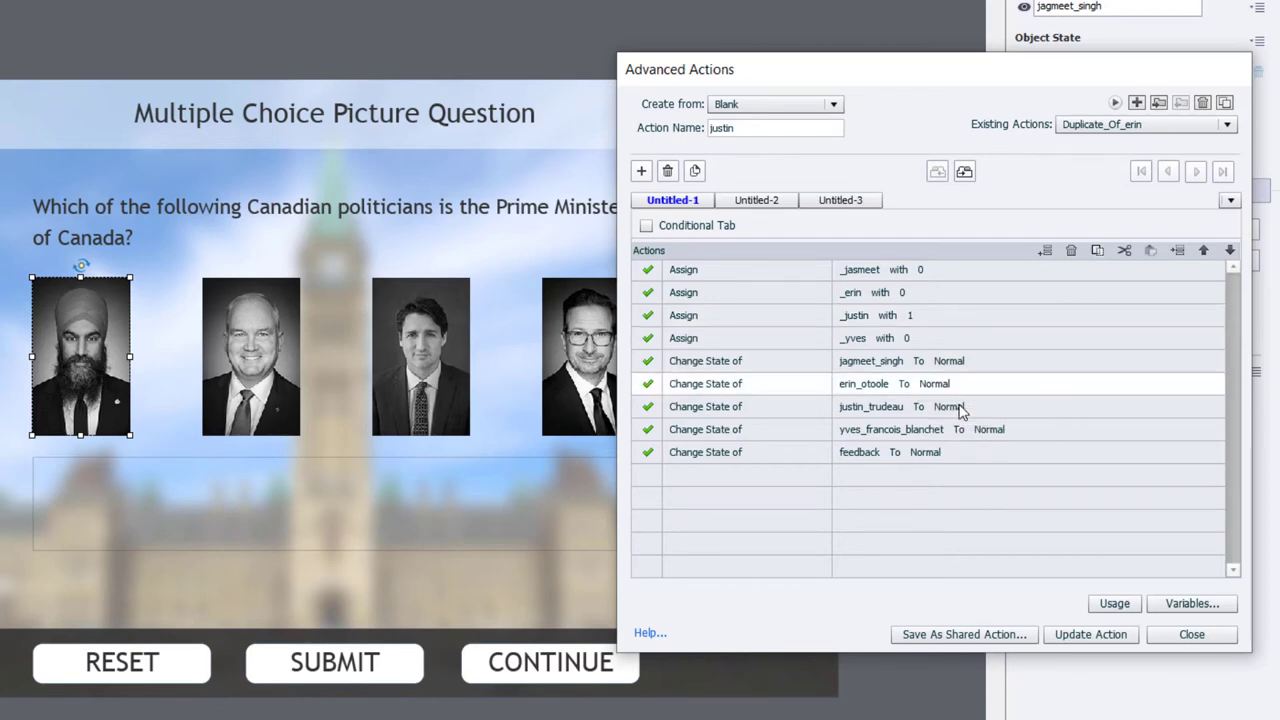
pyautogui.moveTo(964, 410)
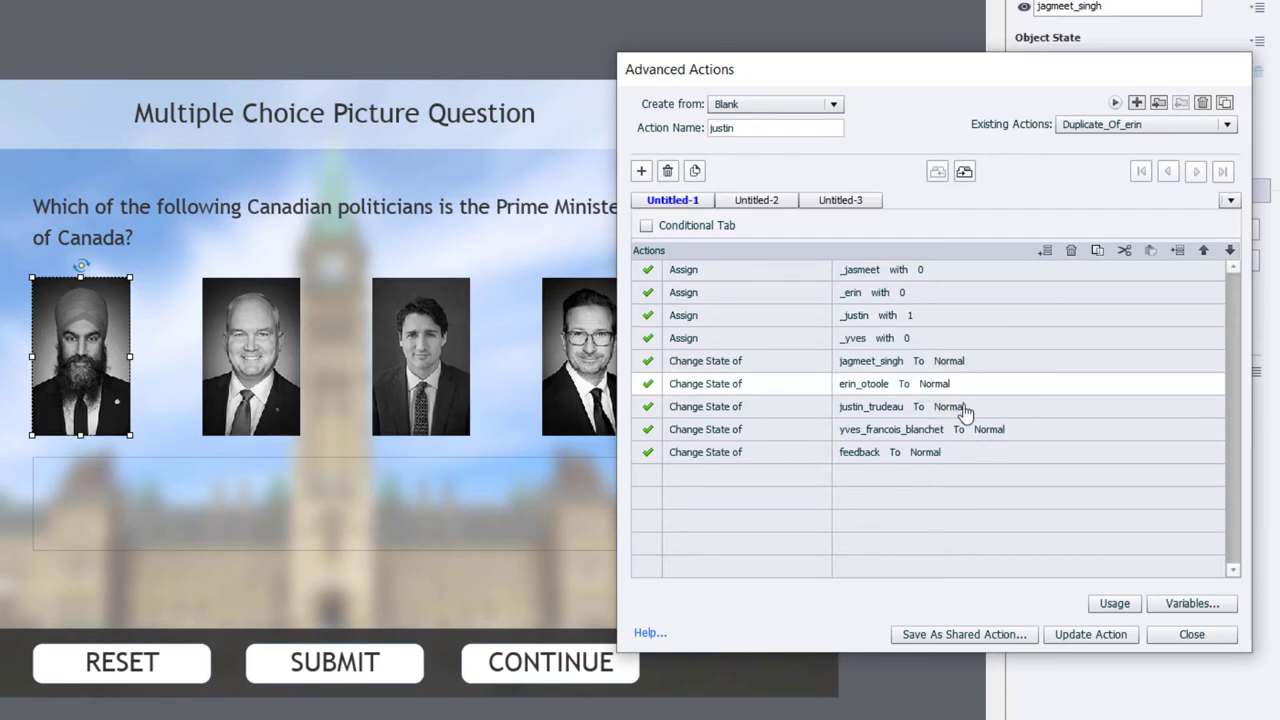
pyautogui.click(948, 406)
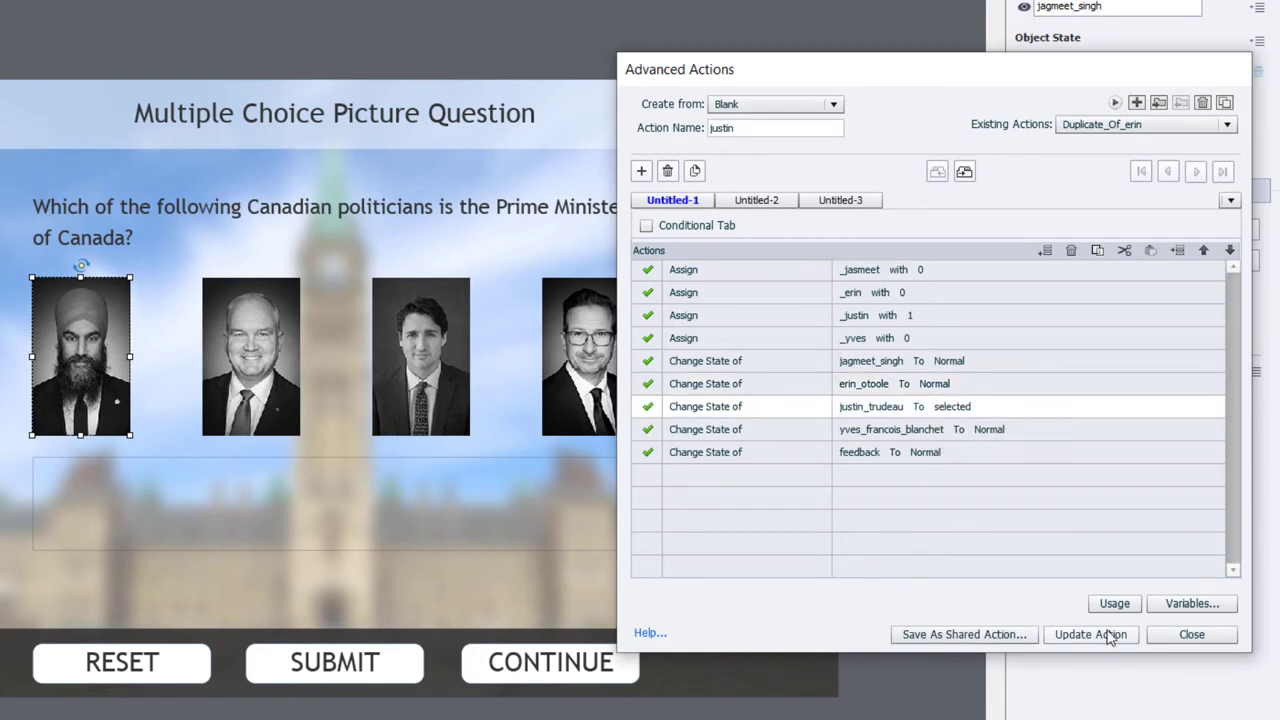
pyautogui.click(1090, 634)
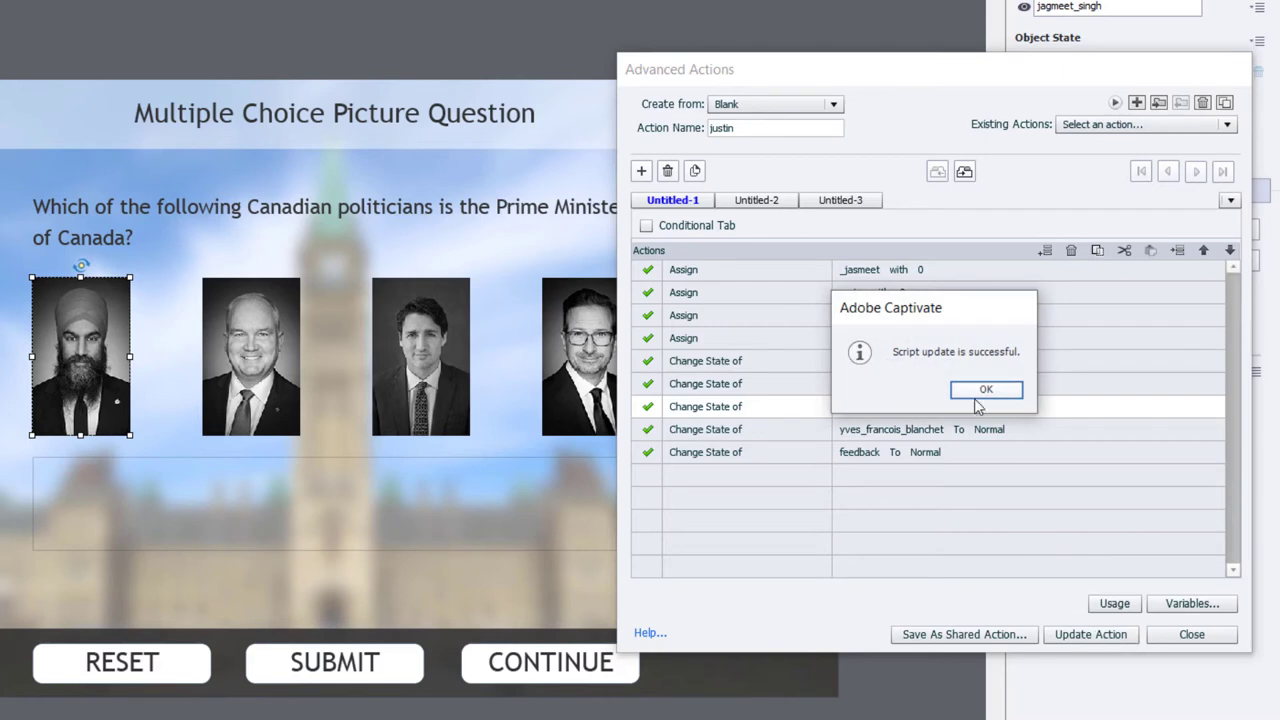
pyautogui.click(984, 388)
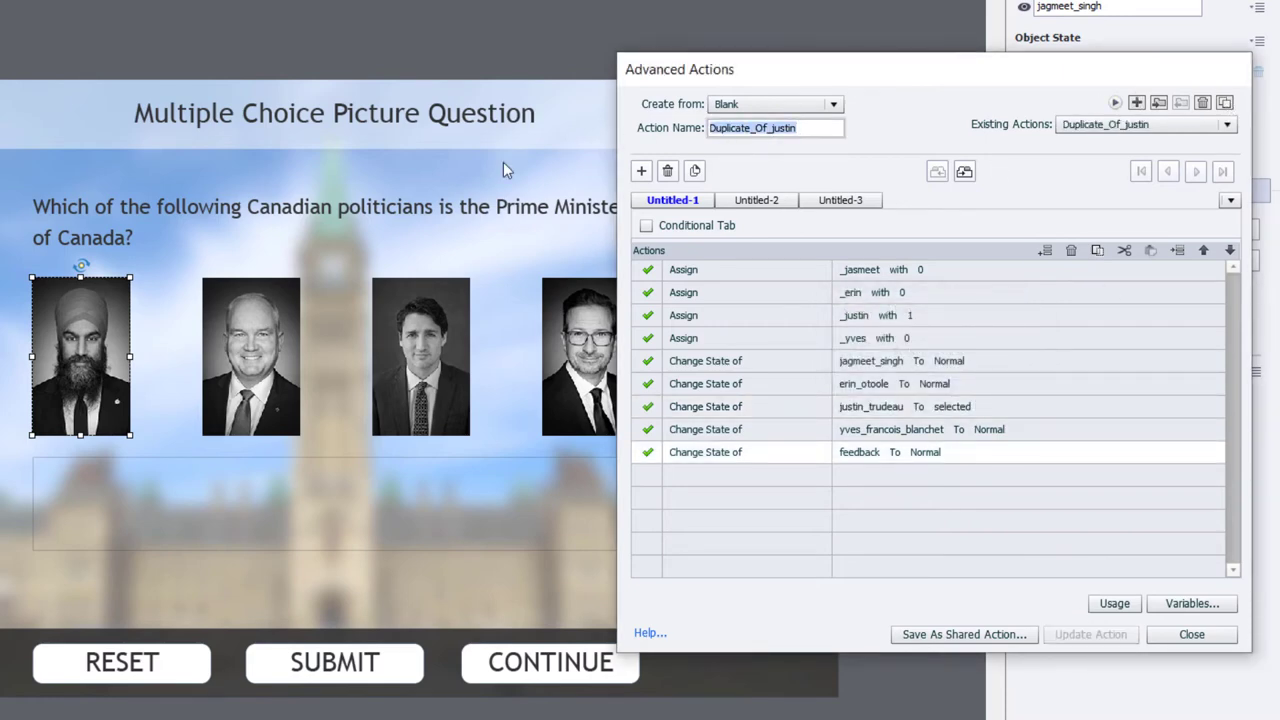
# Name the action yves, assign _yves 1, set justin_trudeau Normal and yves_francois_blanchet selected, update and close
pyautogui.write('yves')
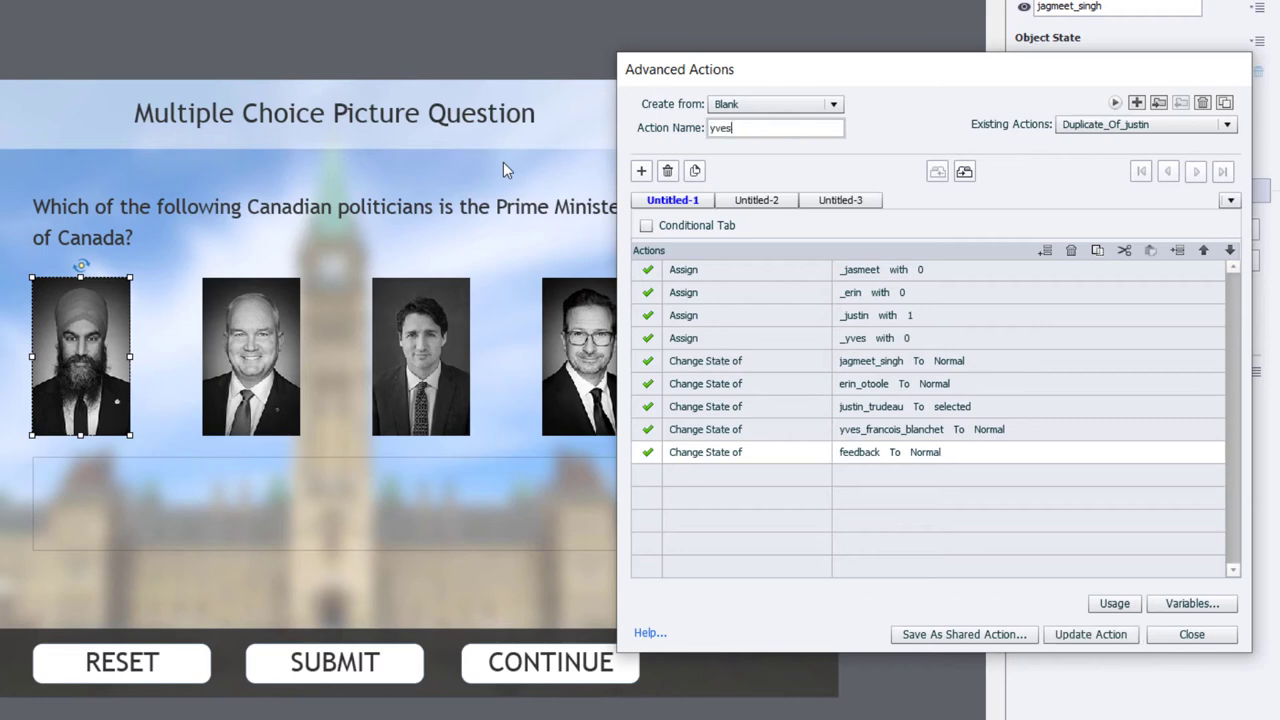
pyautogui.moveTo(860, 180)
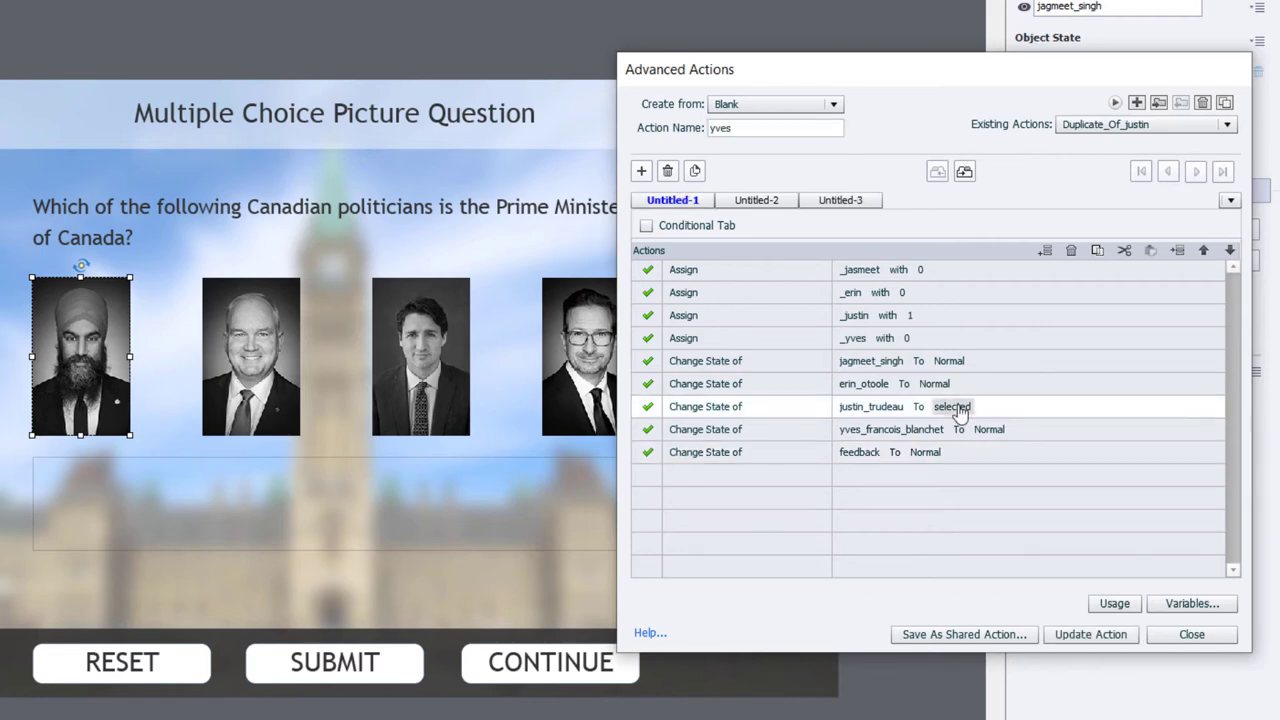
pyautogui.click(952, 406)
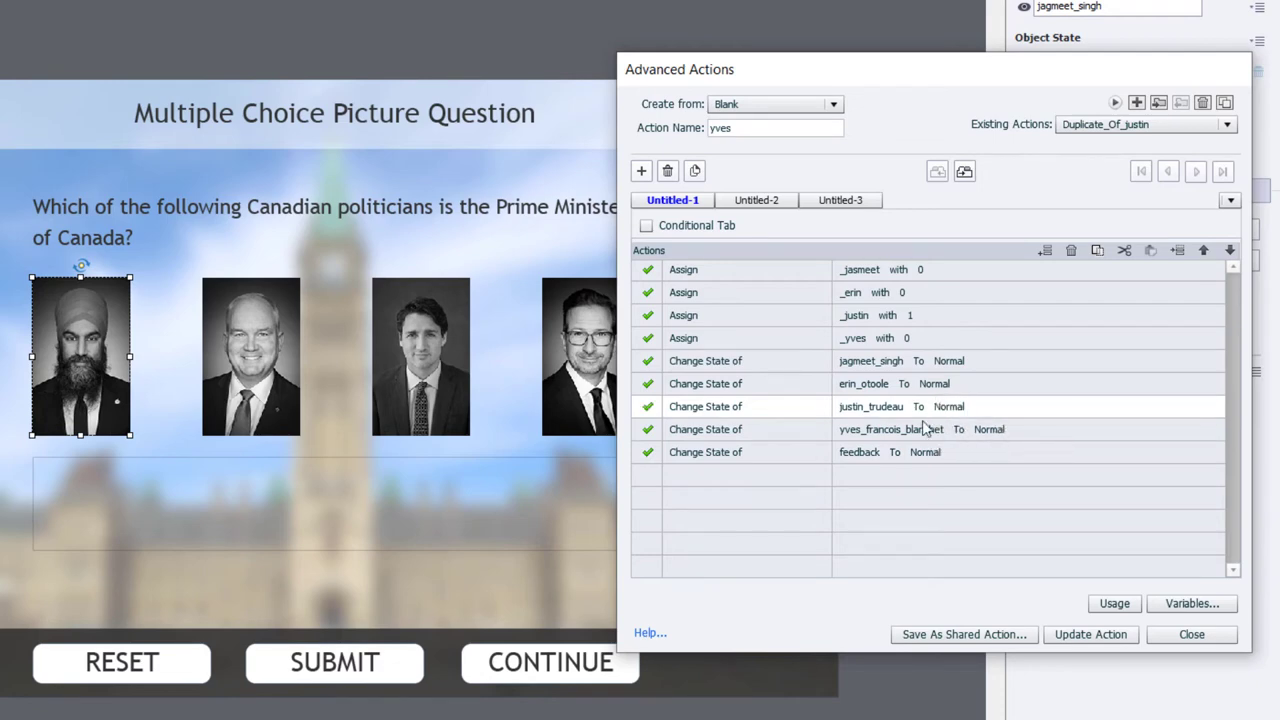
pyautogui.click(904, 316)
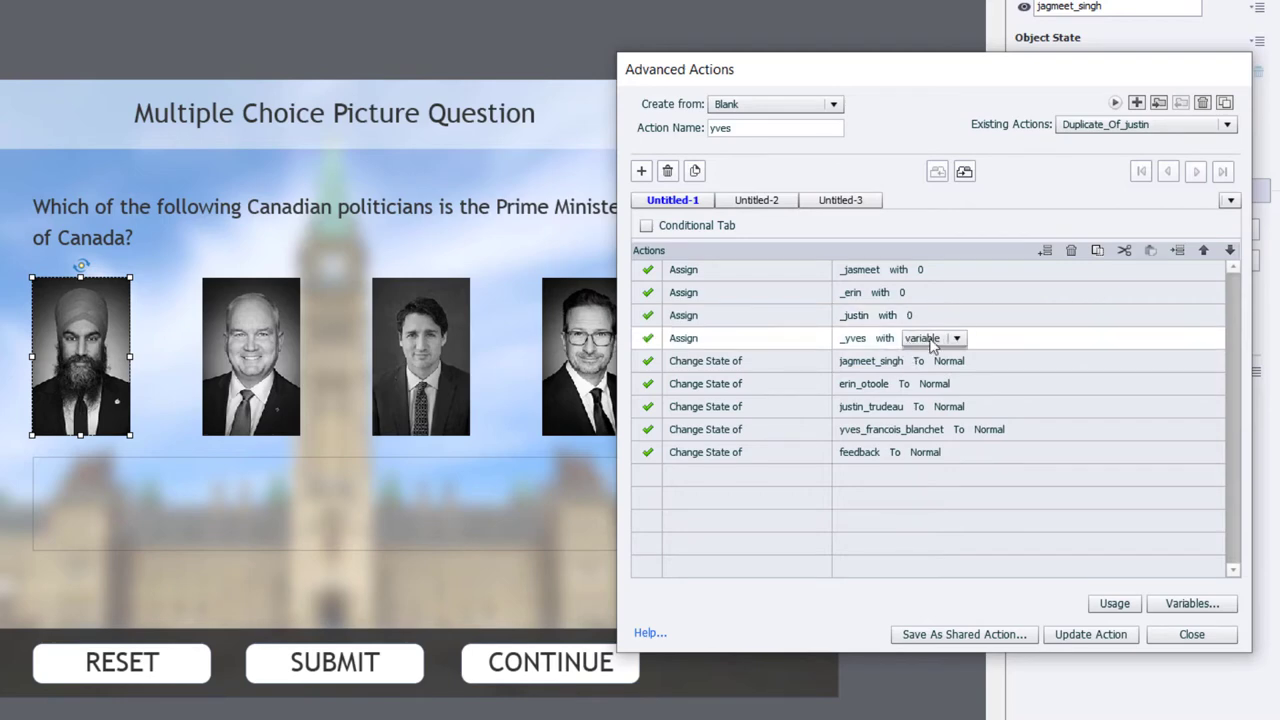
pyautogui.click(956, 338)
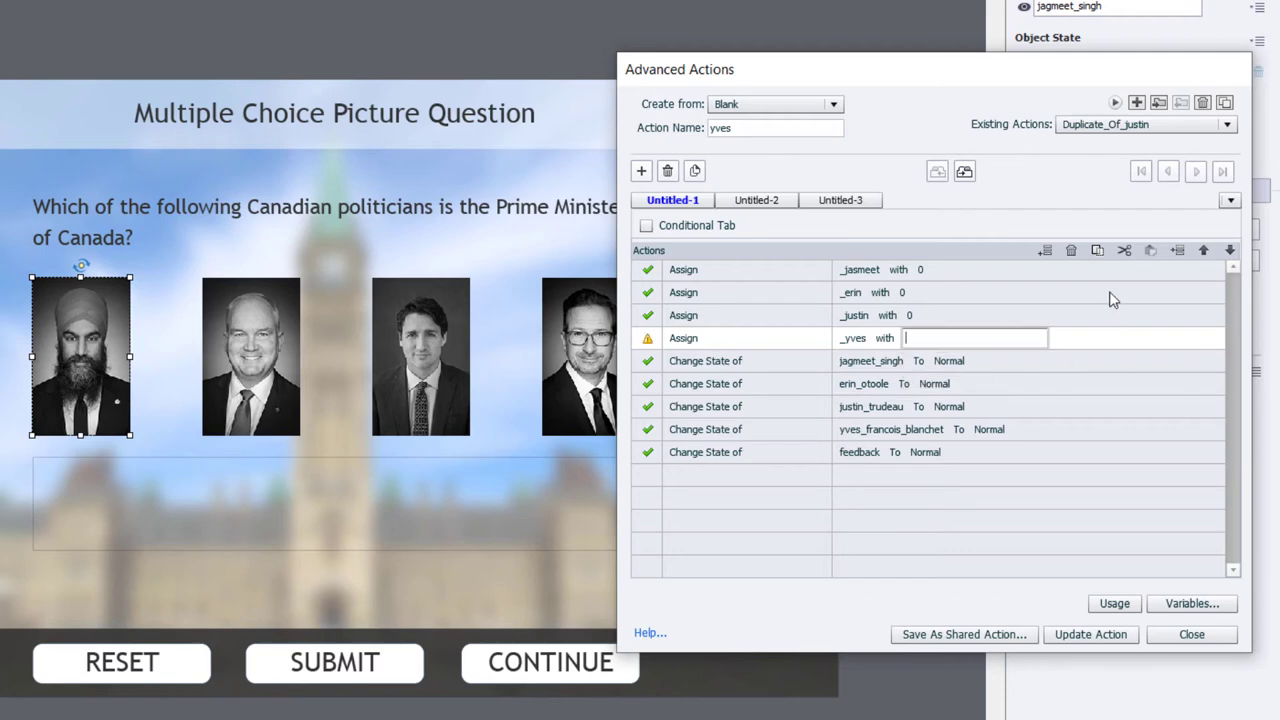
pyautogui.write('1')
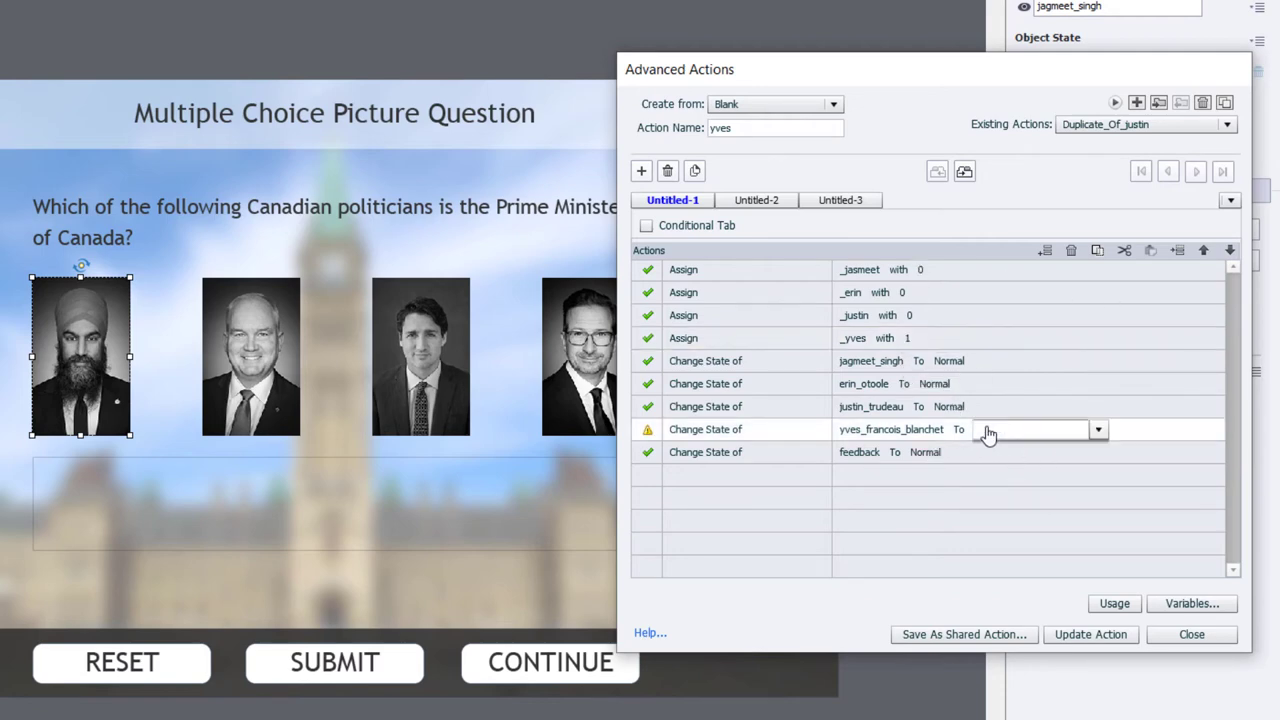
pyautogui.click(1030, 428)
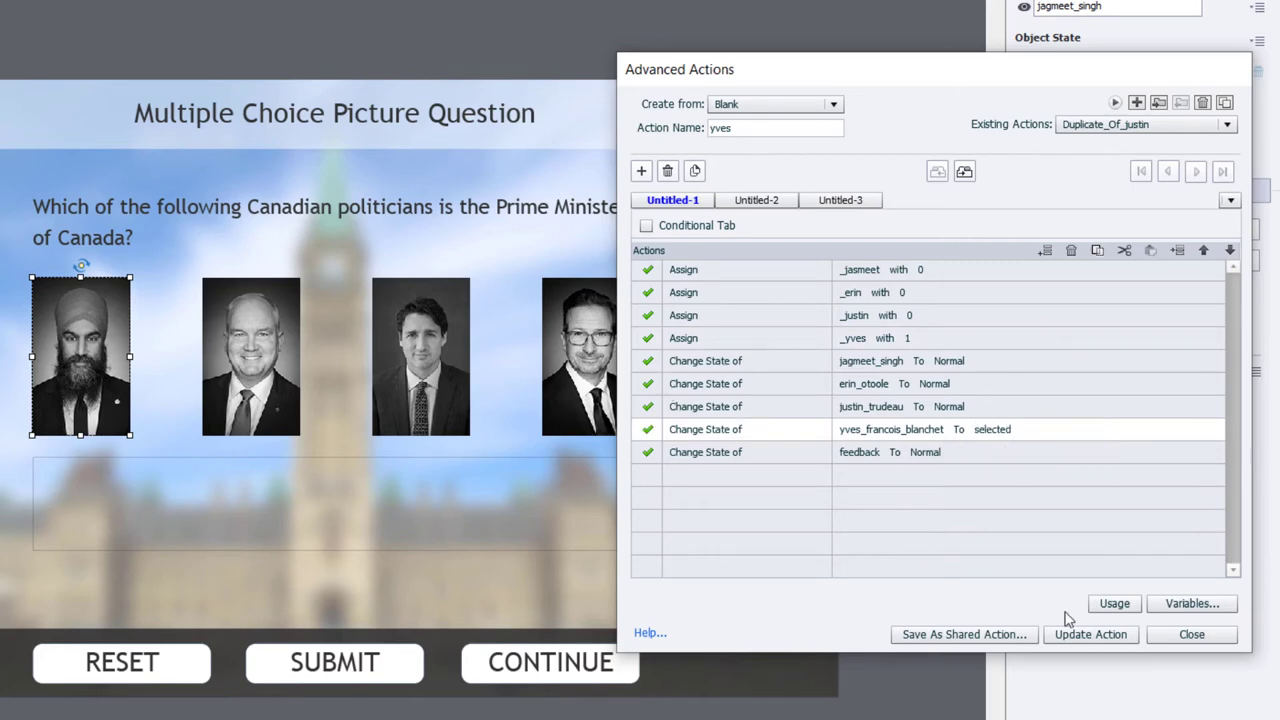
pyautogui.click(1090, 634)
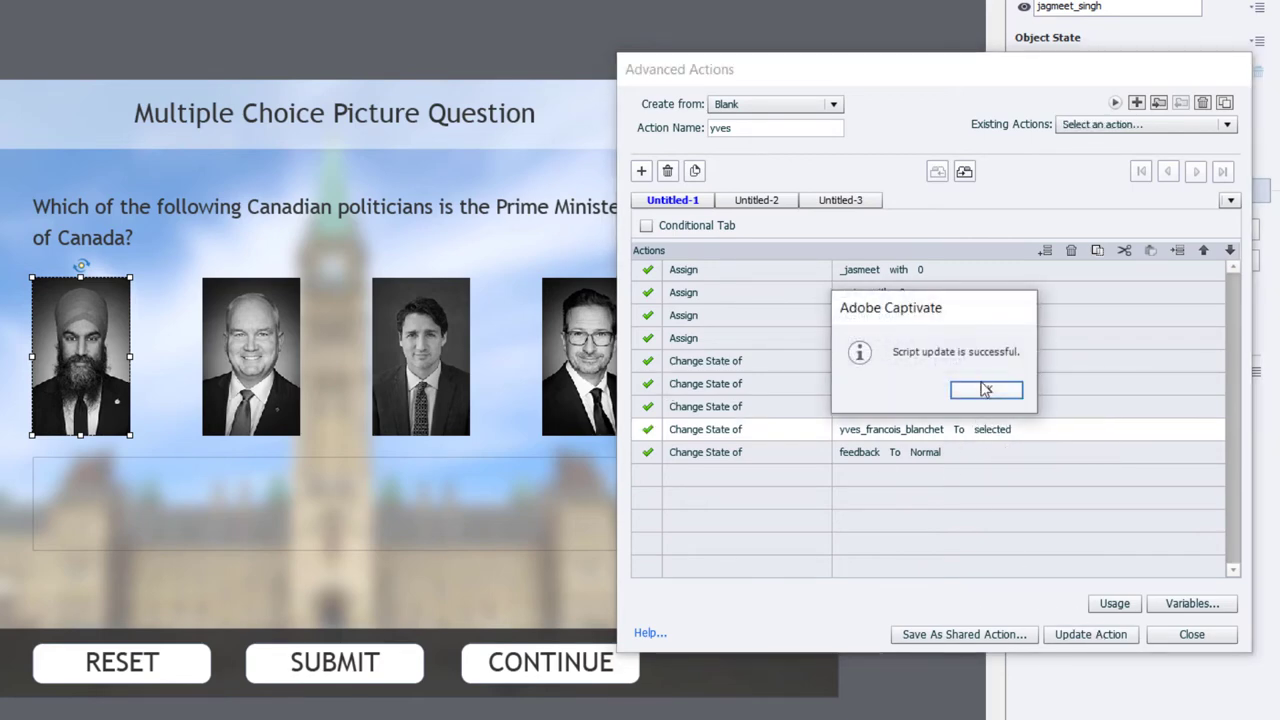
pyautogui.click(984, 388)
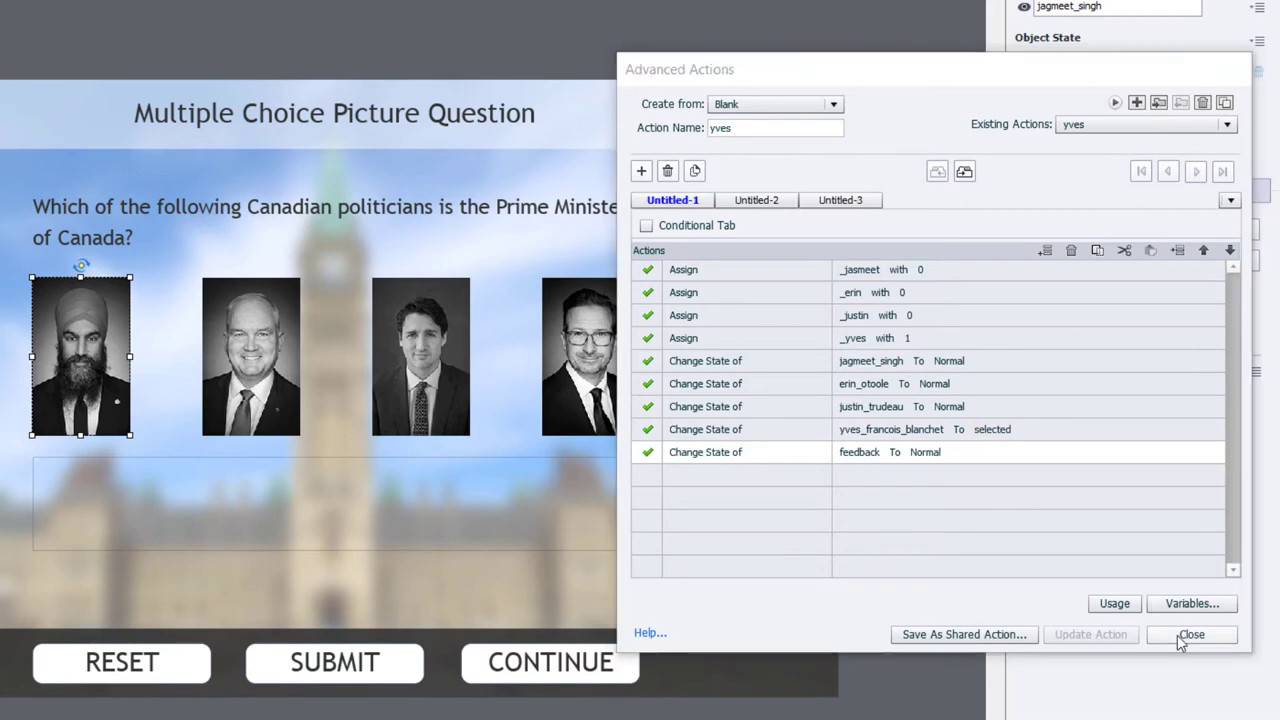
pyautogui.click(1192, 634)
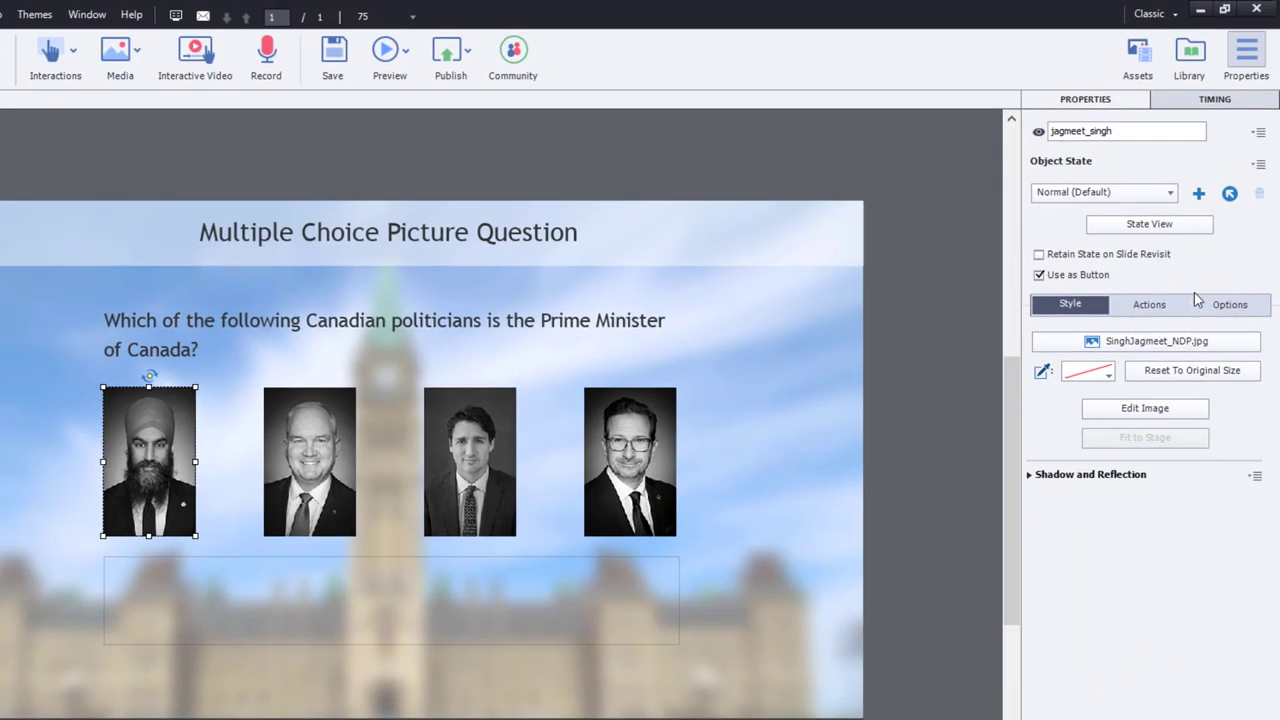
pyautogui.click(1148, 304)
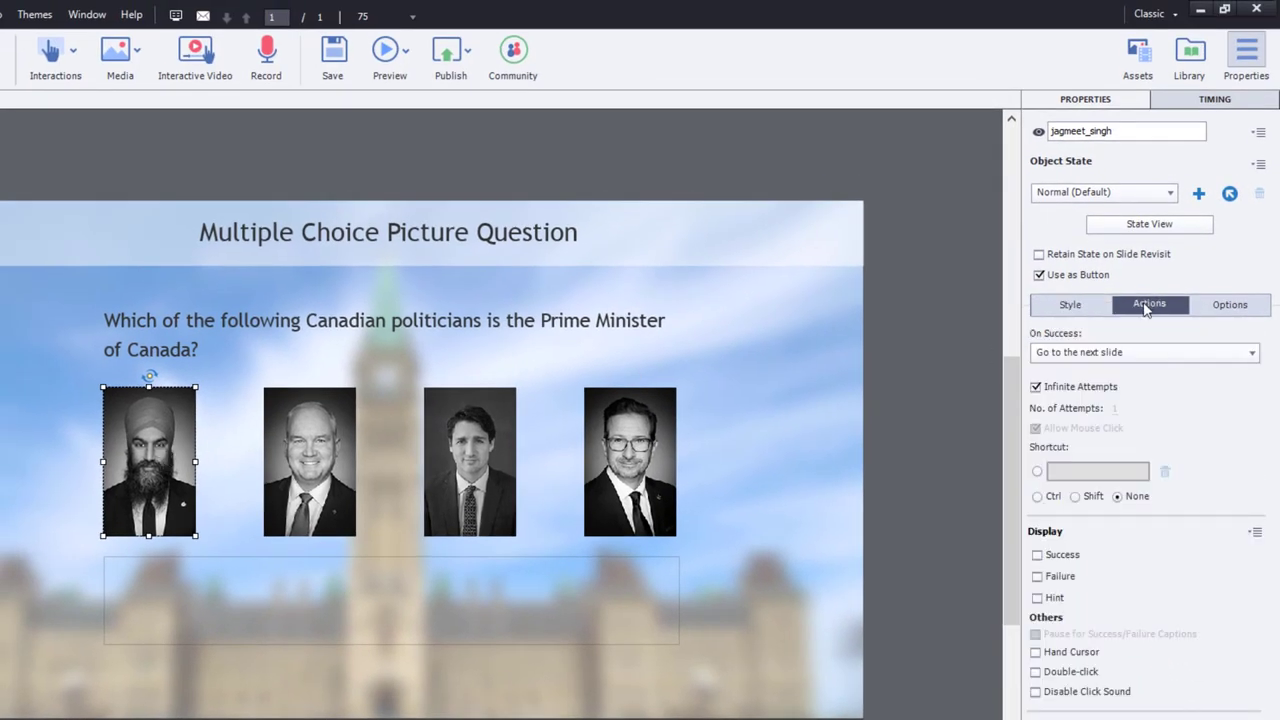
pyautogui.click(1144, 352)
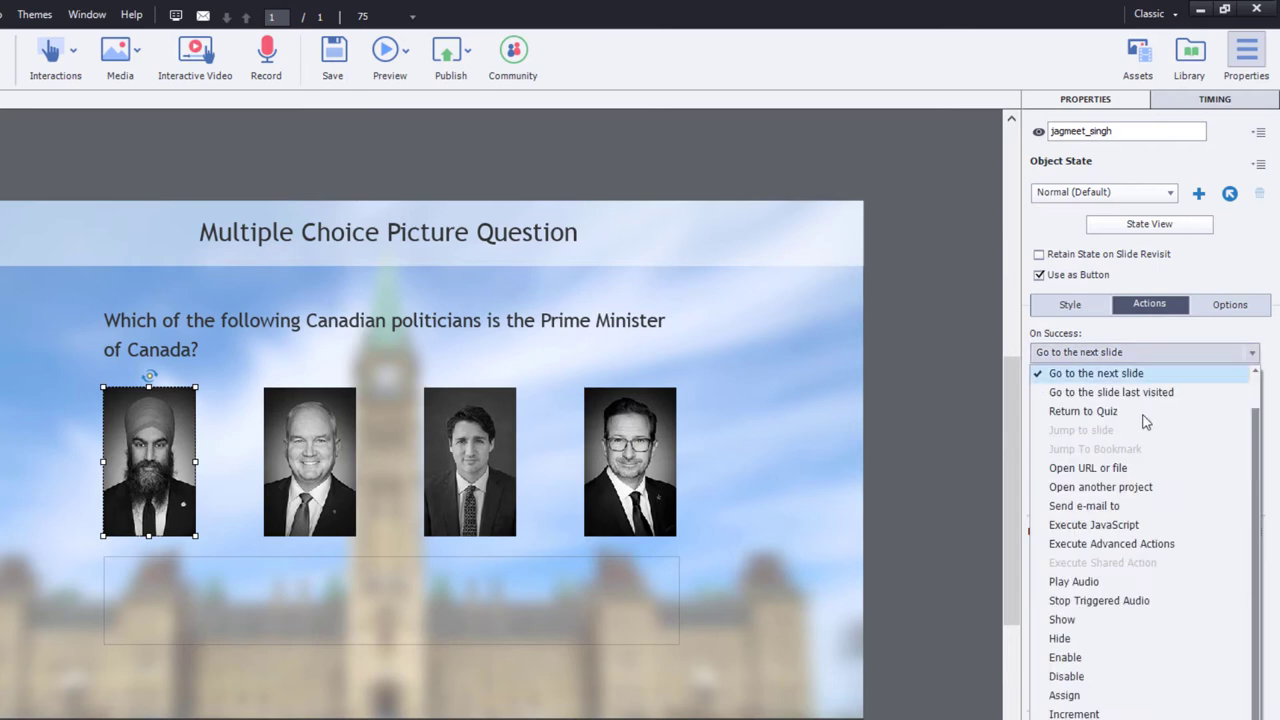
pyautogui.click(1112, 544)
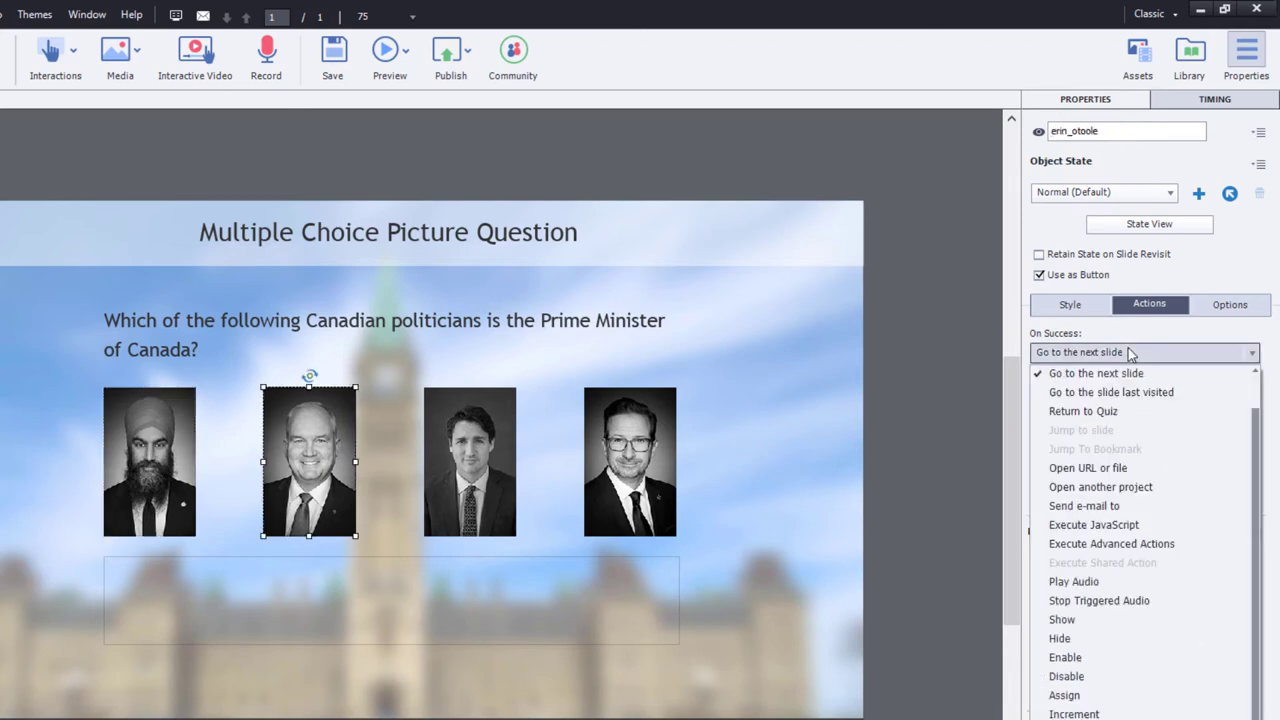
pyautogui.click(1112, 544)
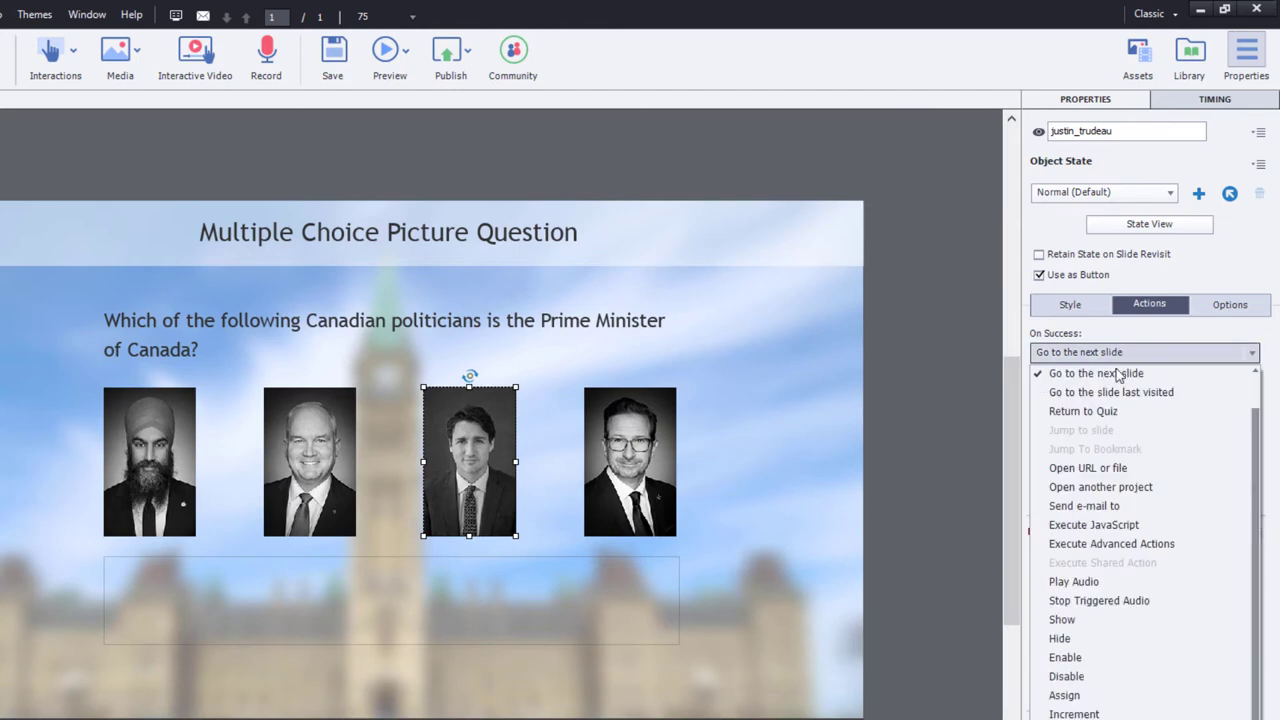
pyautogui.click(1112, 544)
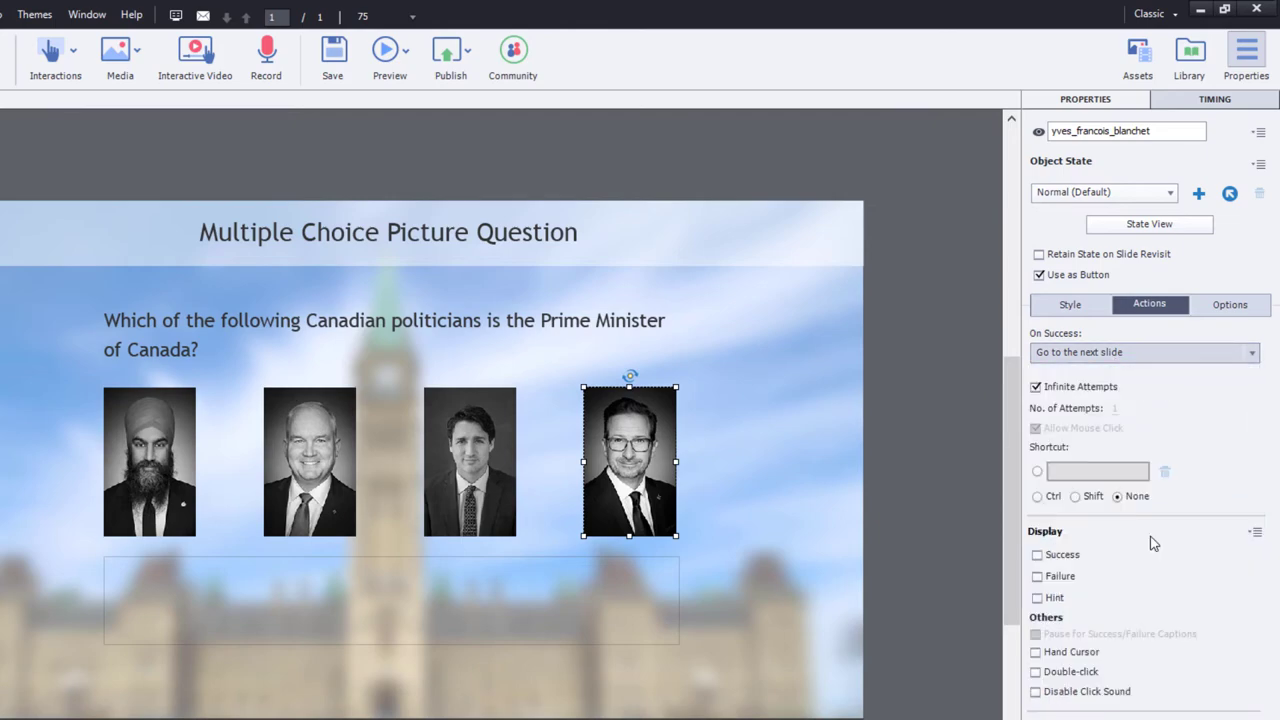
pyautogui.click(1144, 352)
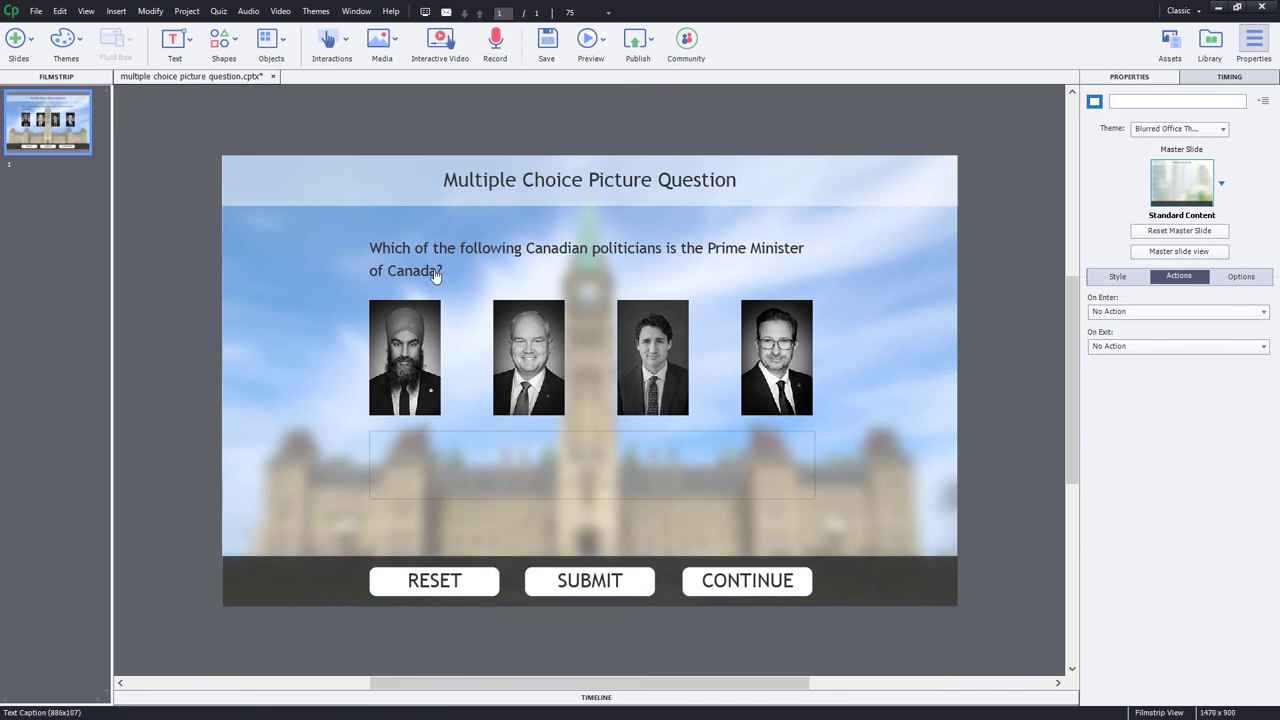
pyautogui.click(588, 40)
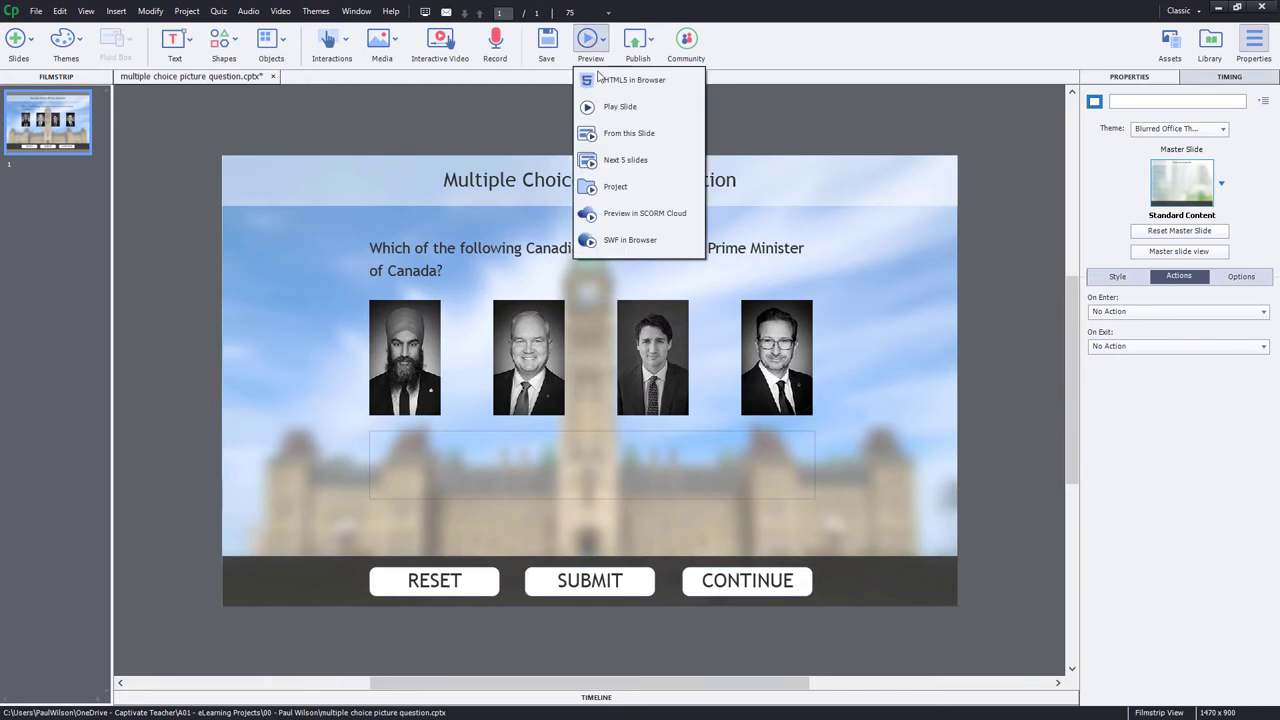
pyautogui.click(632, 80)
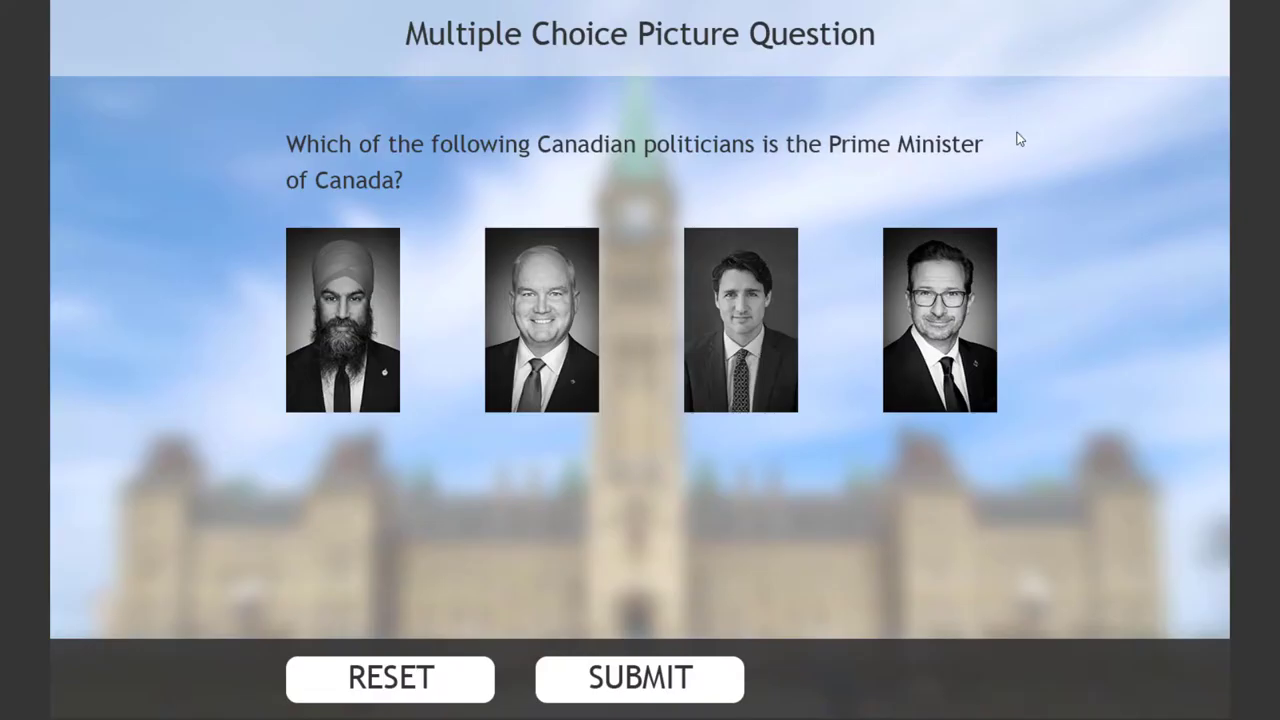
pyautogui.moveTo(558, 336)
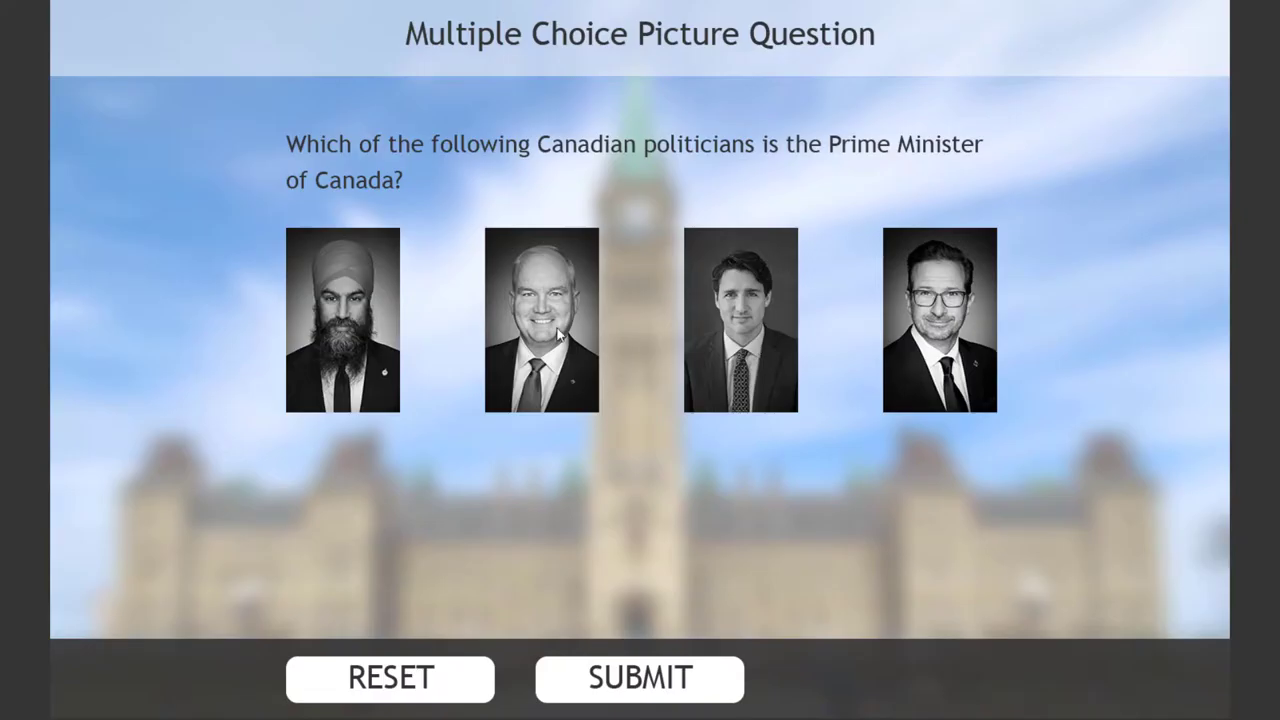
pyautogui.moveTo(964, 324)
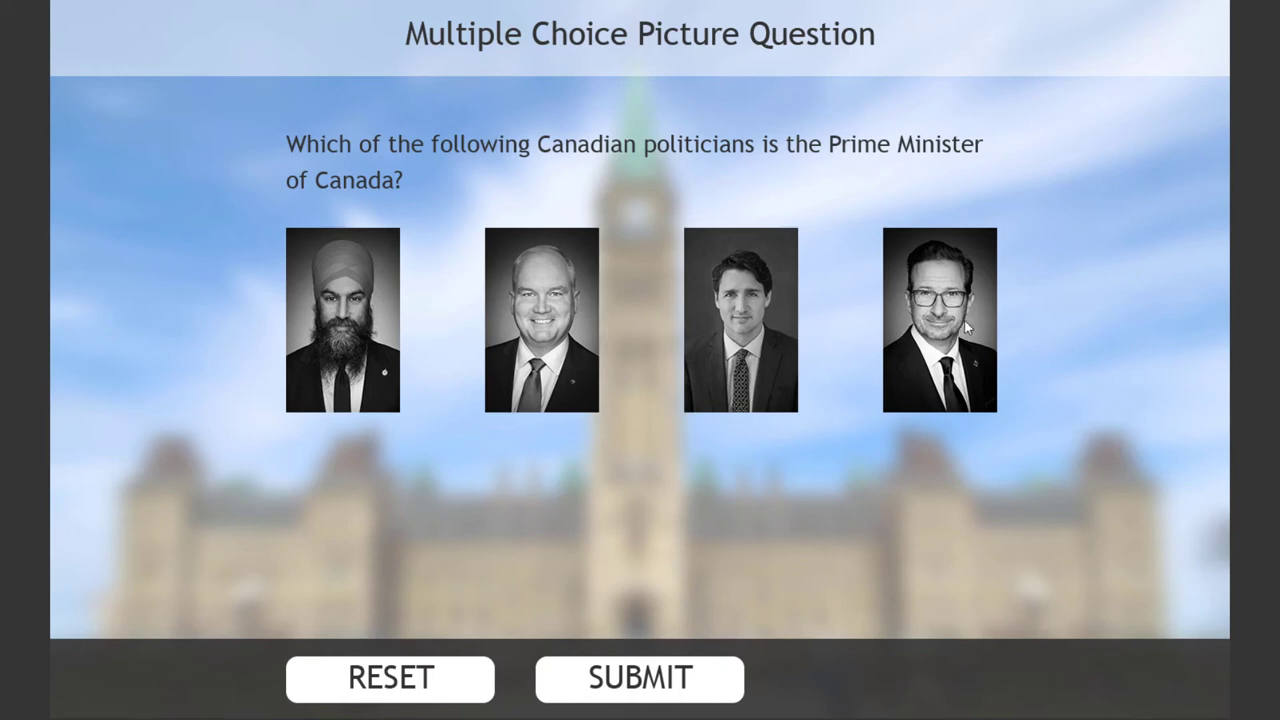
pyautogui.click(342, 318)
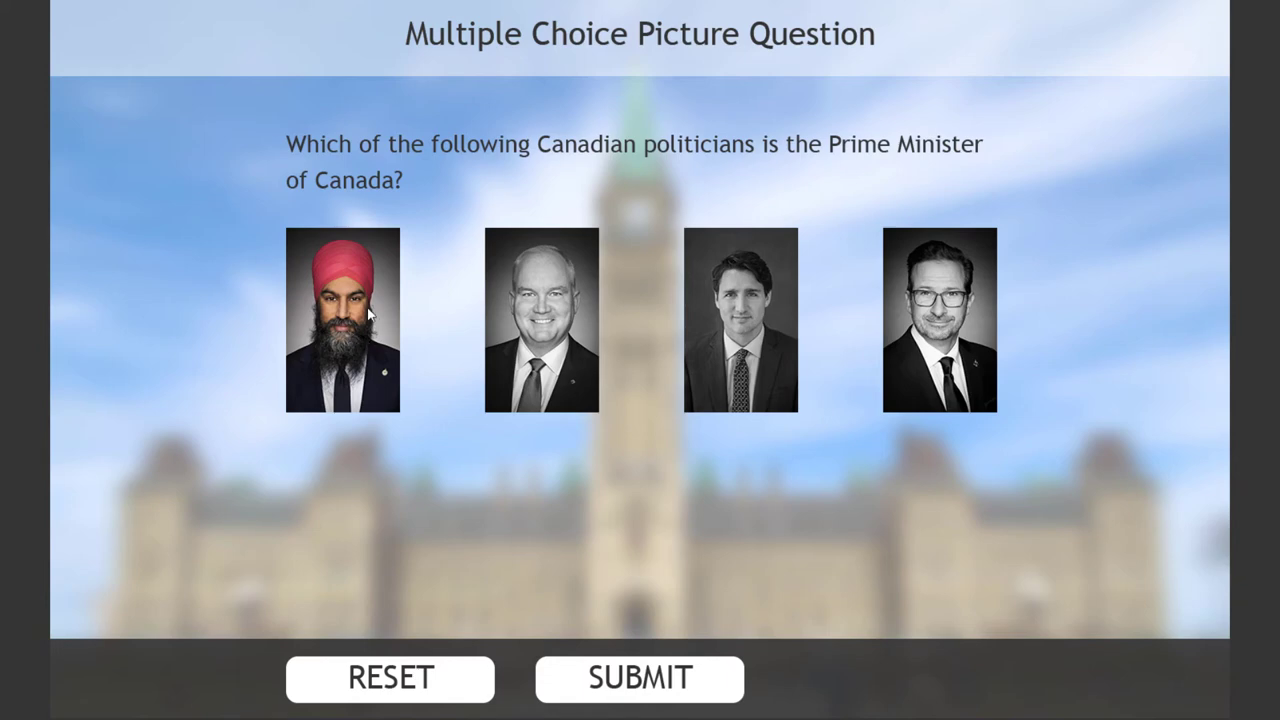
pyautogui.moveTo(536, 446)
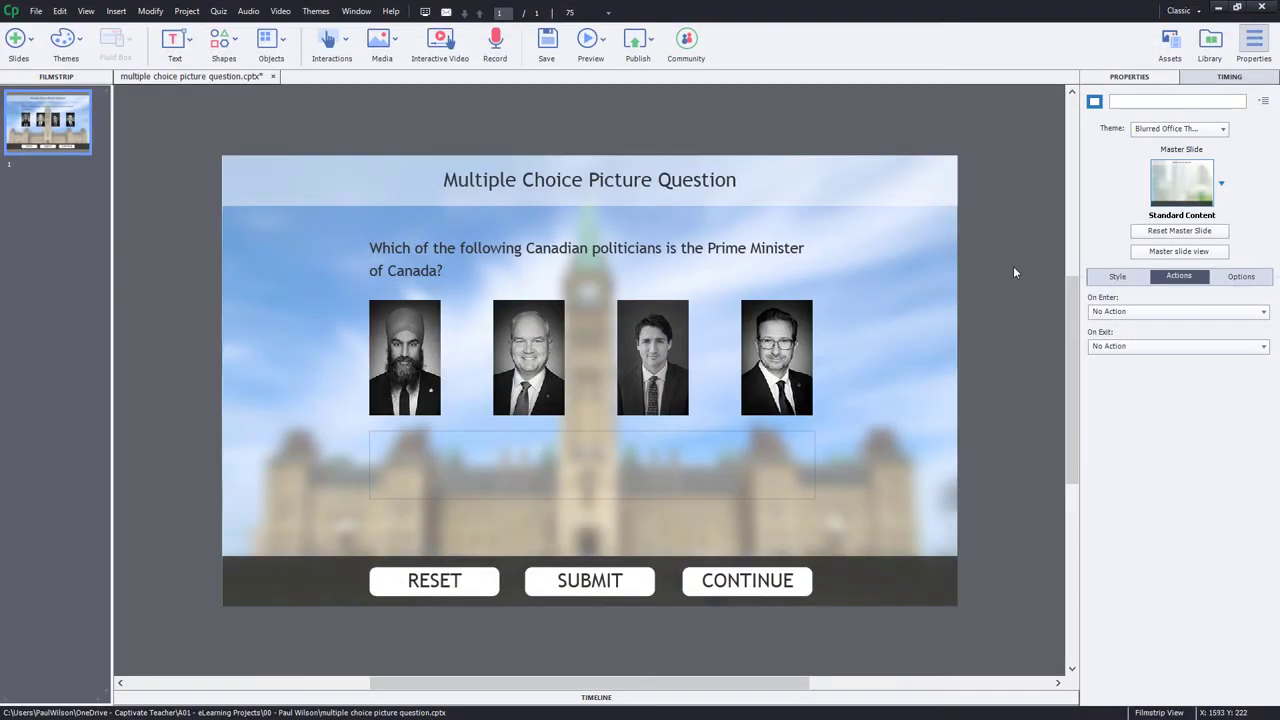
# Enable Hand Cursor and Disable Click Sound on Yves's picture, applied to all items of this type
pyautogui.click(776, 356)
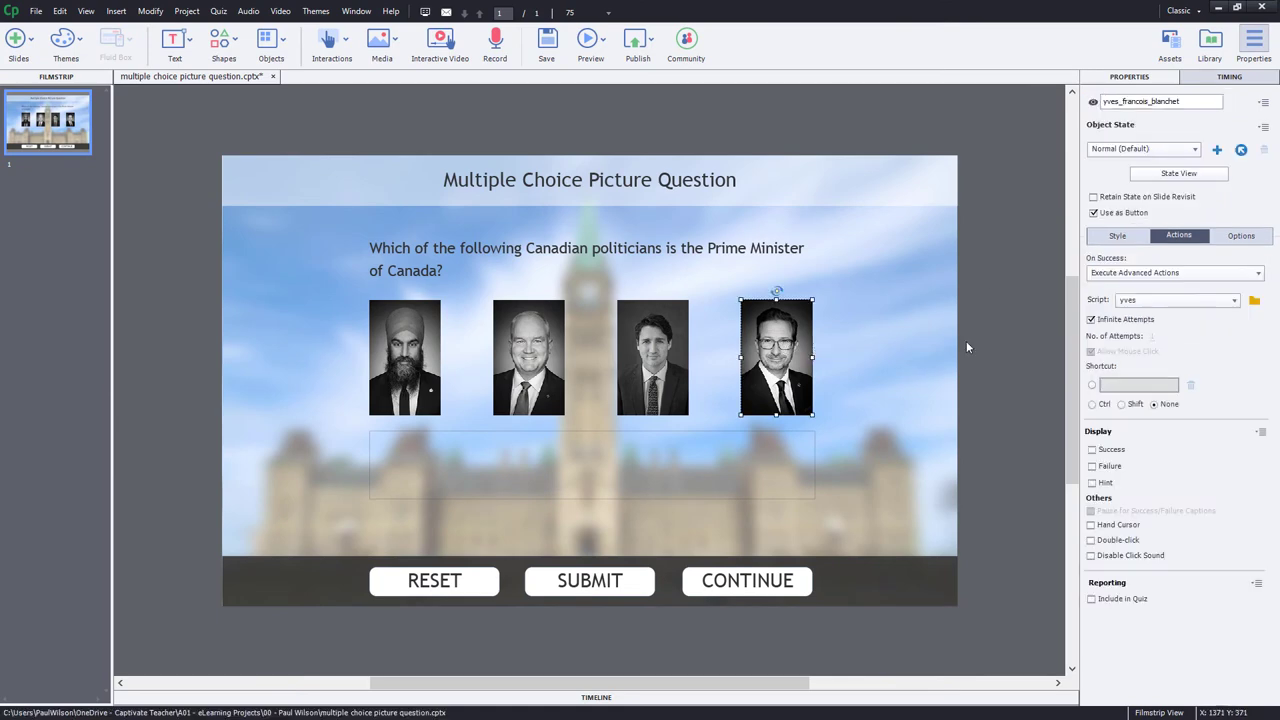
pyautogui.click(1092, 524)
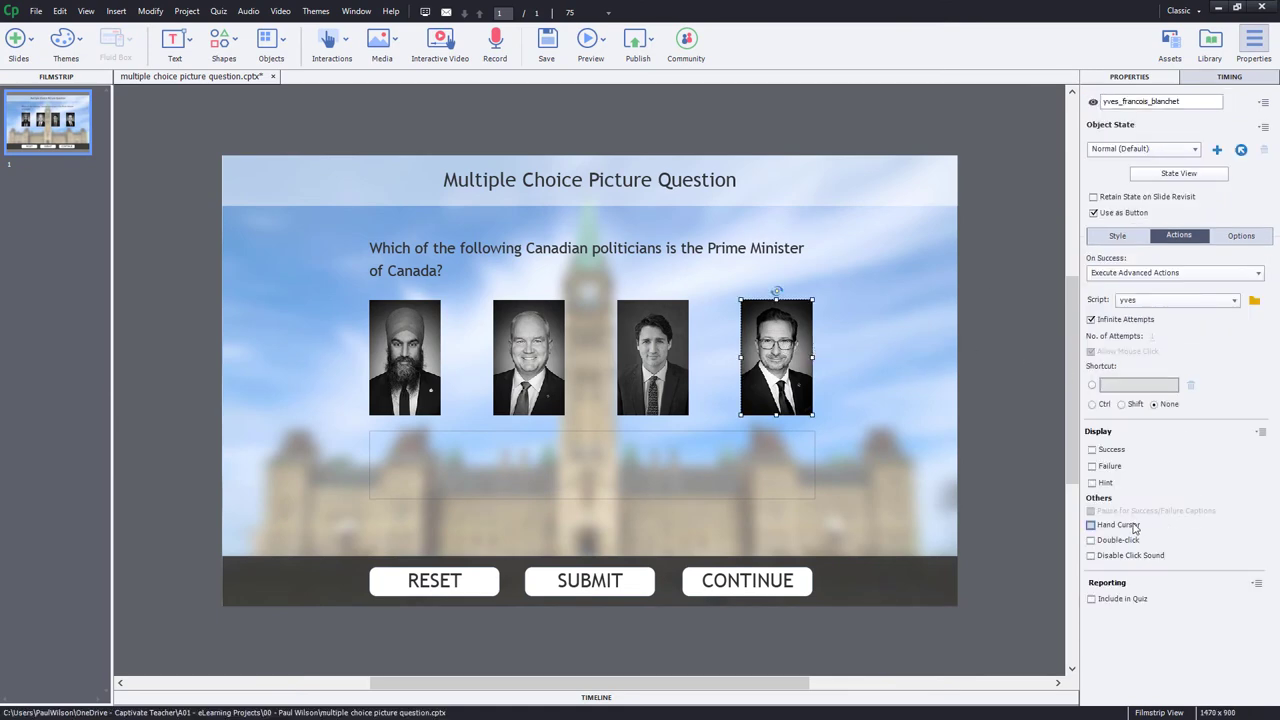
pyautogui.click(1092, 524)
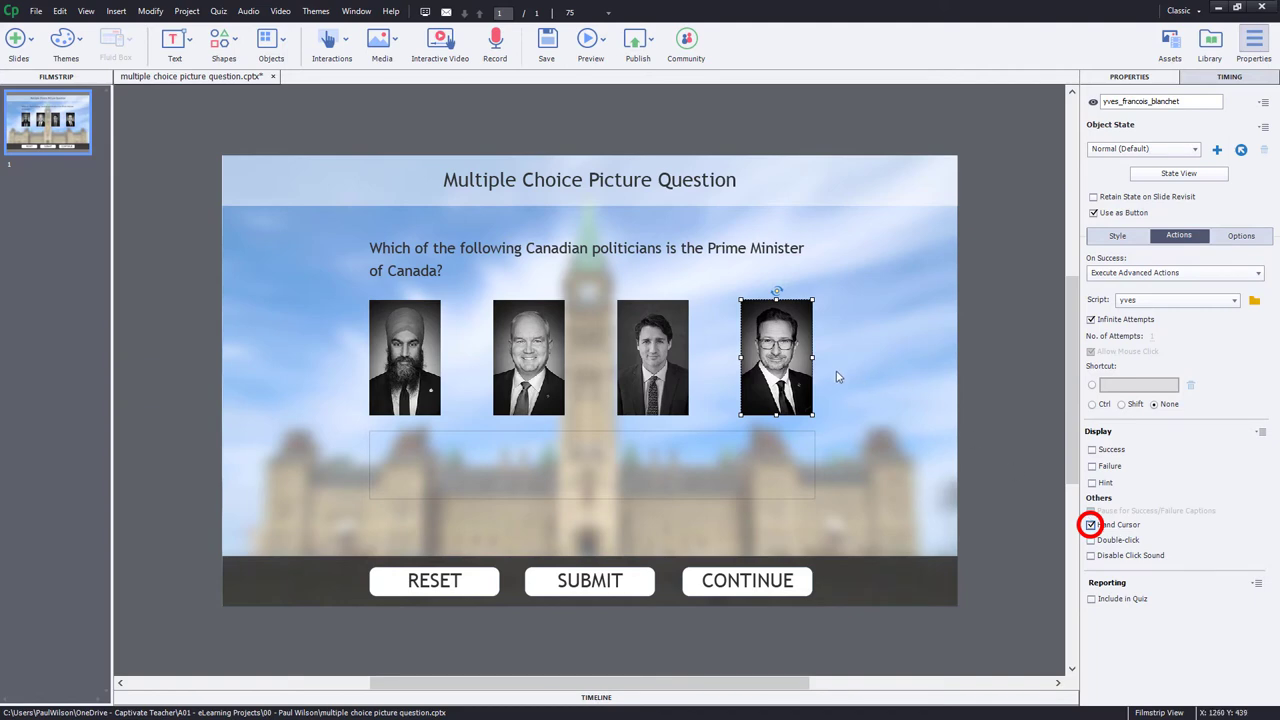
pyautogui.moveTo(1164, 560)
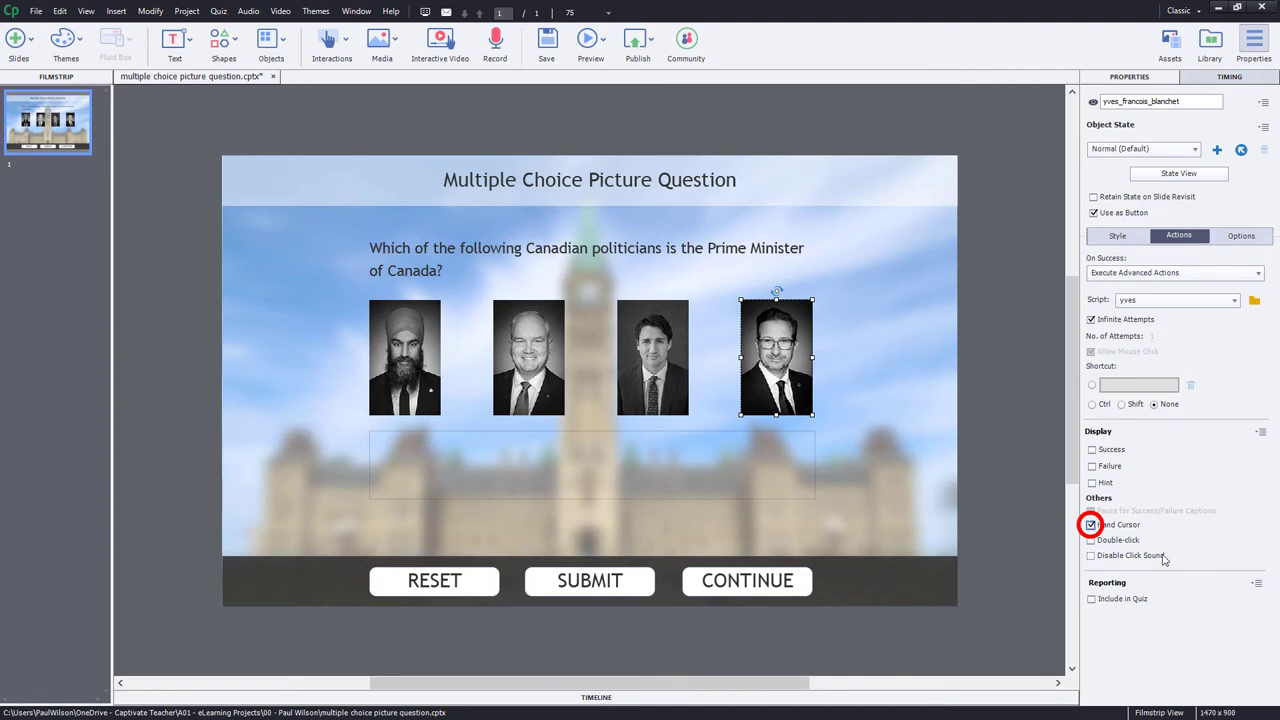
pyautogui.click(1092, 524)
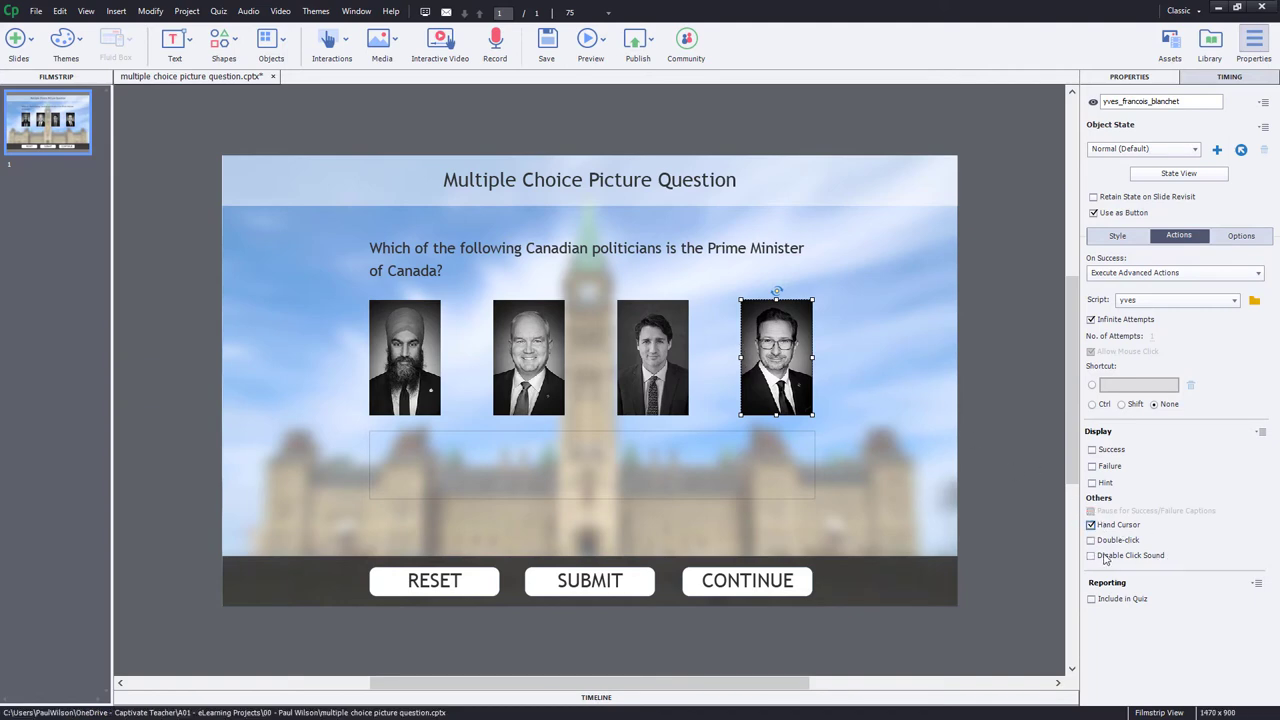
pyautogui.click(1092, 556)
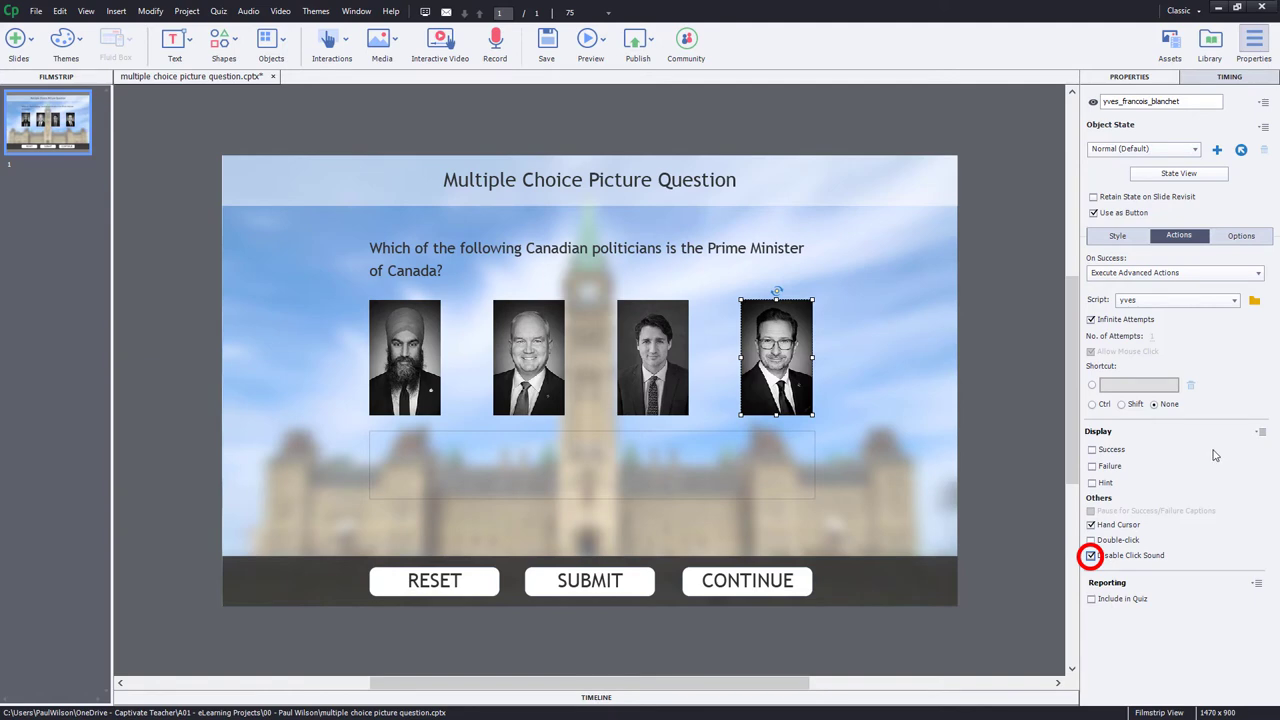
pyautogui.click(1092, 556)
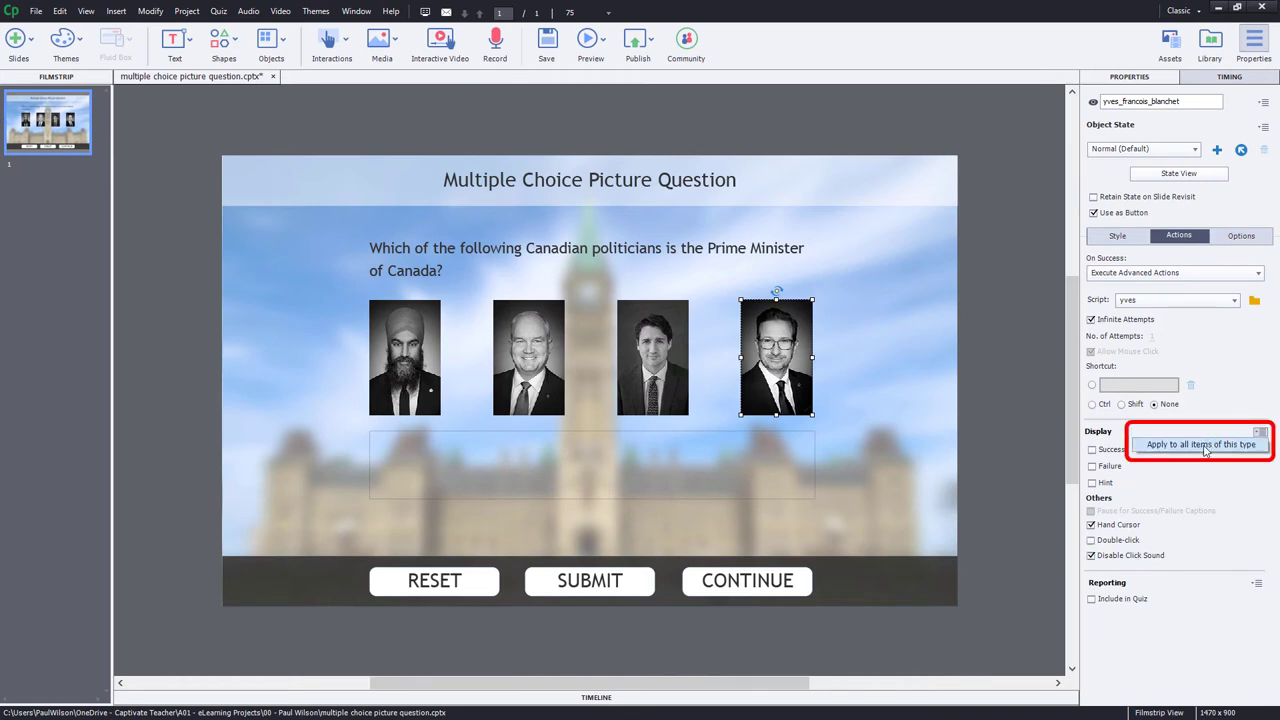
pyautogui.click(1200, 444)
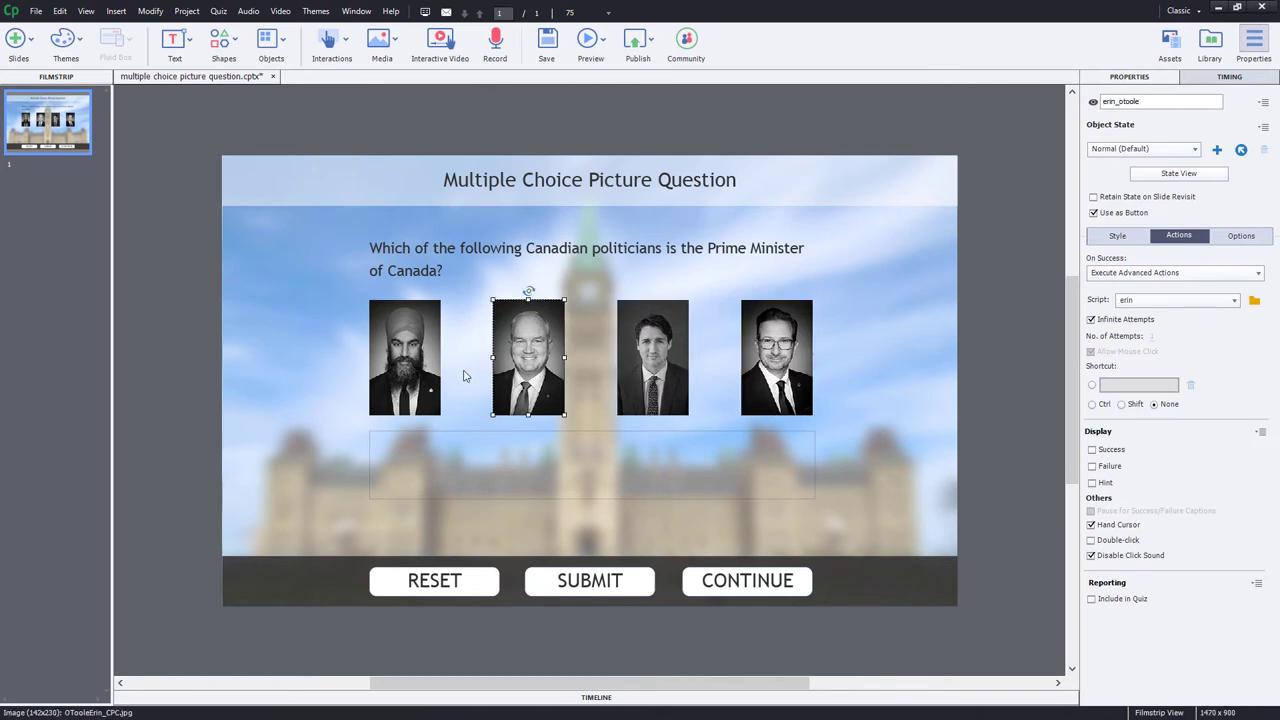
pyautogui.click(404, 356)
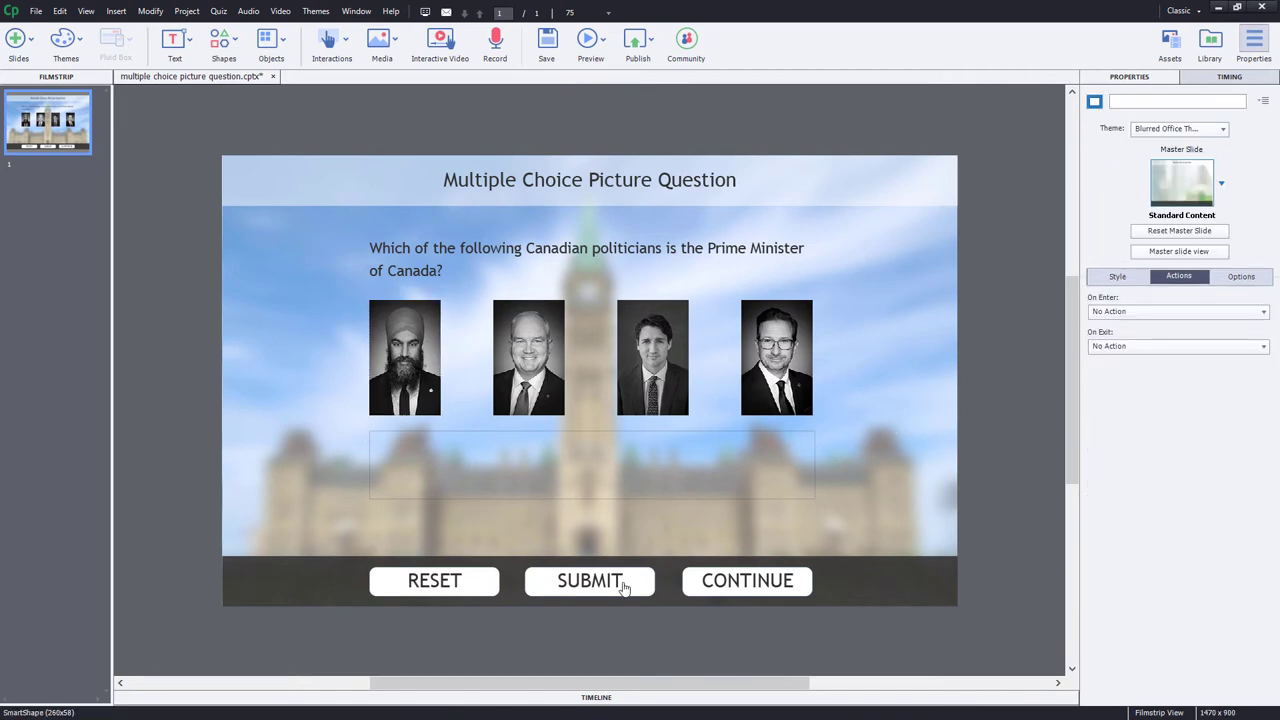
pyautogui.moveTo(620, 584)
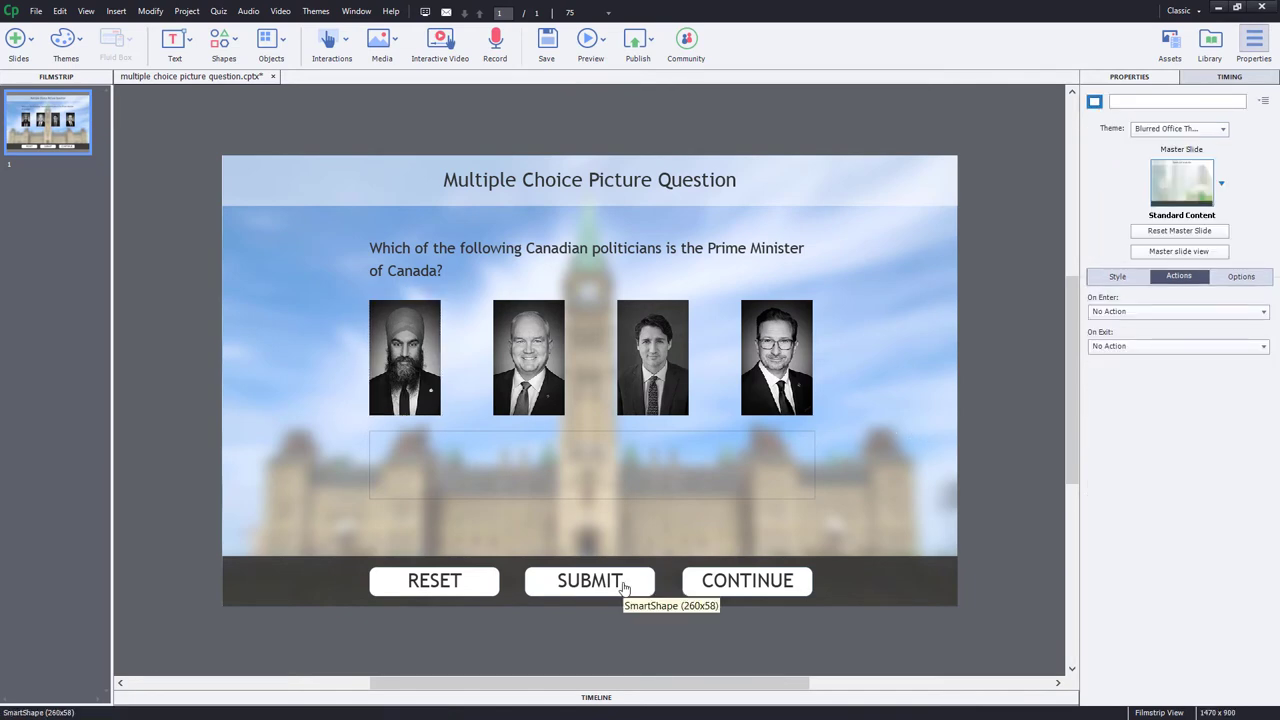
# With the SUBMIT button selected, bring up a blank Advanced Actions editor from the Project menu
pyautogui.click(588, 580)
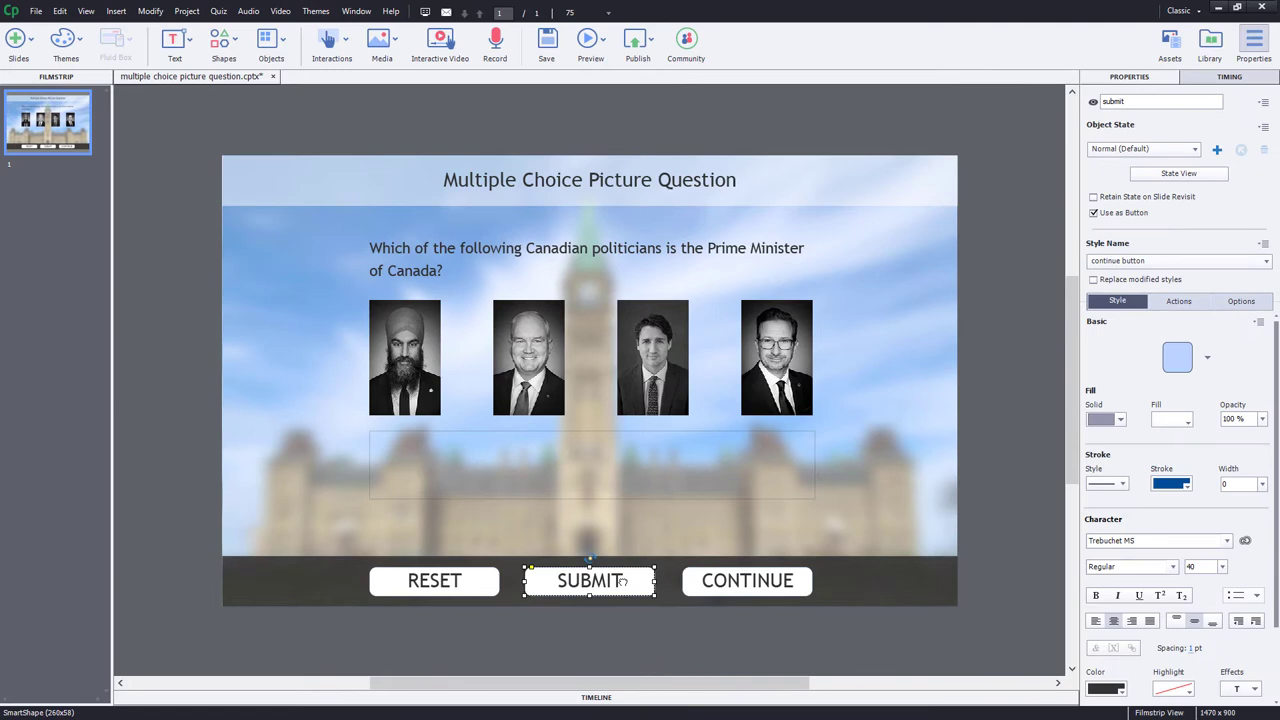
pyautogui.click(186, 12)
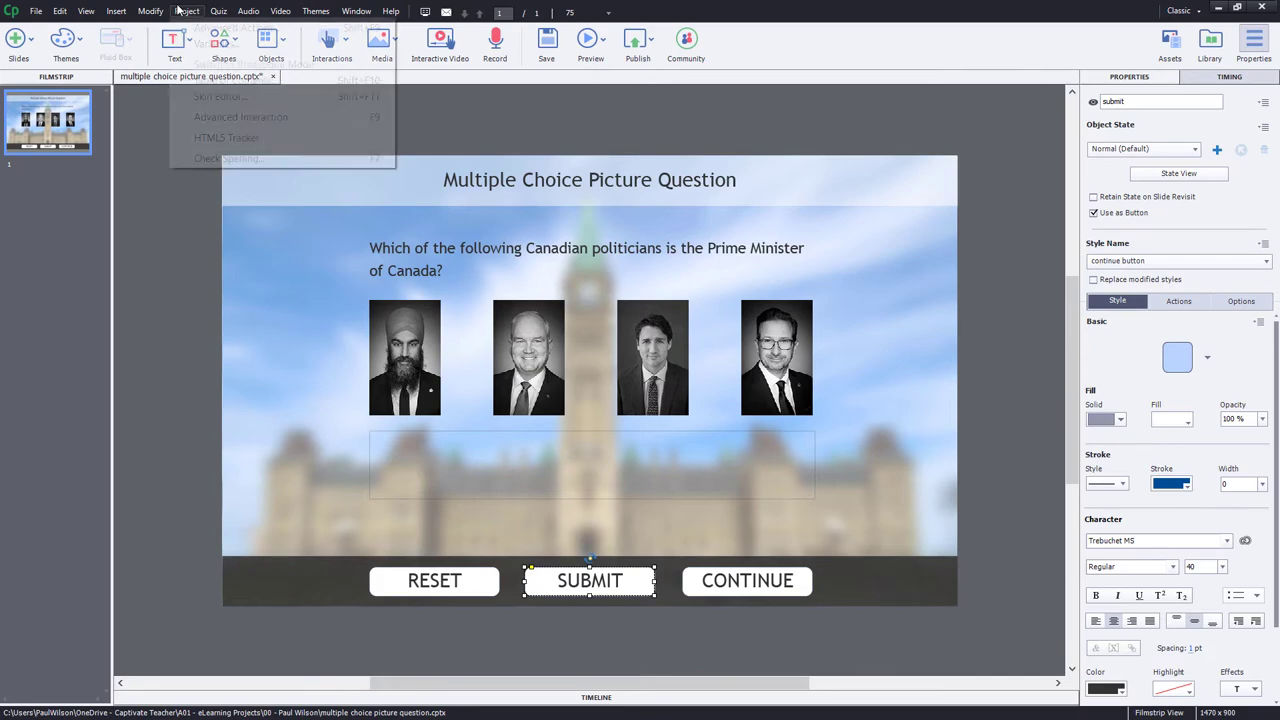
pyautogui.click(186, 12)
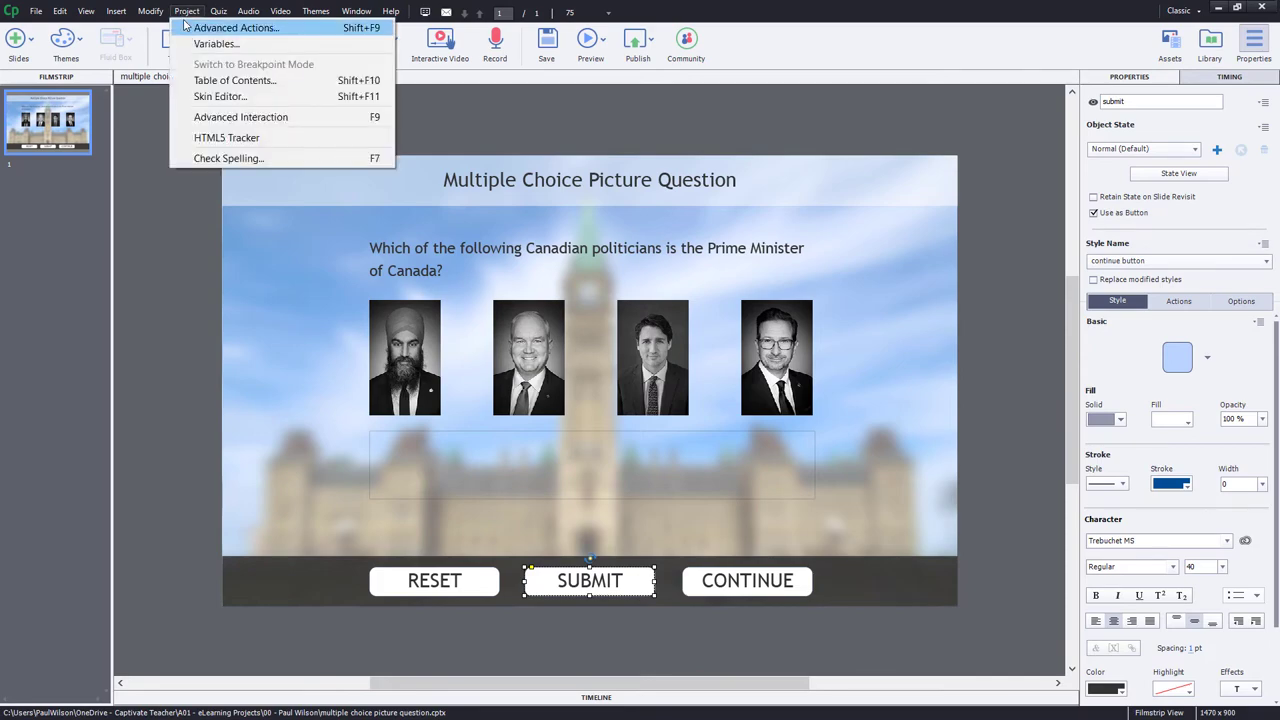
pyautogui.click(236, 28)
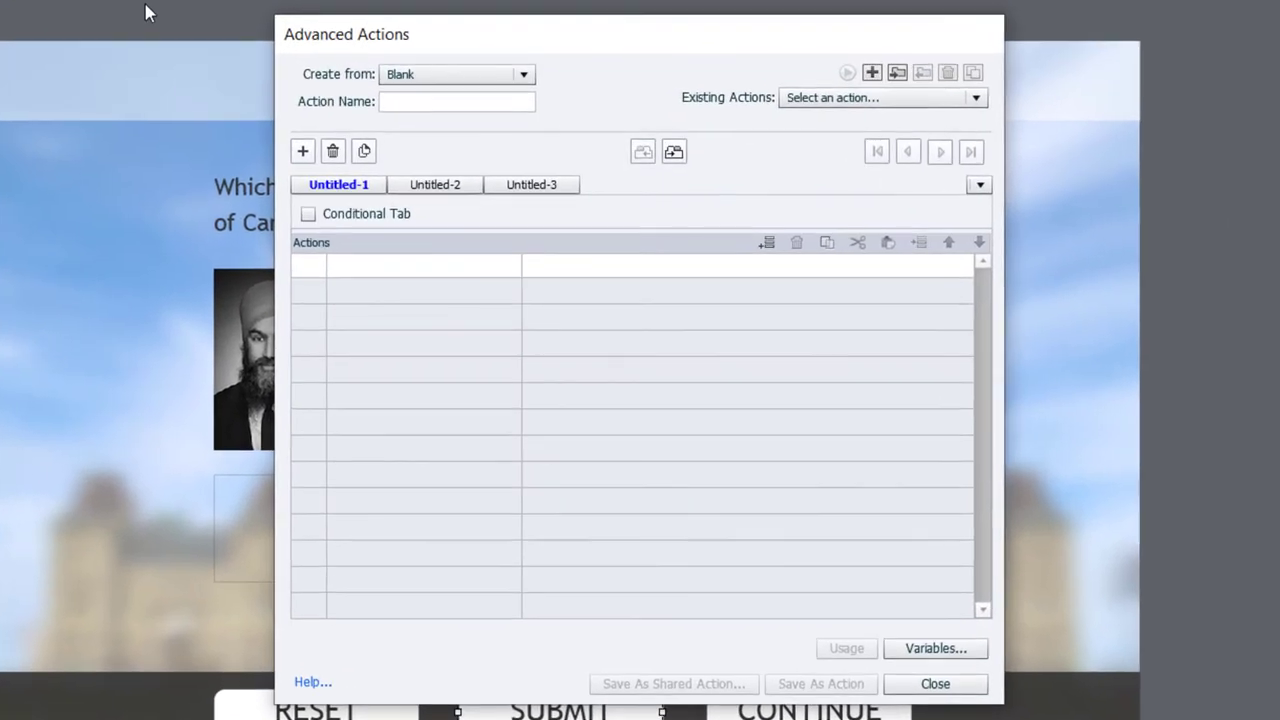
# Name the action 'submit', rename its first decision 'jasmeet' and make it a conditional tab
pyautogui.write('s')
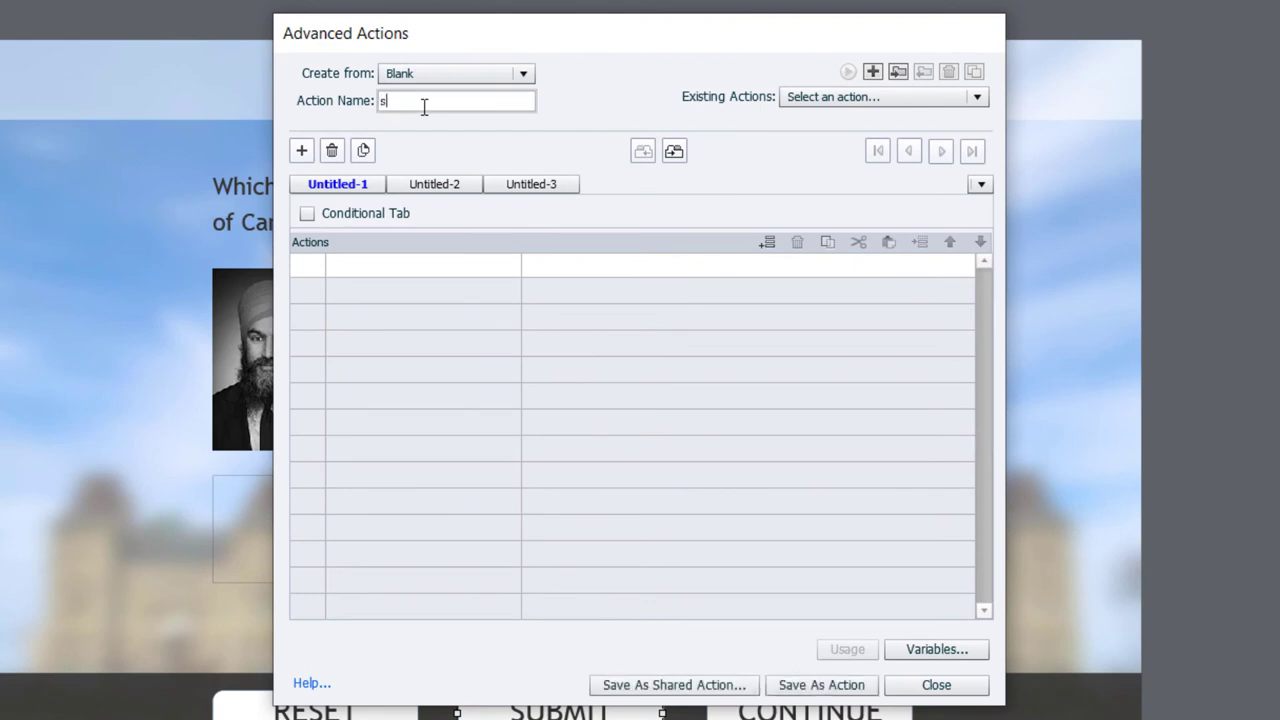
pyautogui.write('ubmit')
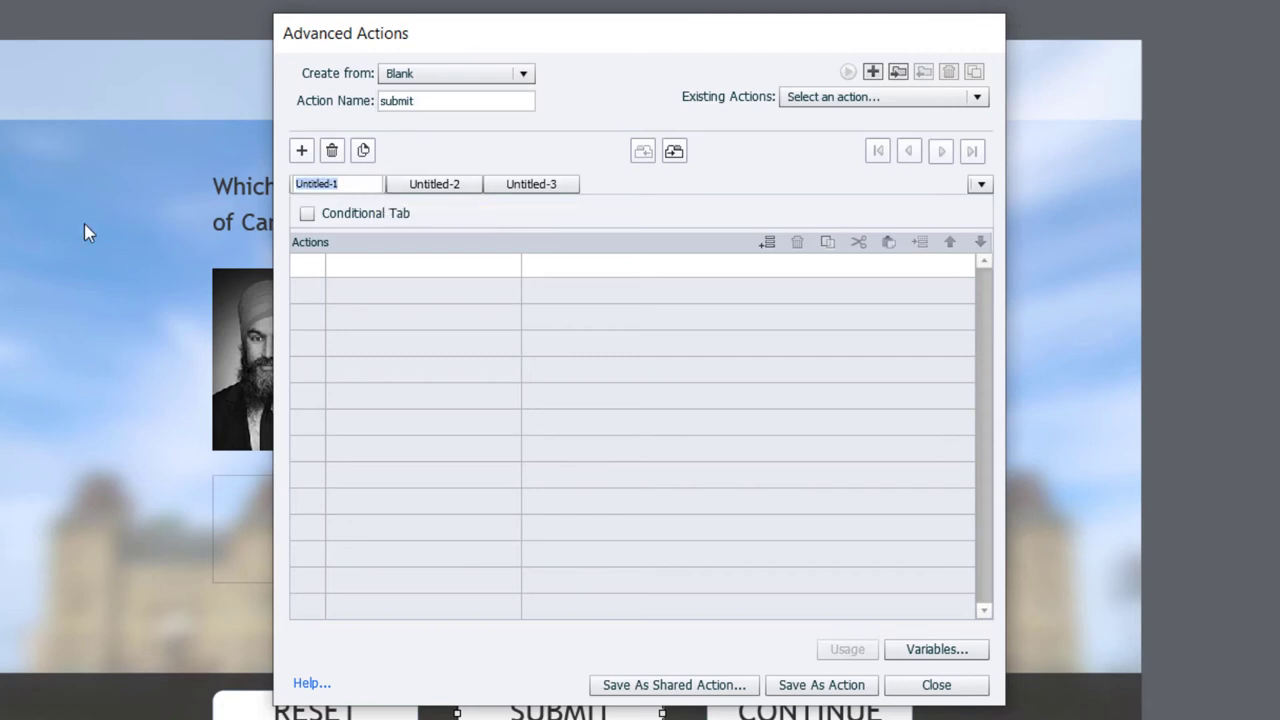
pyautogui.write('jasmeet')
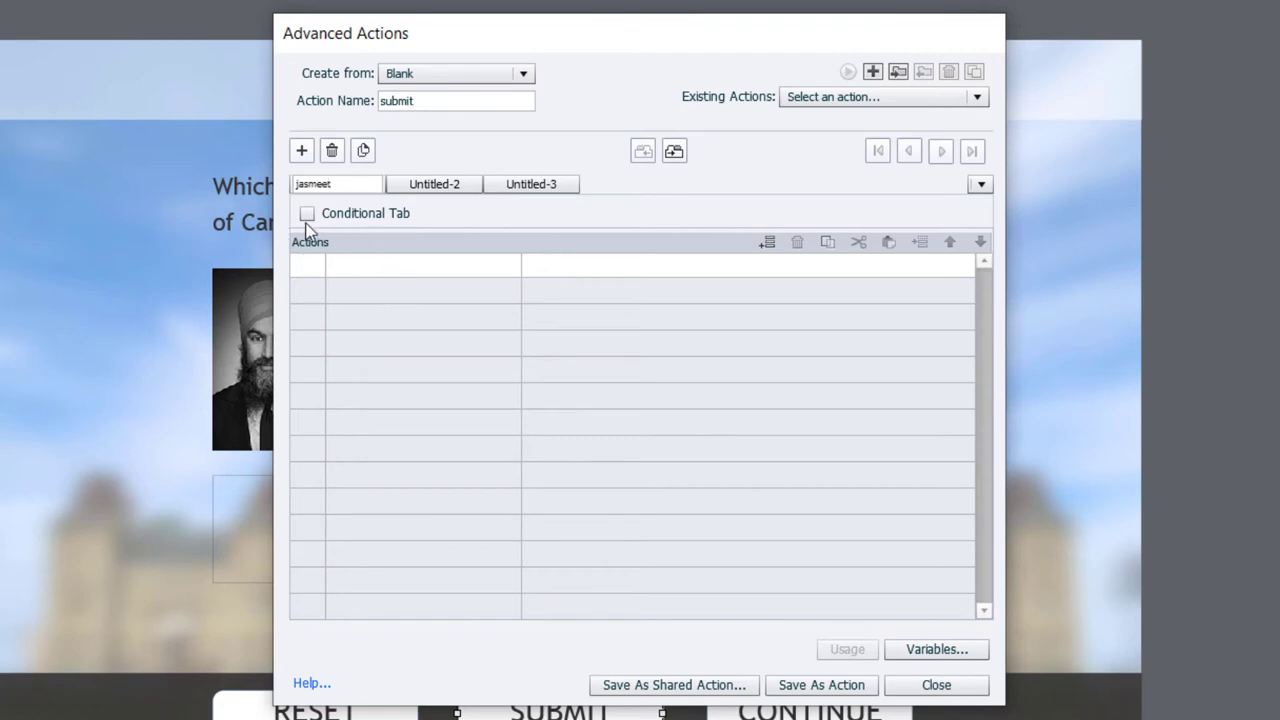
pyautogui.click(308, 212)
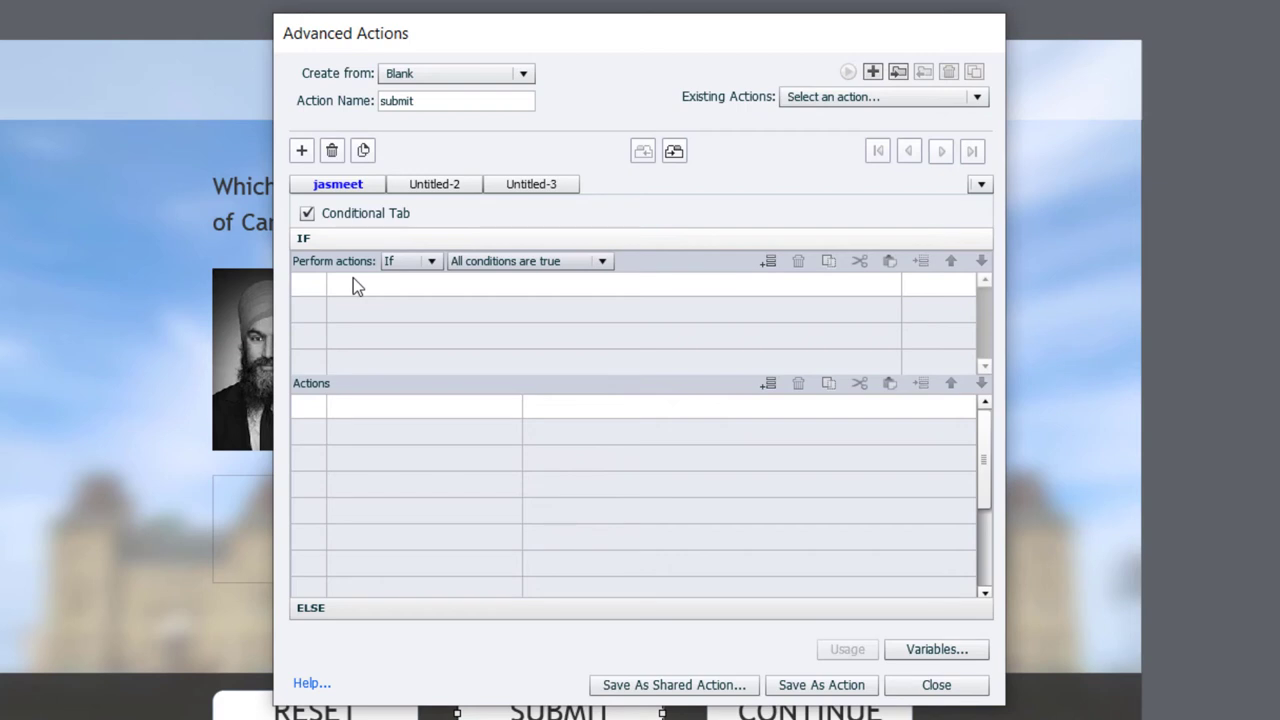
pyautogui.moveTo(408, 544)
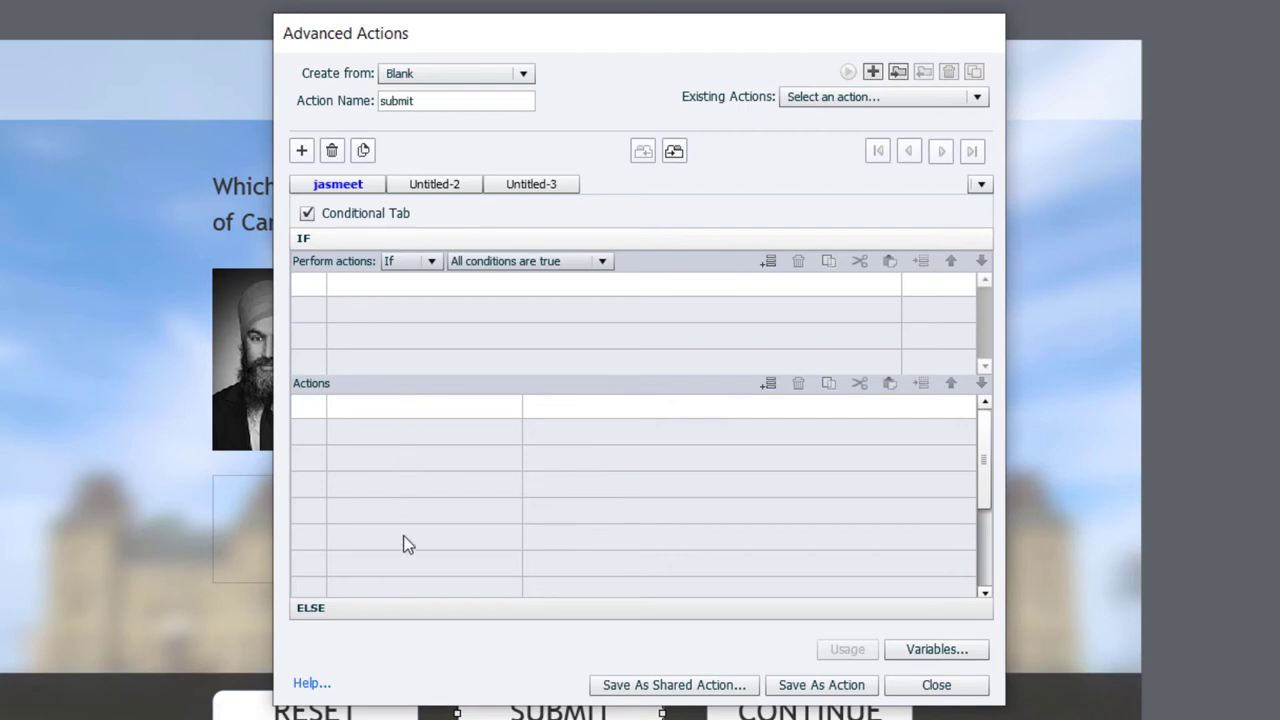
pyautogui.moveTo(392, 288)
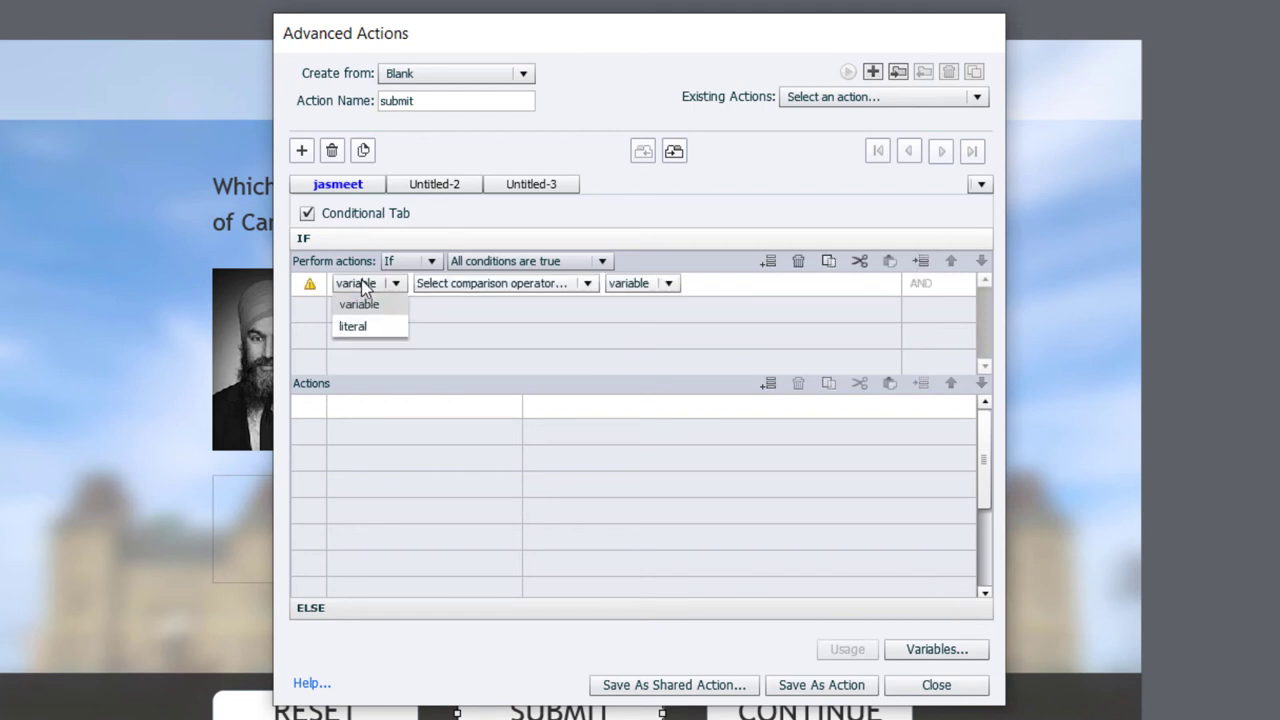
pyautogui.click(358, 304)
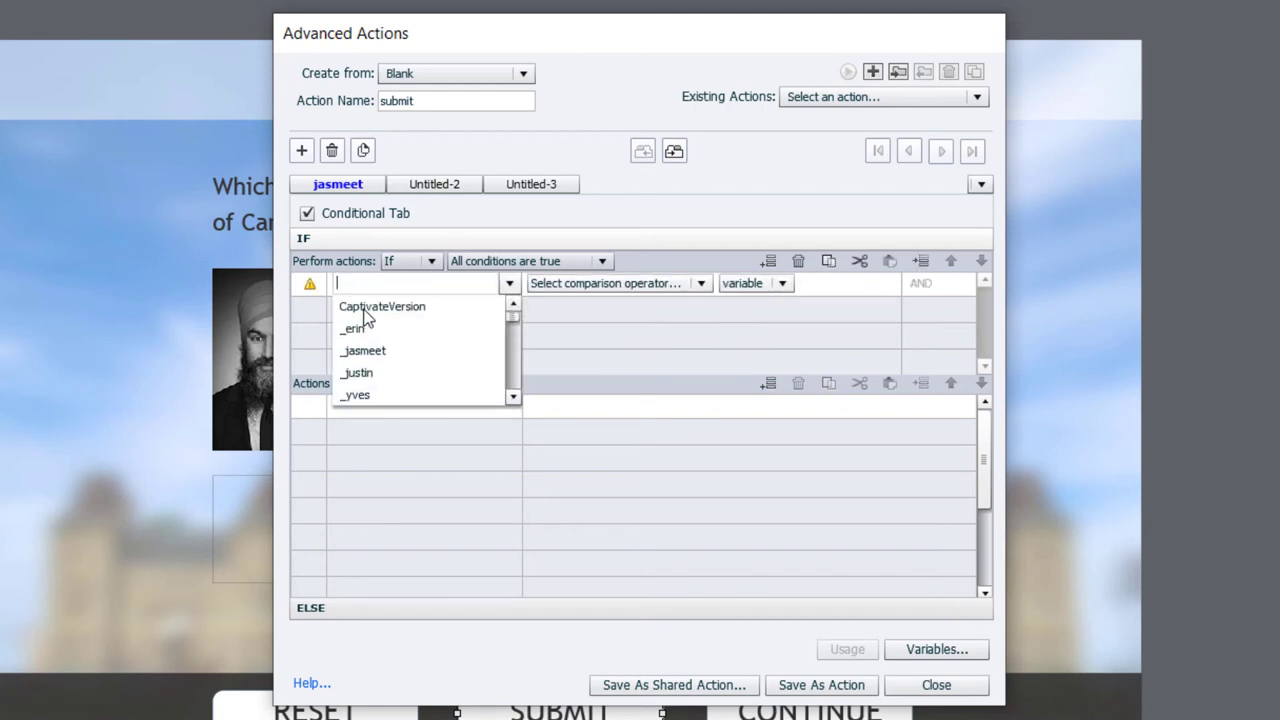
pyautogui.write('asmeet')
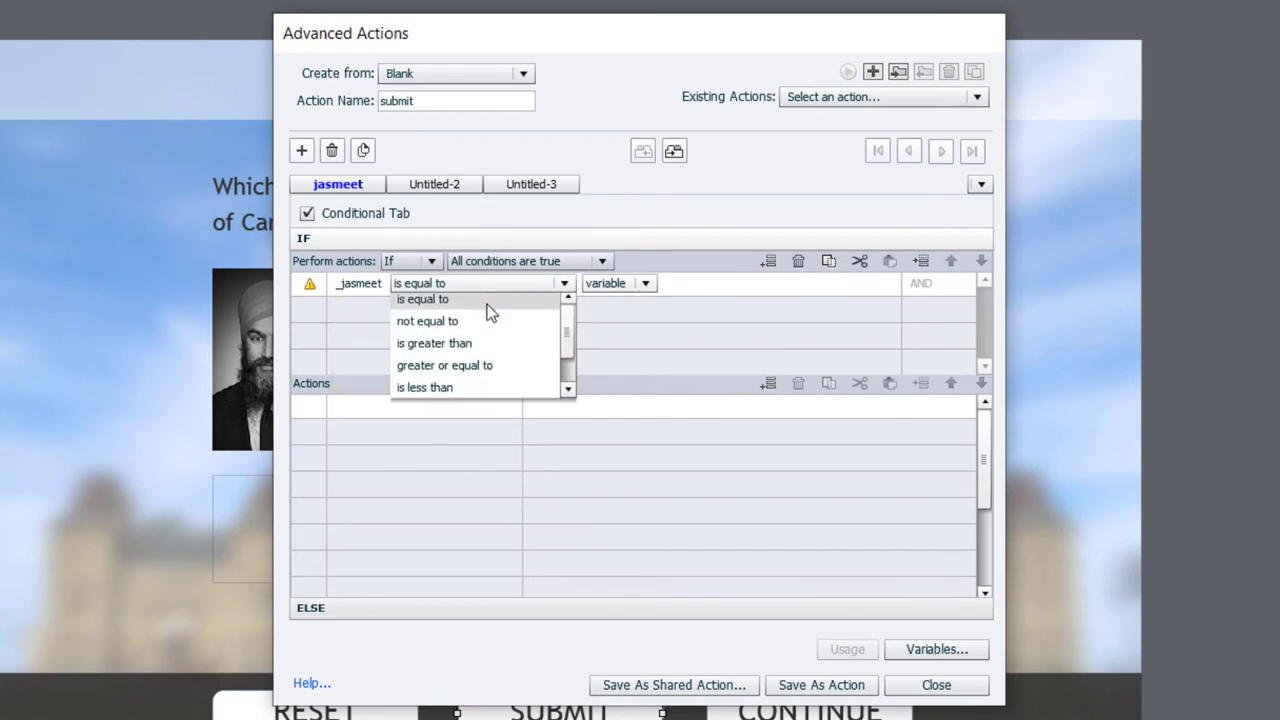
pyautogui.click(422, 300)
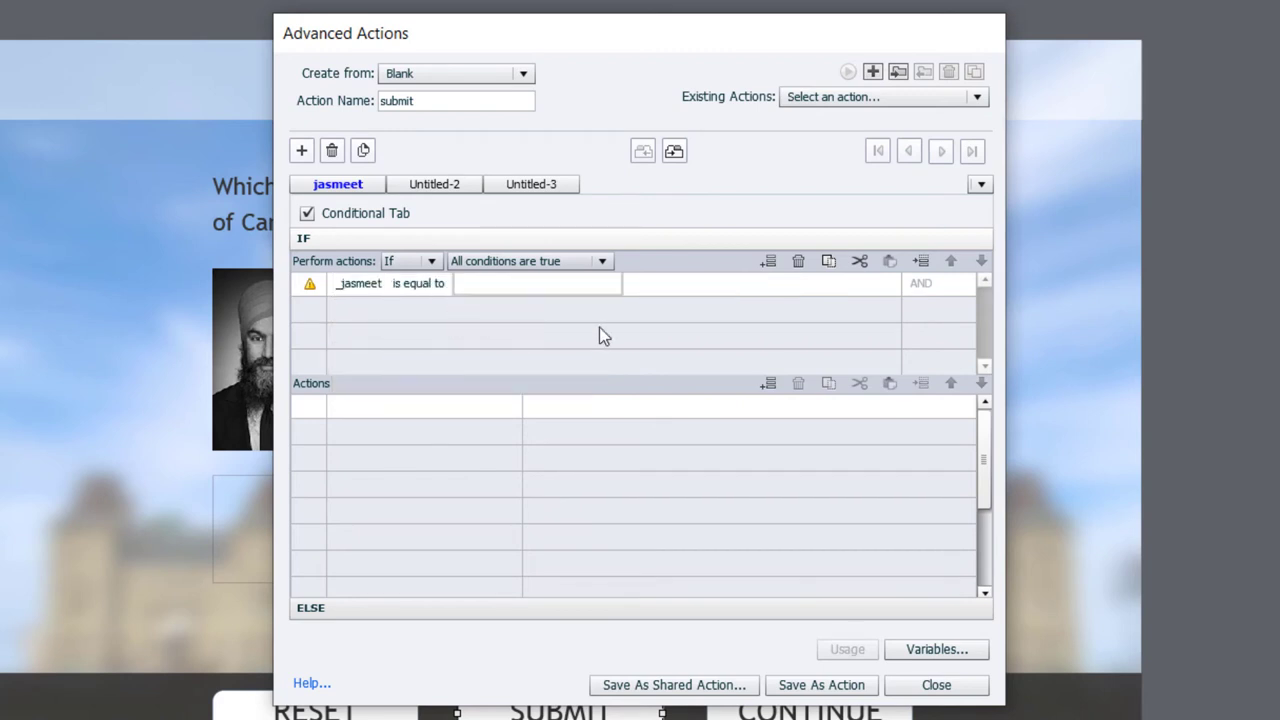
pyautogui.click(410, 404)
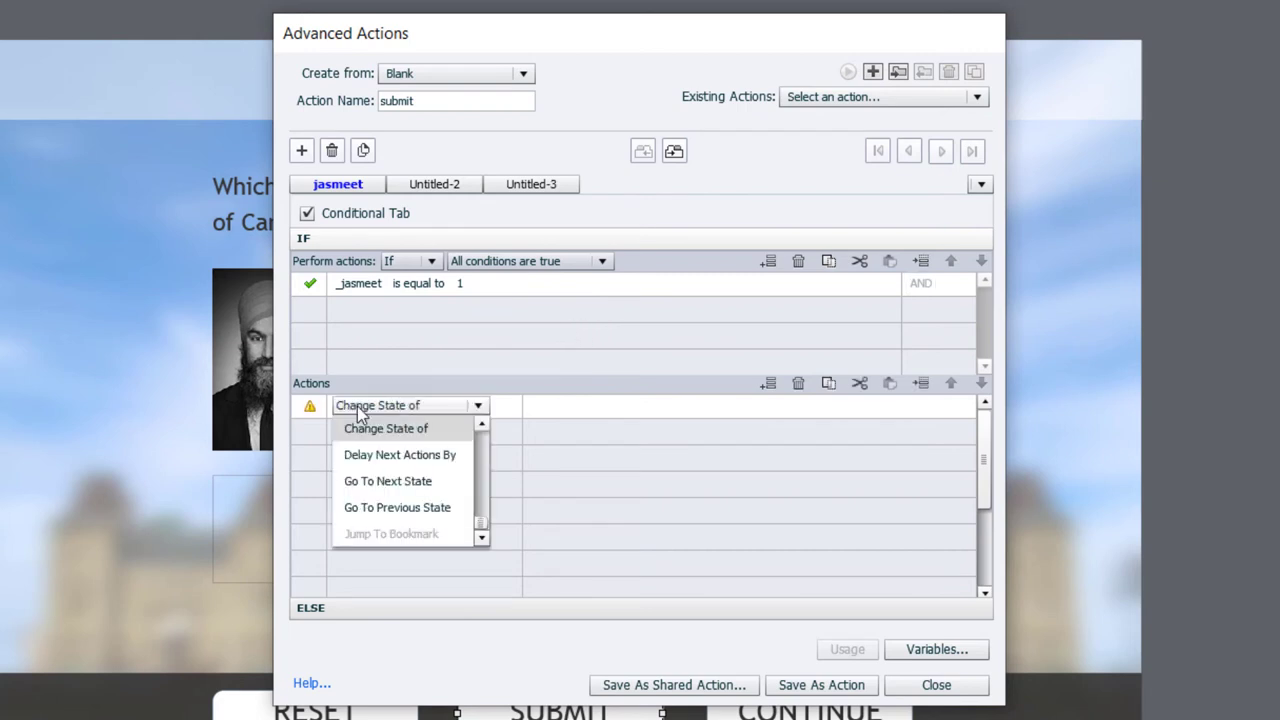
pyautogui.click(386, 428)
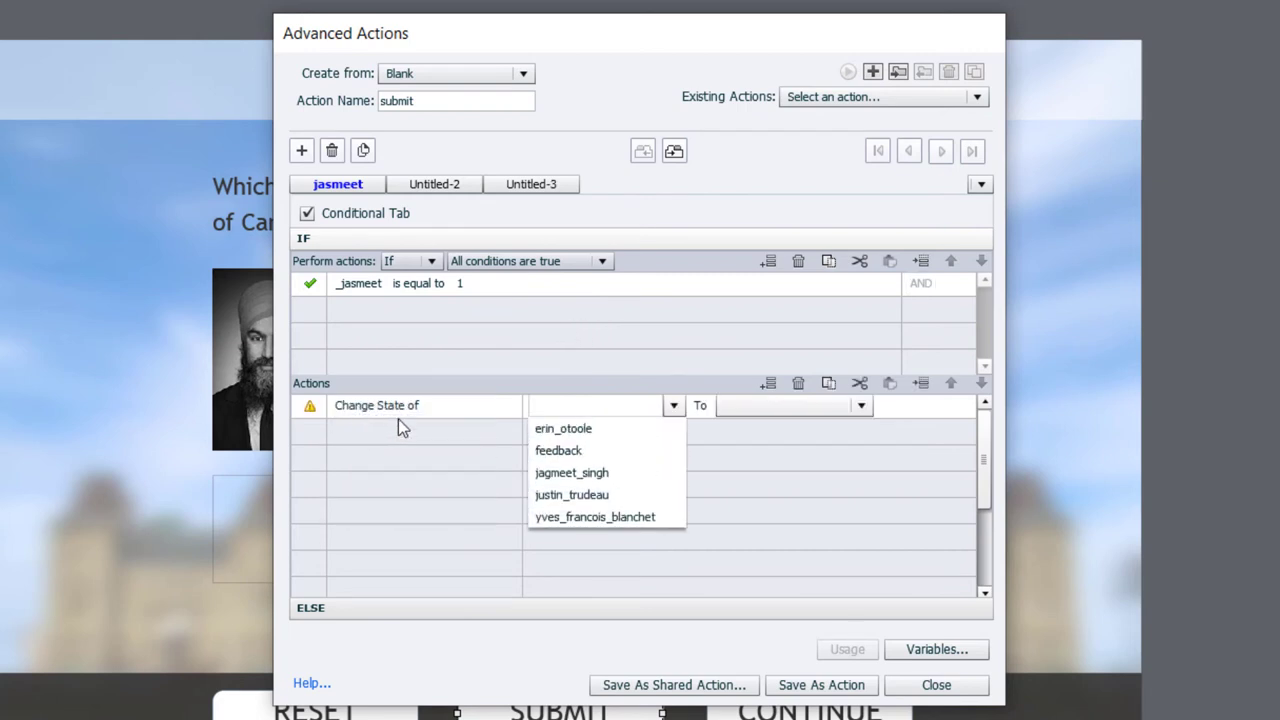
pyautogui.click(558, 450)
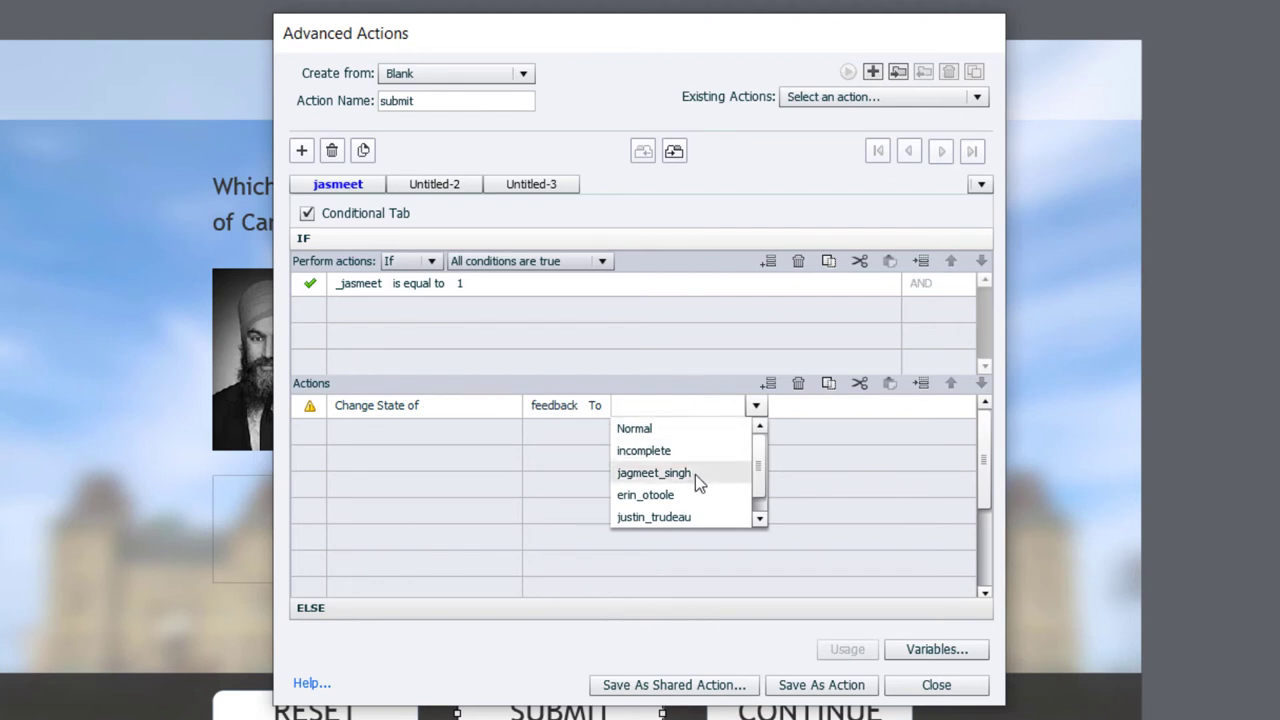
pyautogui.click(652, 472)
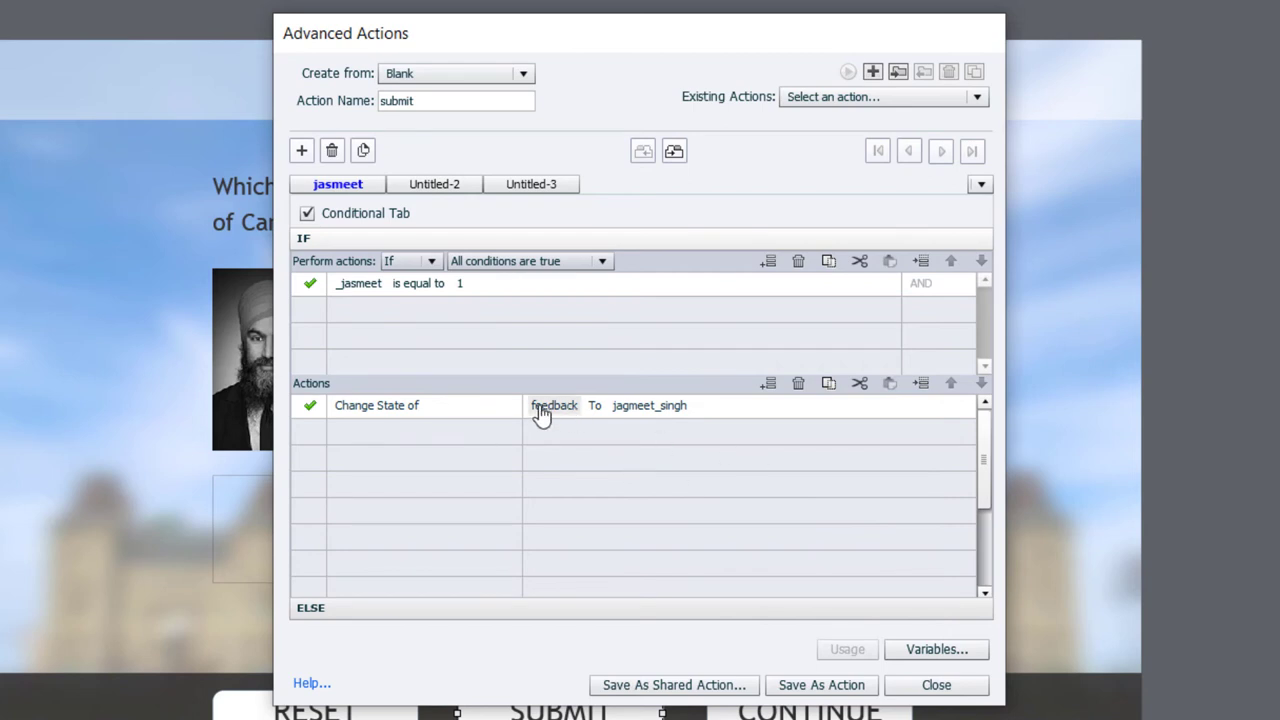
pyautogui.moveTo(364, 150)
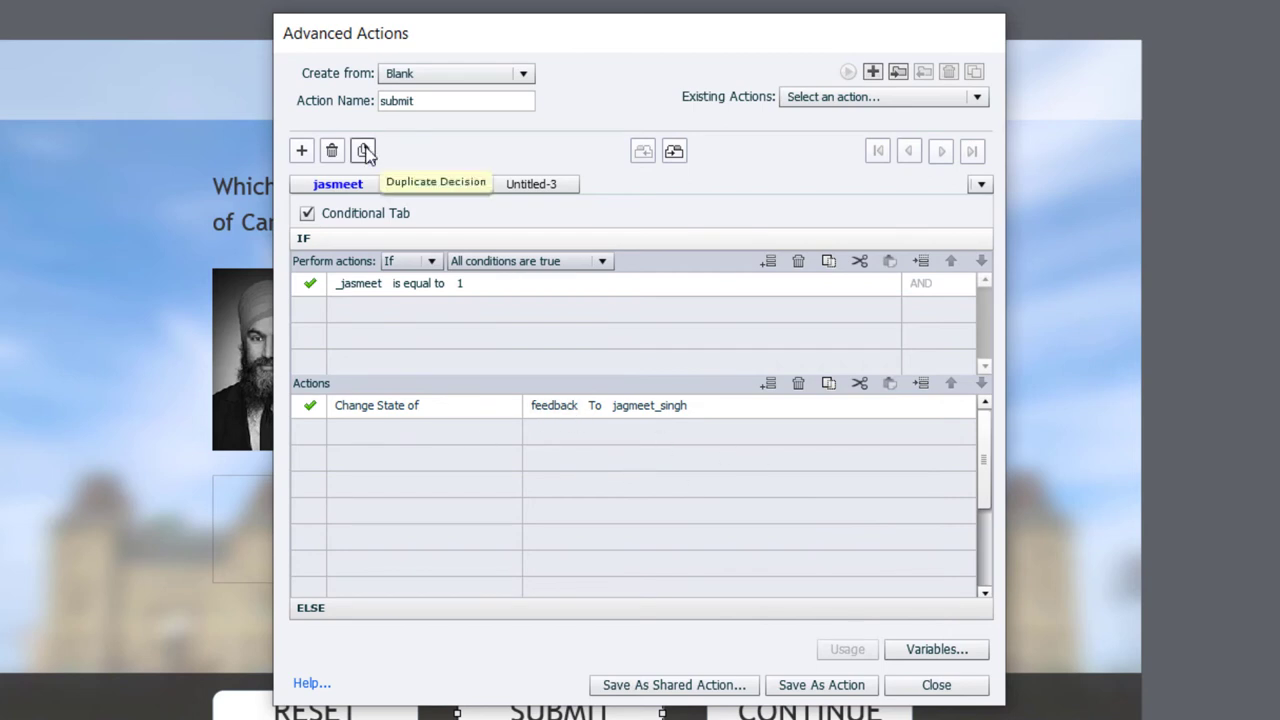
# Duplicate the decision as 'erin', checking _erin and switching feedback to erin_otoole
pyautogui.click(364, 150)
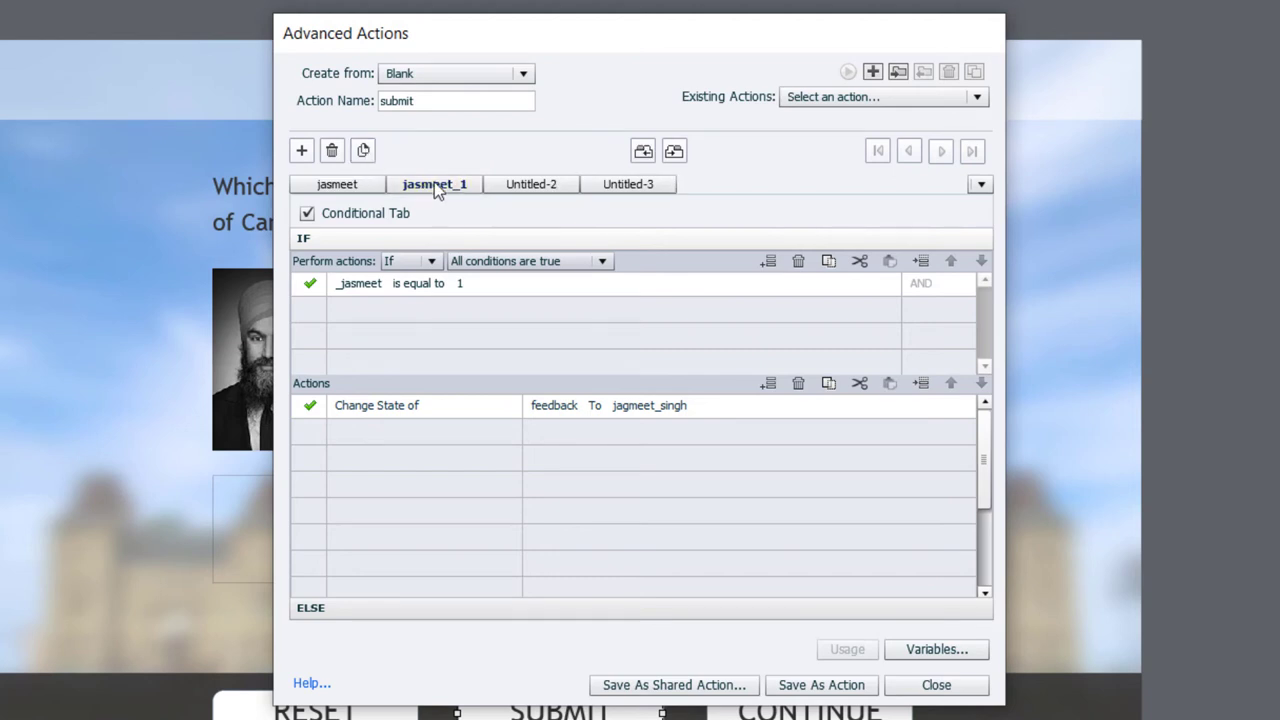
pyautogui.doubleClick(432, 184)
pyautogui.write('erin')
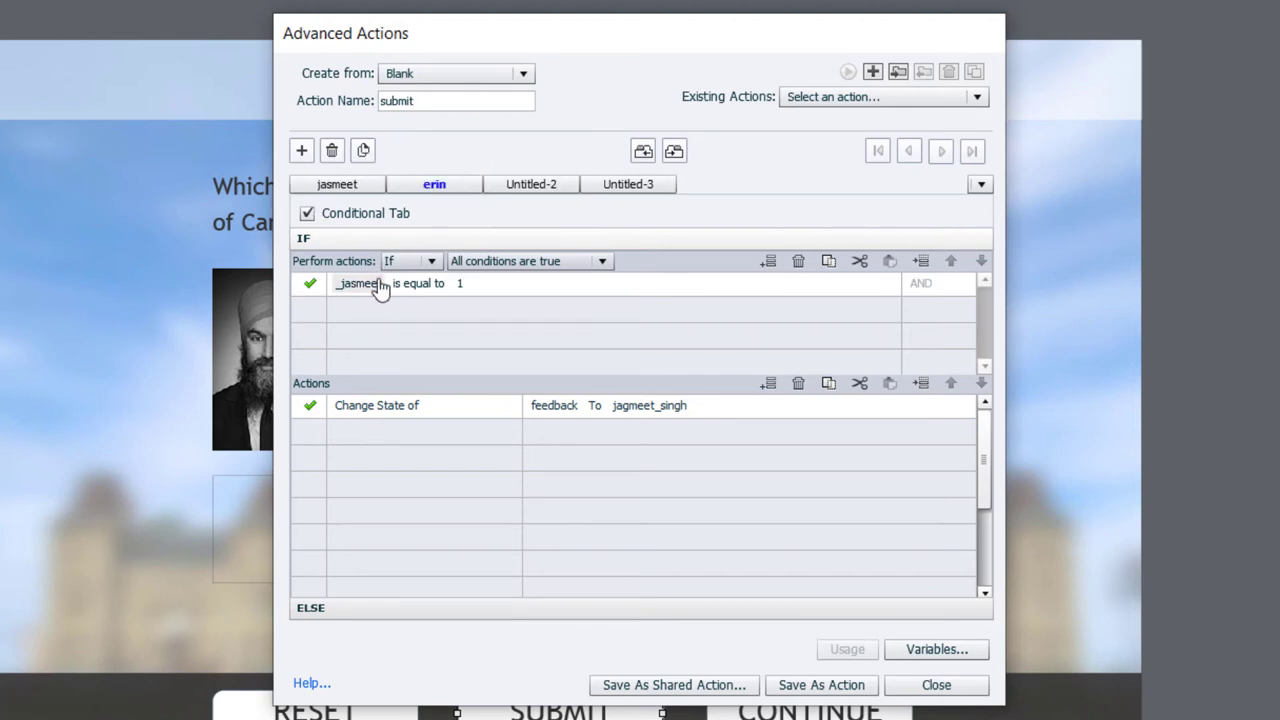
pyautogui.click(368, 284)
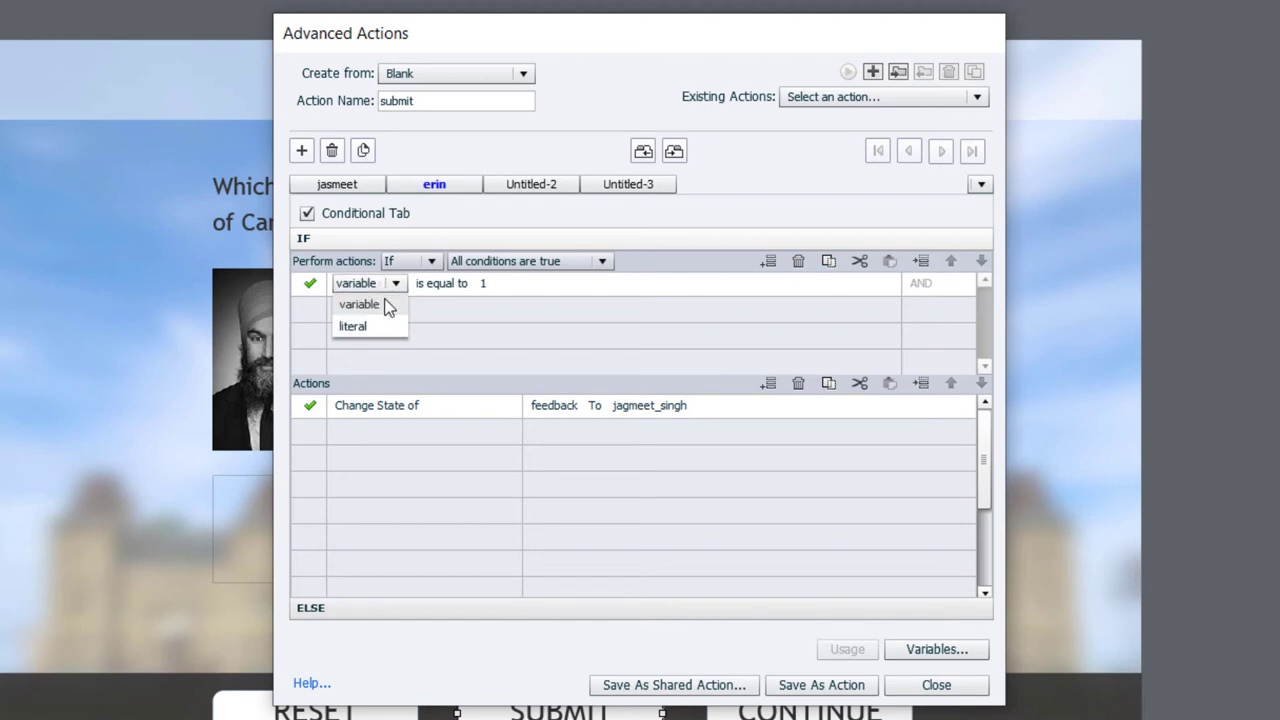
pyautogui.click(356, 304)
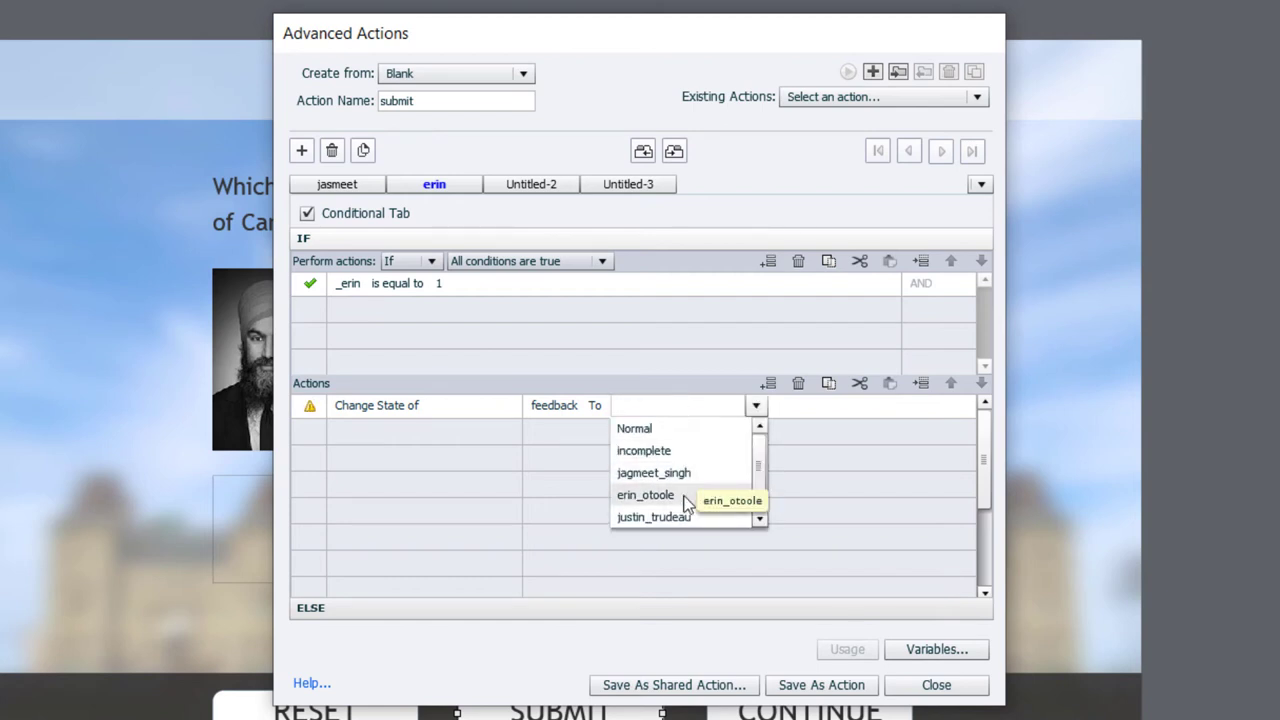
pyautogui.click(644, 494)
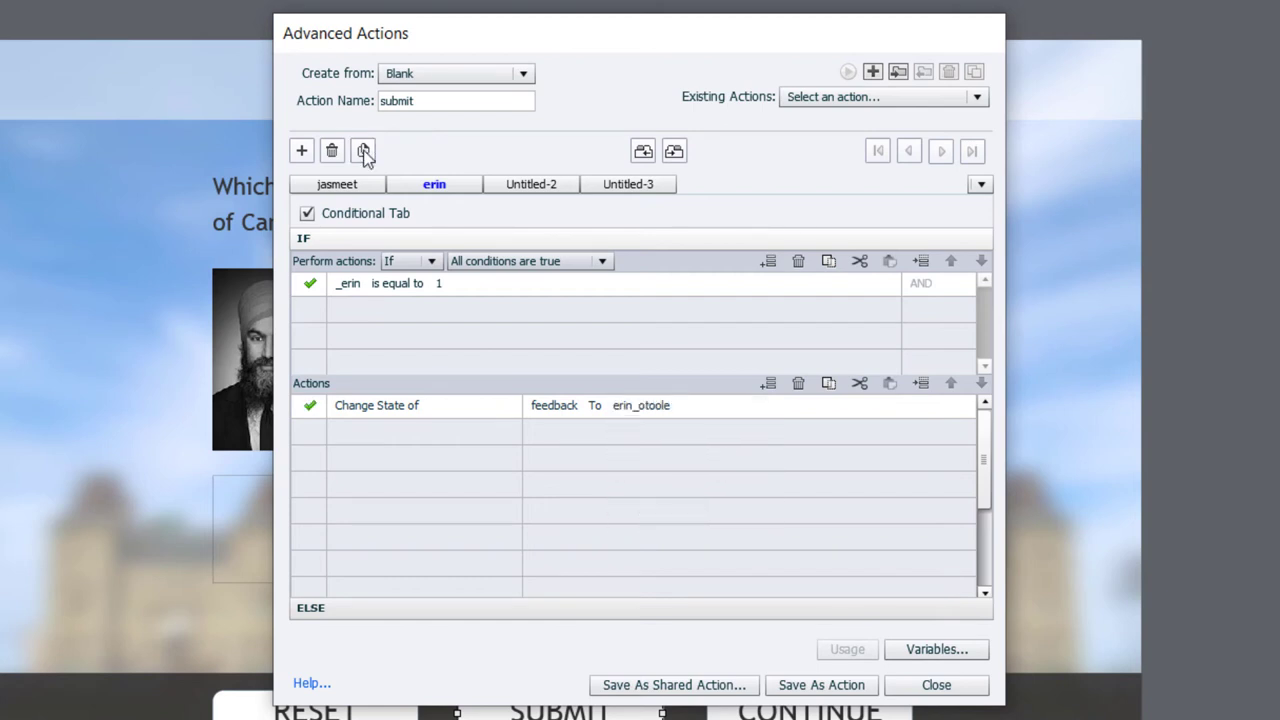
# Duplicate again as 'yves', checking _yves and switching feedback to yves_francois_blanchet
pyautogui.click(364, 150)
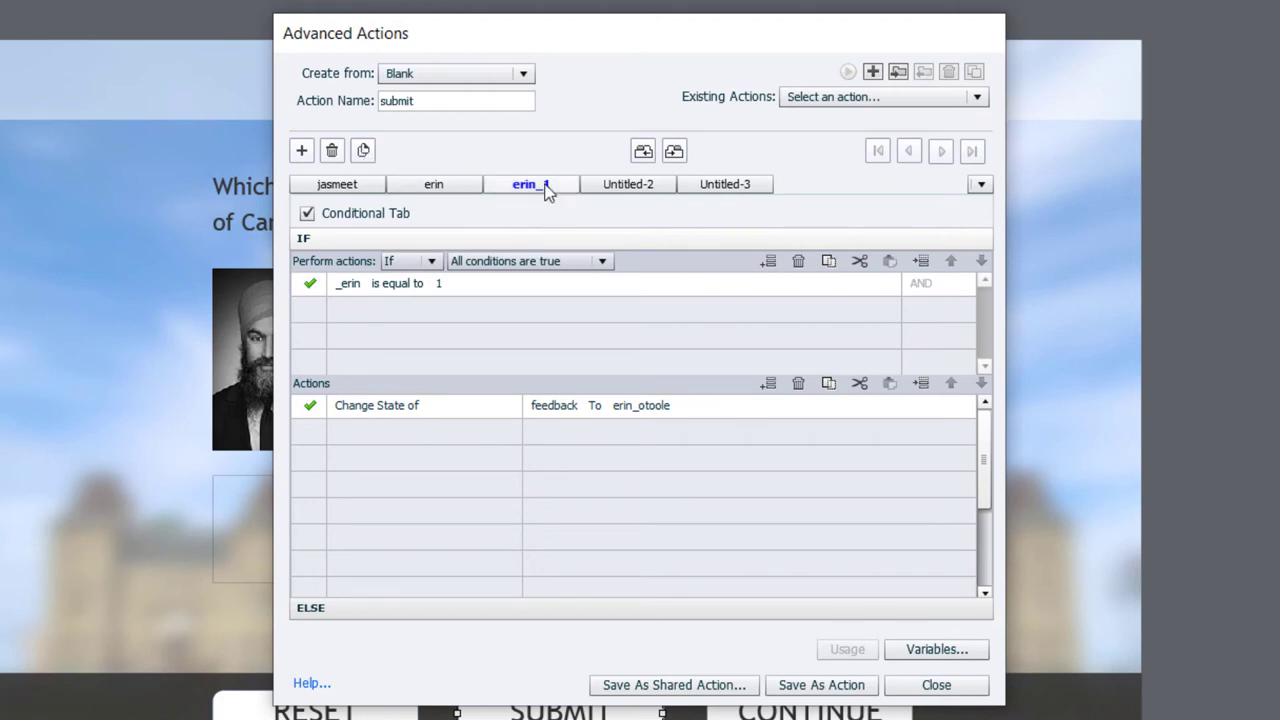
pyautogui.doubleClick(530, 184)
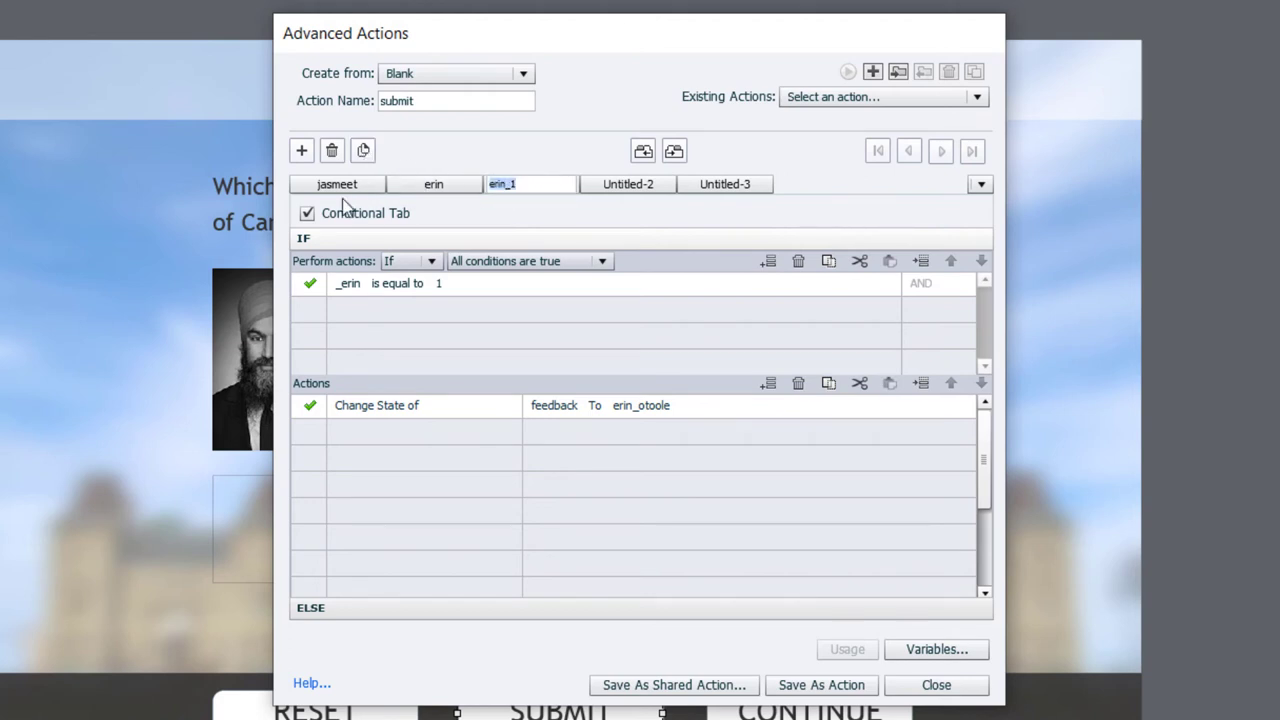
pyautogui.write('yves')
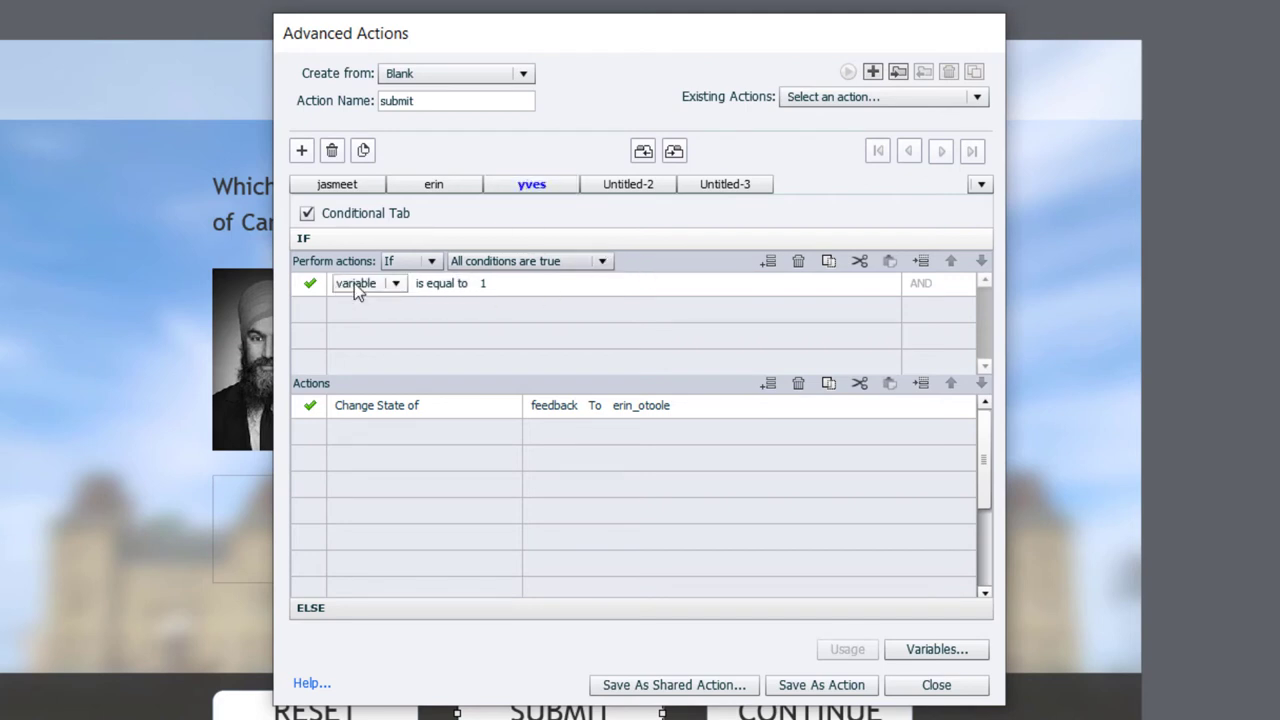
pyautogui.click(368, 284)
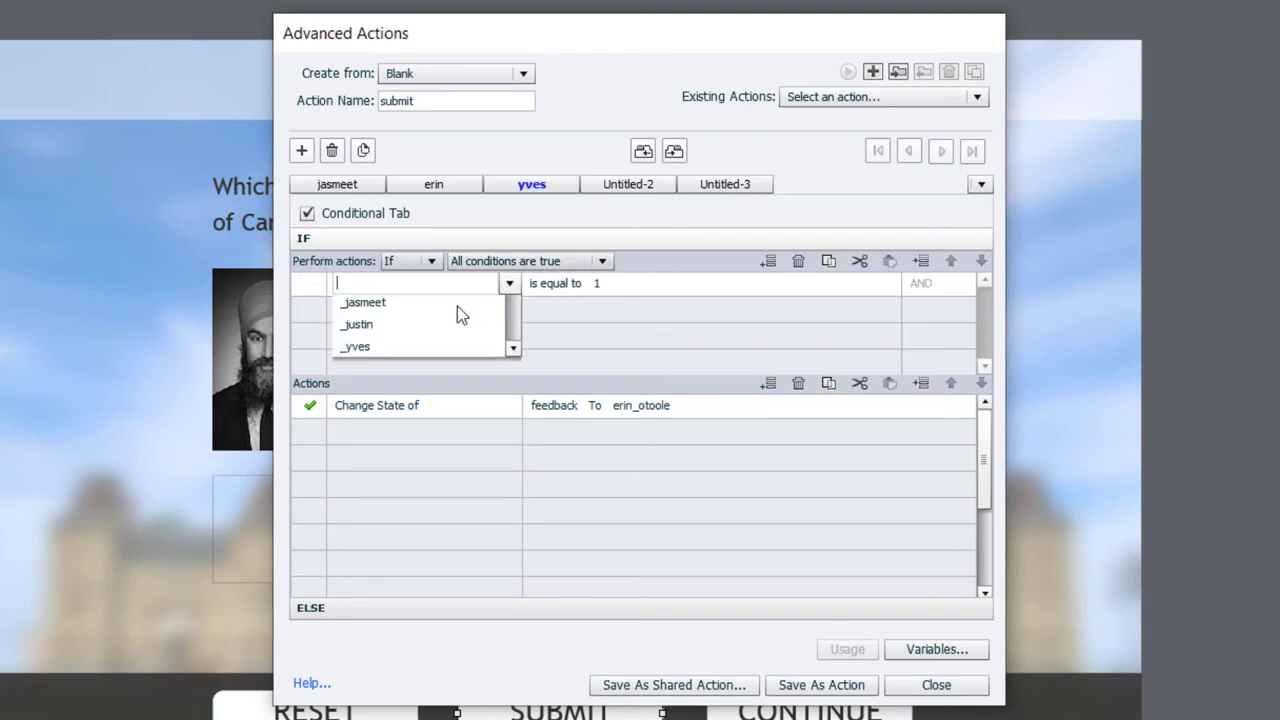
pyautogui.click(356, 346)
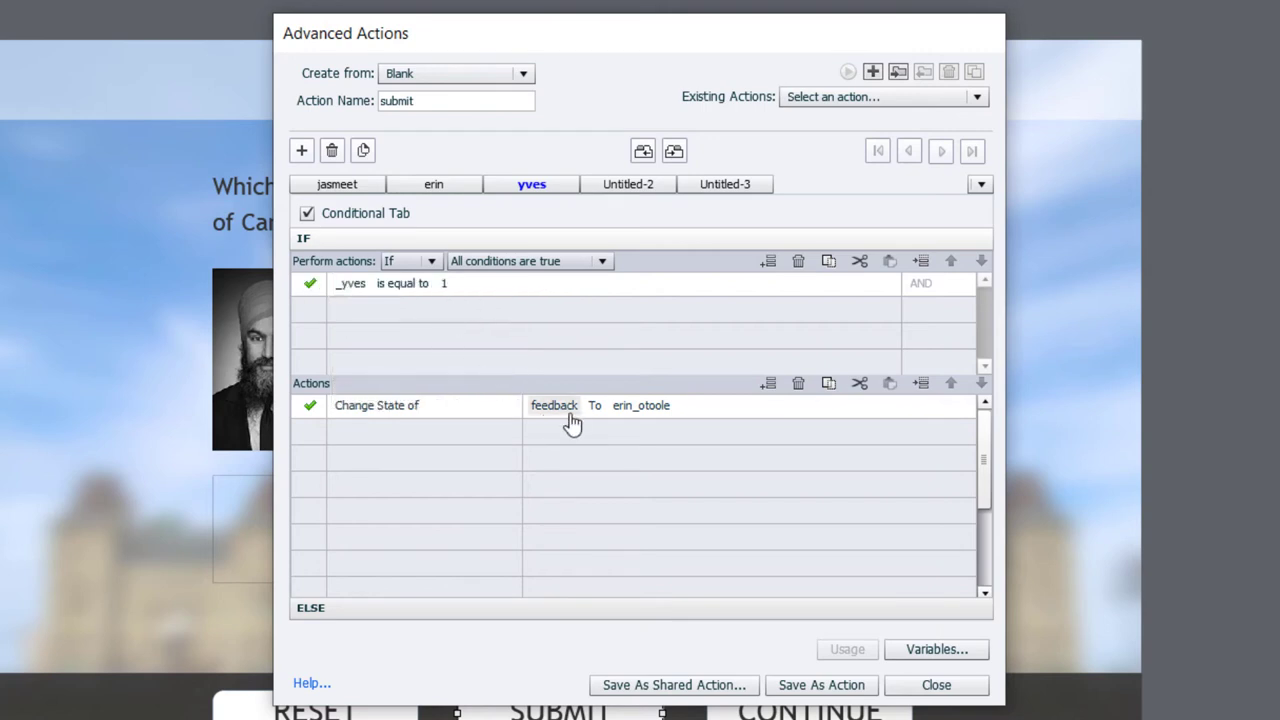
pyautogui.click(756, 404)
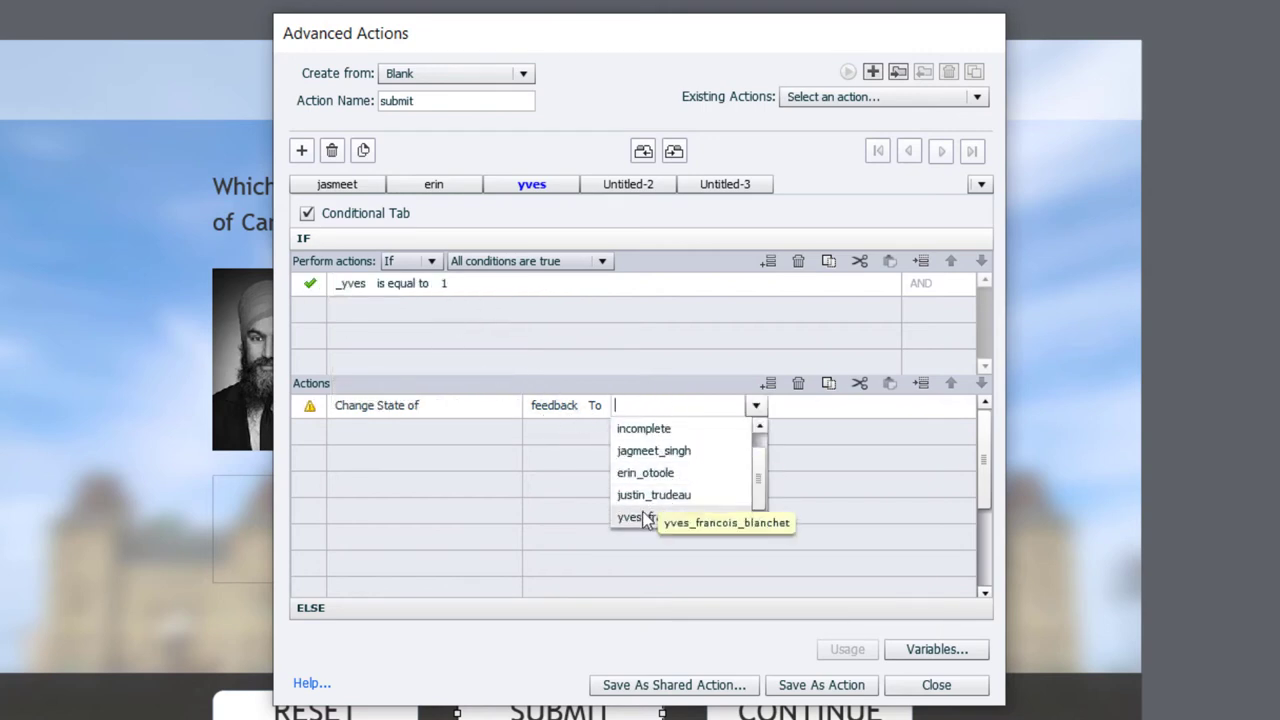
pyautogui.click(630, 516)
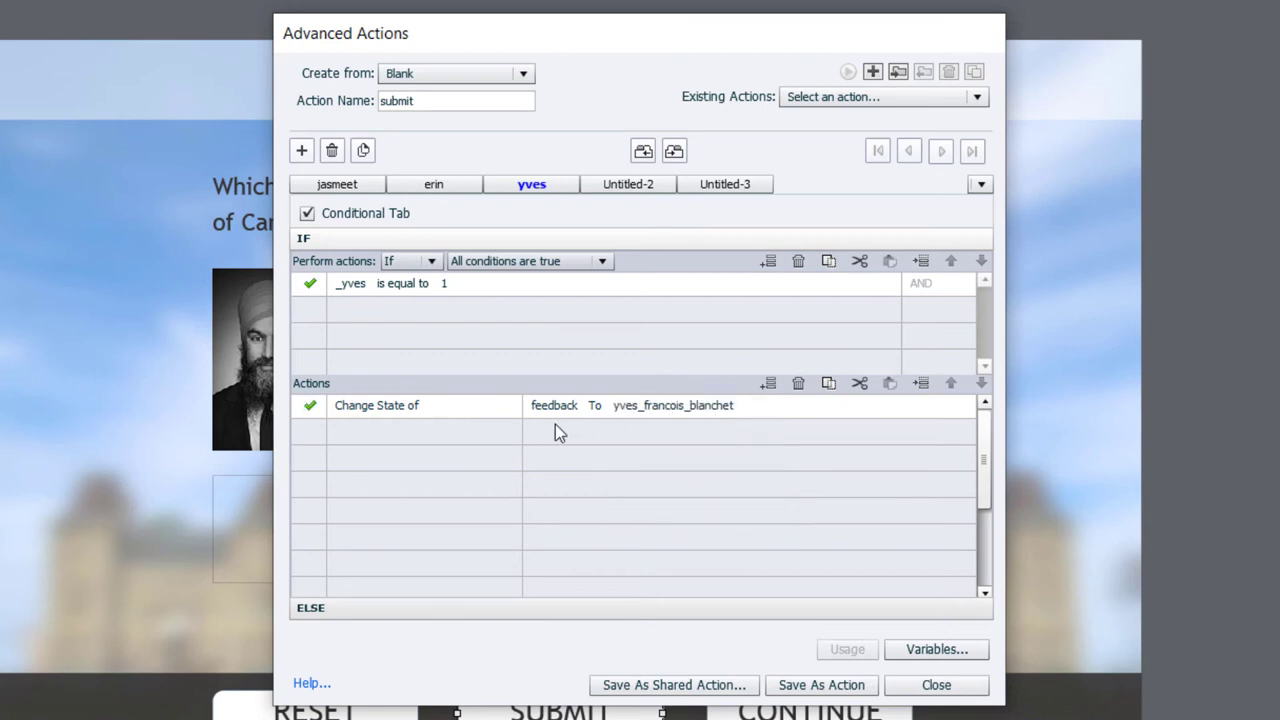
pyautogui.moveTo(628, 184)
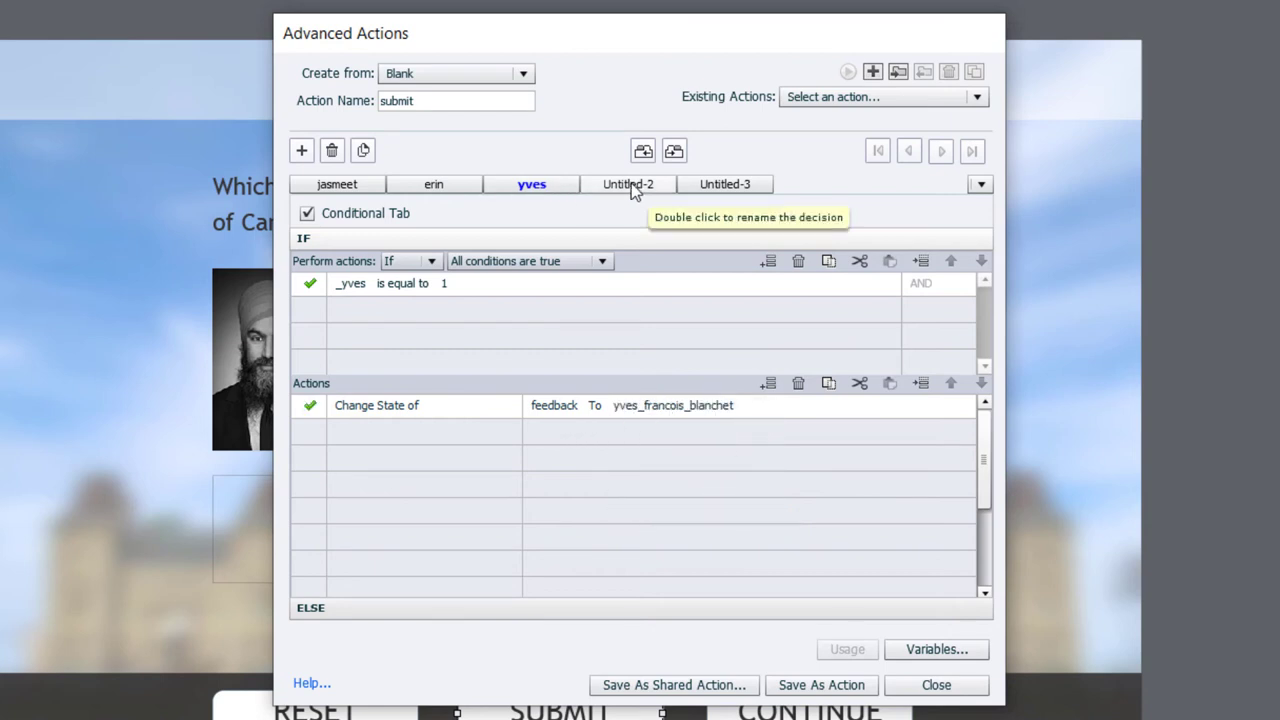
# Rename the second decision 'justin', make it conditional and set IF _justin is equal to 1
pyautogui.click(628, 184)
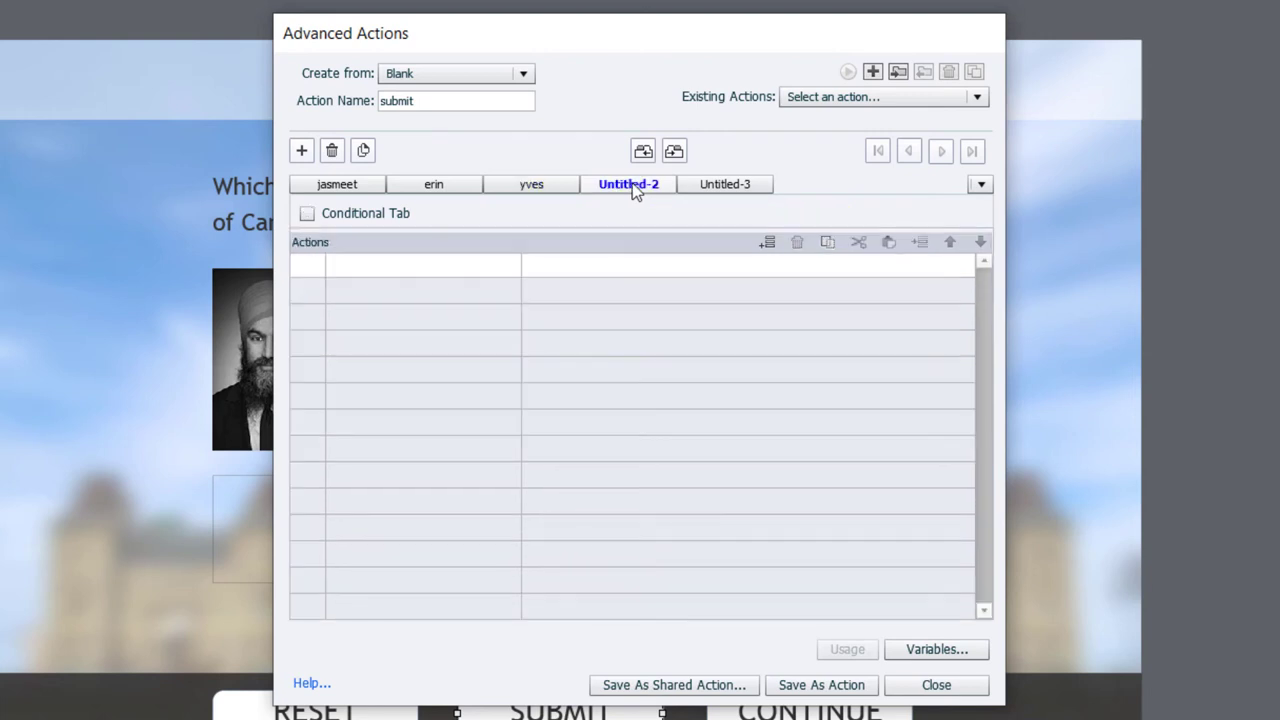
pyautogui.doubleClick(628, 184)
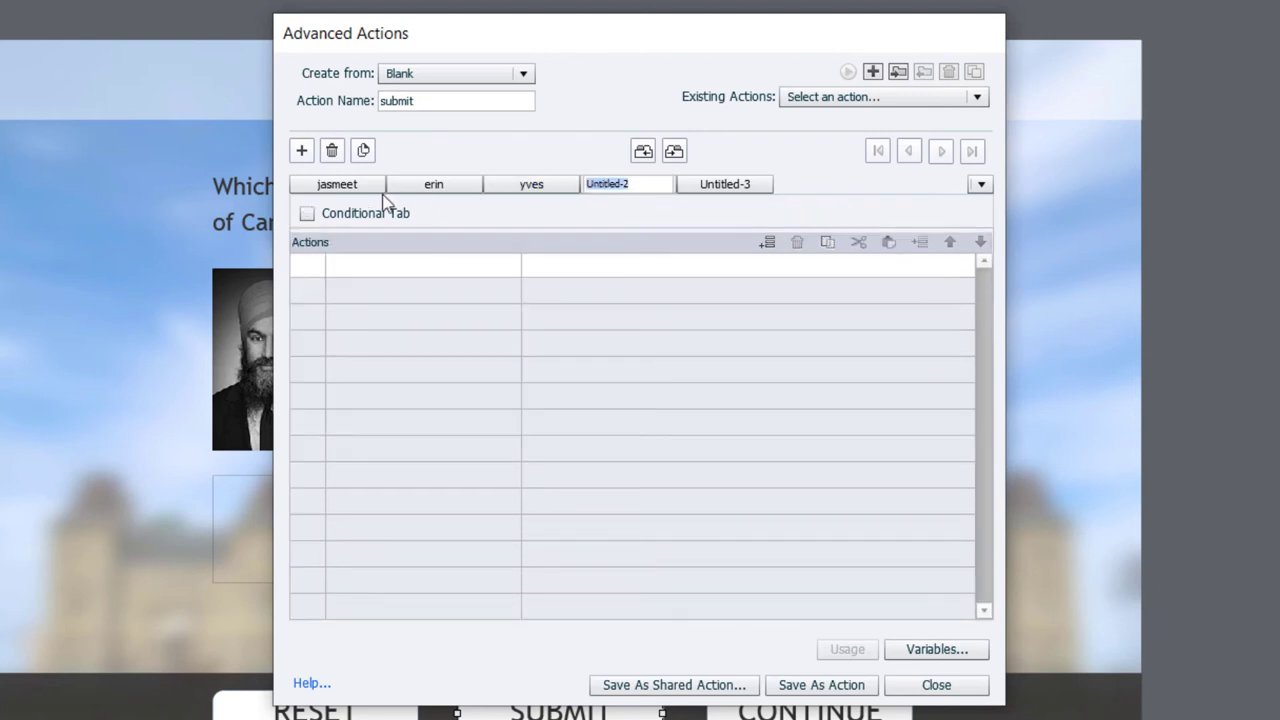
pyautogui.write('justin')
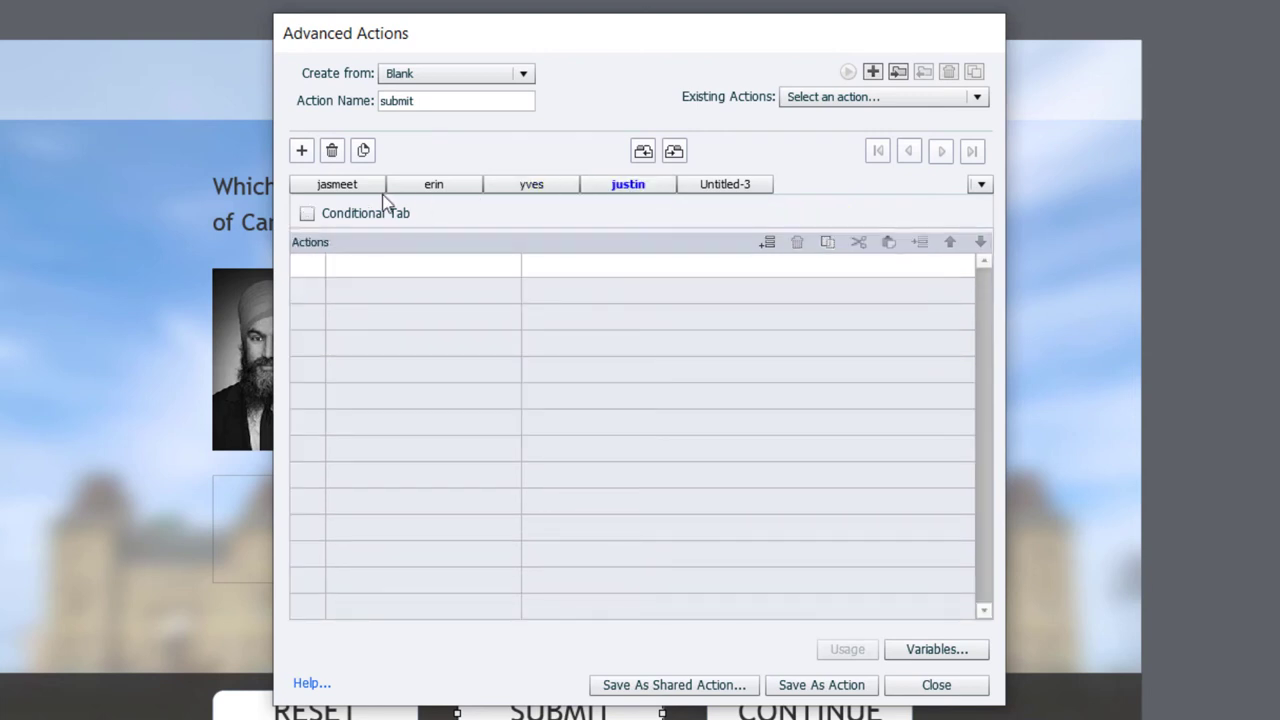
pyautogui.click(308, 212)
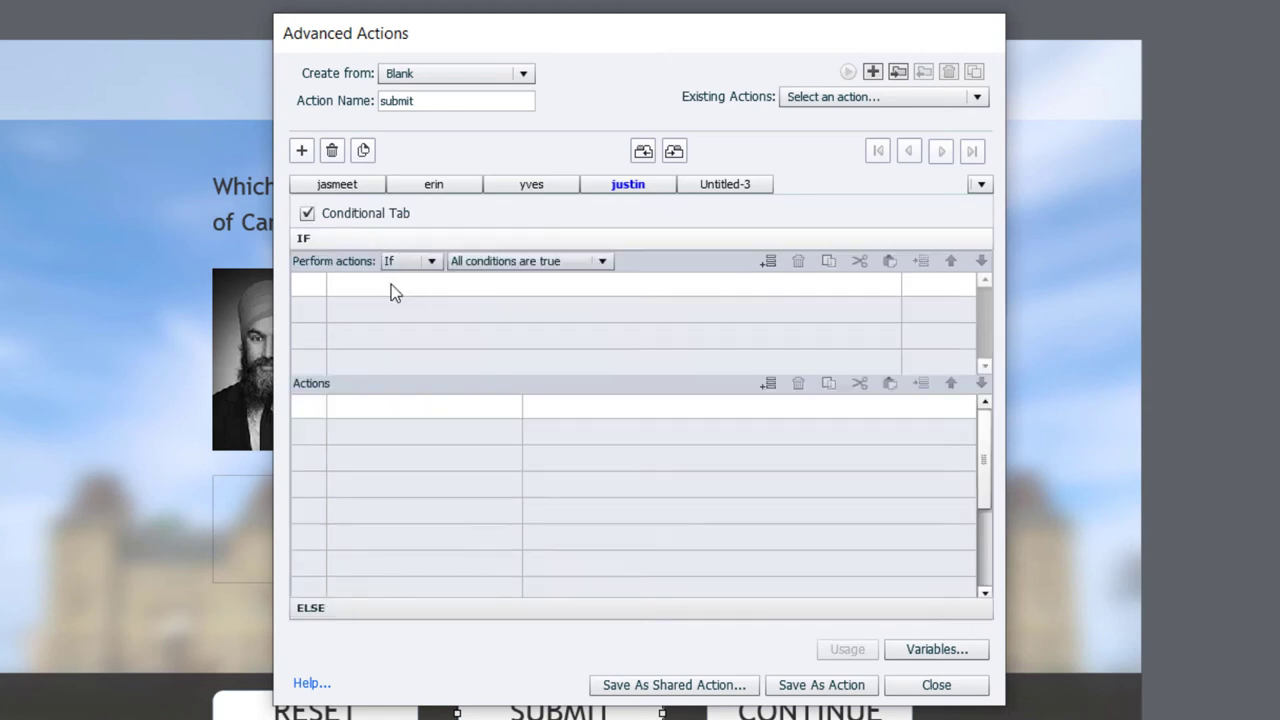
pyautogui.click(768, 260)
pyautogui.write('1')
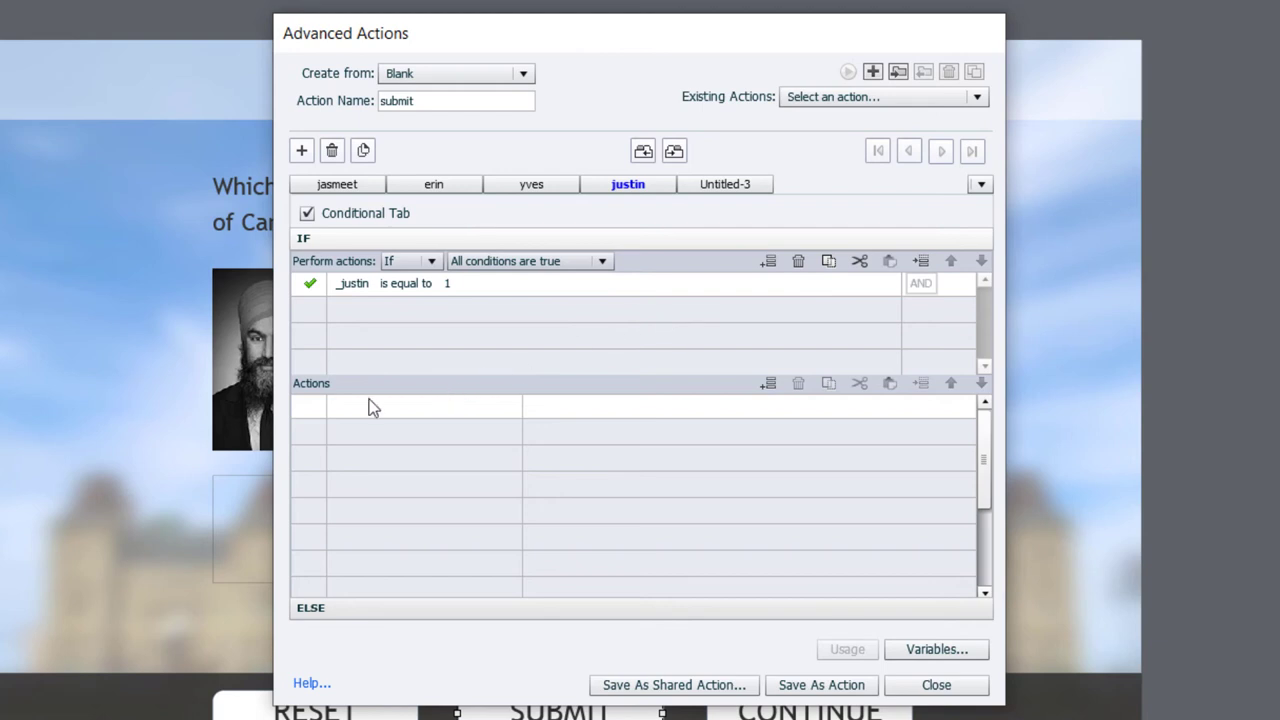
pyautogui.moveTo(366, 412)
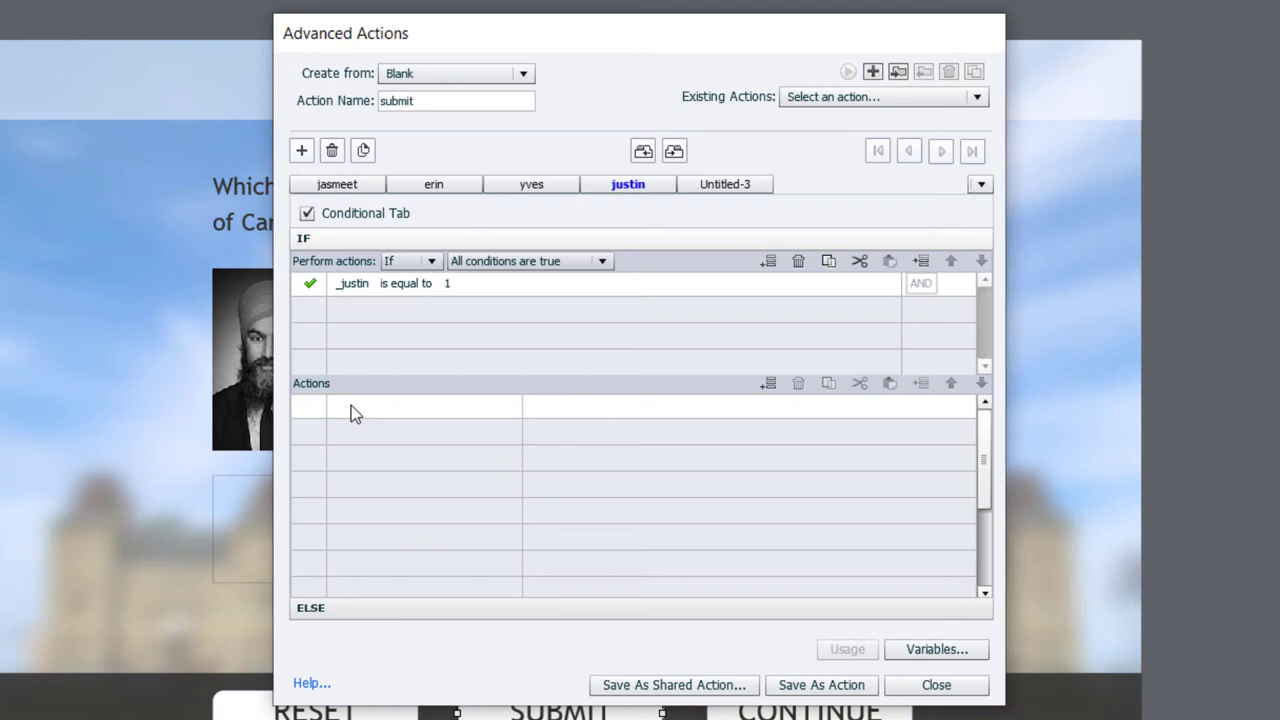
# Add Disable actions for erin_otoole, jagmeet_singh, justin_trudeau and yves_francois_blanchet
pyautogui.click(408, 404)
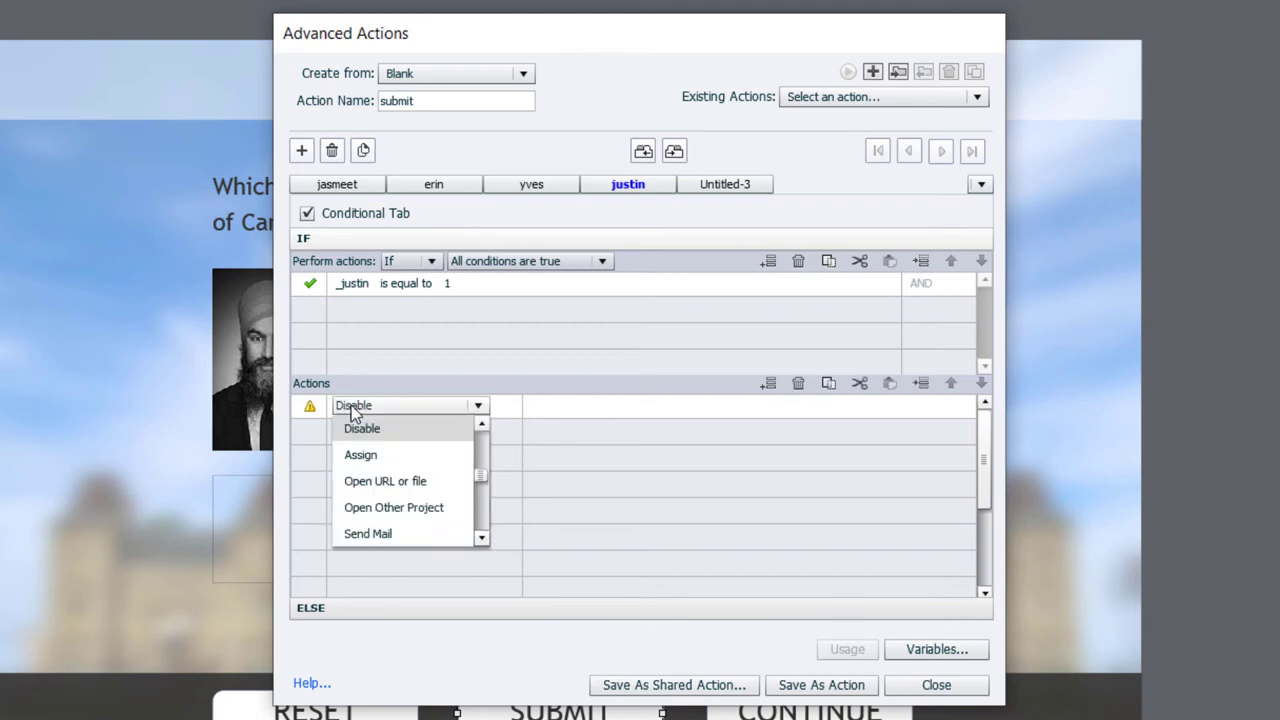
pyautogui.click(352, 428)
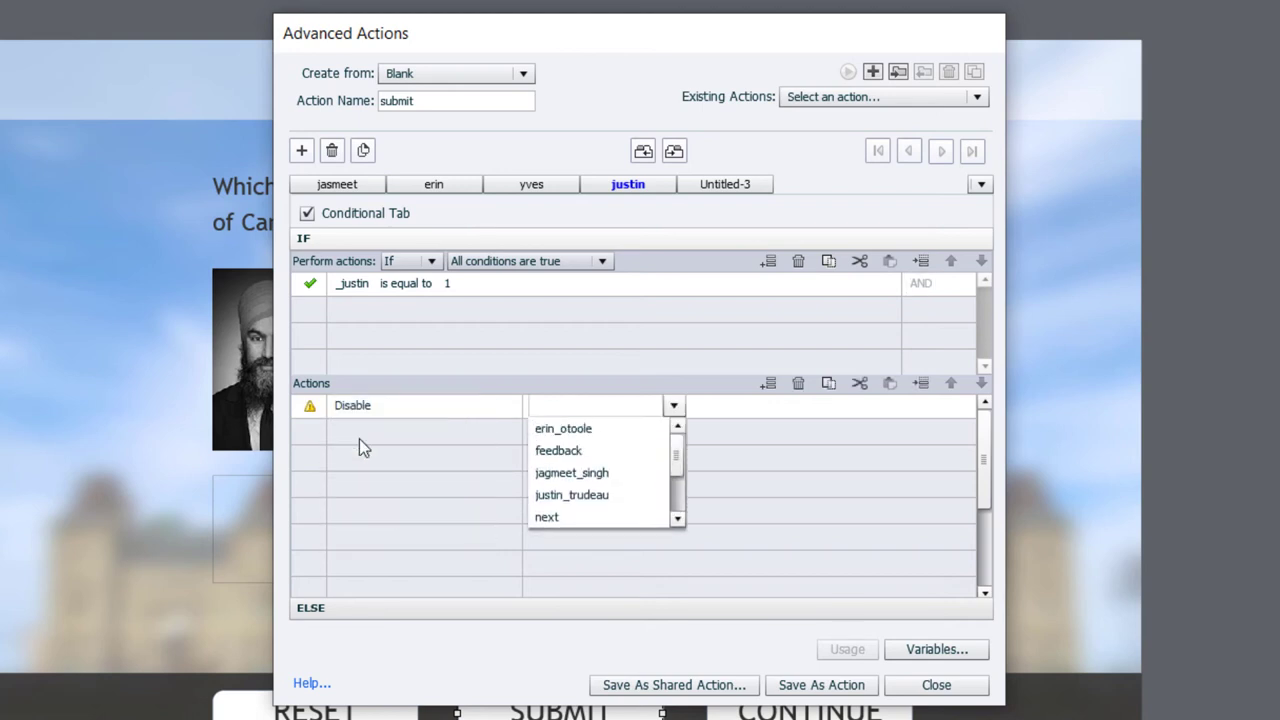
pyautogui.click(564, 428)
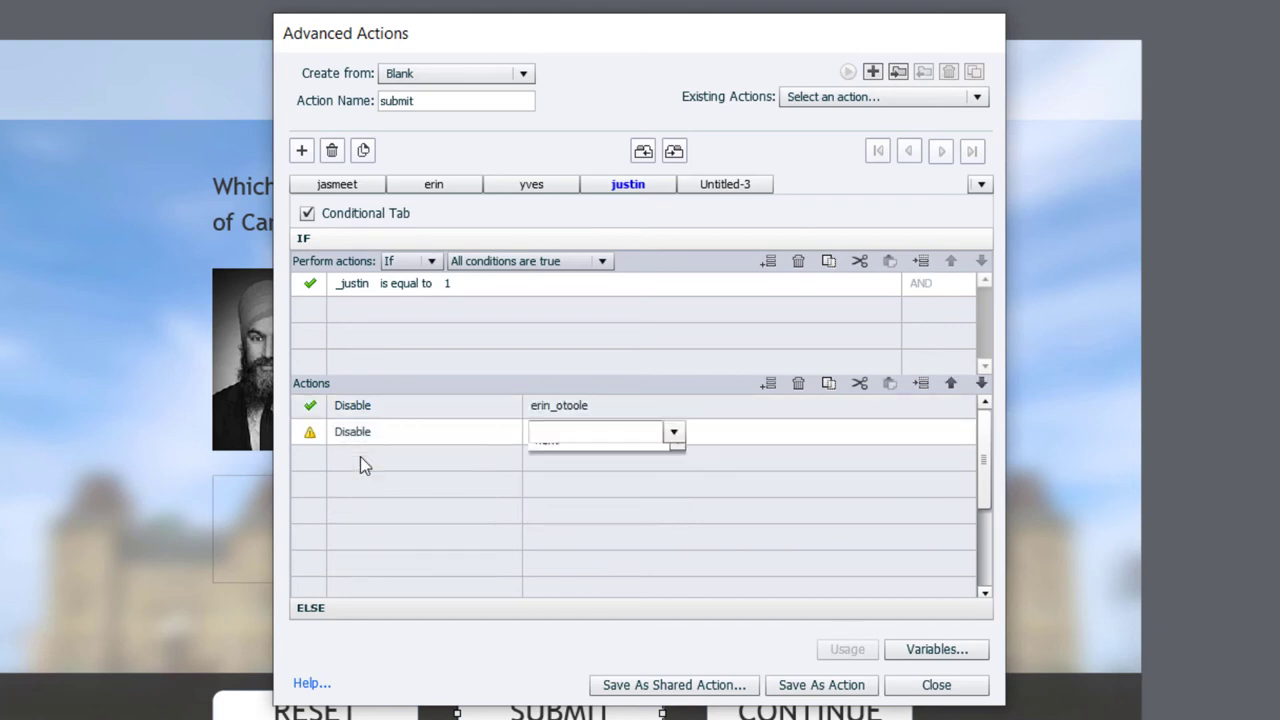
pyautogui.click(604, 432)
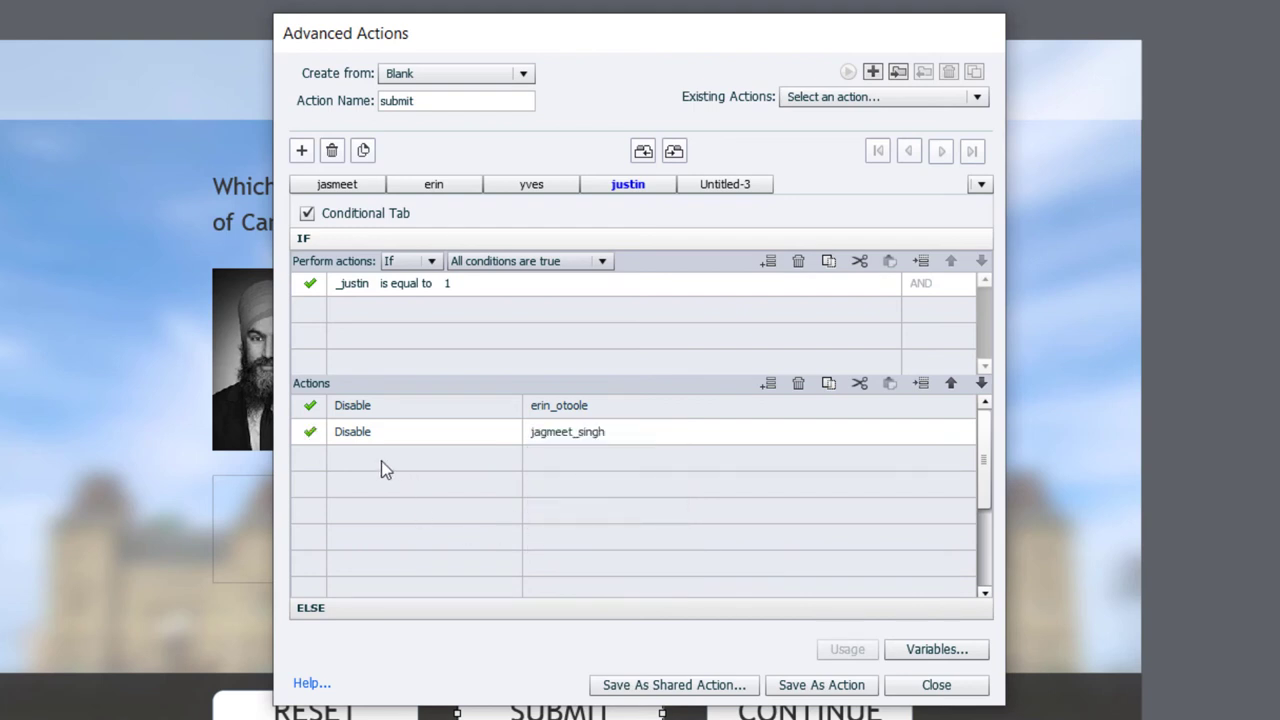
pyautogui.click(476, 458)
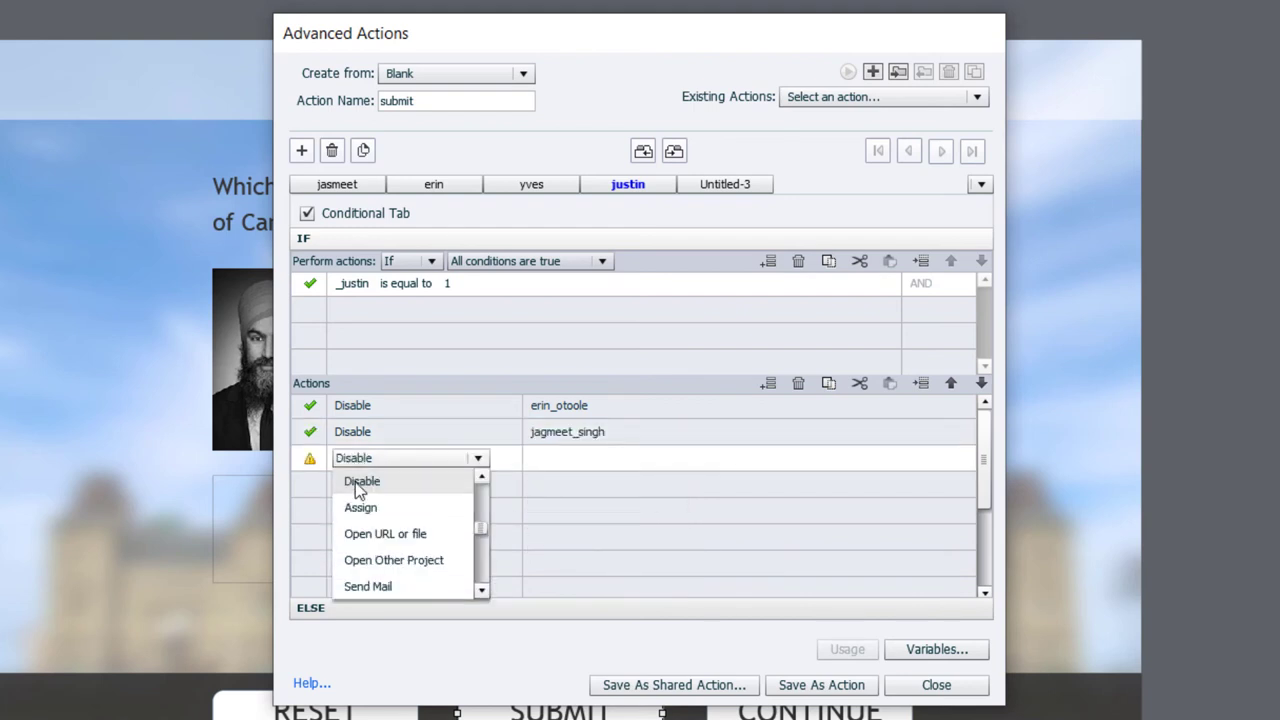
pyautogui.click(362, 480)
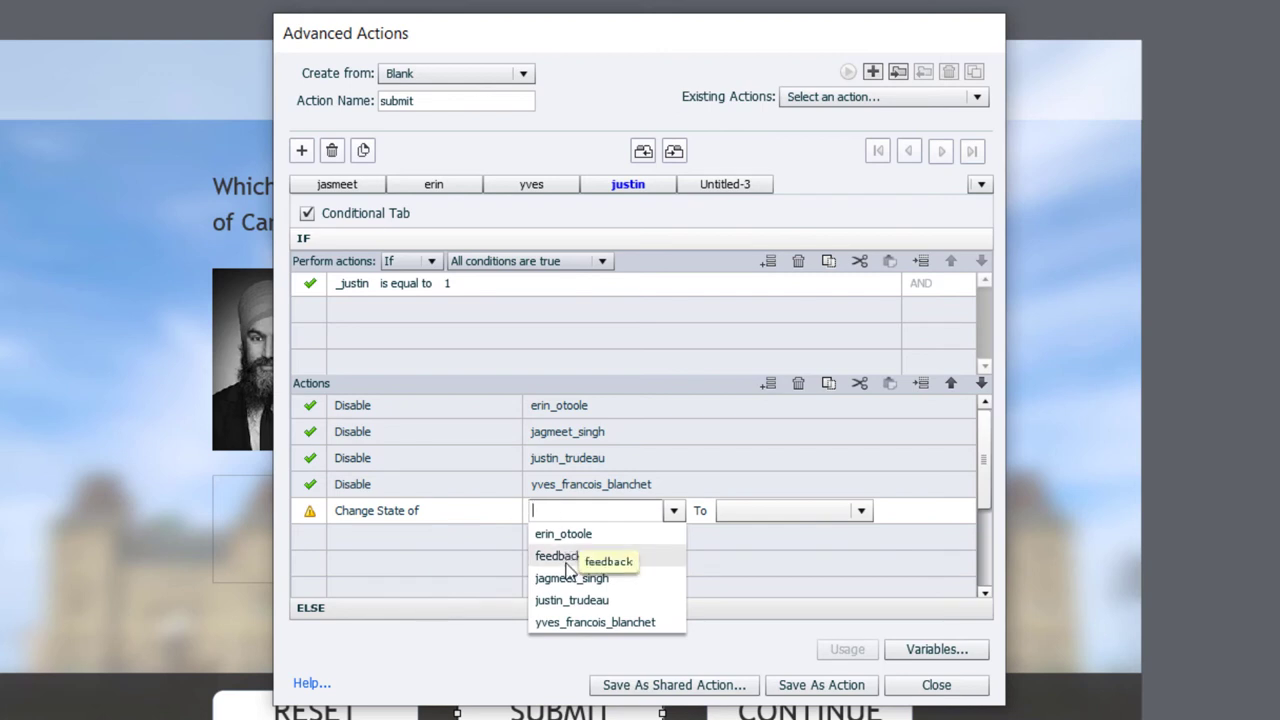
# Change feedback's state to justin_trudeau, hide reset, and add another Hide action targeting submit
pyautogui.click(556, 556)
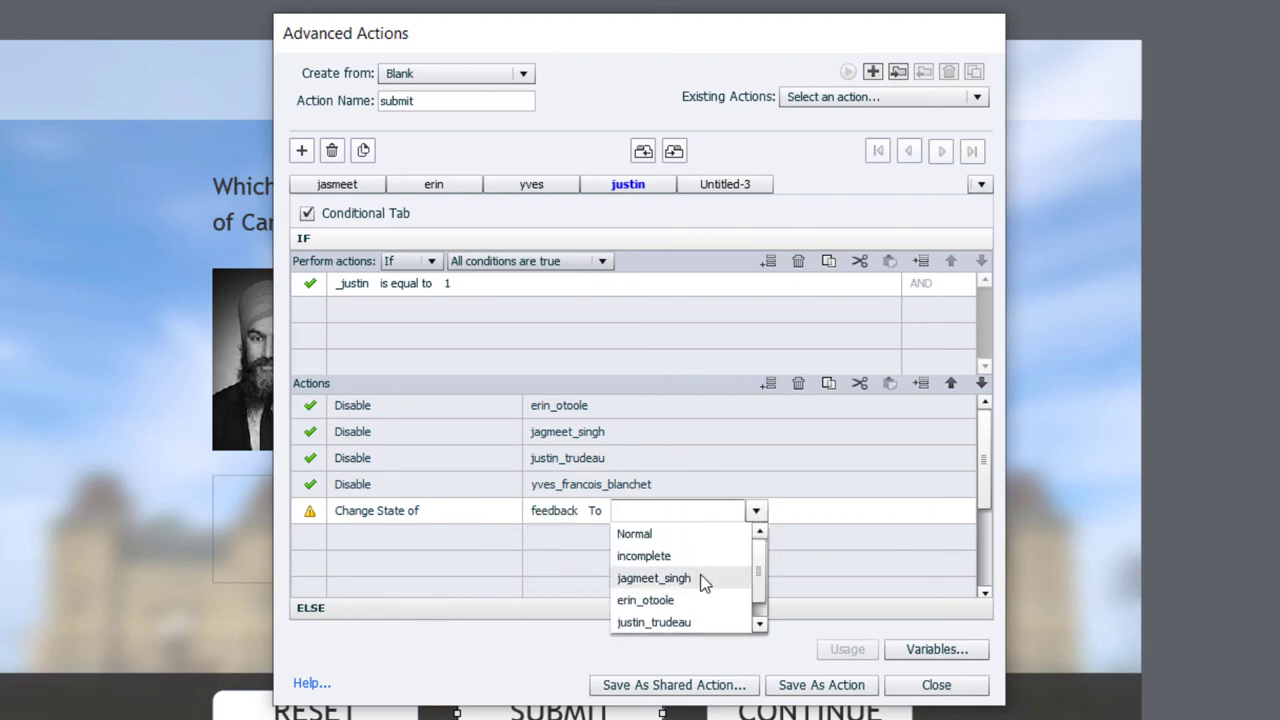
pyautogui.click(652, 622)
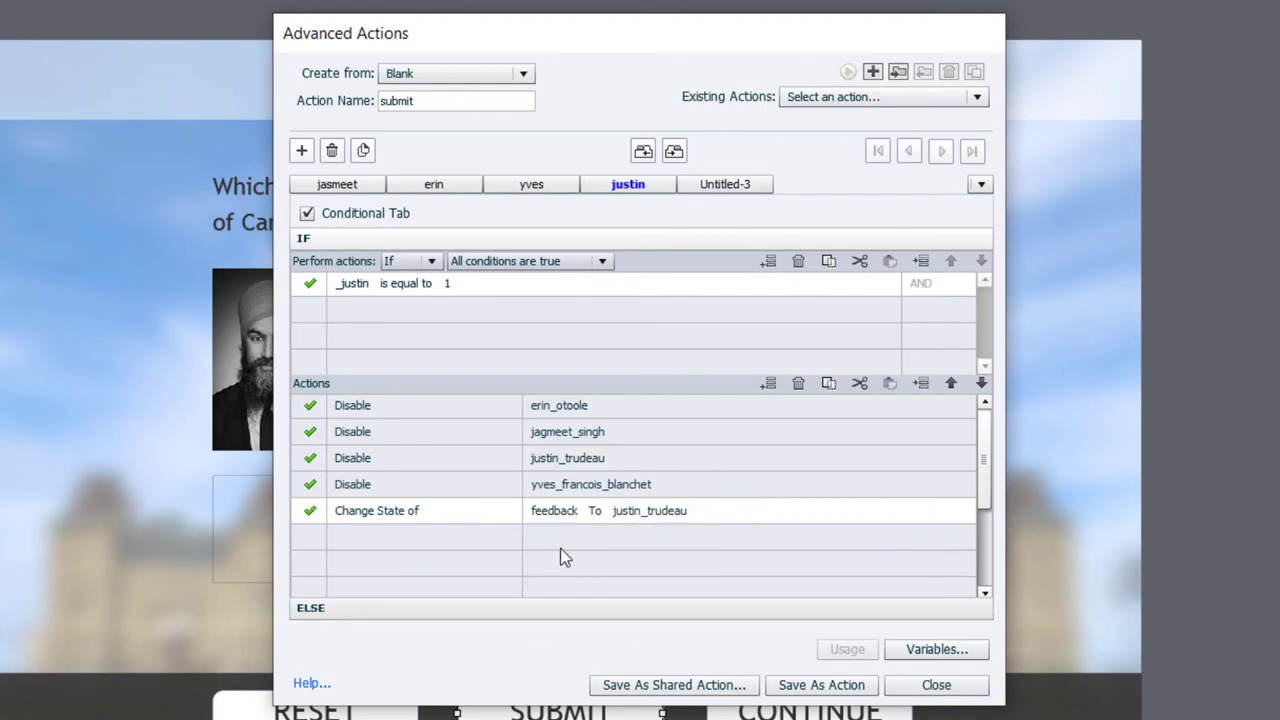
pyautogui.moveTo(358, 544)
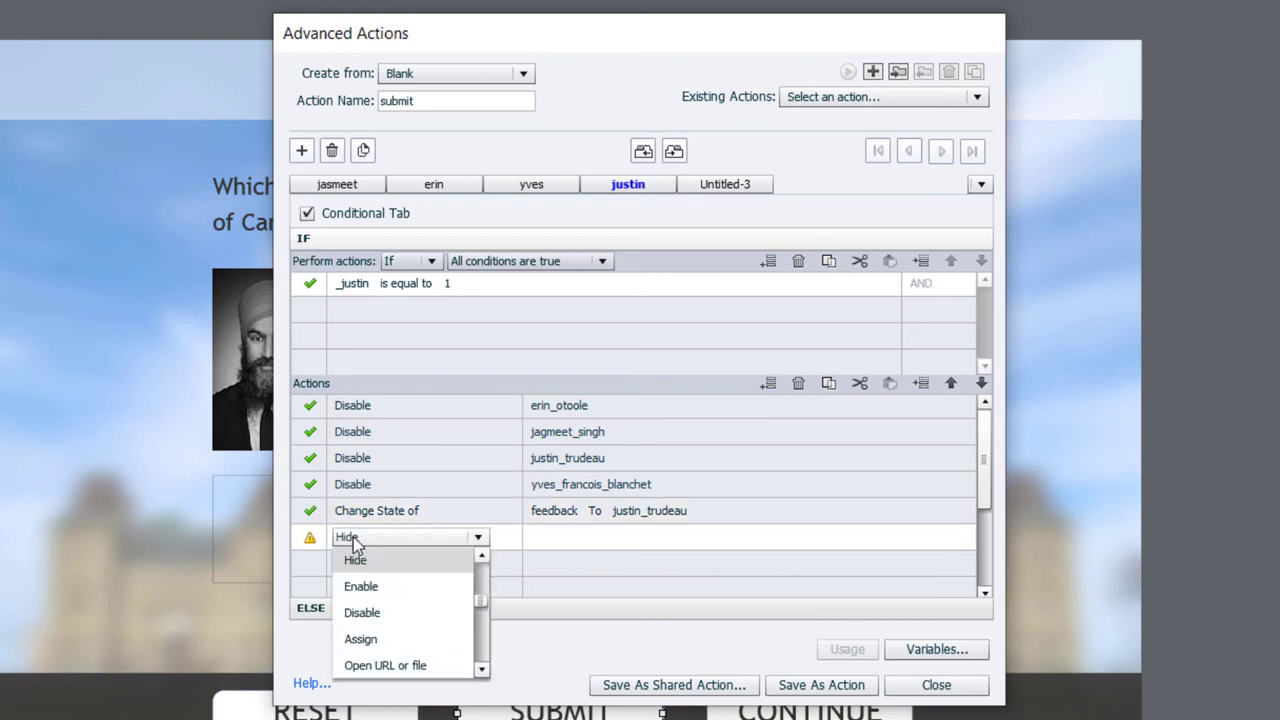
pyautogui.click(356, 560)
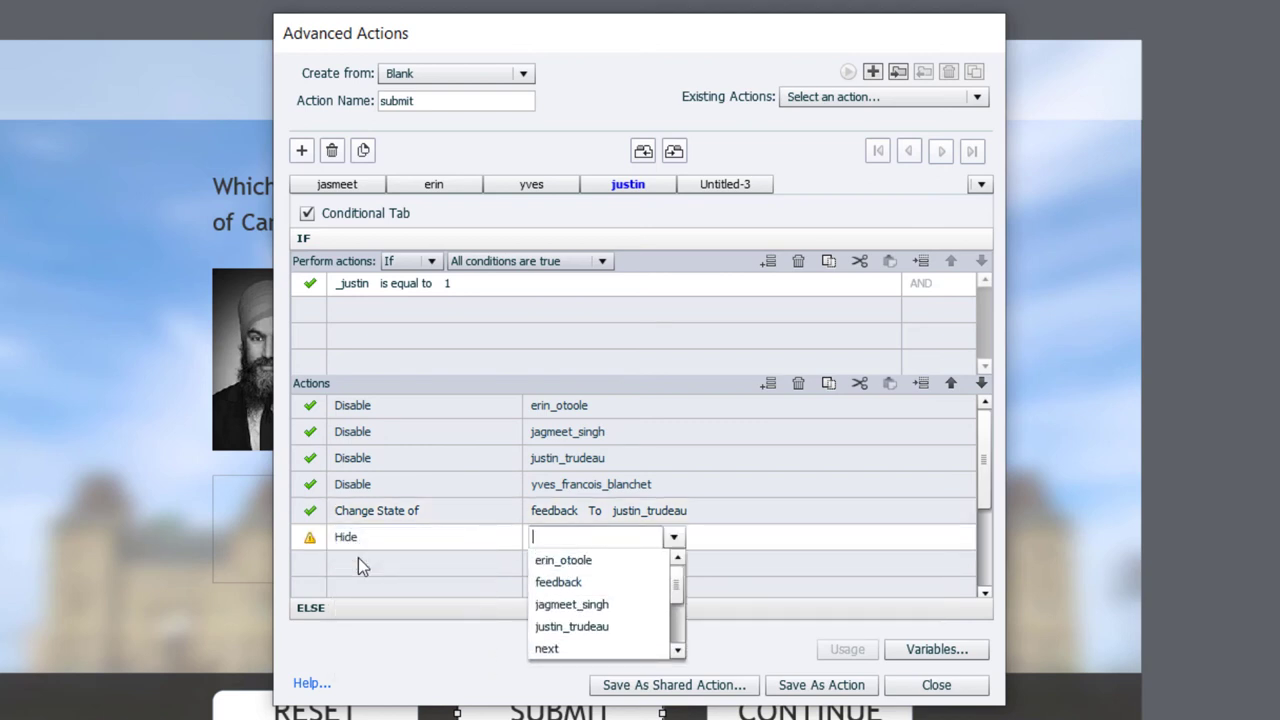
pyautogui.click(546, 648)
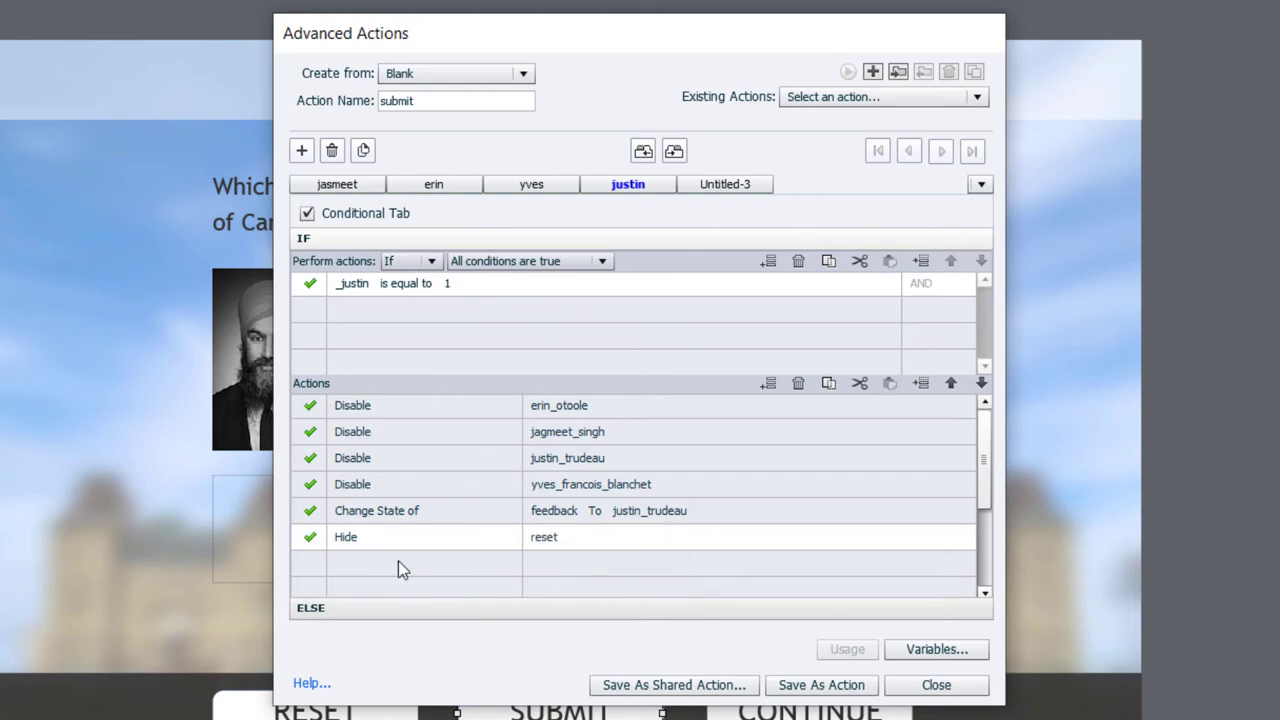
pyautogui.click(404, 562)
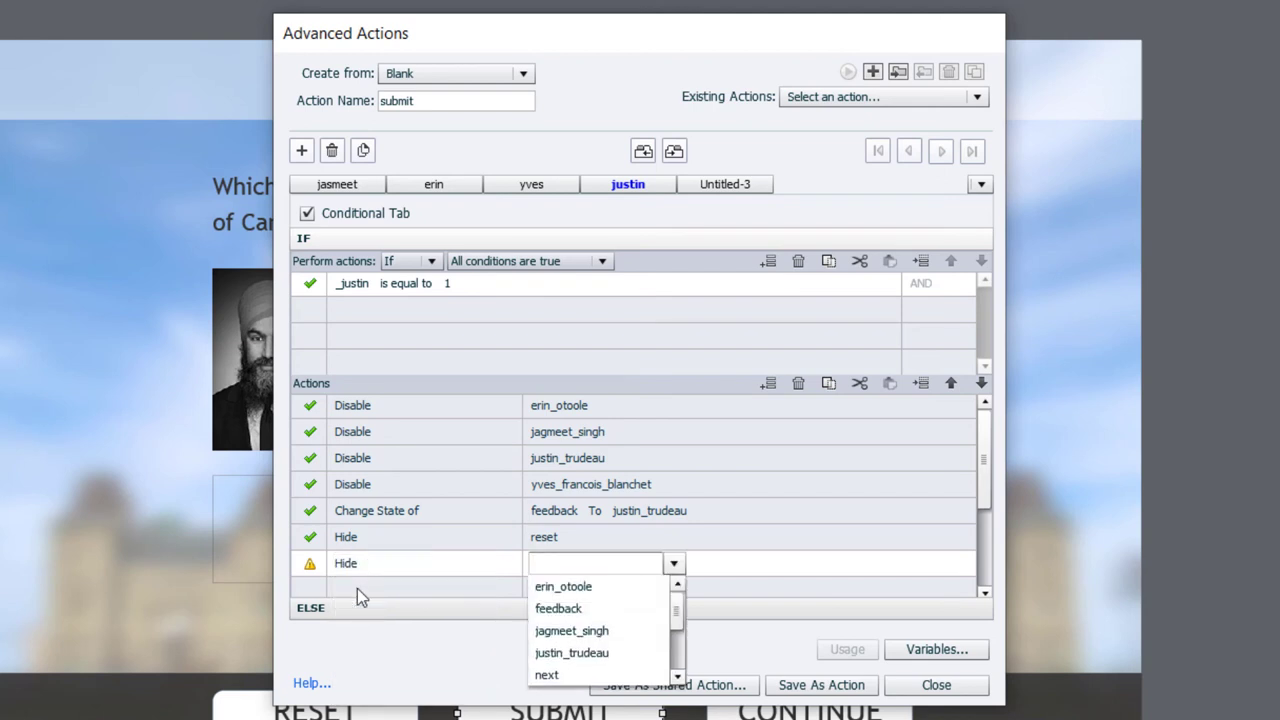
pyautogui.write('sub')
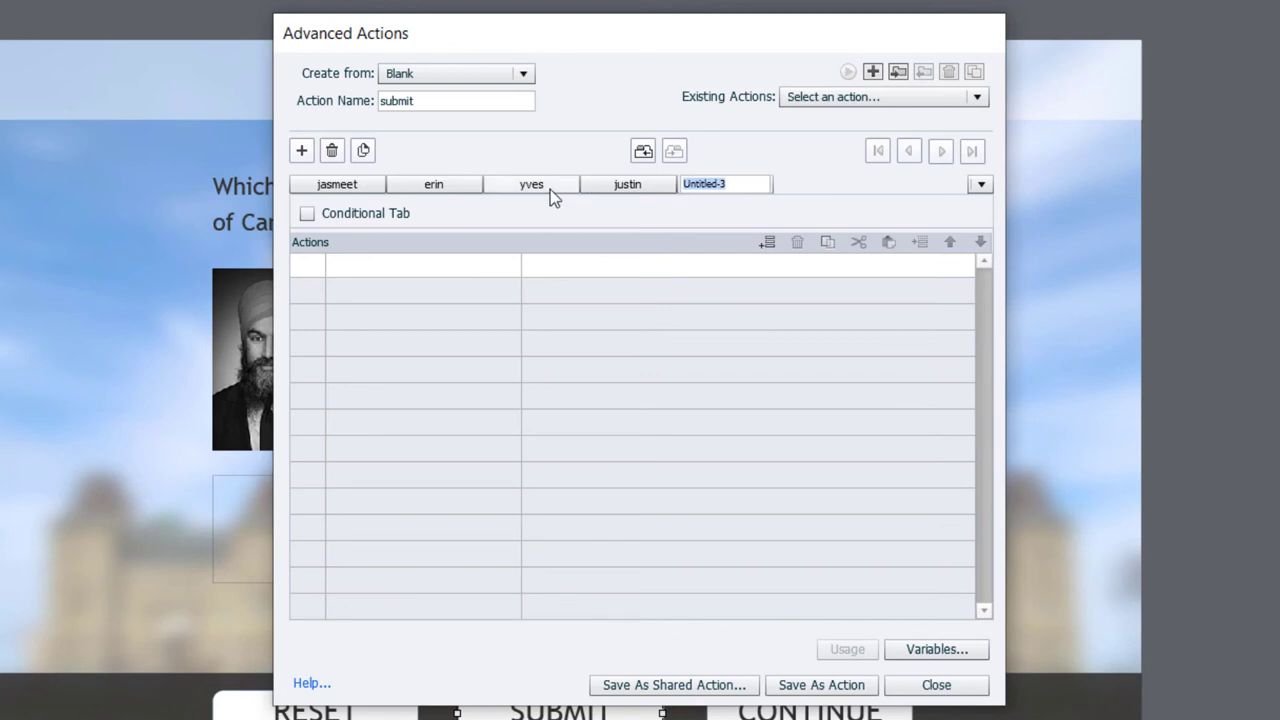
# Name the decision 'incomplete', make it conditional and set IF _erin is equal to 0
pyautogui.write('incomplete')
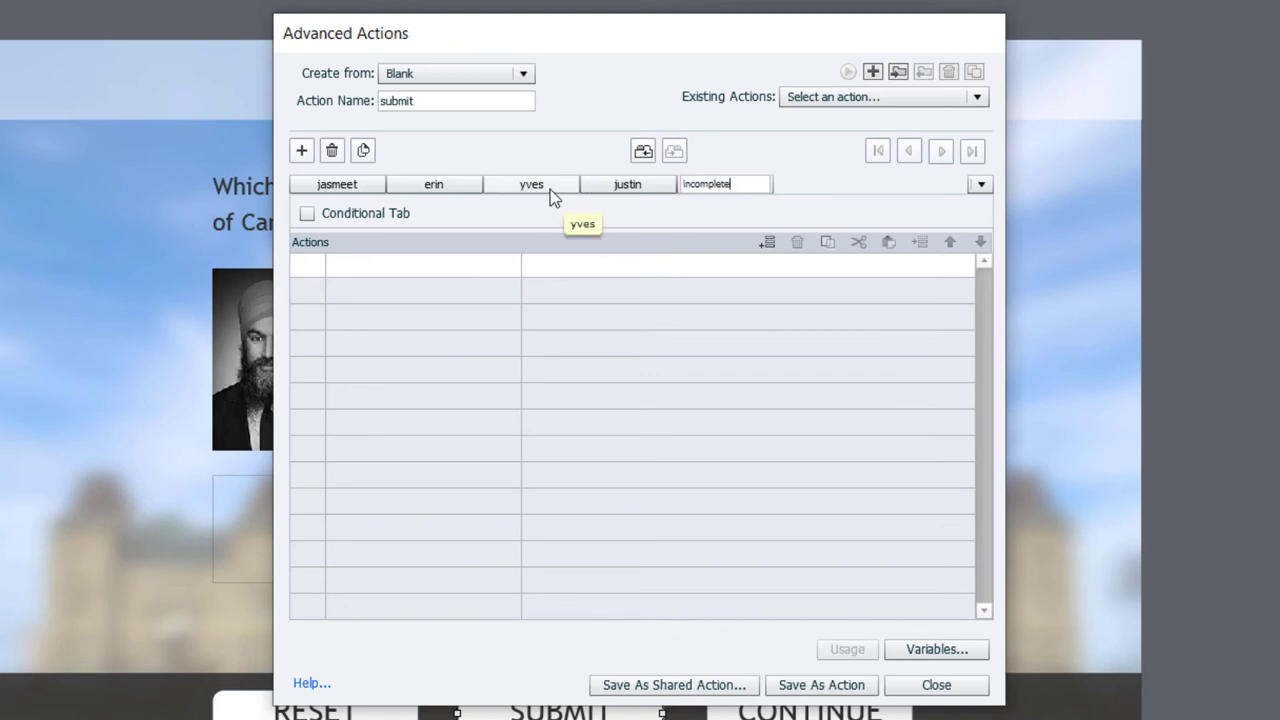
pyautogui.click(308, 212)
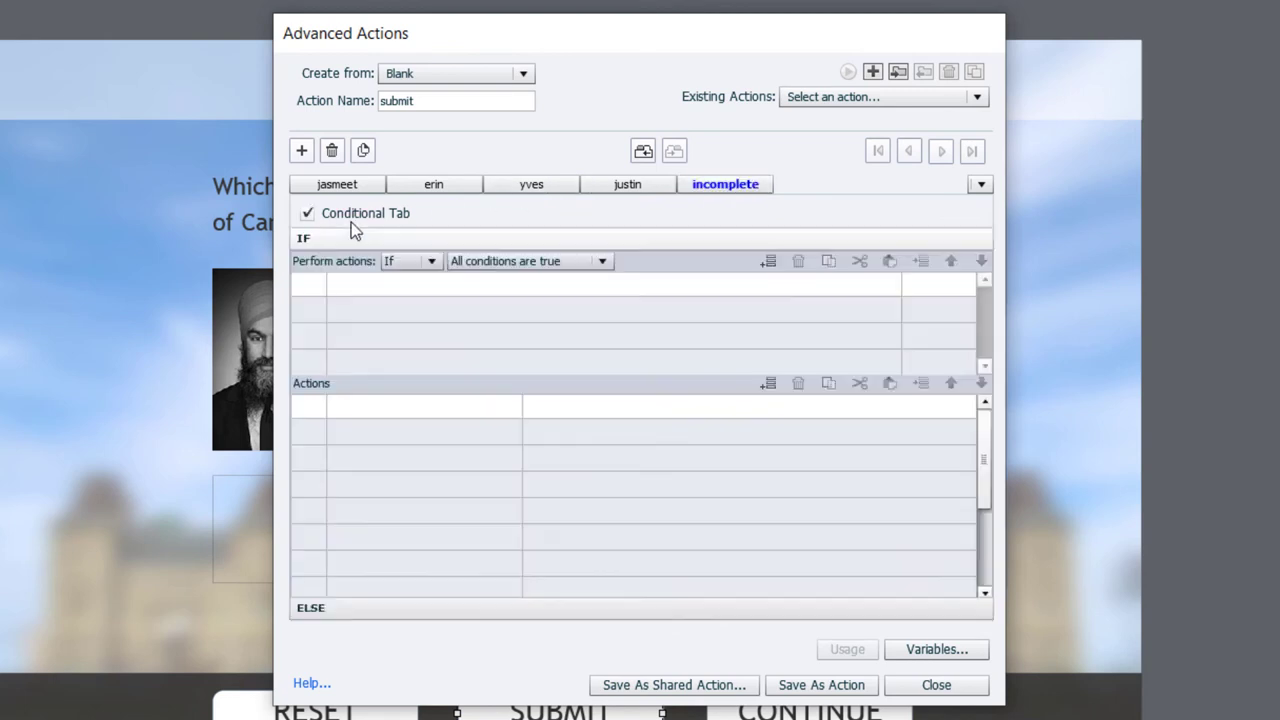
pyautogui.moveTo(376, 282)
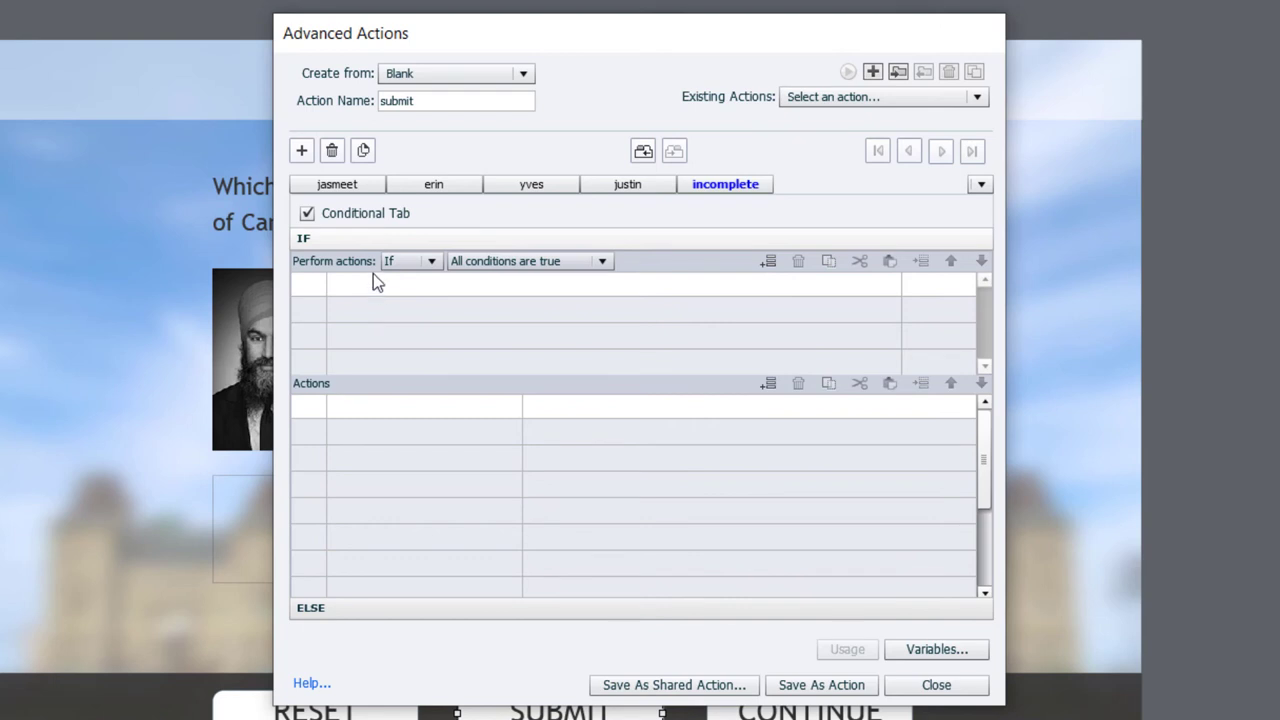
pyautogui.moveTo(344, 290)
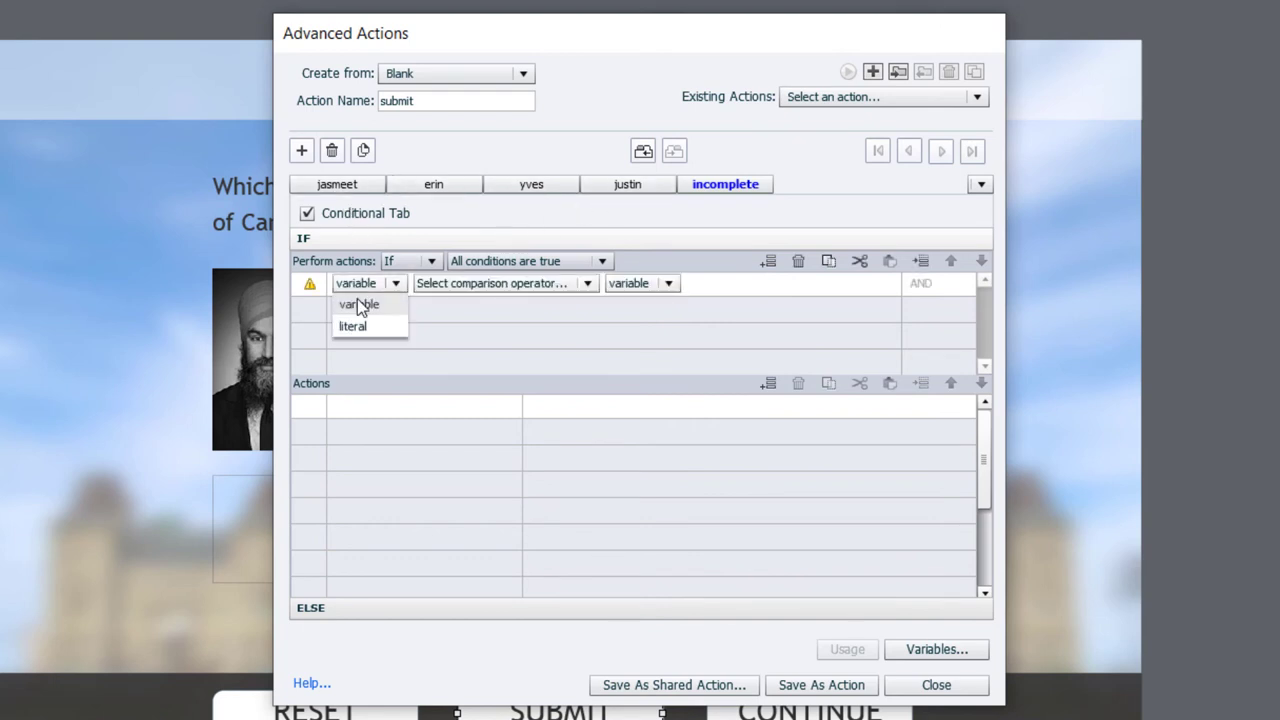
pyautogui.click(360, 304)
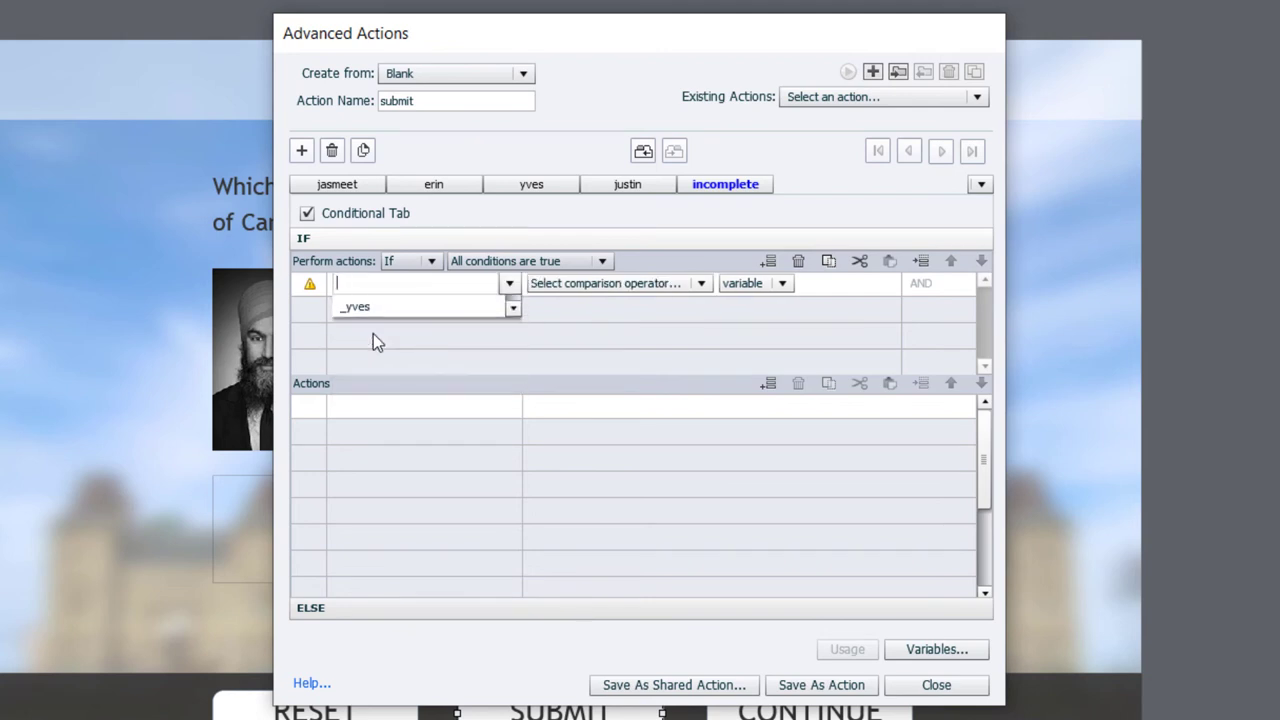
pyautogui.click(356, 308)
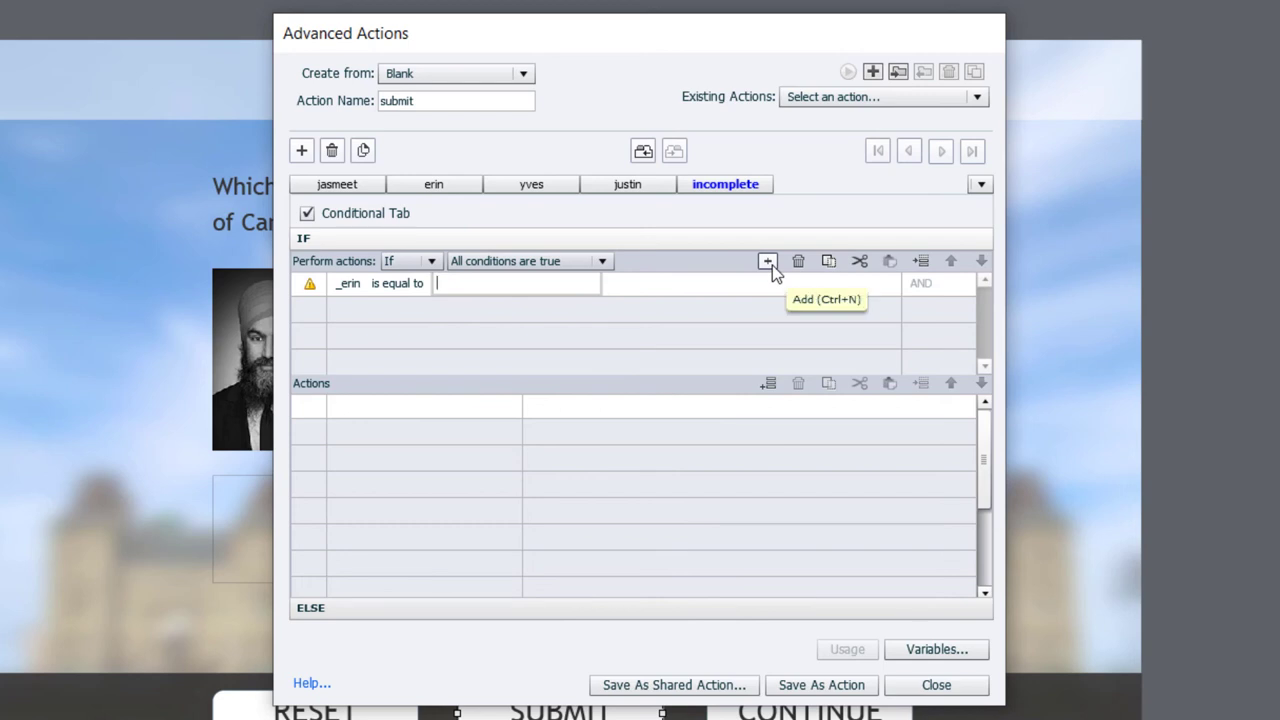
pyautogui.write('0')
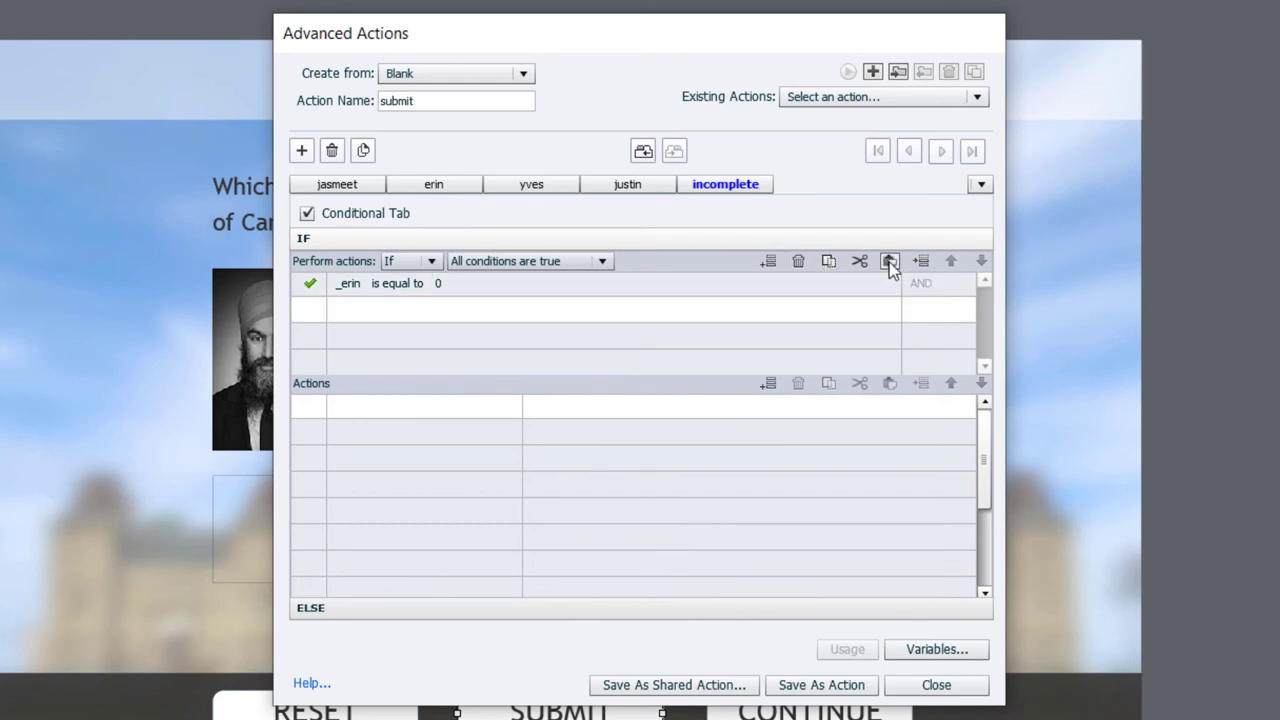
# Duplicate the condition so _jasmeet, _justin and _yves must also equal 0
pyautogui.click(888, 260)
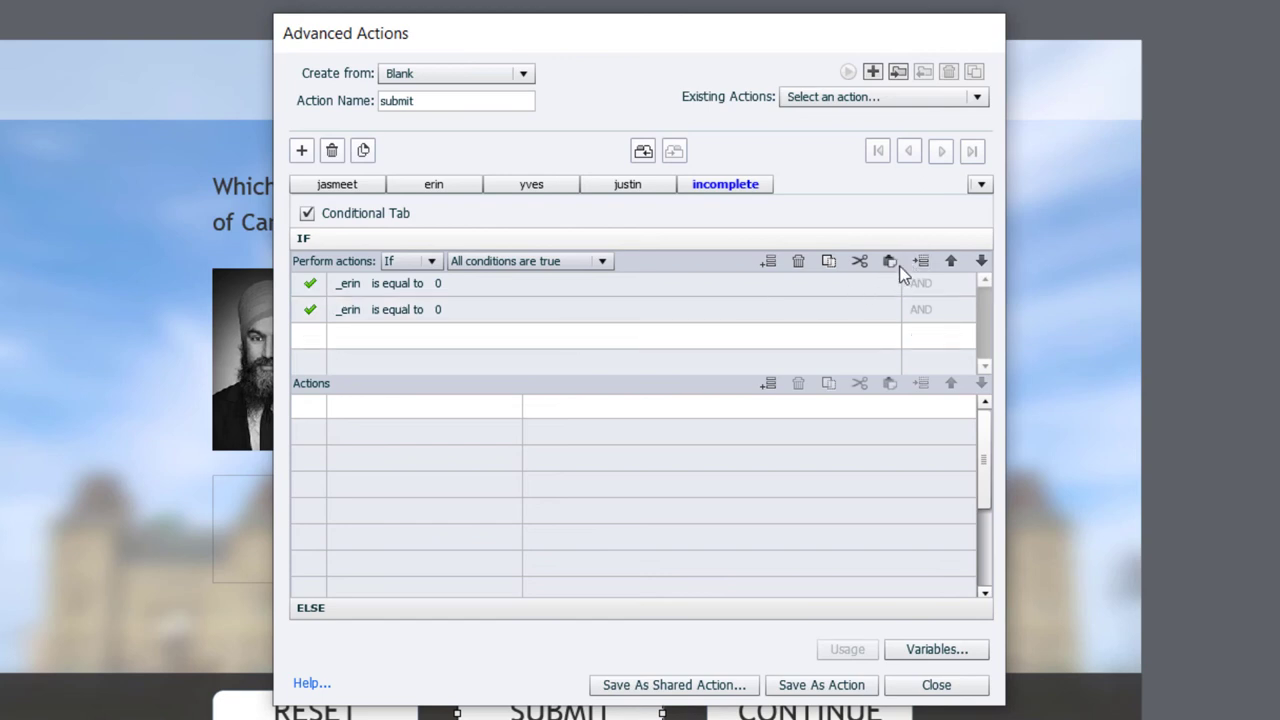
pyautogui.click(888, 260)
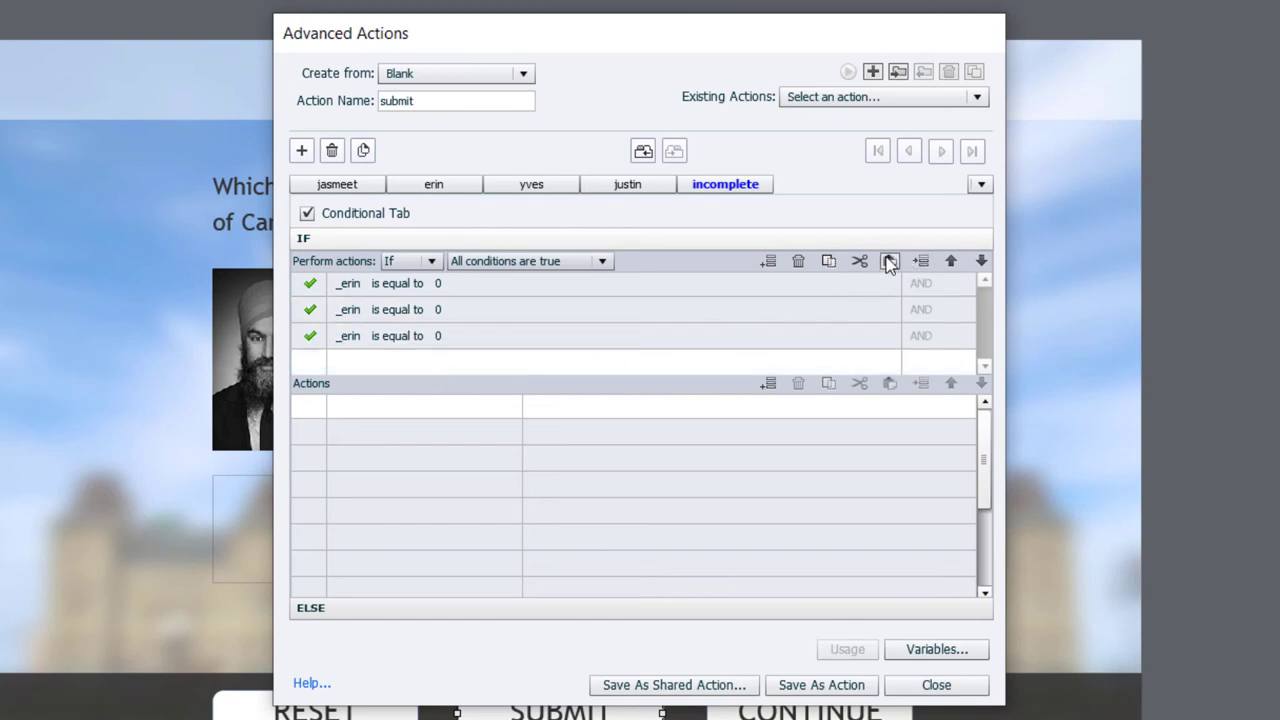
pyautogui.click(890, 260)
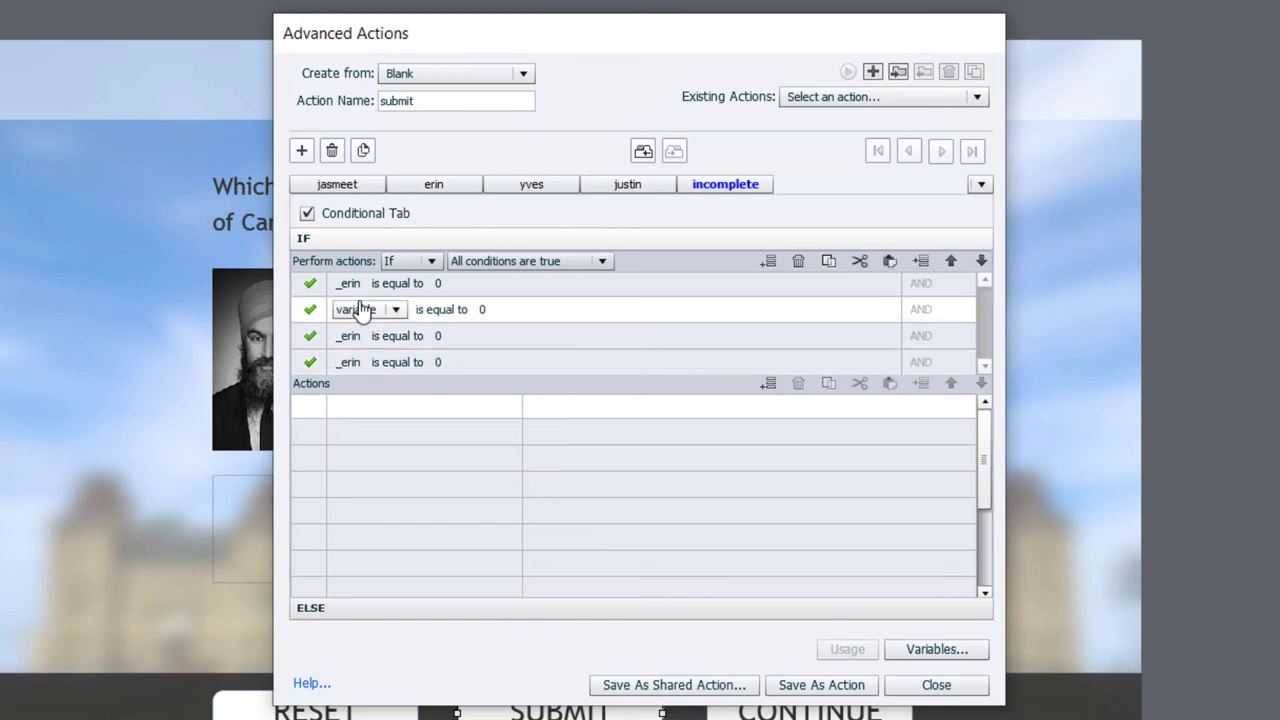
pyautogui.click(396, 308)
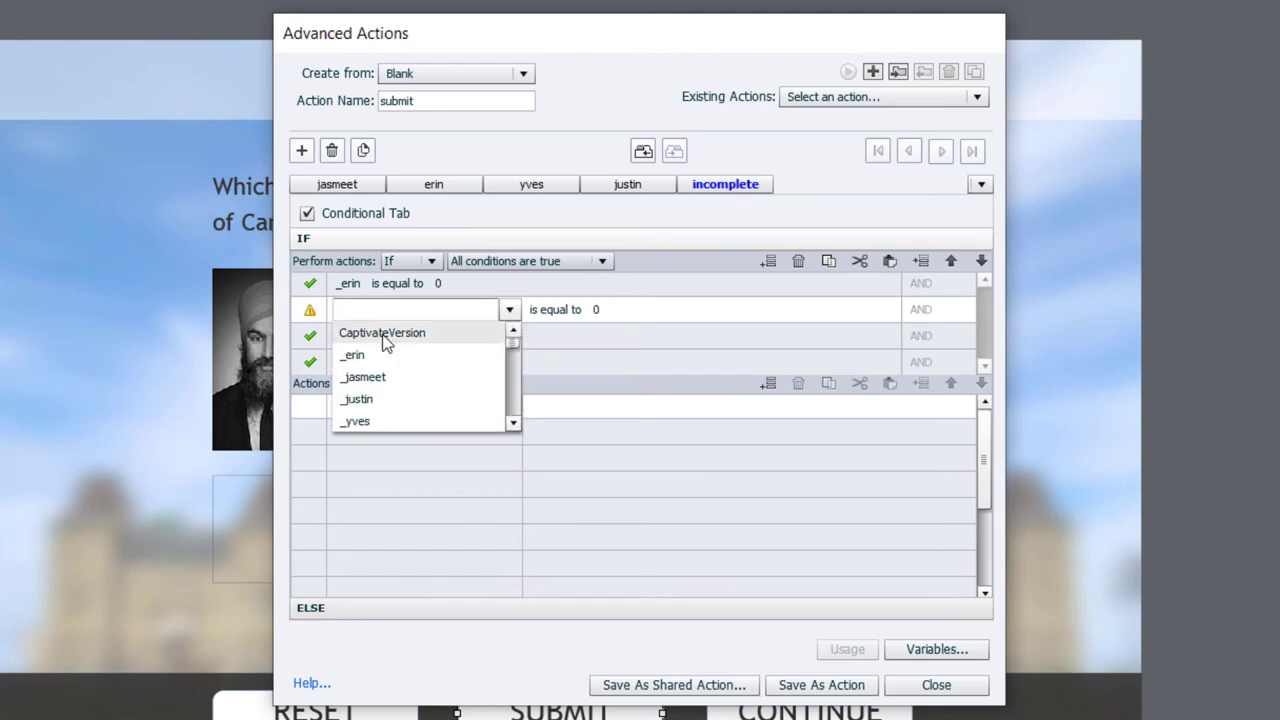
pyautogui.click(364, 376)
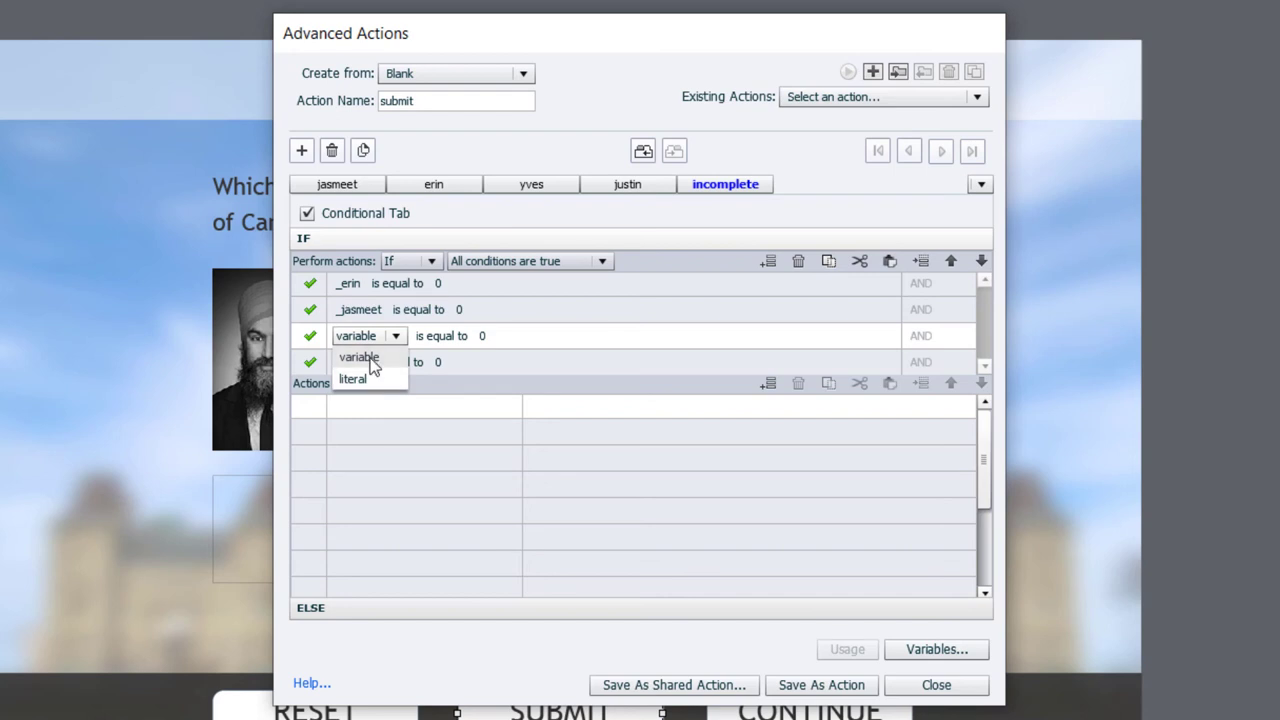
pyautogui.click(358, 356)
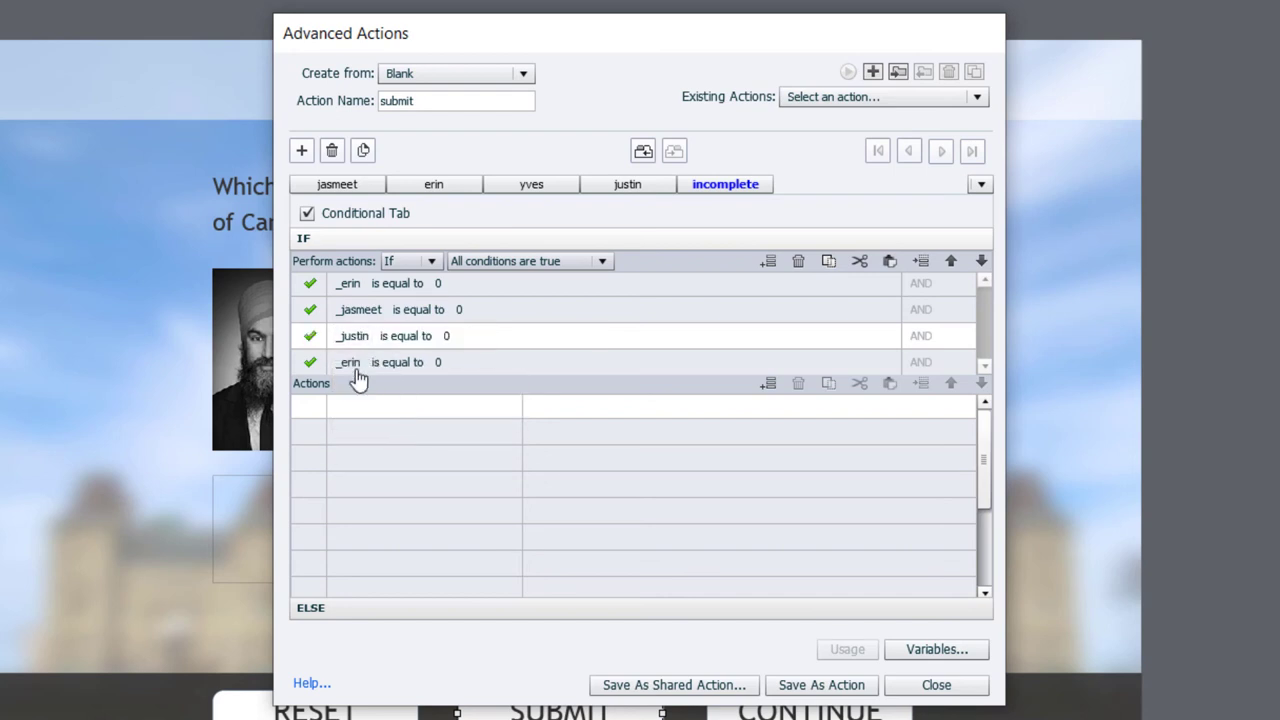
pyautogui.click(348, 362)
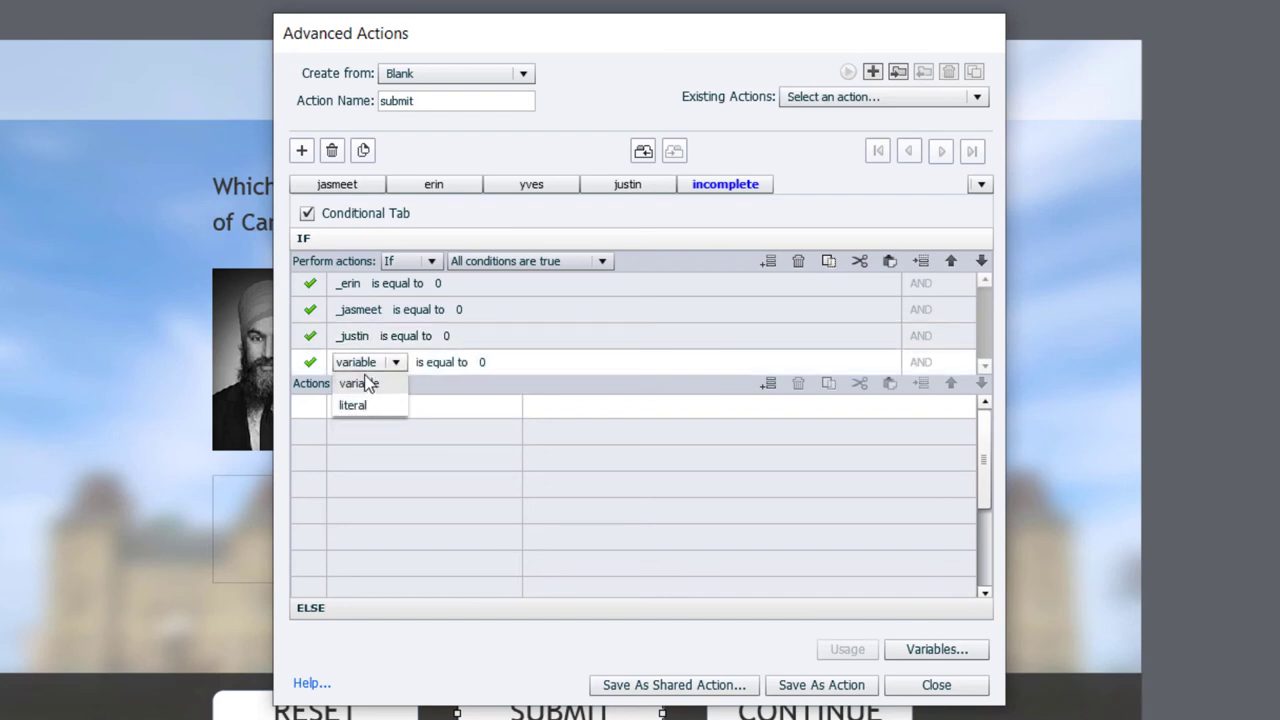
pyautogui.click(360, 384)
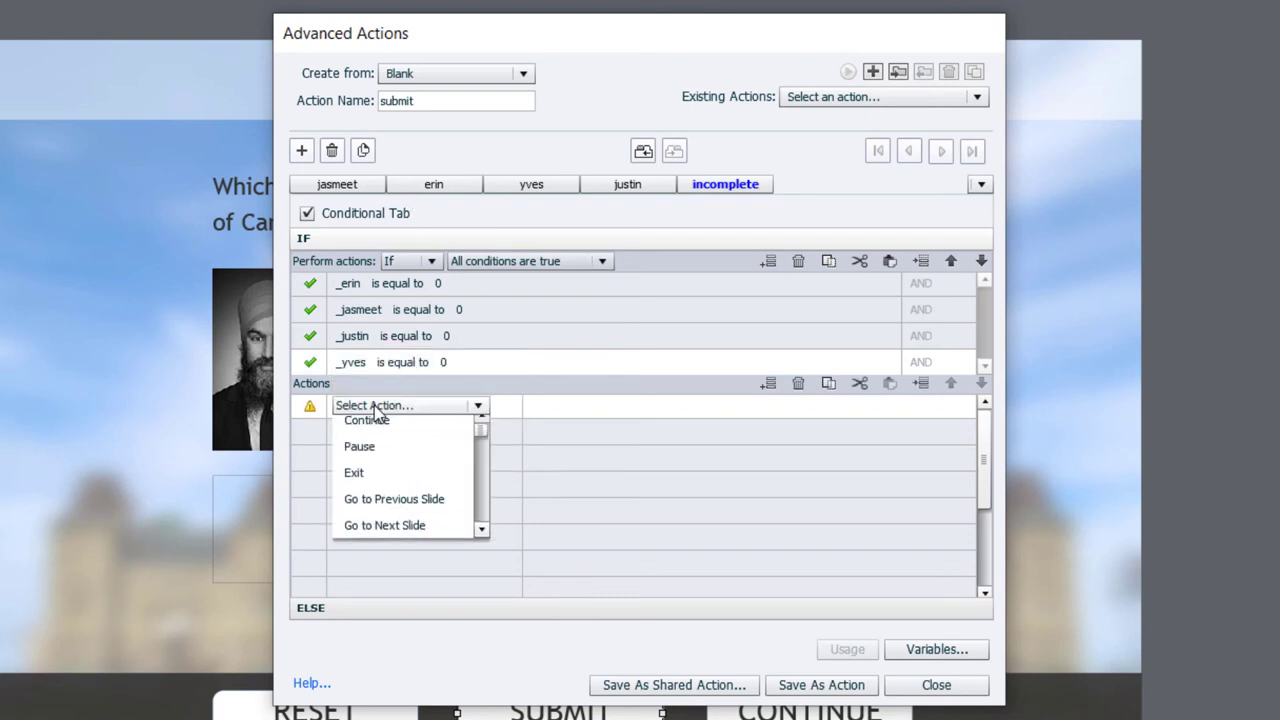
# Change State of feedback to incomplete and save the submit advanced action
pyautogui.click(380, 404)
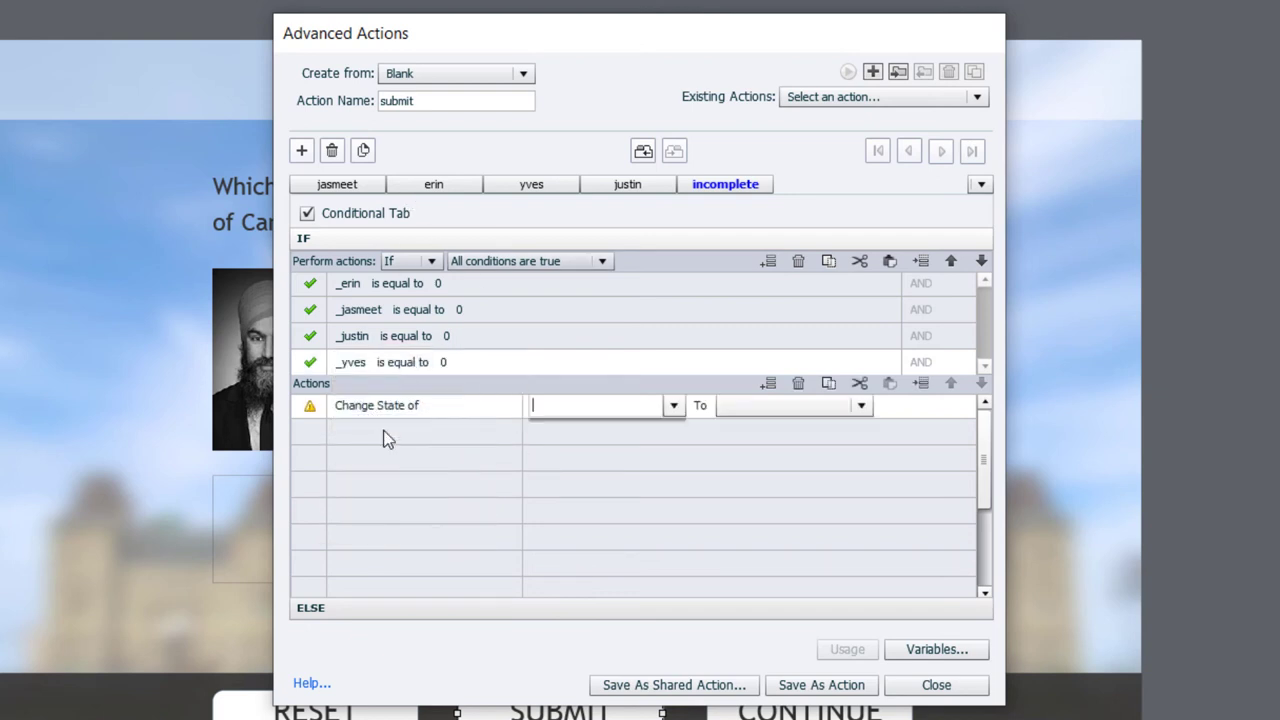
pyautogui.moveTo(570, 460)
pyautogui.write('feedback')
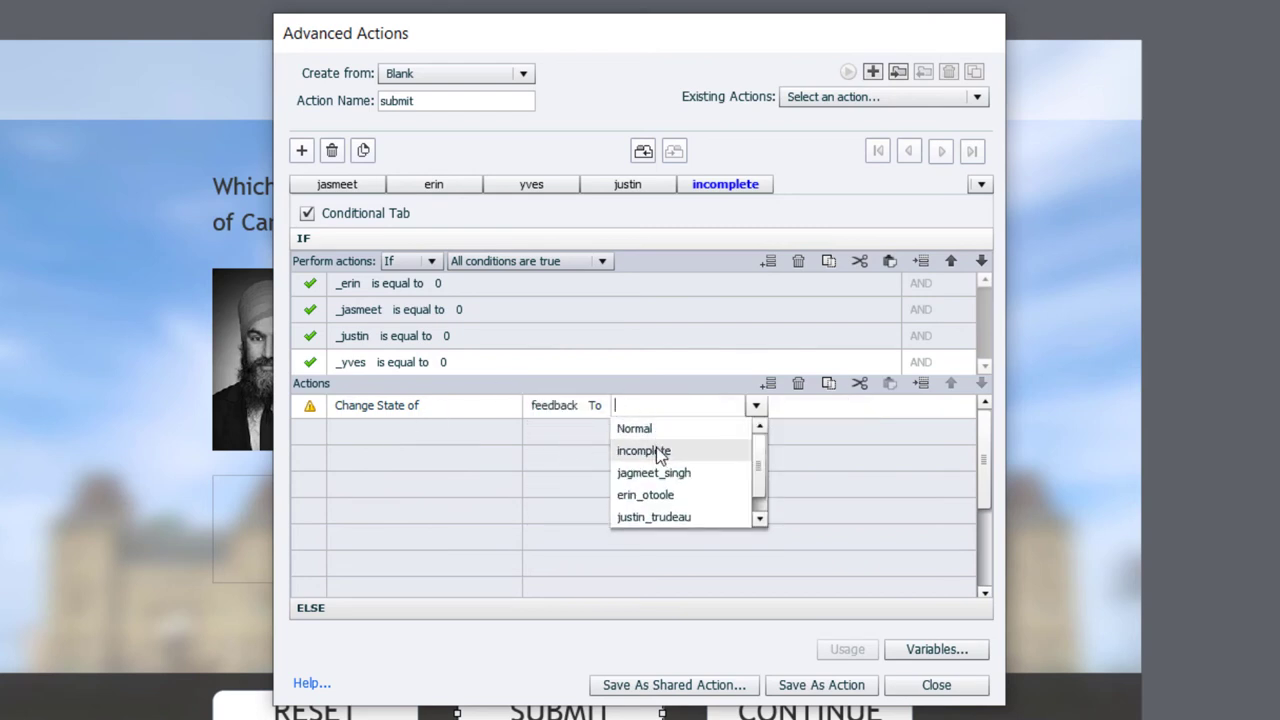
pyautogui.click(644, 450)
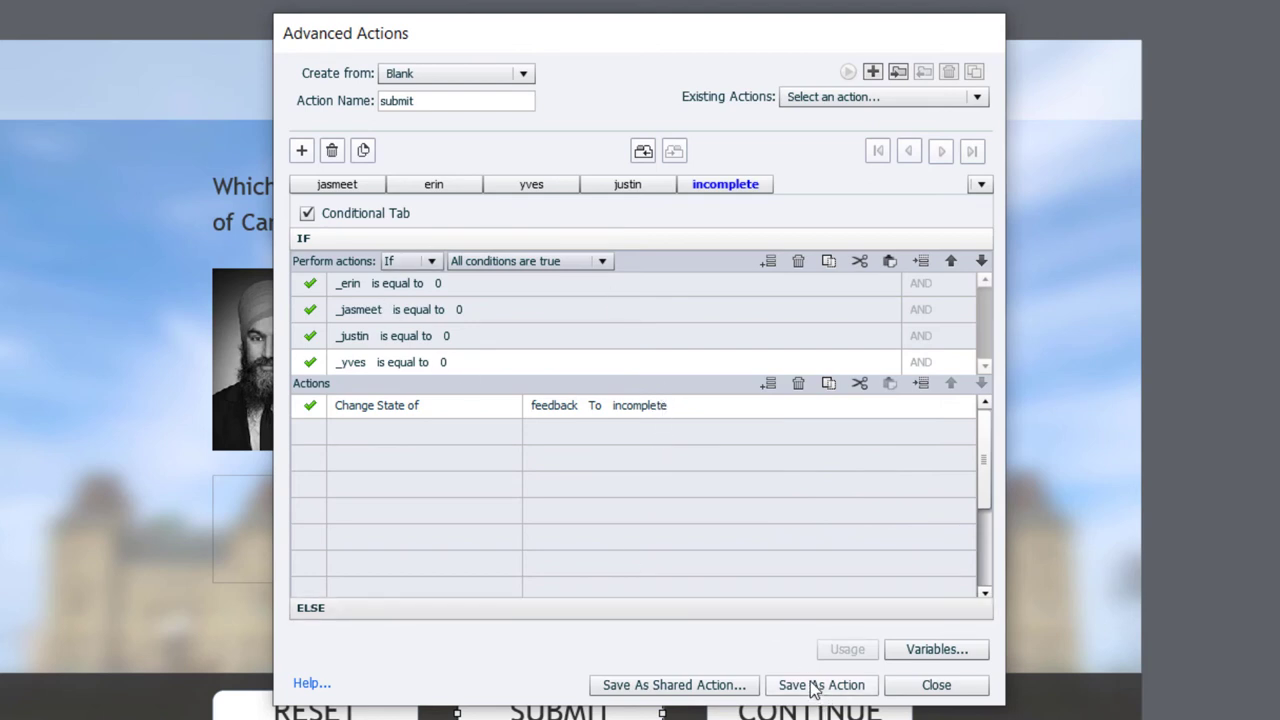
pyautogui.click(820, 684)
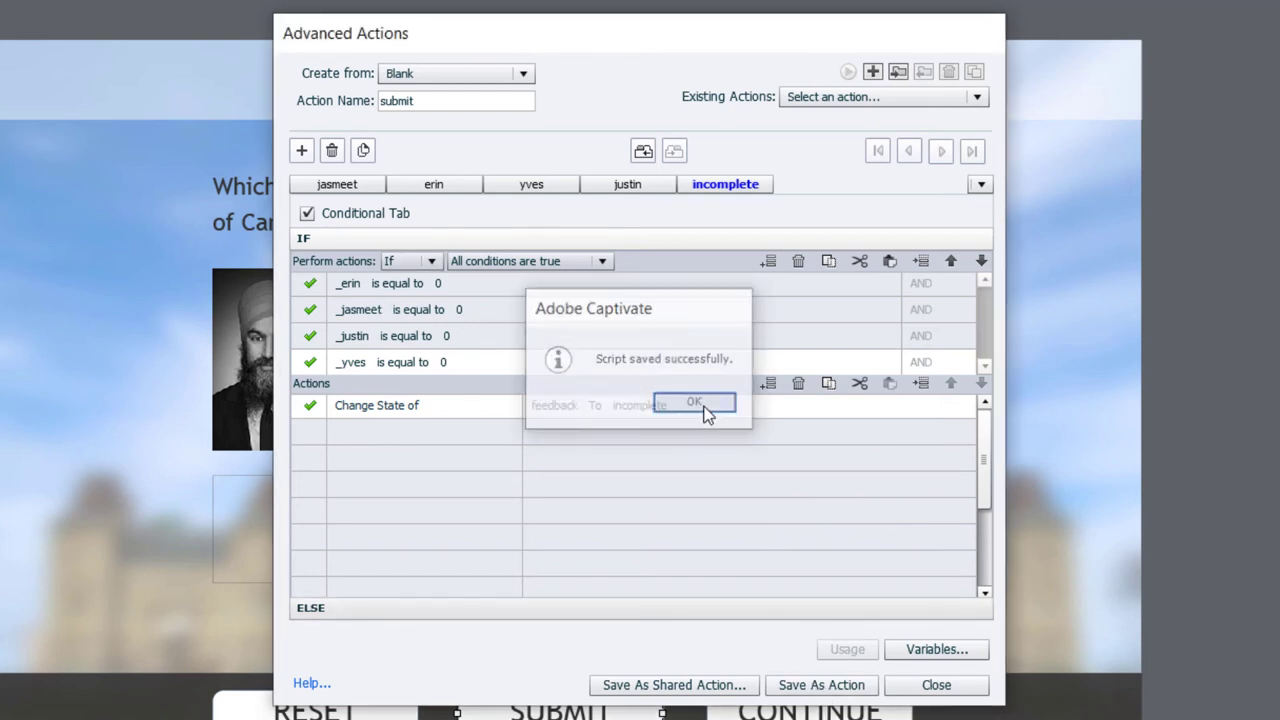
pyautogui.click(694, 400)
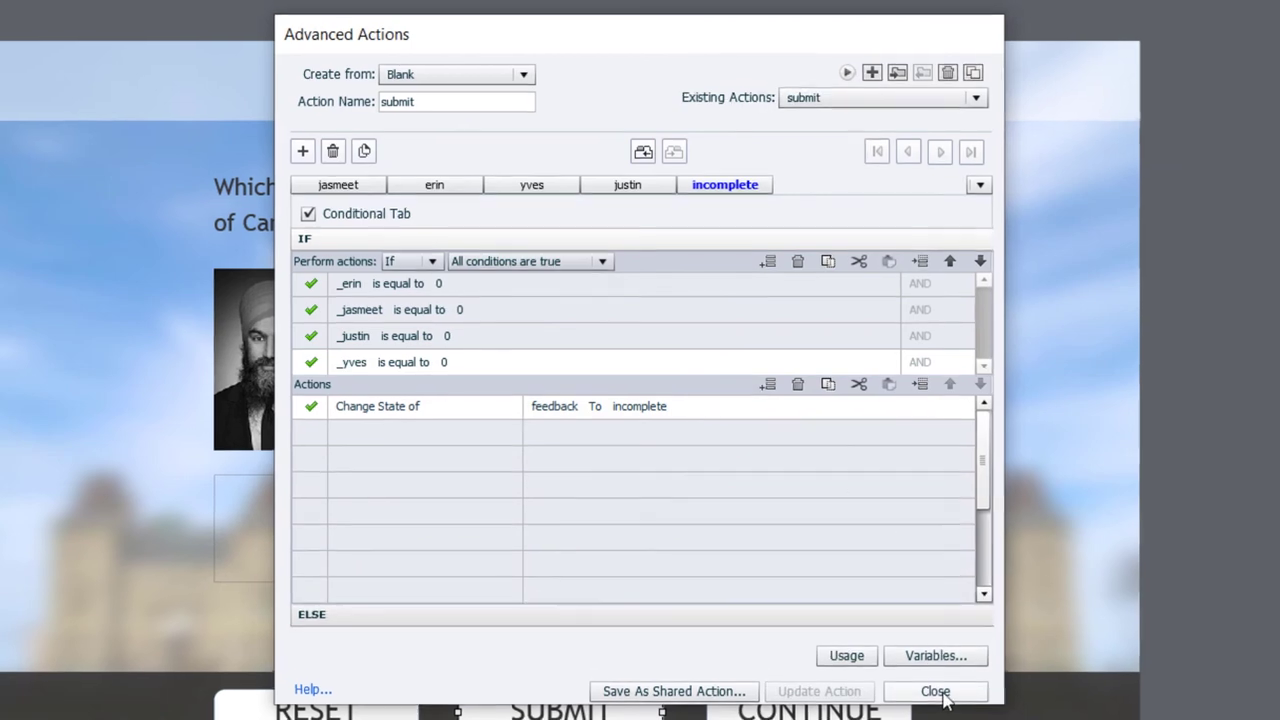
# Set SUBMIT's On Success to Execute Advanced Actions 'submit', with Hand Cursor on and click sound disabled
pyautogui.click(936, 692)
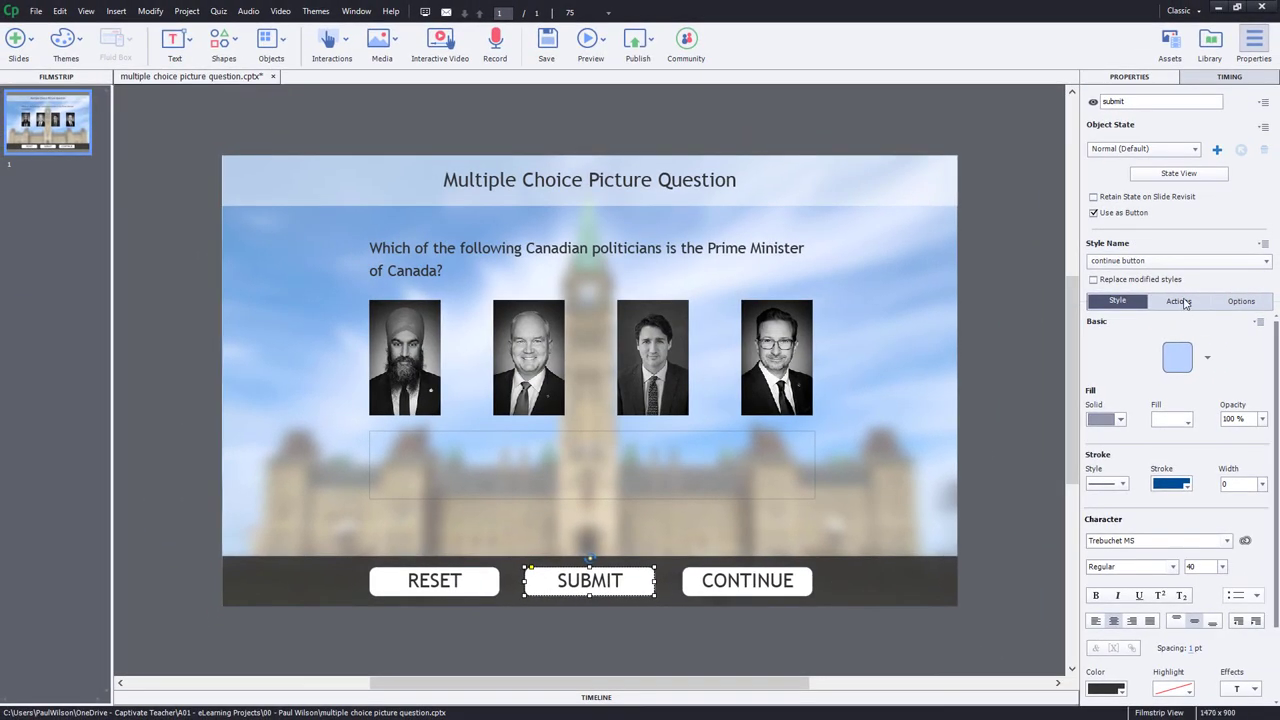
pyautogui.click(1178, 300)
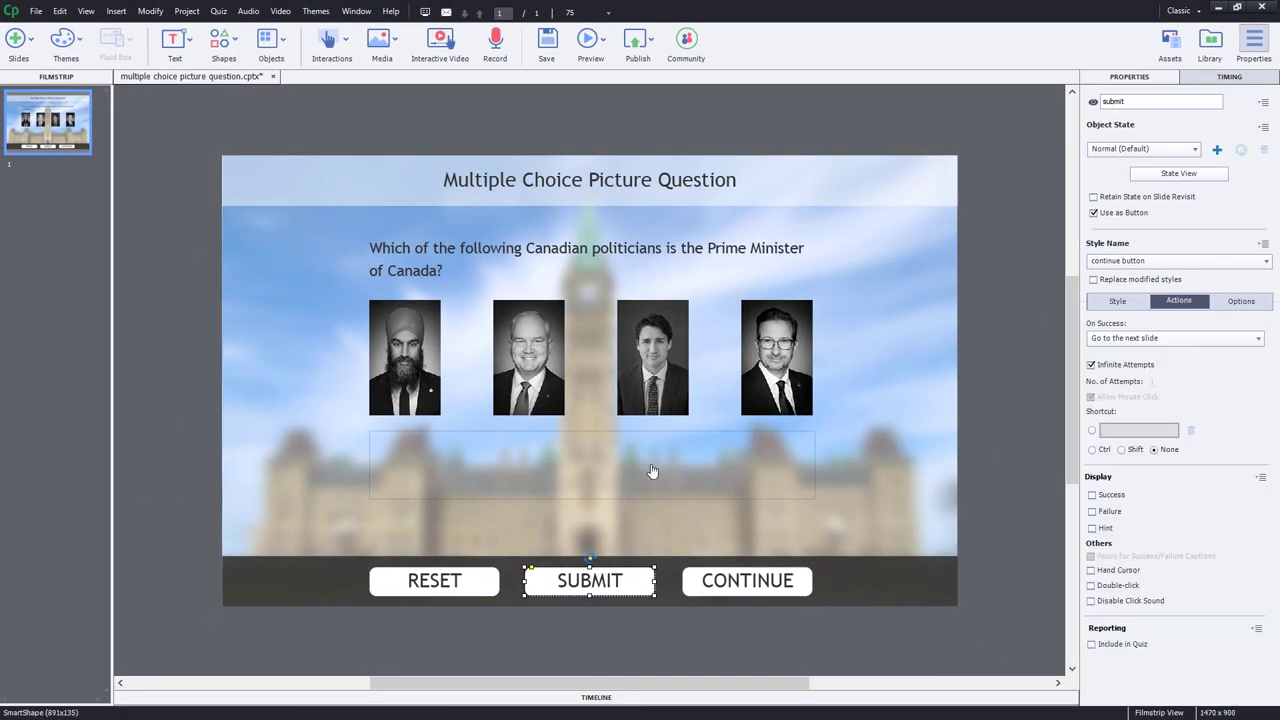
pyautogui.click(1172, 338)
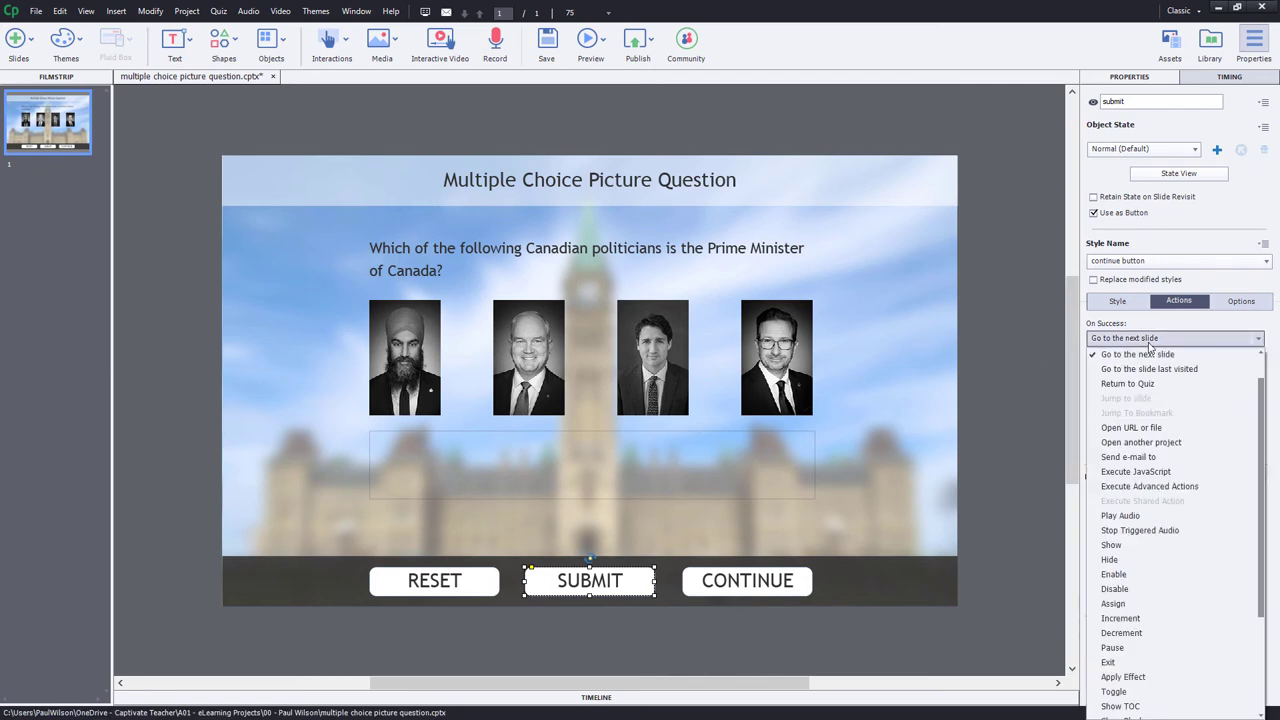
pyautogui.click(1150, 486)
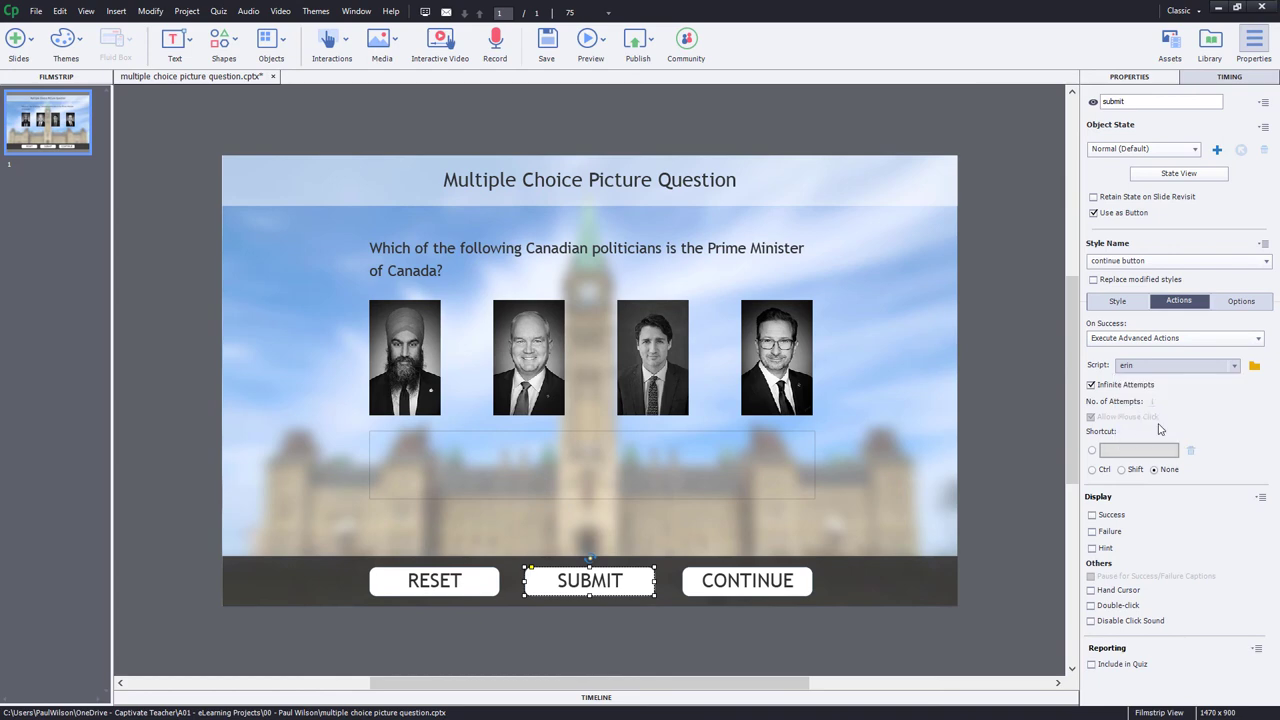
pyautogui.click(1176, 364)
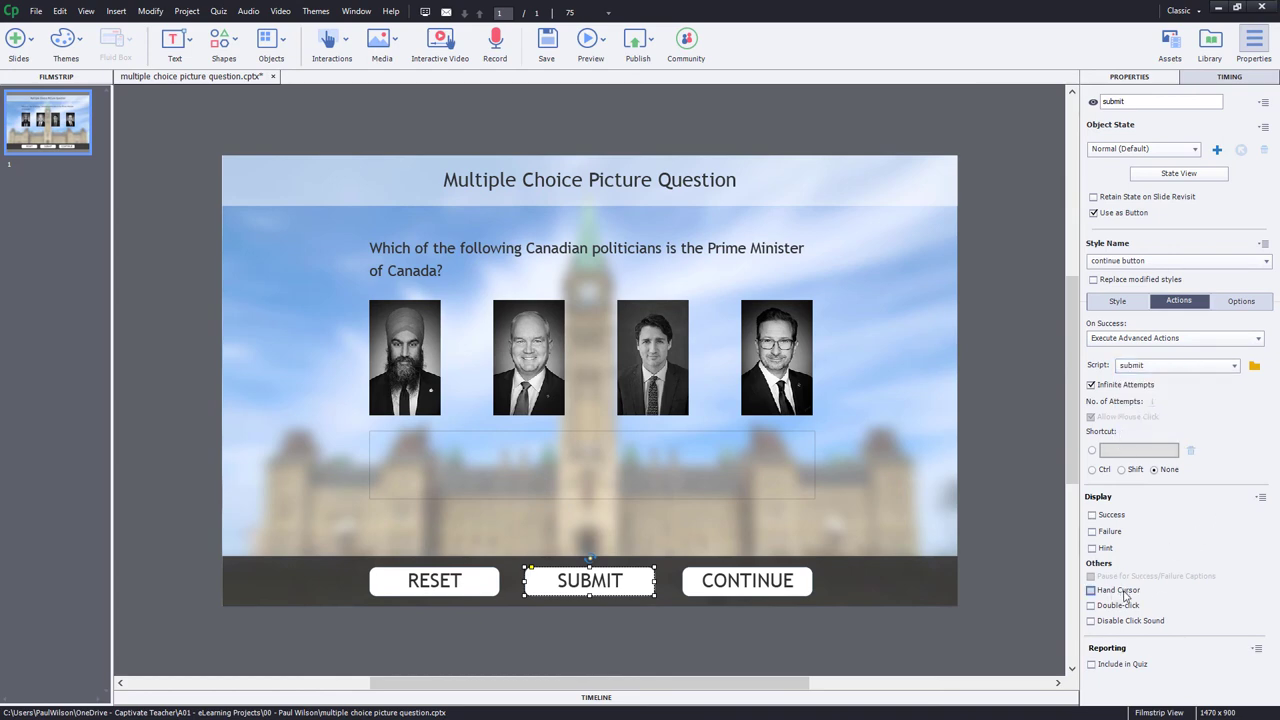
pyautogui.click(1092, 620)
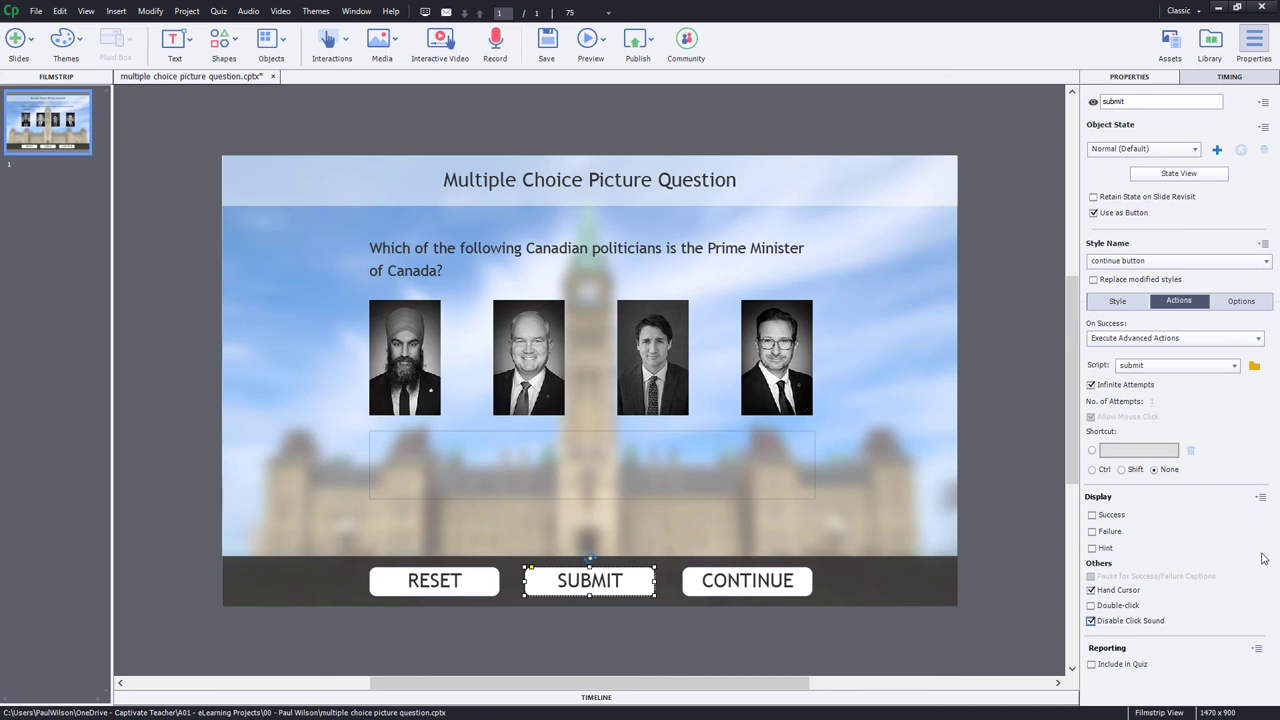
pyautogui.click(1260, 496)
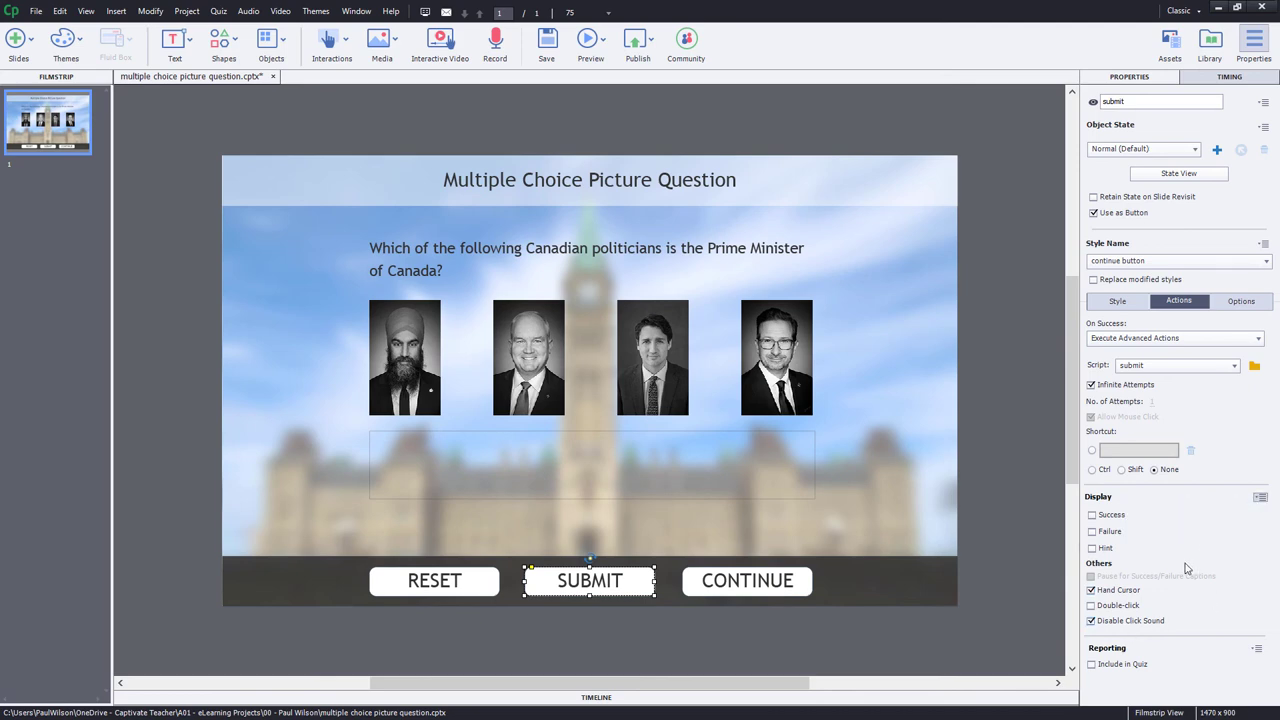
pyautogui.moveTo(944, 648)
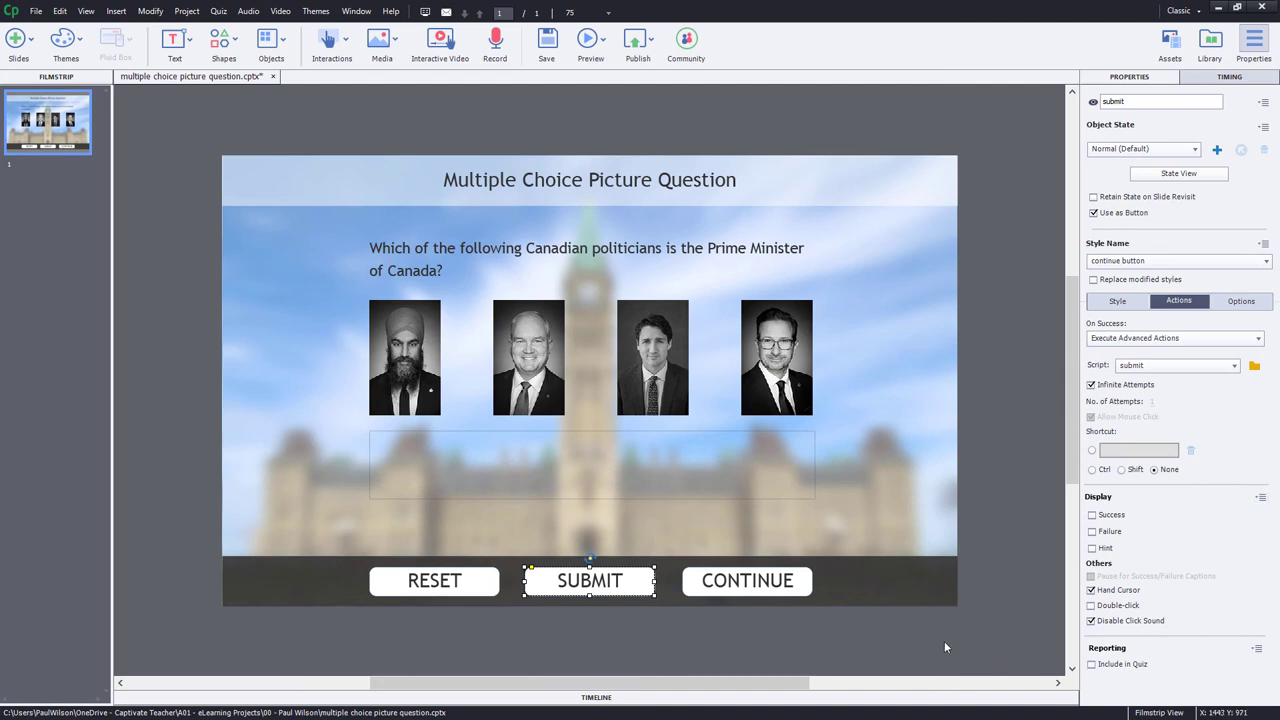
pyautogui.moveTo(864, 576)
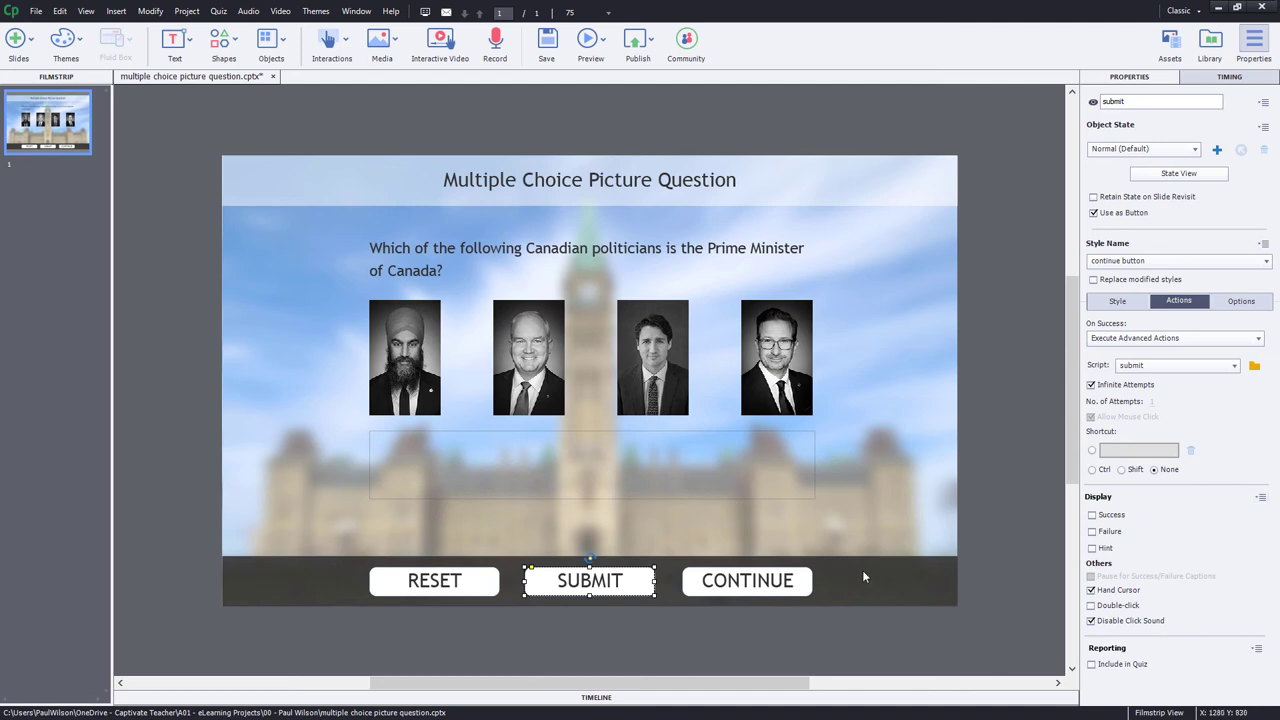
pyautogui.click(748, 580)
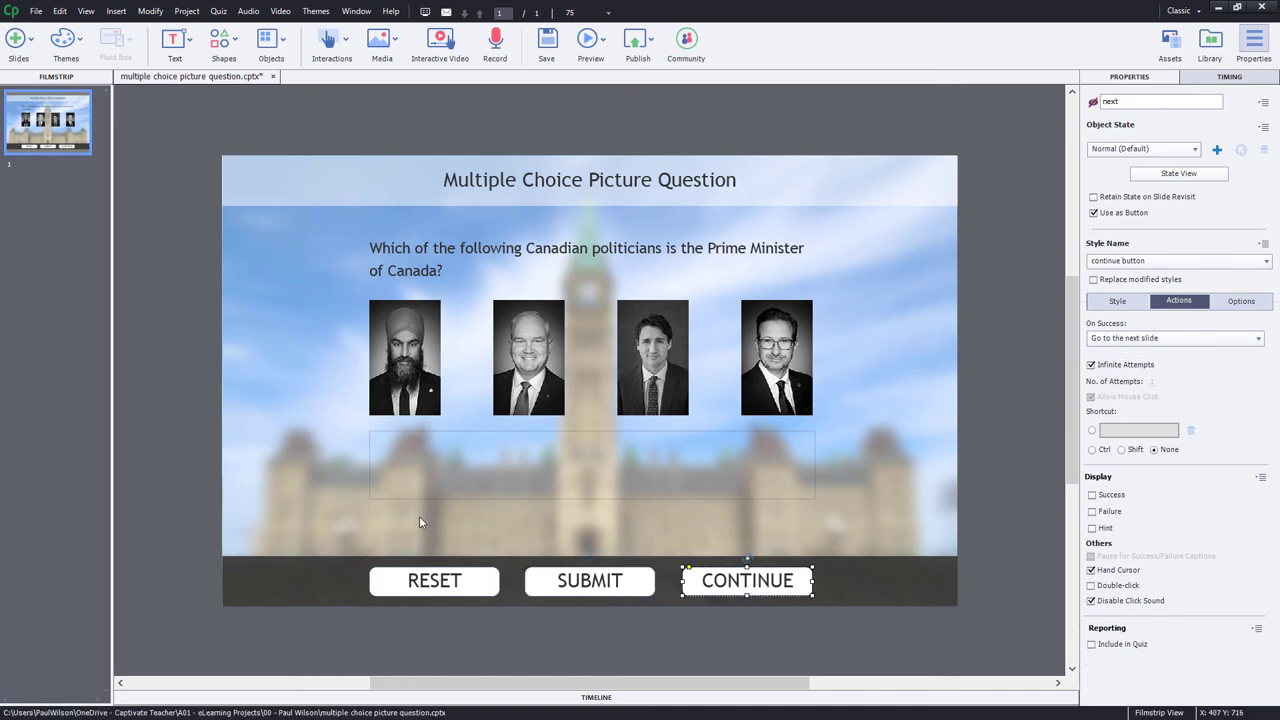
pyautogui.moveTo(392, 600)
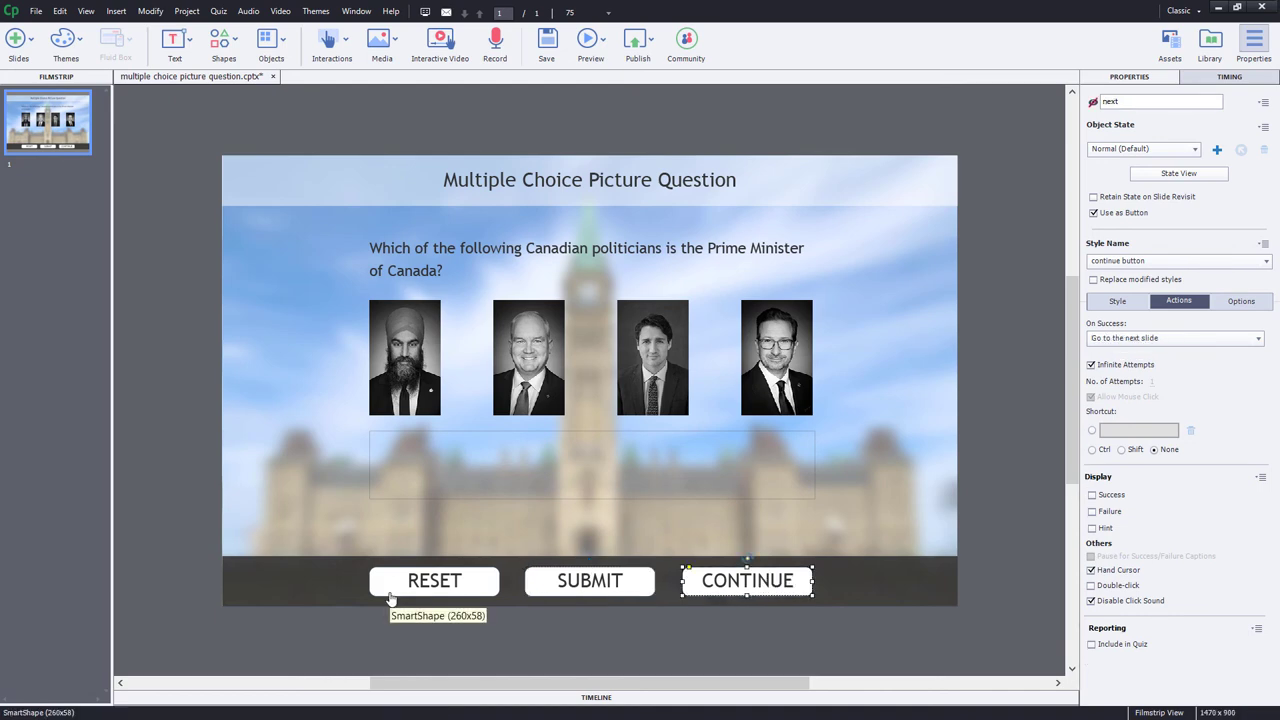
pyautogui.moveTo(570, 596)
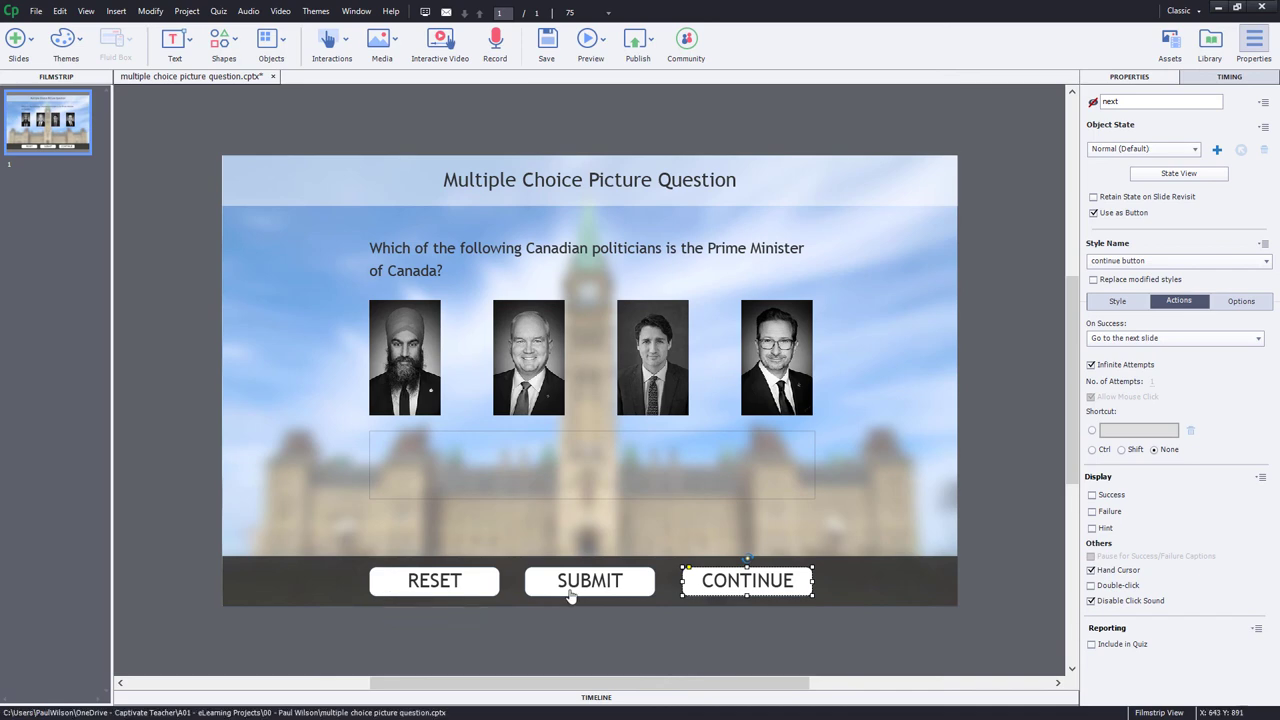
pyautogui.moveTo(574, 426)
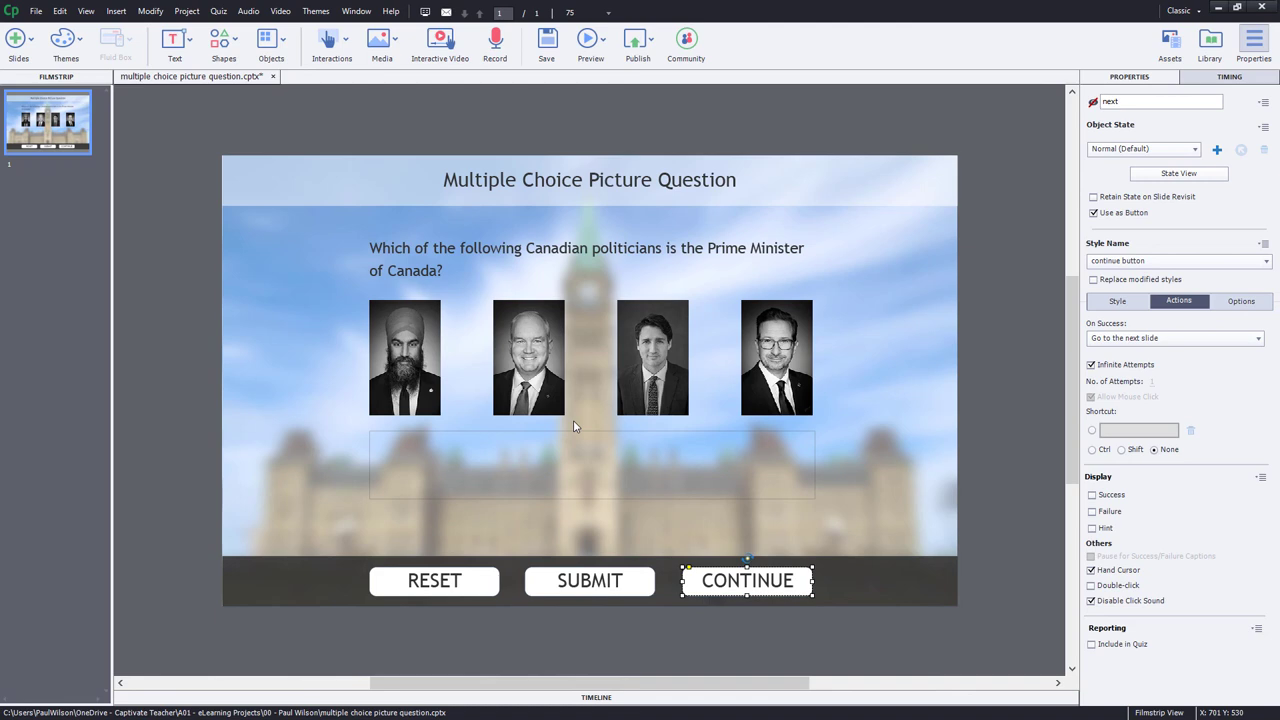
pyautogui.moveTo(404, 336)
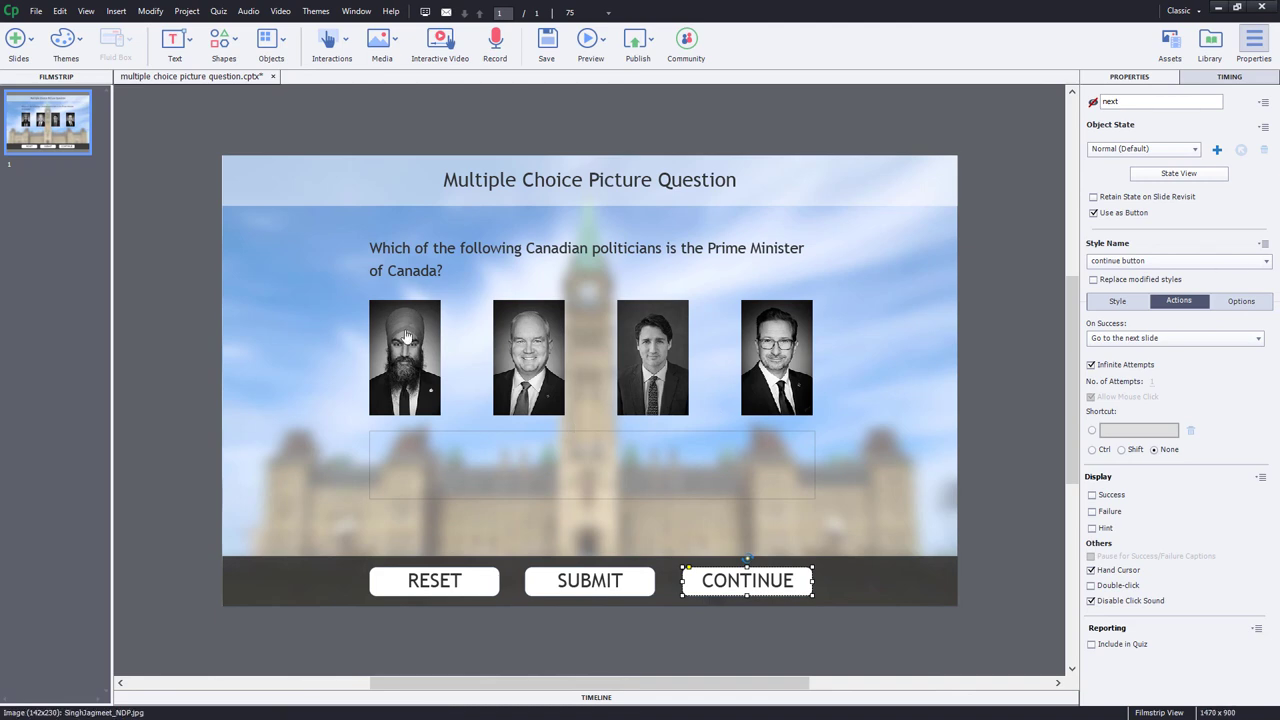
pyautogui.moveTo(704, 246)
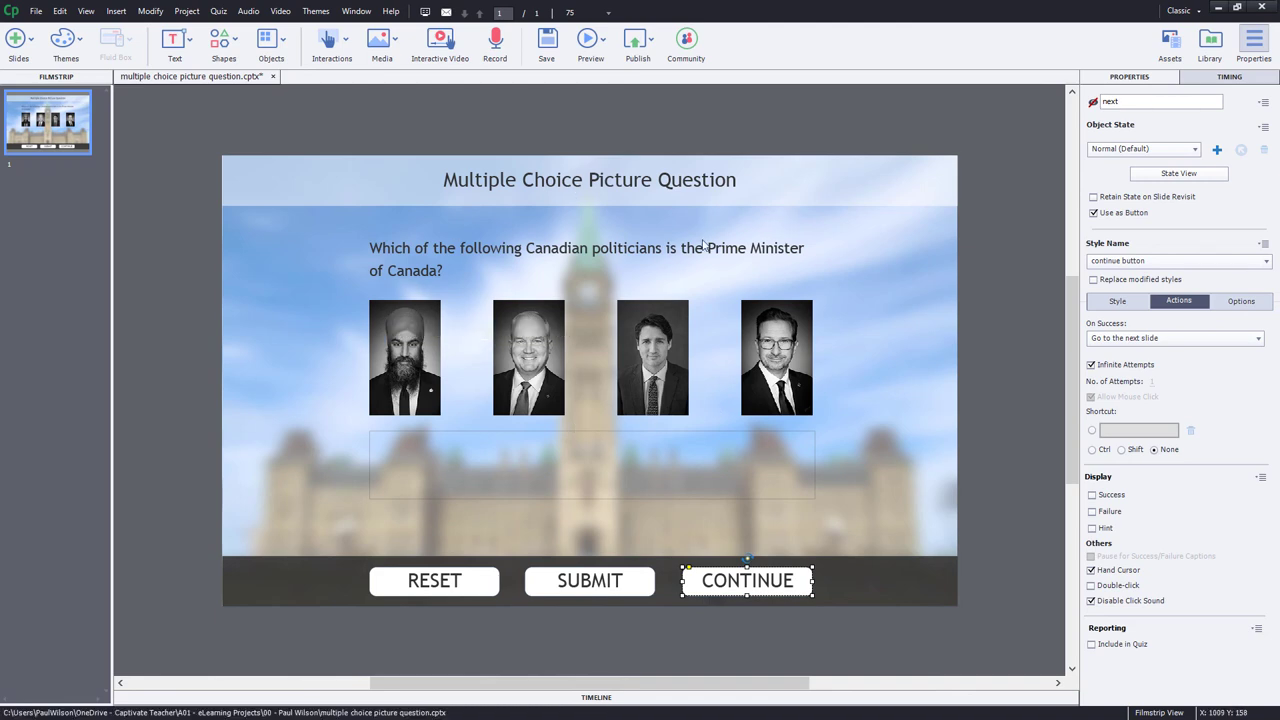
# Create a 'reset' advanced action that enables the four pictures and returns each to its Normal state
pyautogui.click(186, 12)
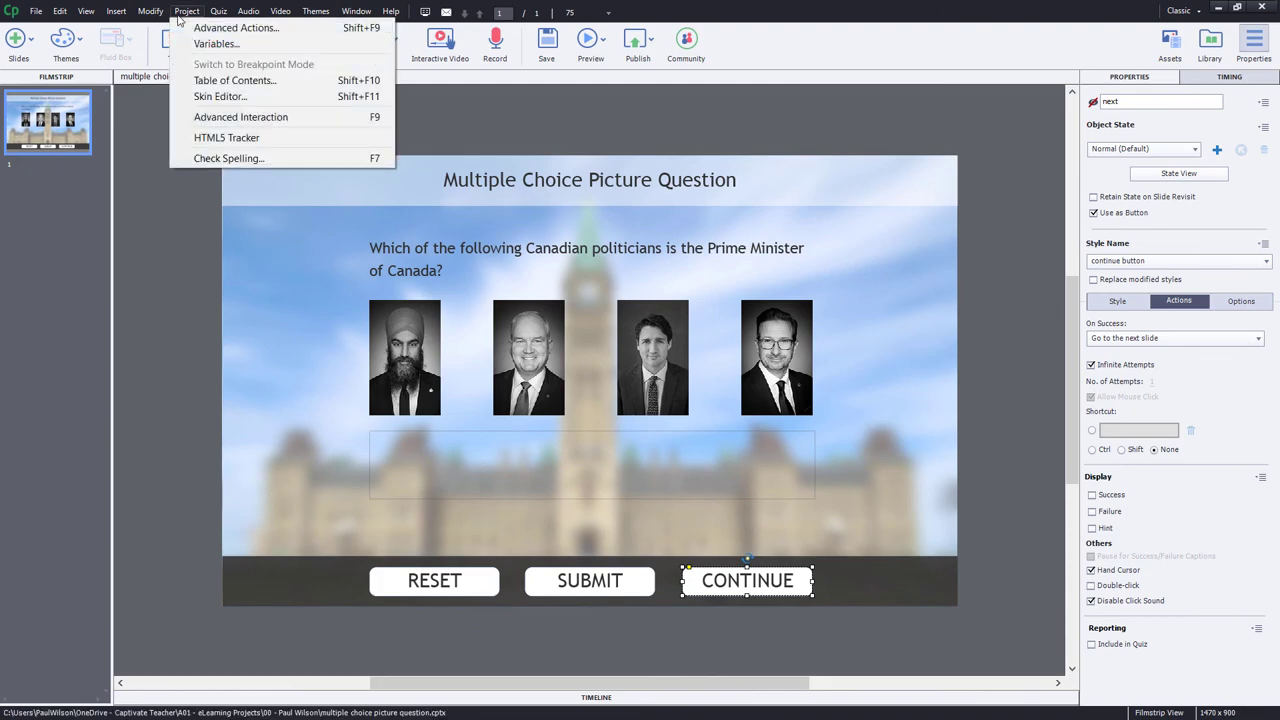
pyautogui.click(284, 196)
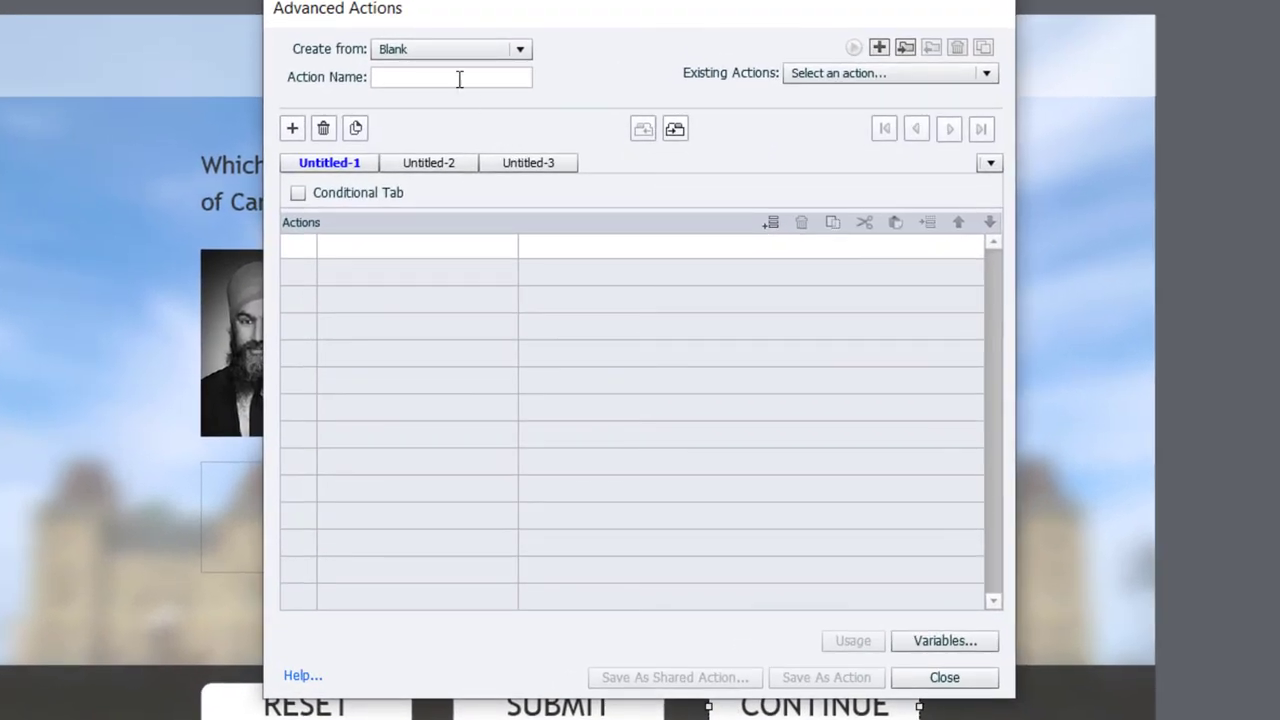
pyautogui.write('reset')
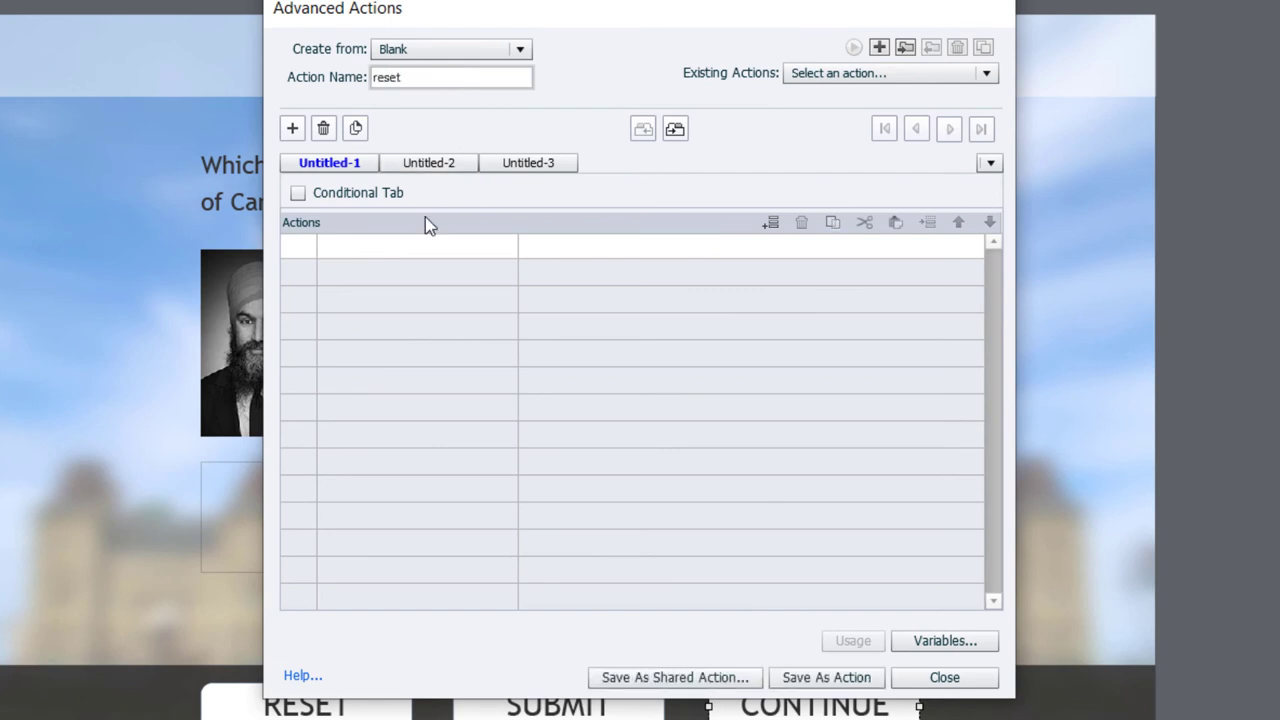
pyautogui.click(398, 244)
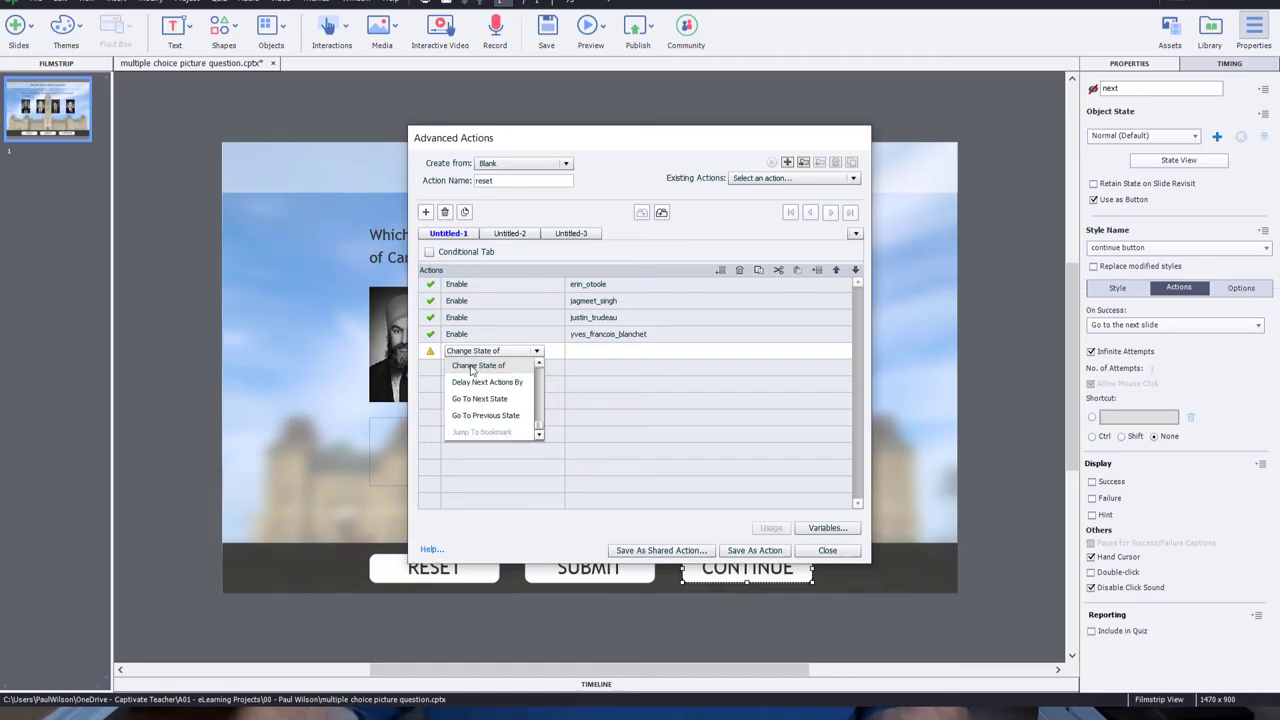
pyautogui.click(480, 364)
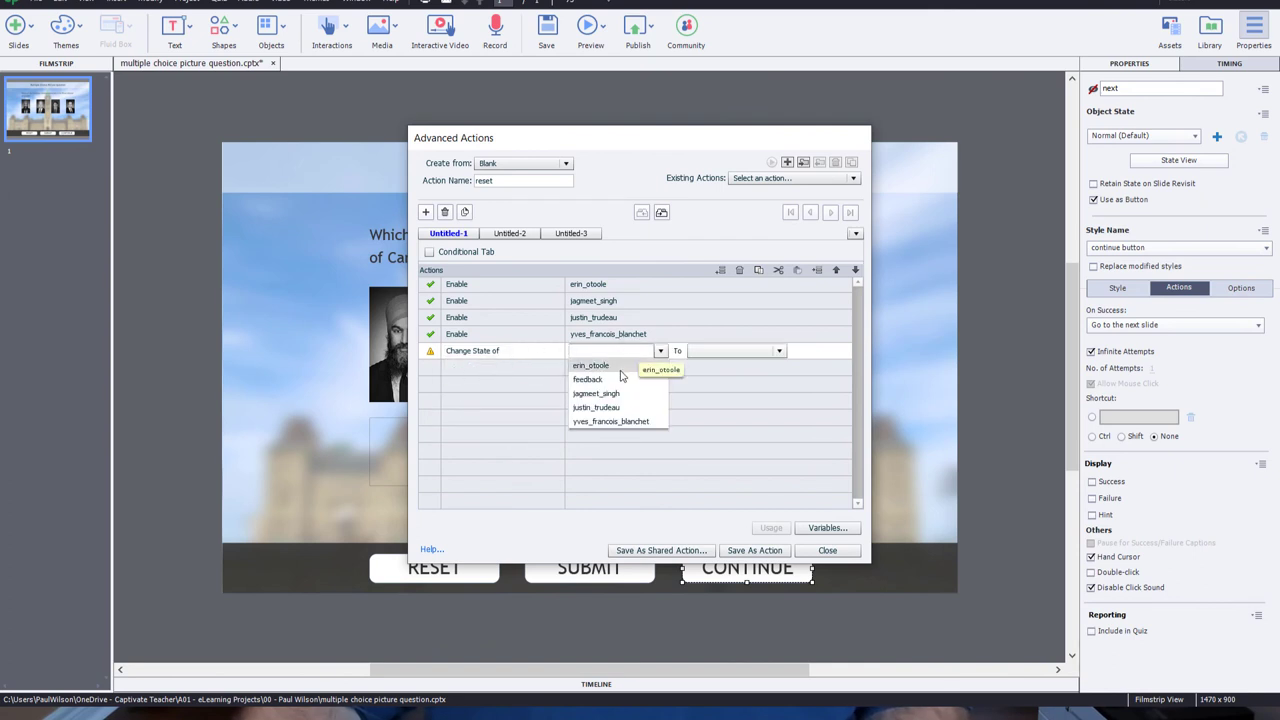
pyautogui.click(590, 364)
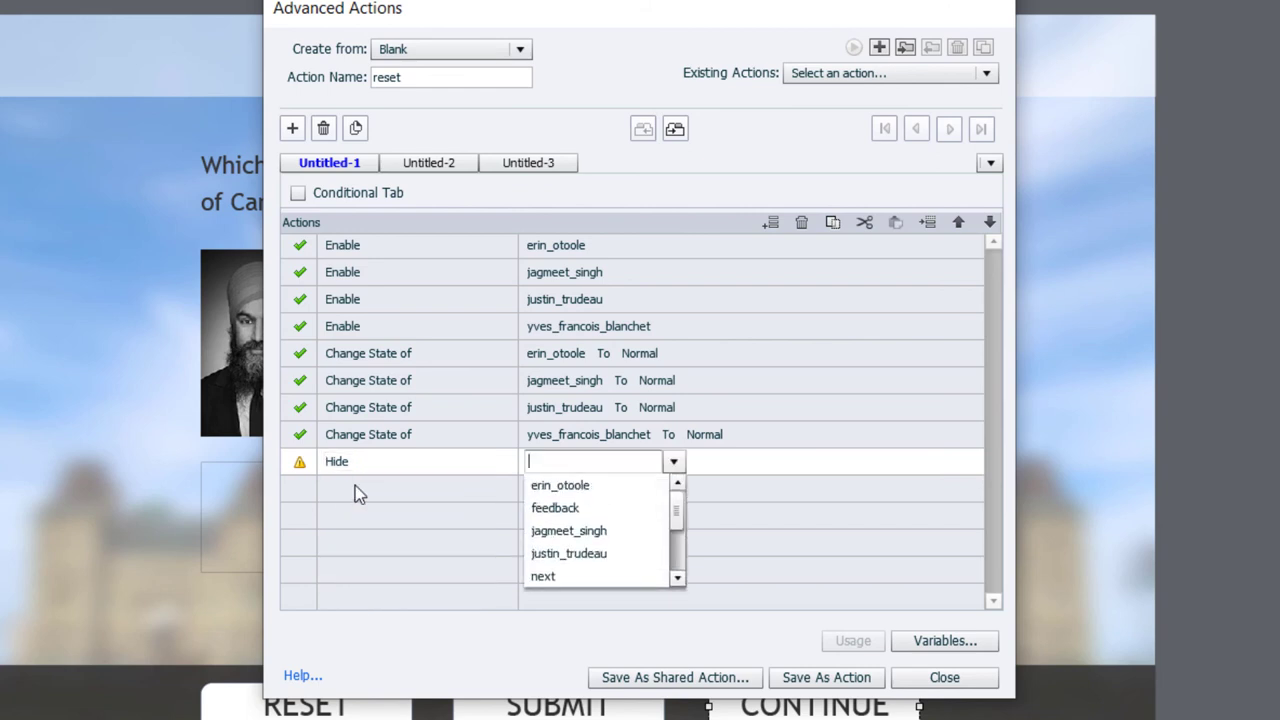
# Add Hide next, Show submit and Show reset to the reset action
pyautogui.click(544, 576)
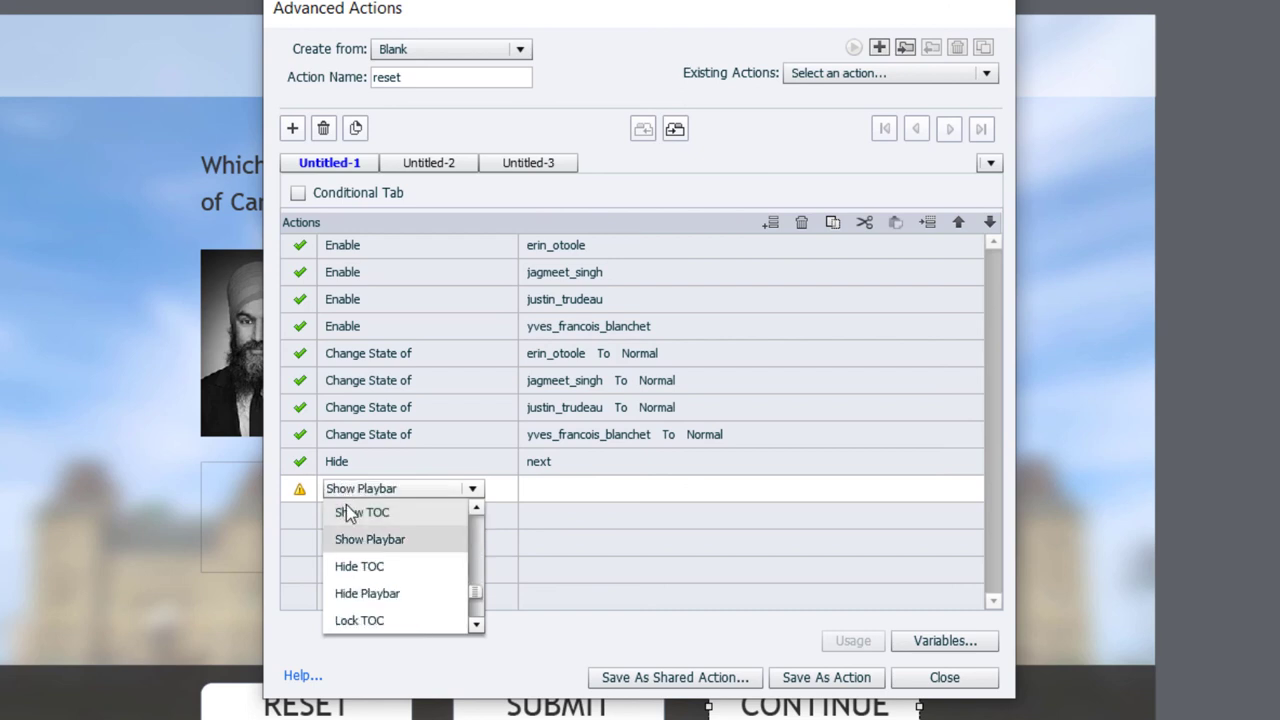
pyautogui.write('submit')
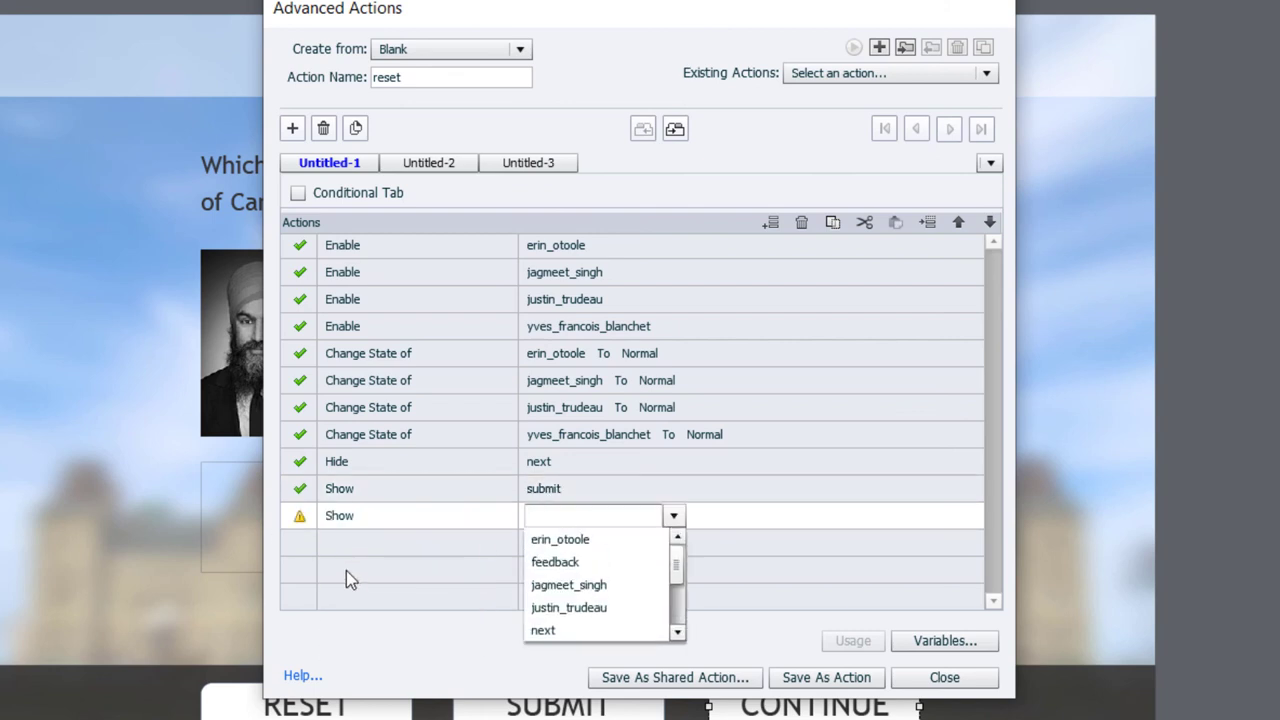
pyautogui.write('res')
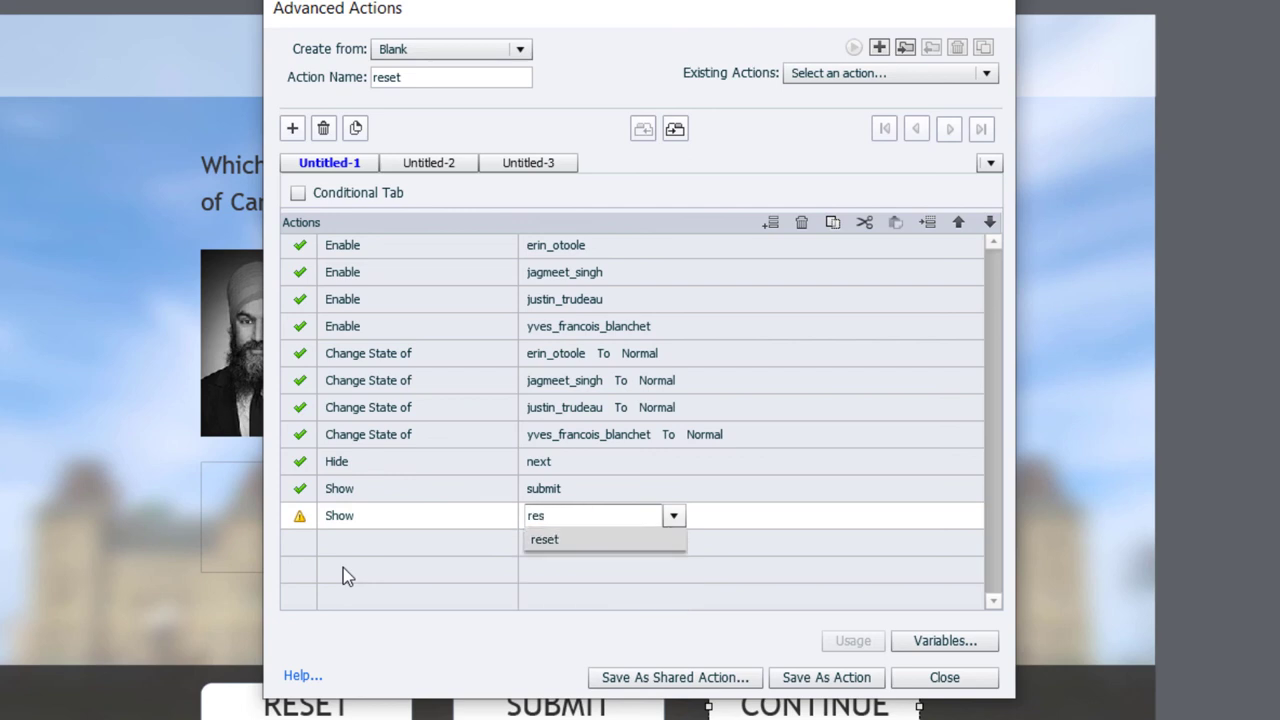
pyautogui.click(544, 540)
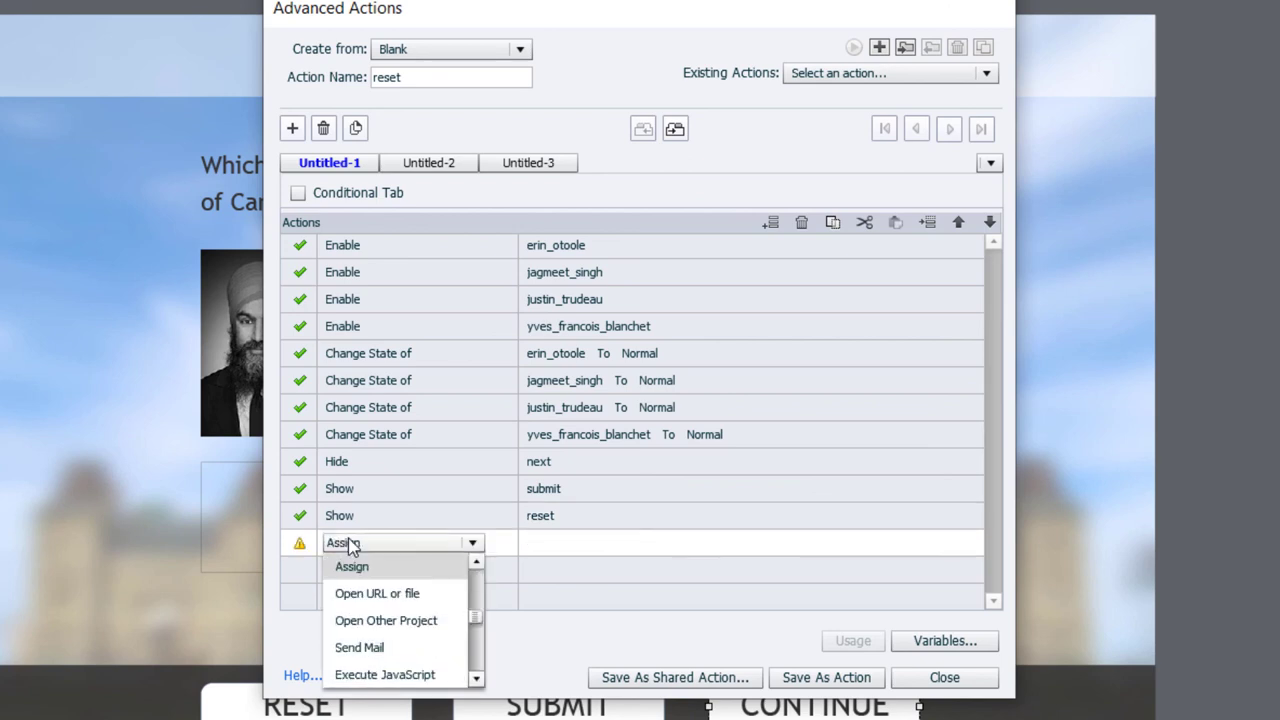
# Add Assign actions setting _erin, _jasmeet, _justin and _yves to literal 0 in the reset action
pyautogui.click(352, 566)
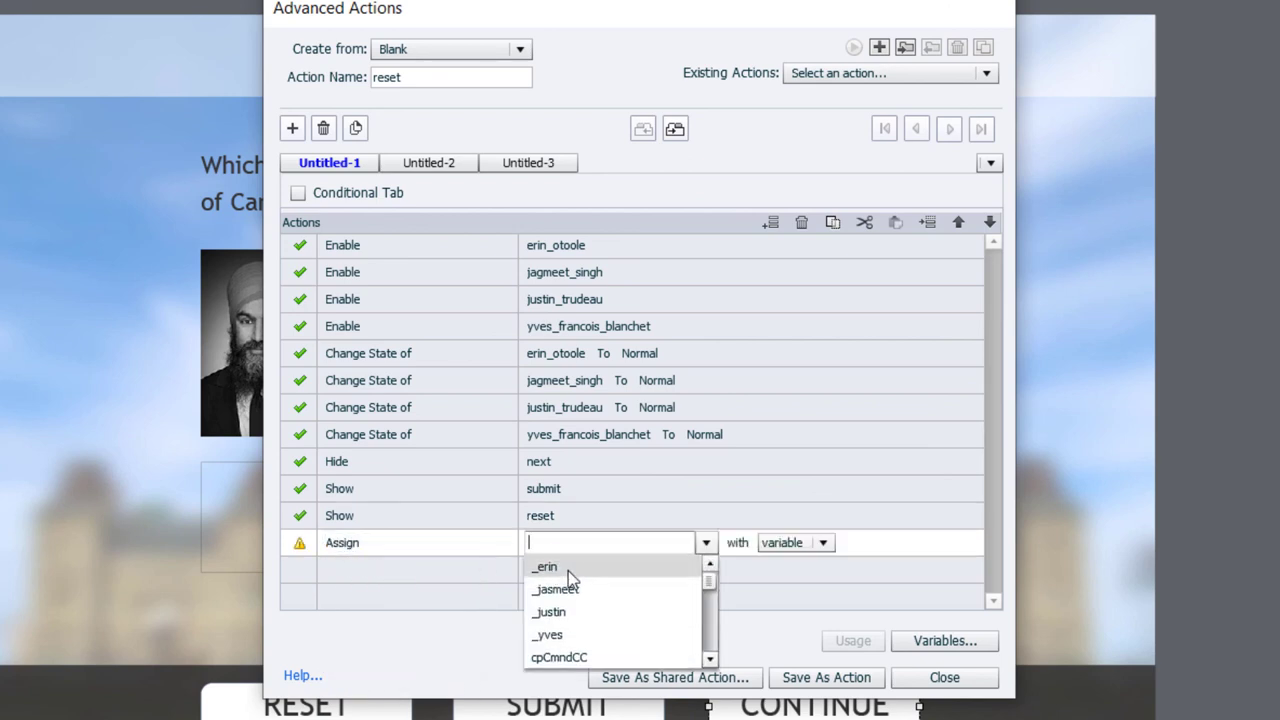
pyautogui.click(544, 568)
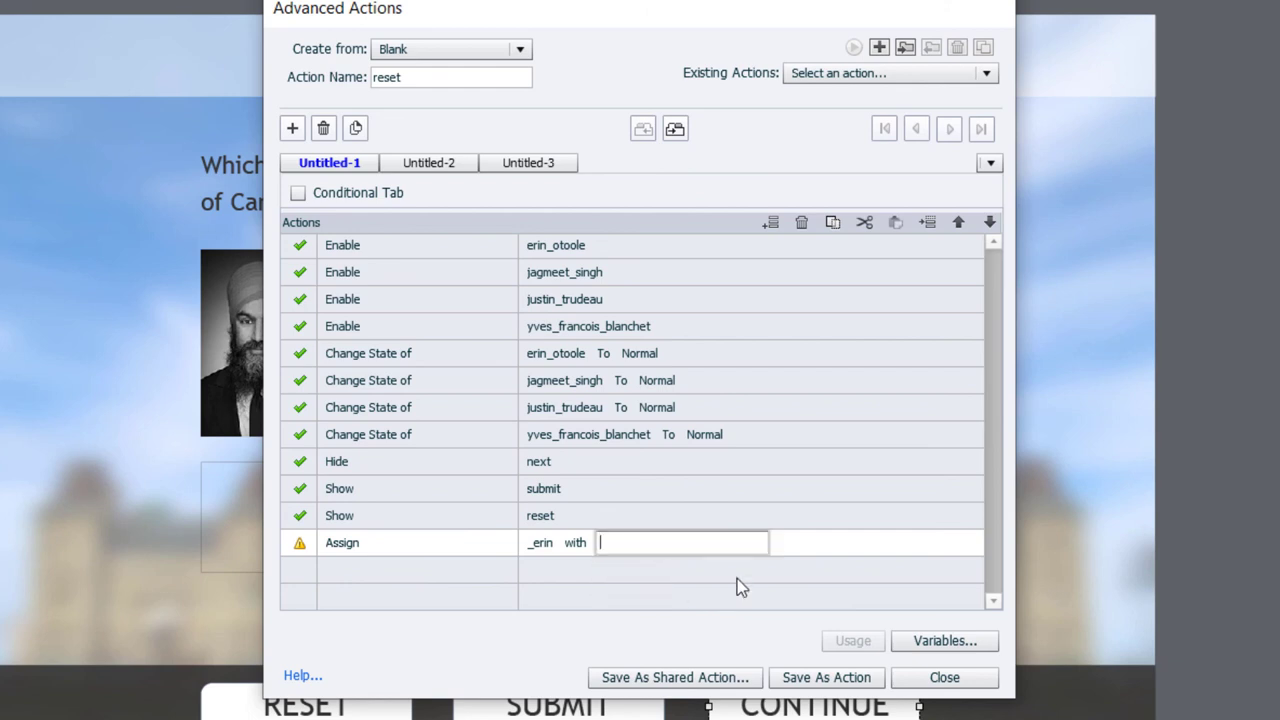
pyautogui.write('0')
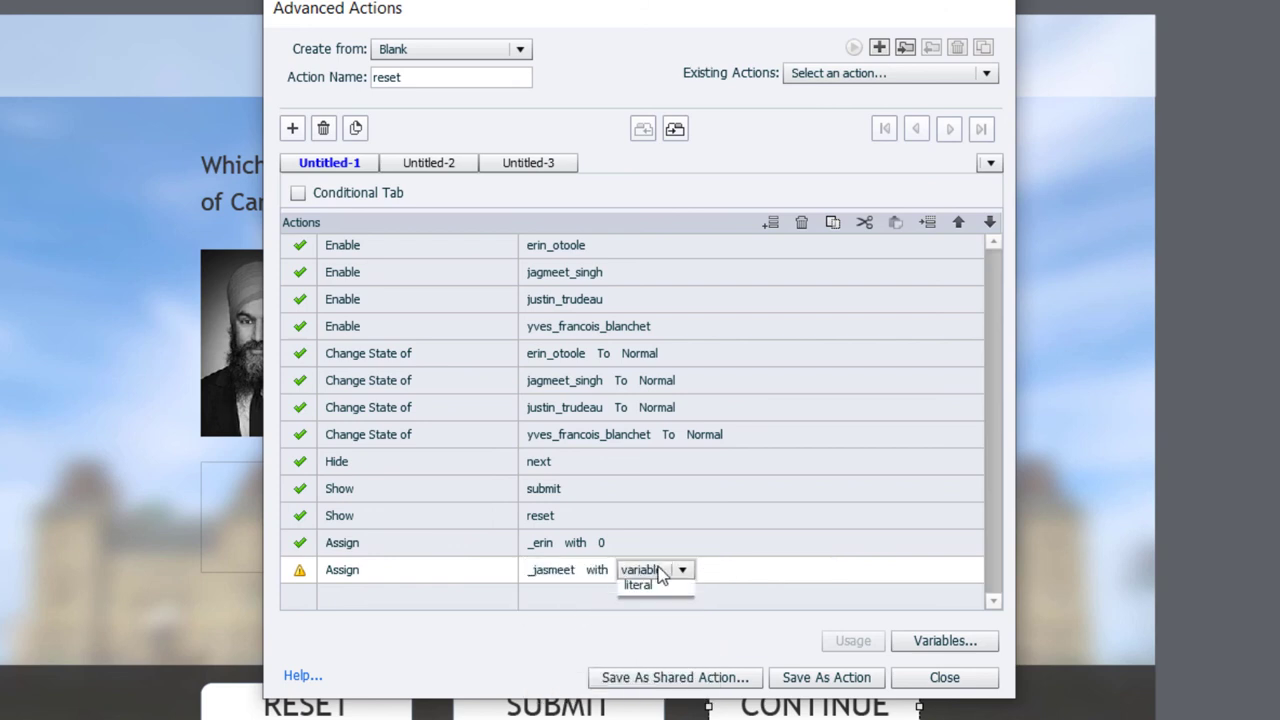
pyautogui.click(636, 584)
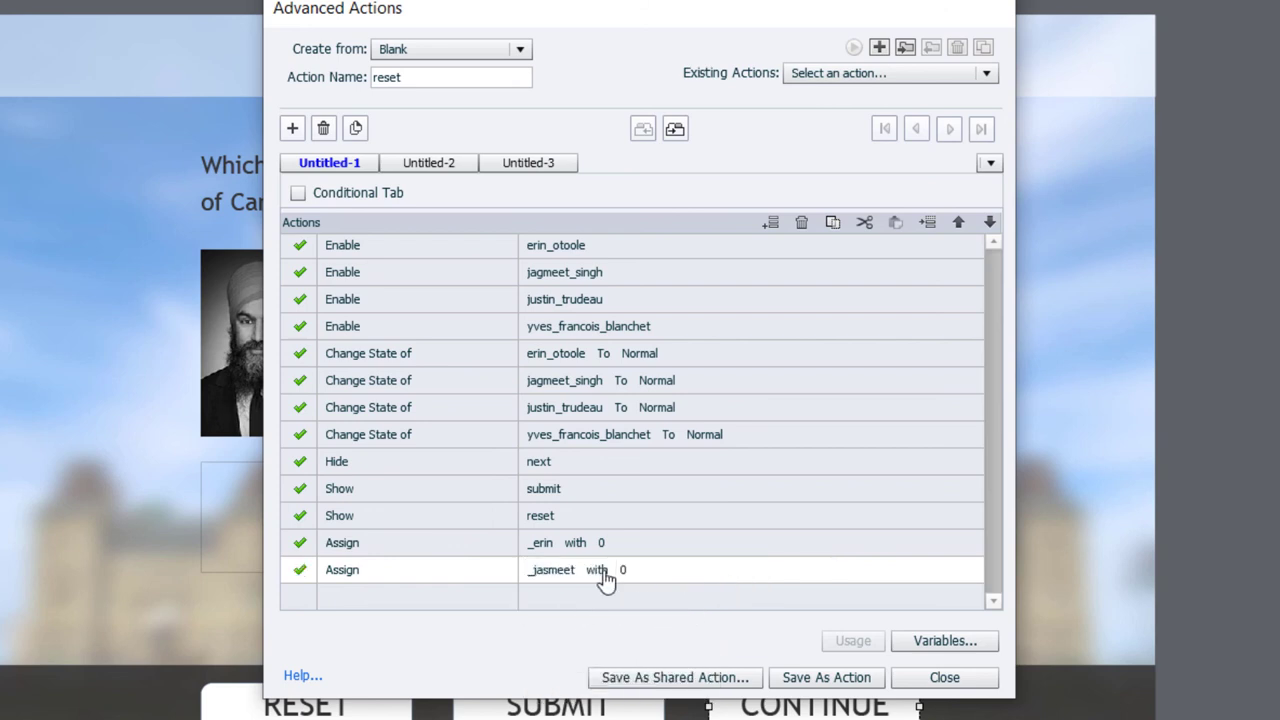
pyautogui.click(400, 596)
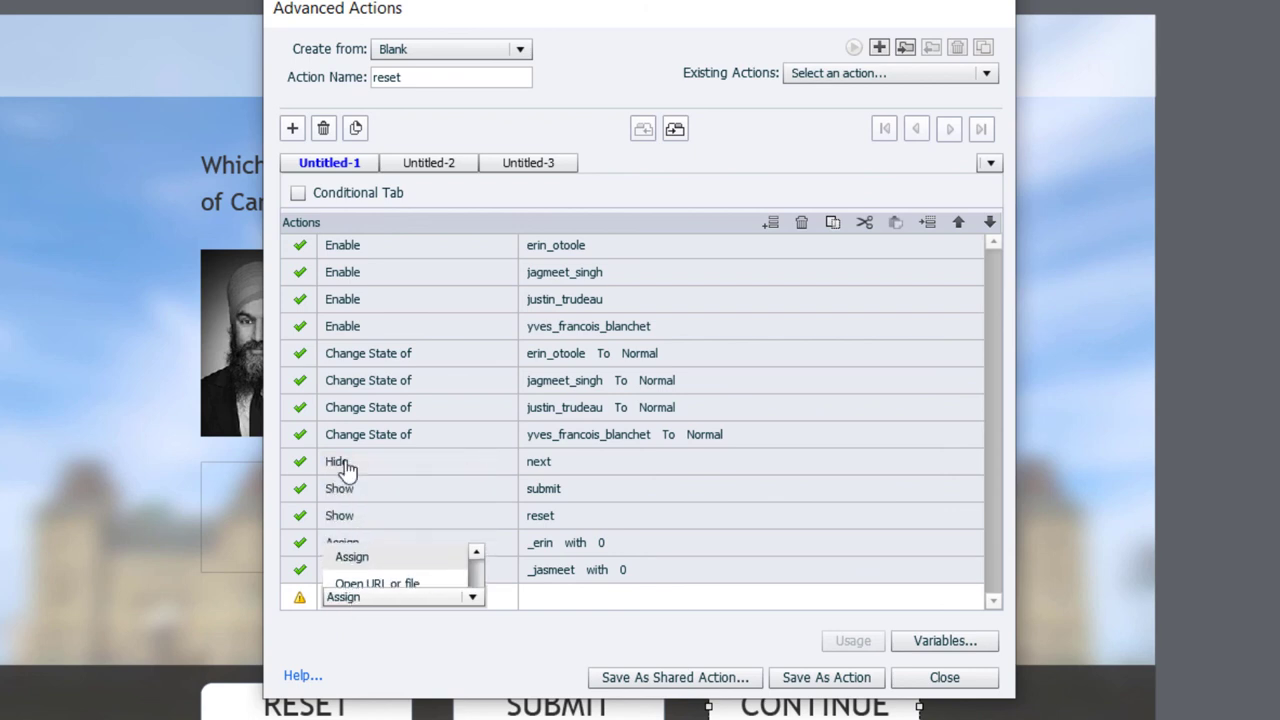
pyautogui.click(342, 596)
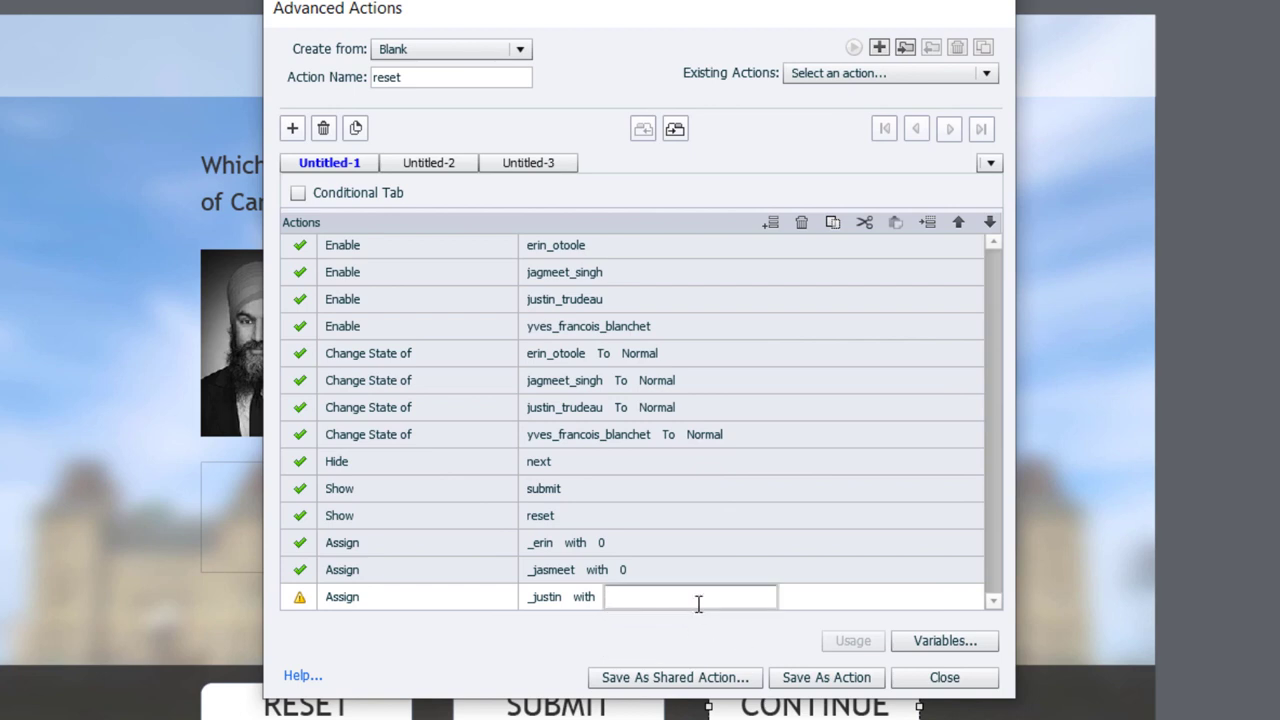
pyautogui.write('0')
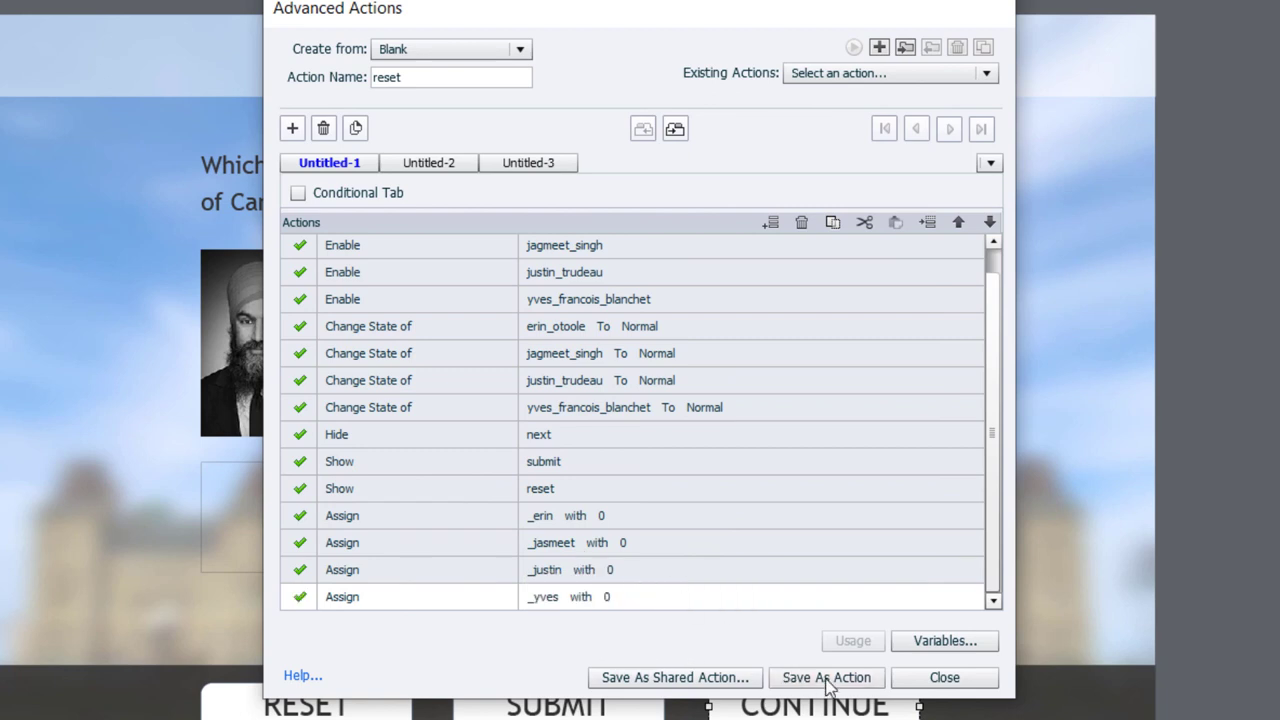
pyautogui.moveTo(696, 390)
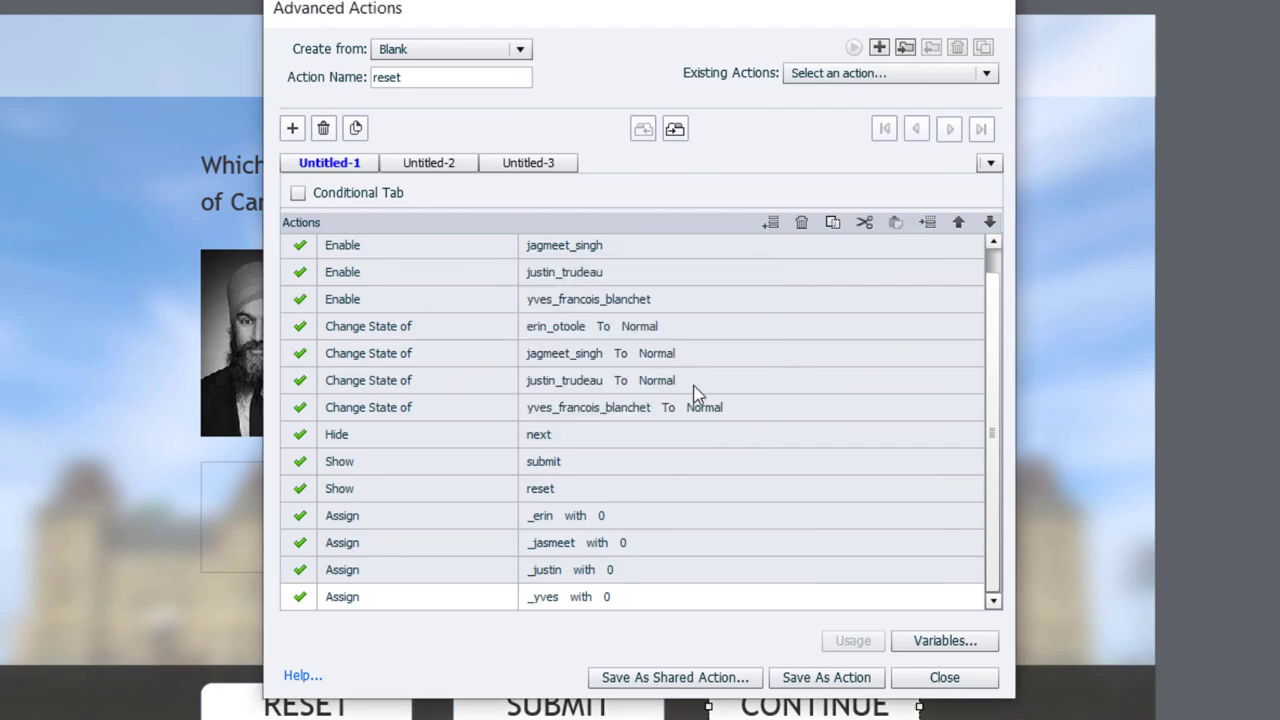
# Make the slide's On Enter event execute the reset advanced action
pyautogui.click(944, 676)
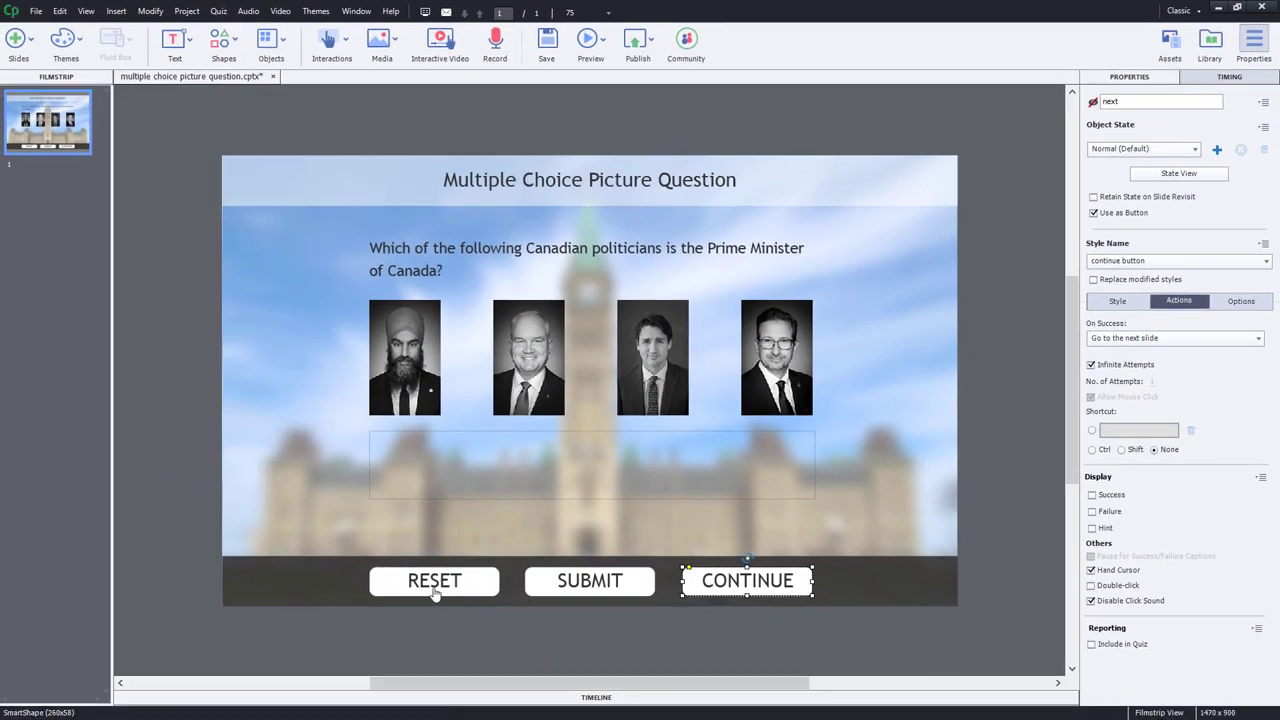
pyautogui.click(434, 580)
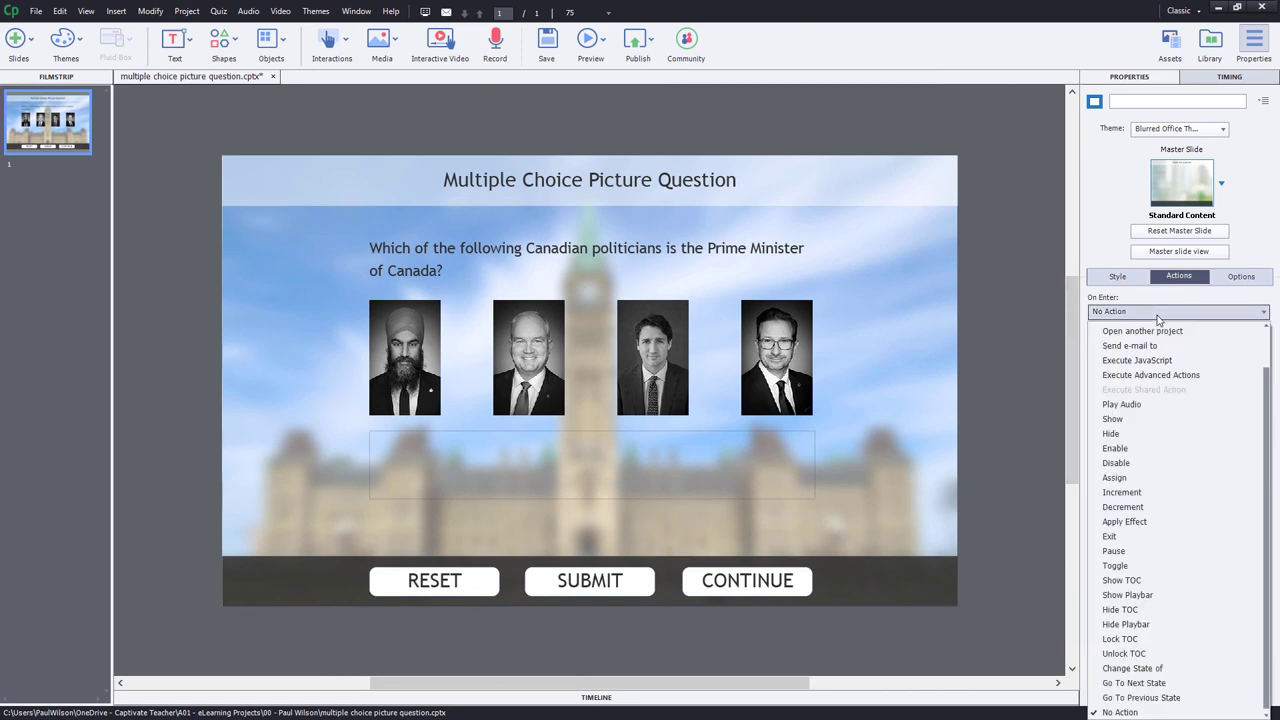
pyautogui.click(1152, 374)
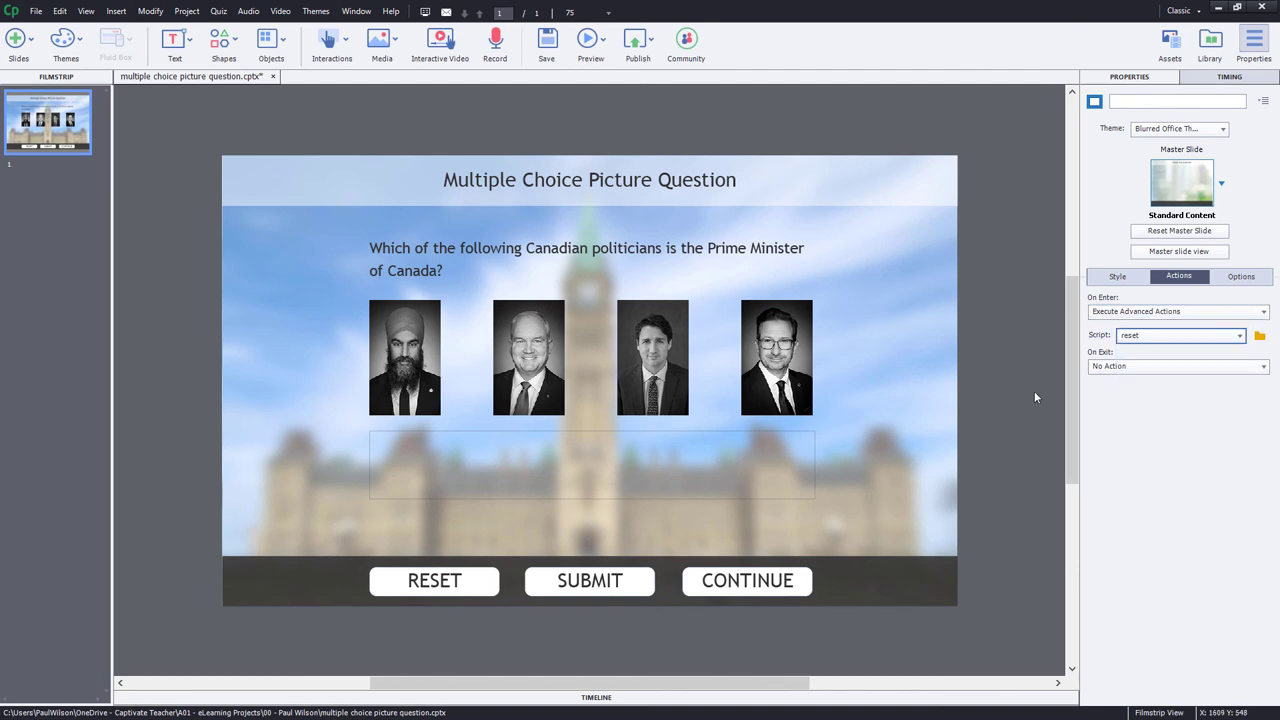
pyautogui.click(590, 38)
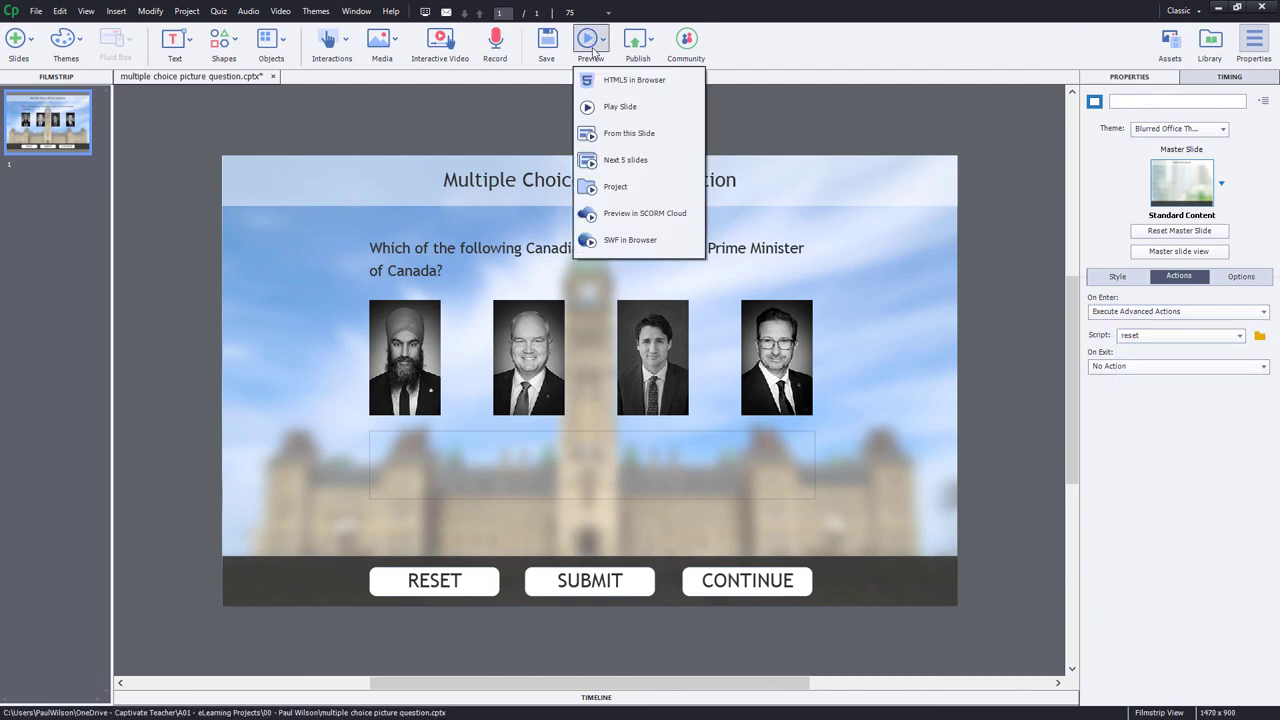
# Preview in HTML5 browser: Jagmeet Singh and Erin O'Toole show Incorrect, Justin Trudeau shows Correct
pyautogui.click(634, 80)
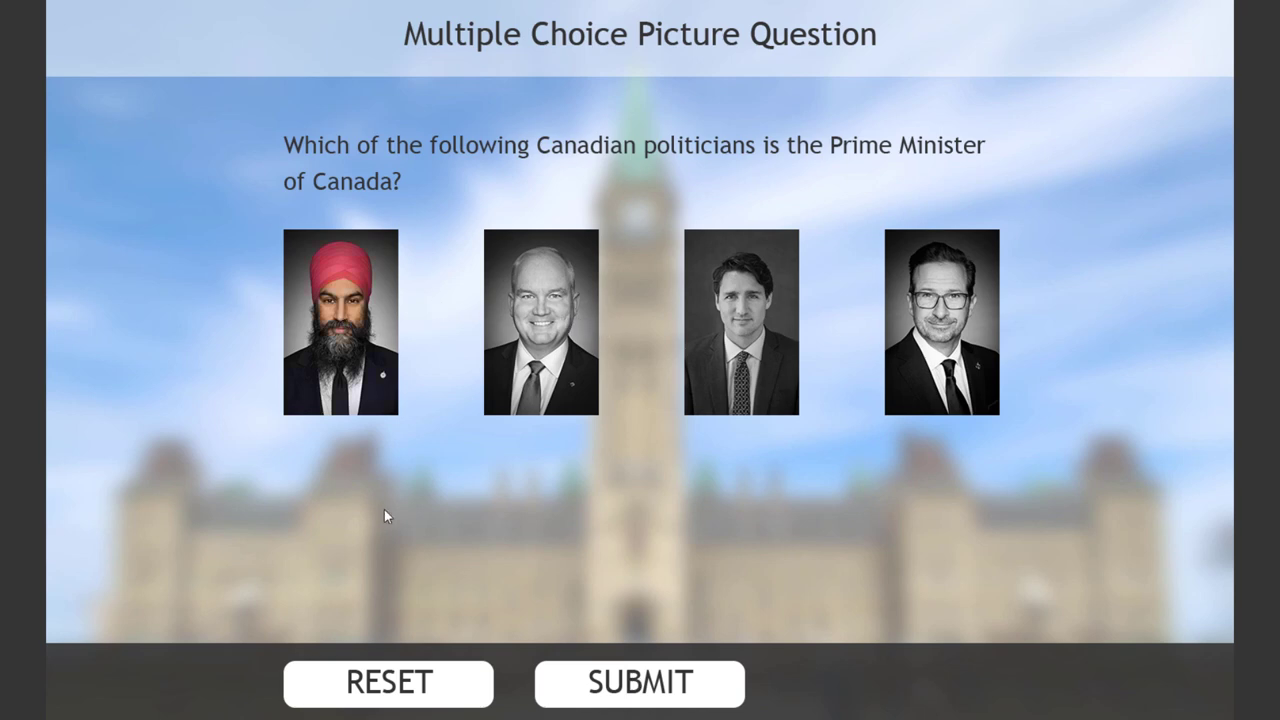
pyautogui.click(640, 684)
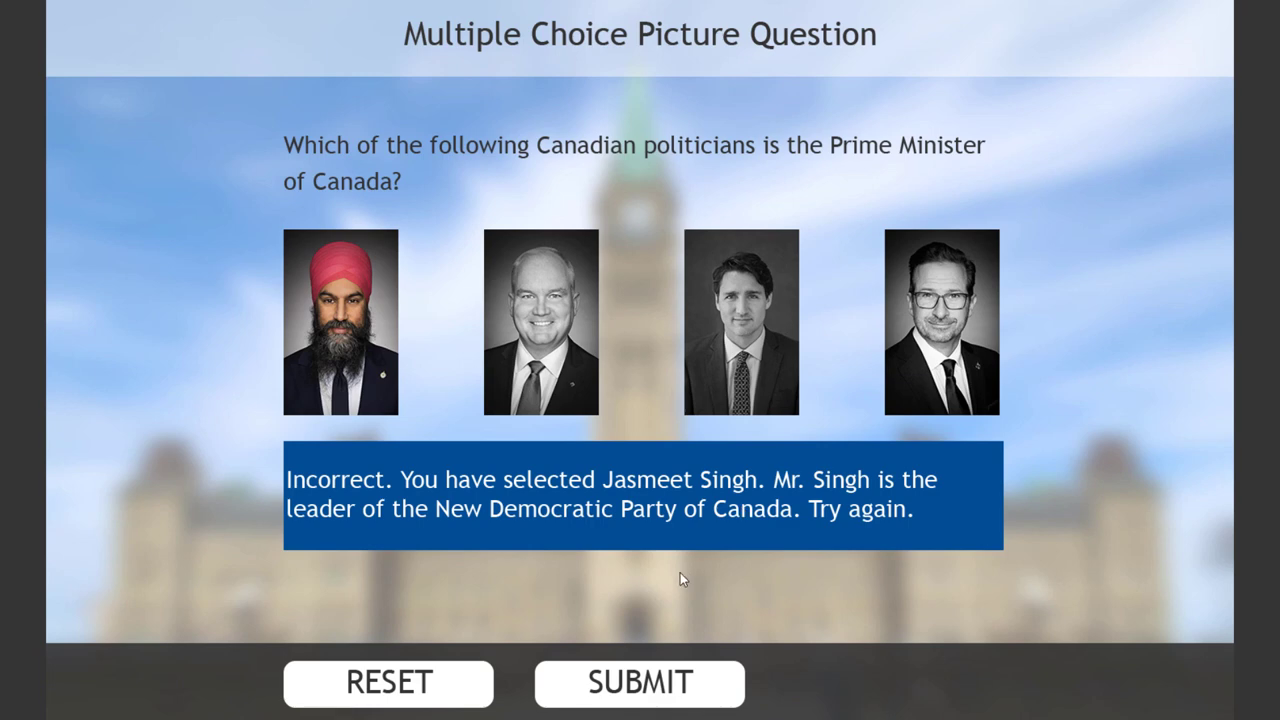
pyautogui.moveTo(664, 566)
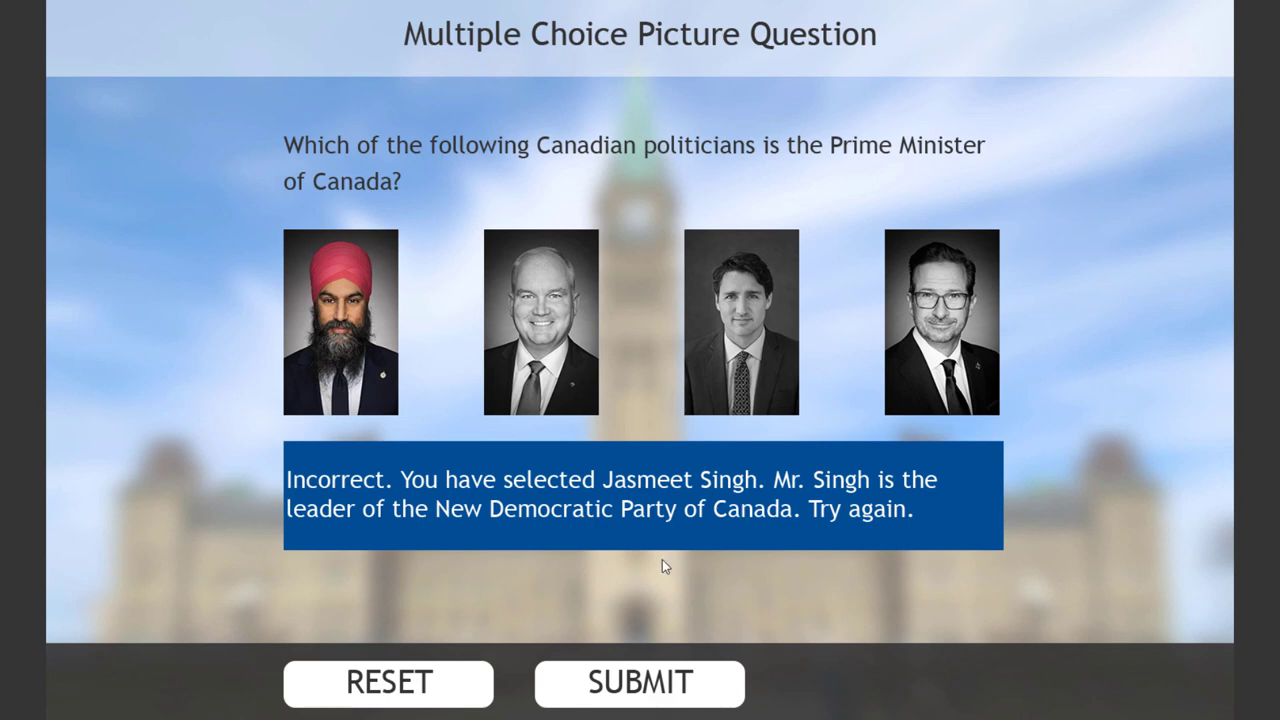
pyautogui.moveTo(548, 320)
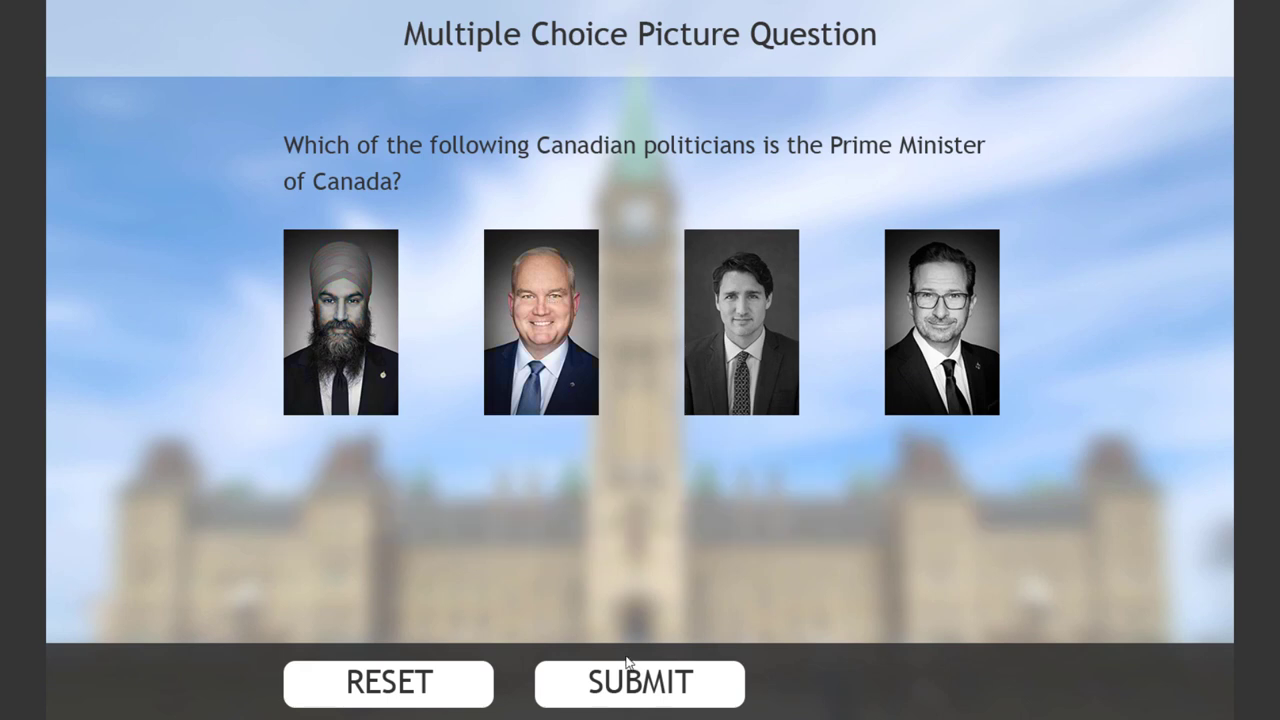
pyautogui.click(640, 684)
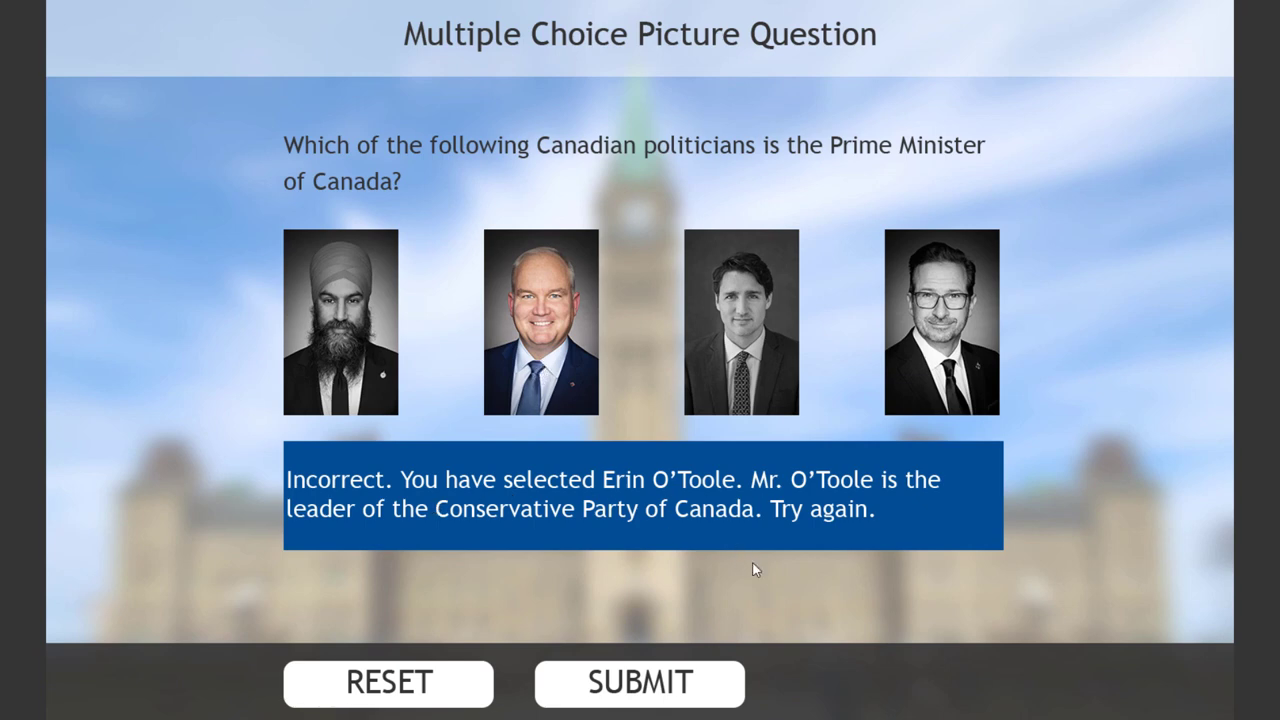
pyautogui.moveTo(780, 608)
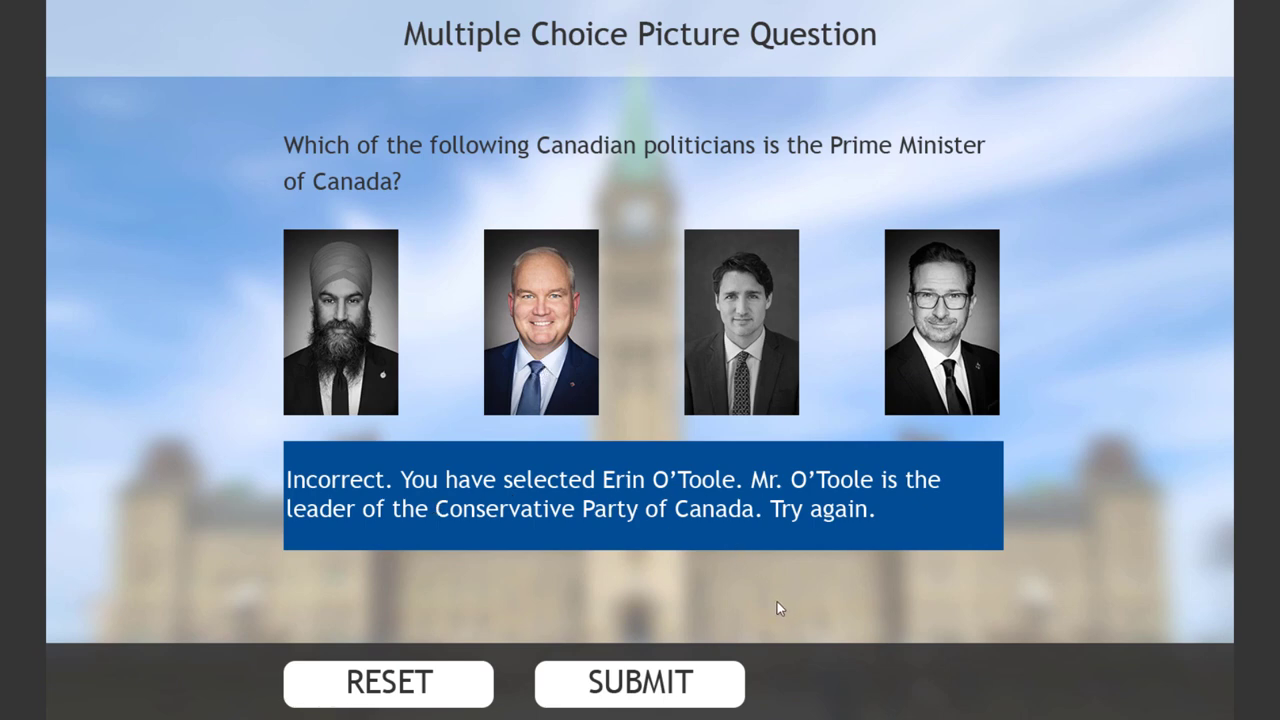
pyautogui.moveTo(740, 400)
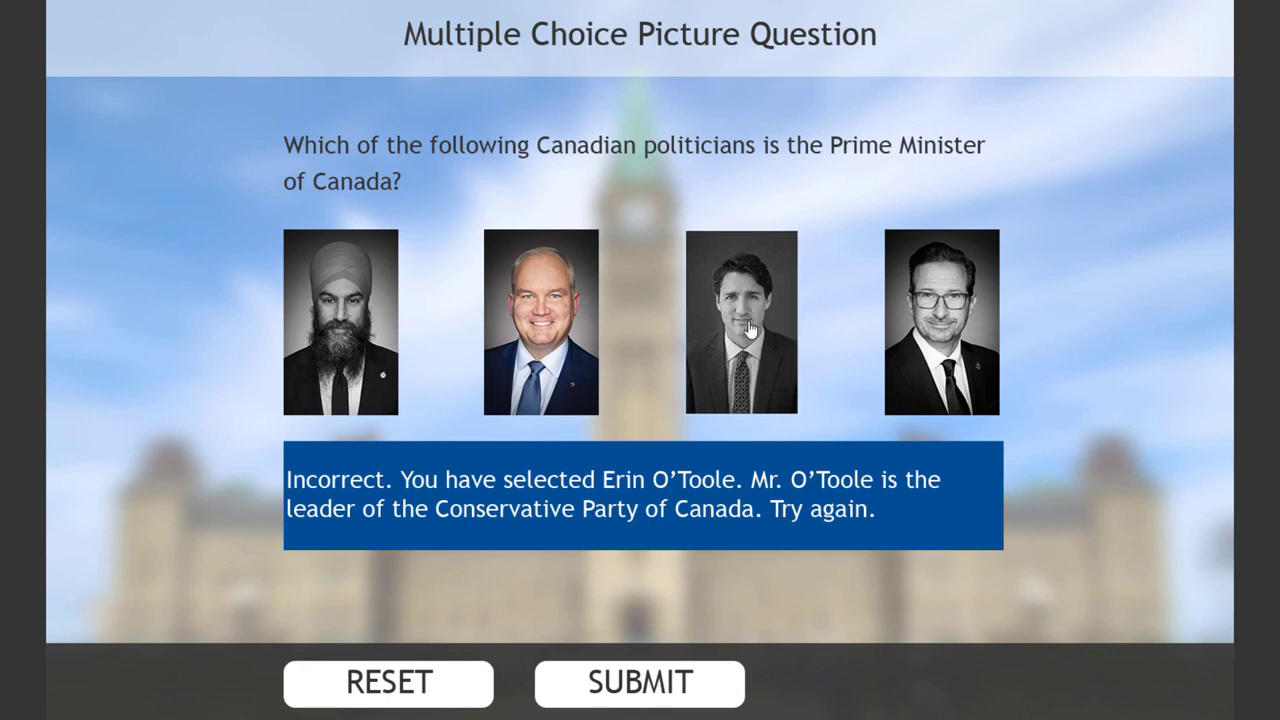
pyautogui.click(740, 322)
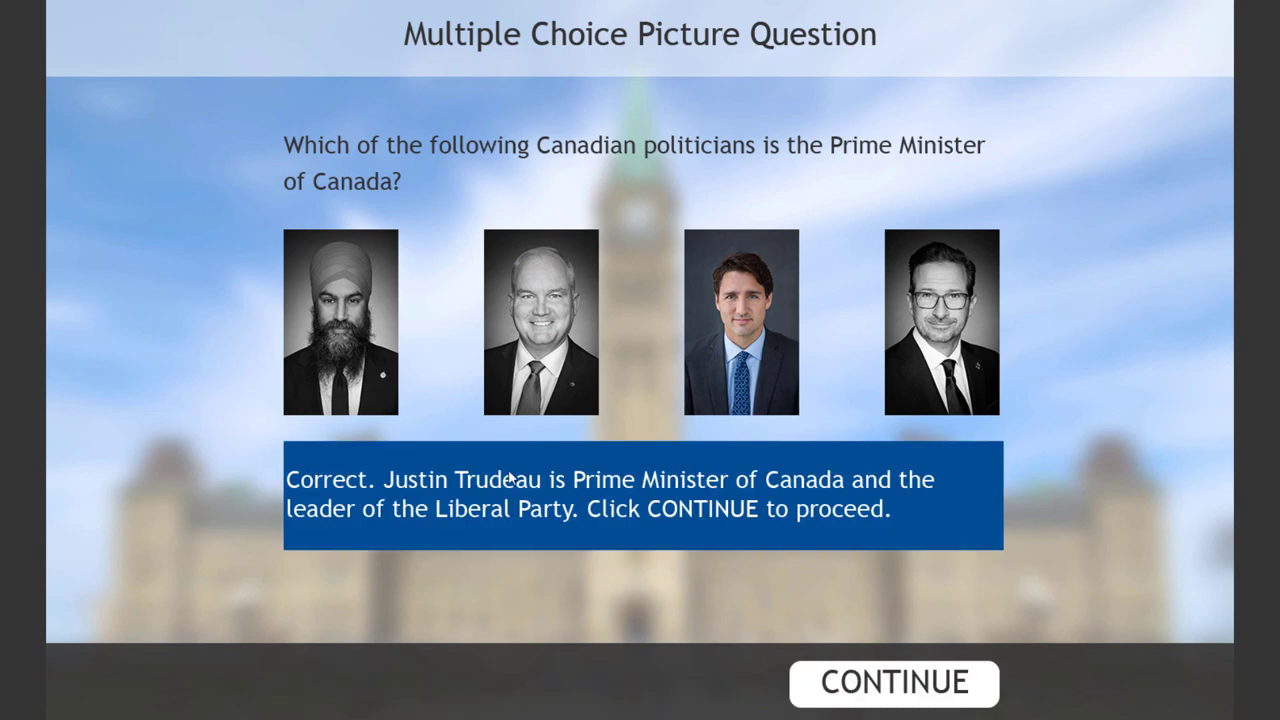
pyautogui.moveTo(670, 476)
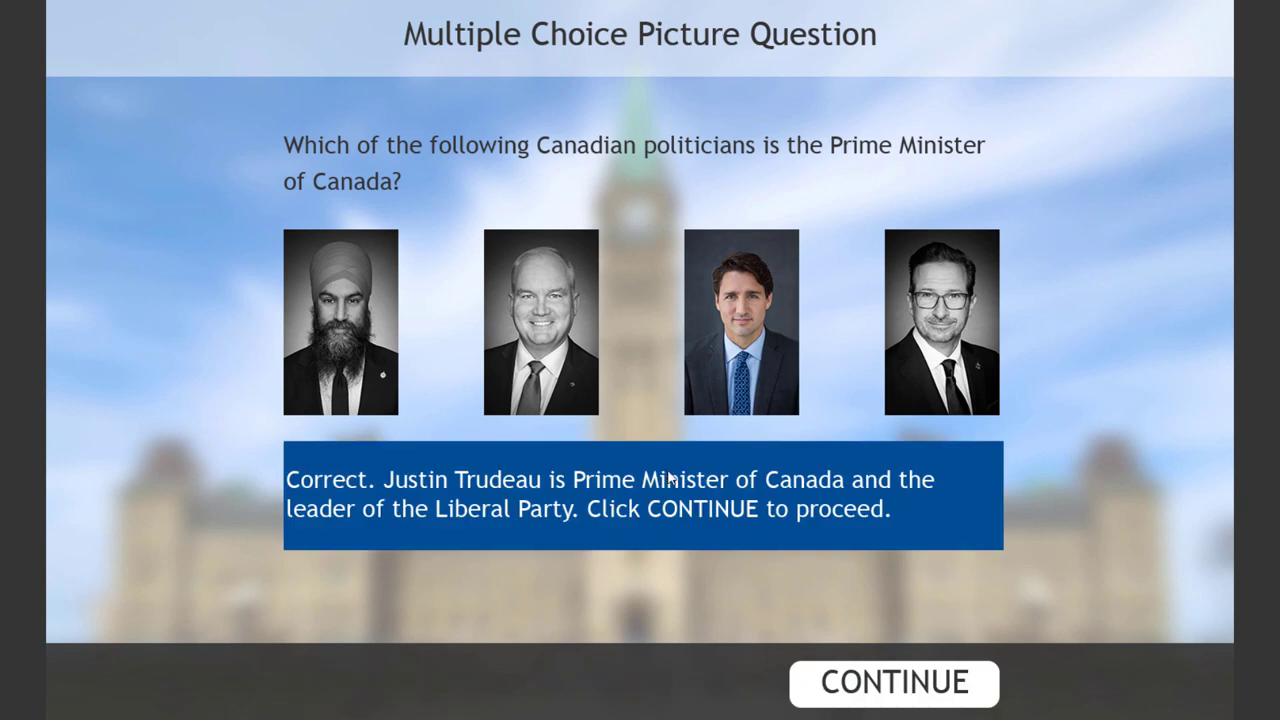